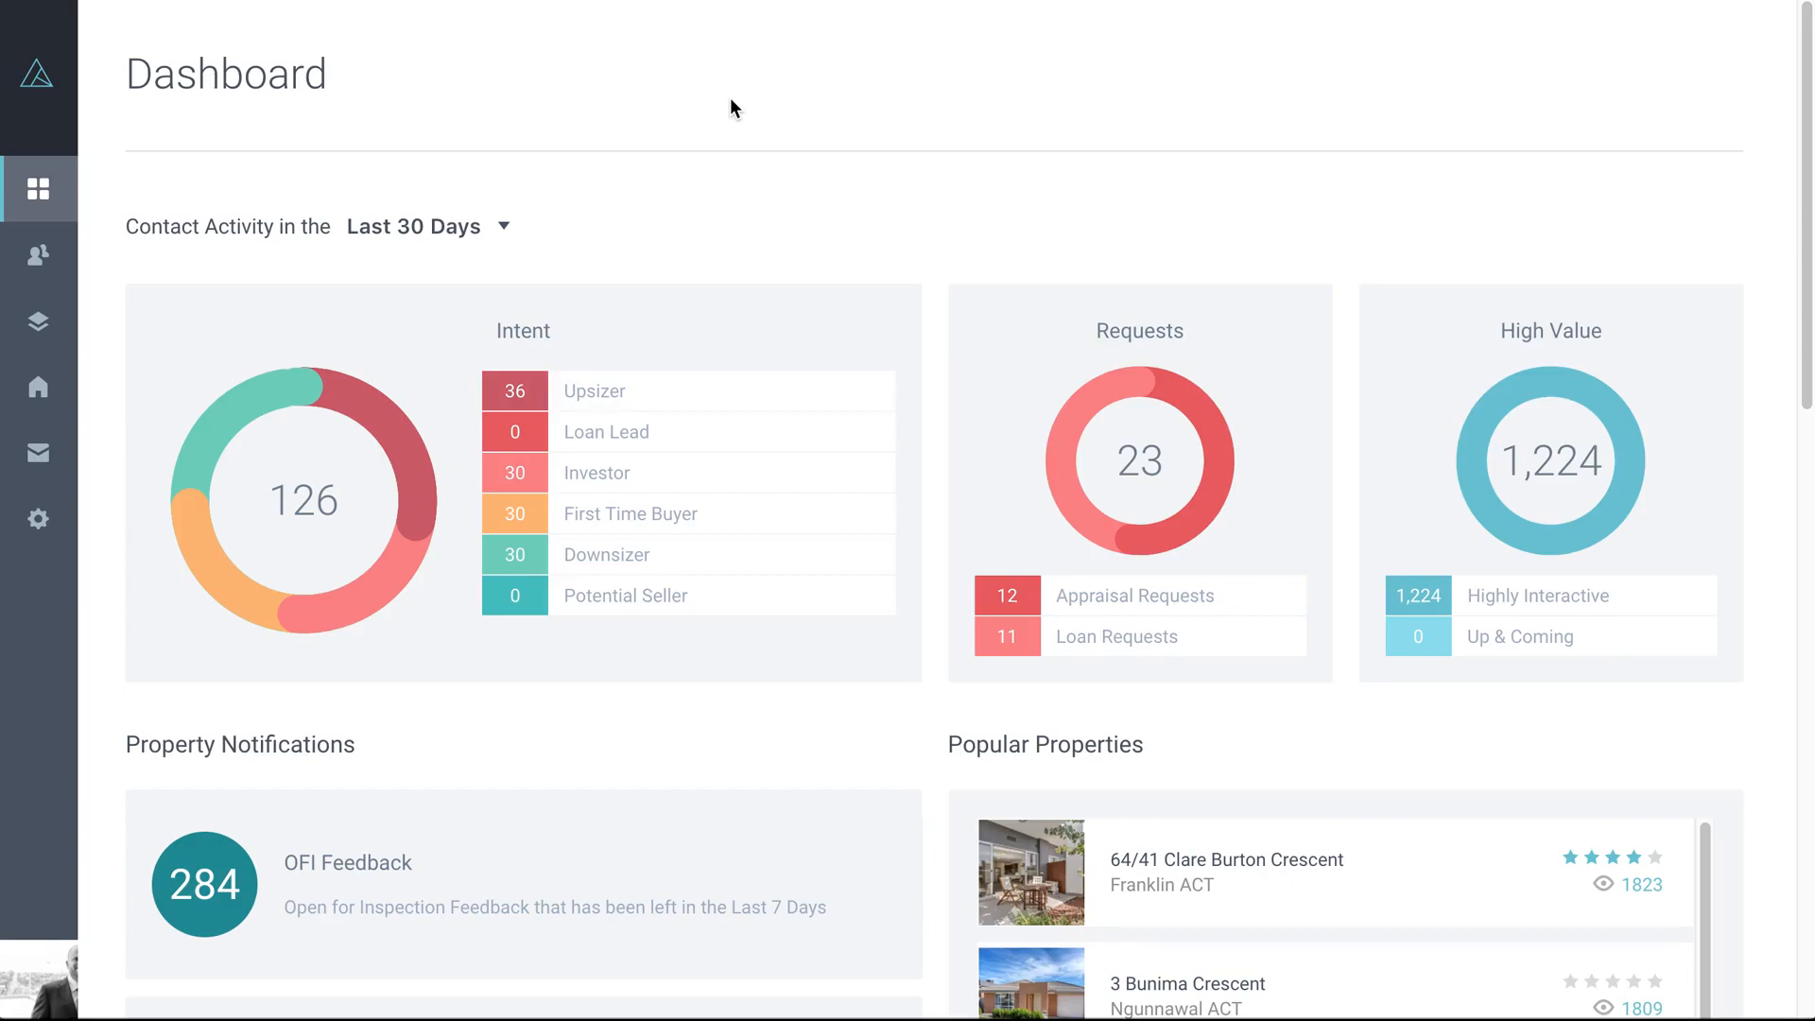
pyautogui.moveTo(556, 50)
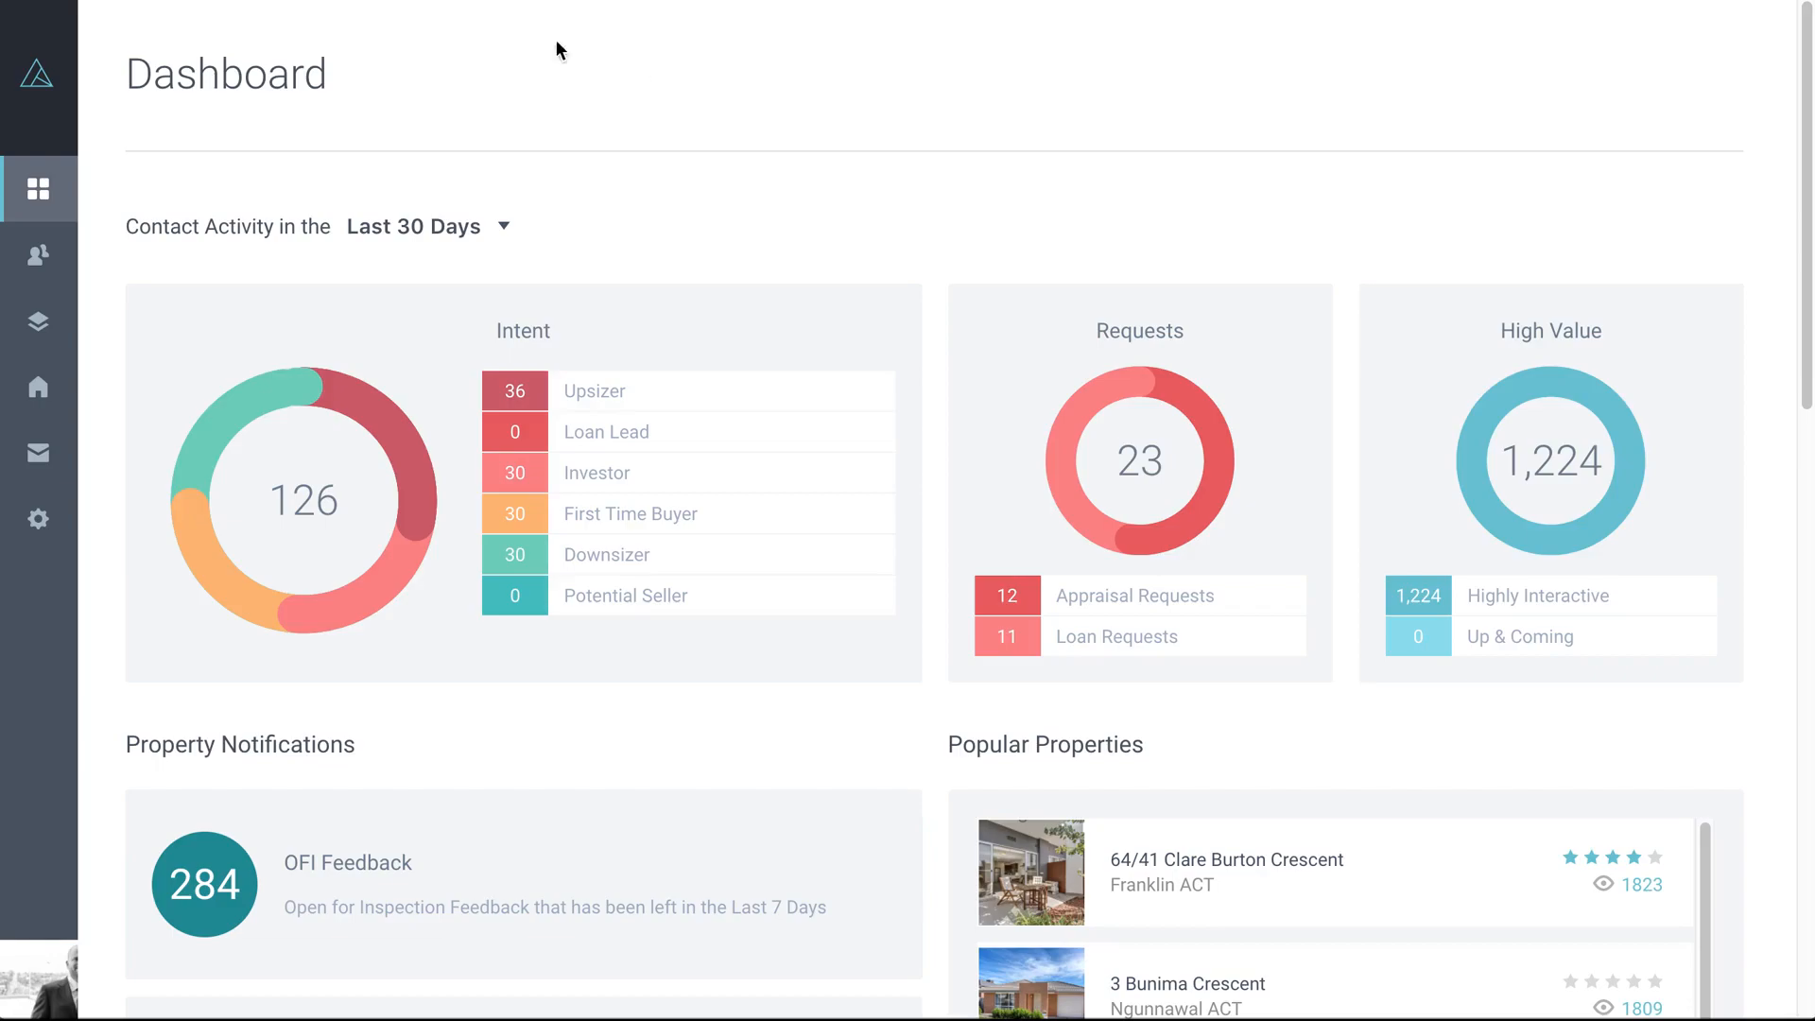
pyautogui.moveTo(342, 231)
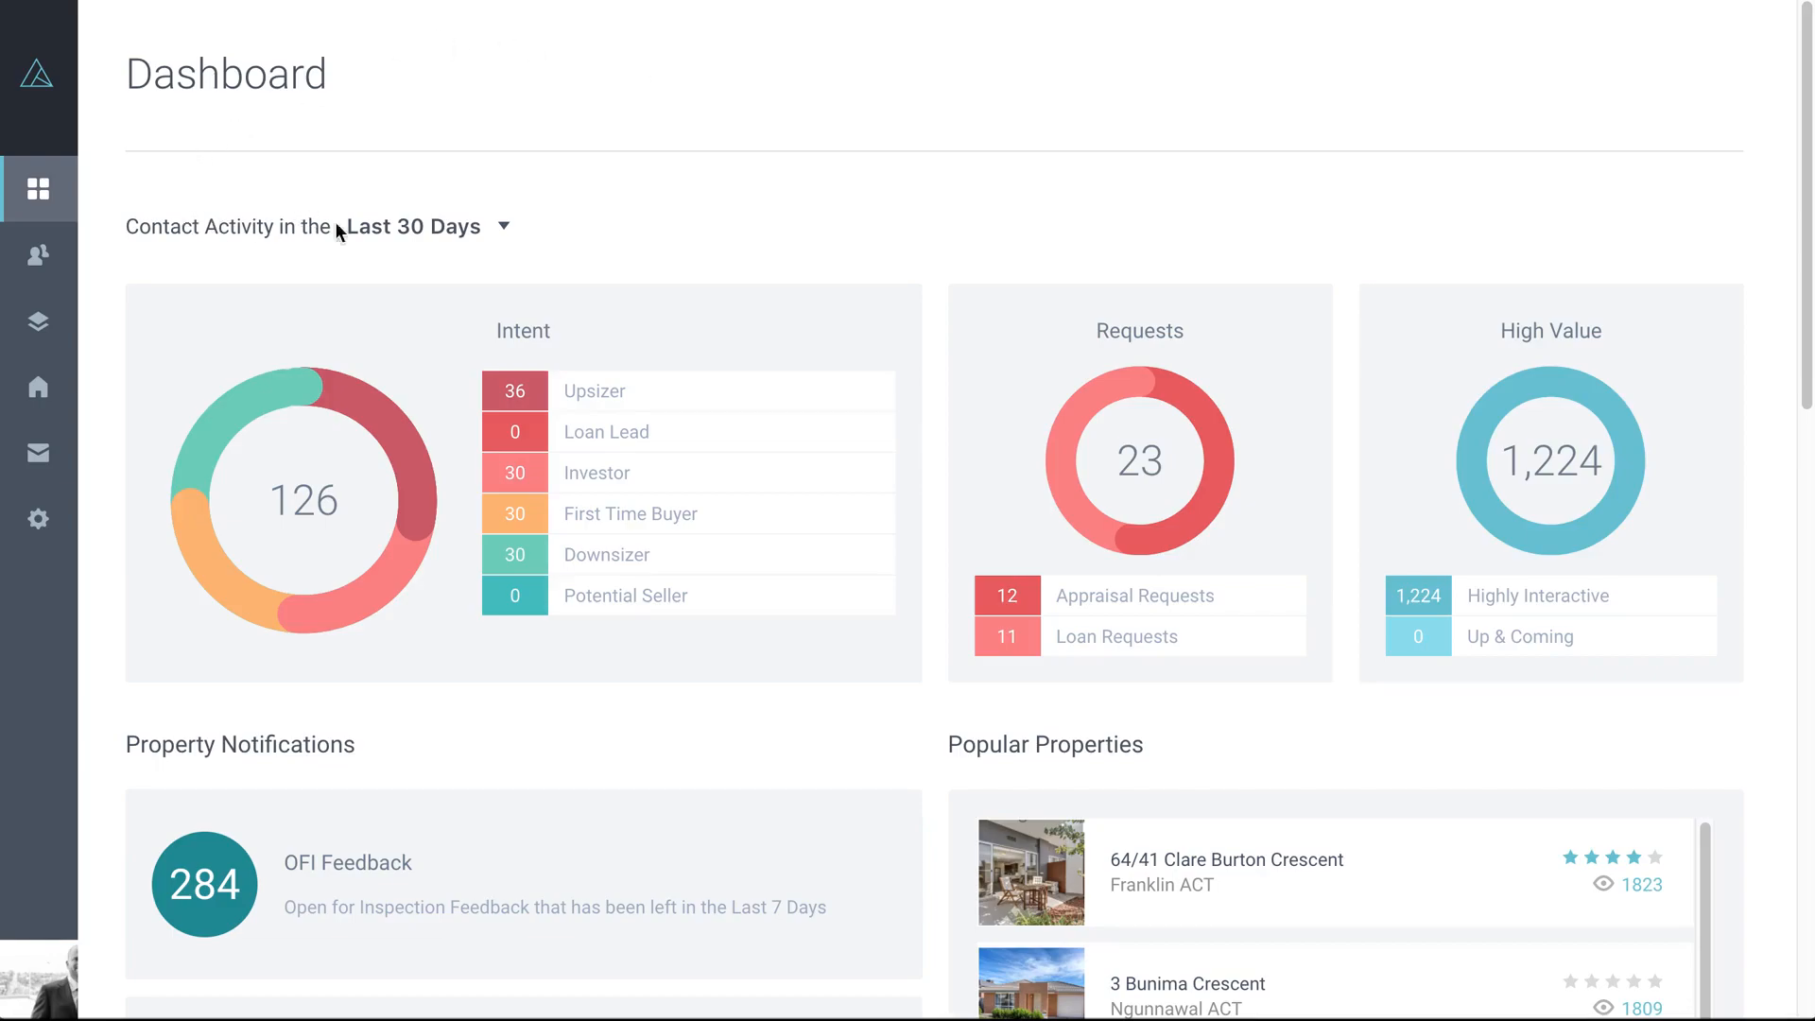
# - Keep activity at Last 30 Days and open the Upsizer contacts list from the Intent card
pyautogui.click(423, 226)
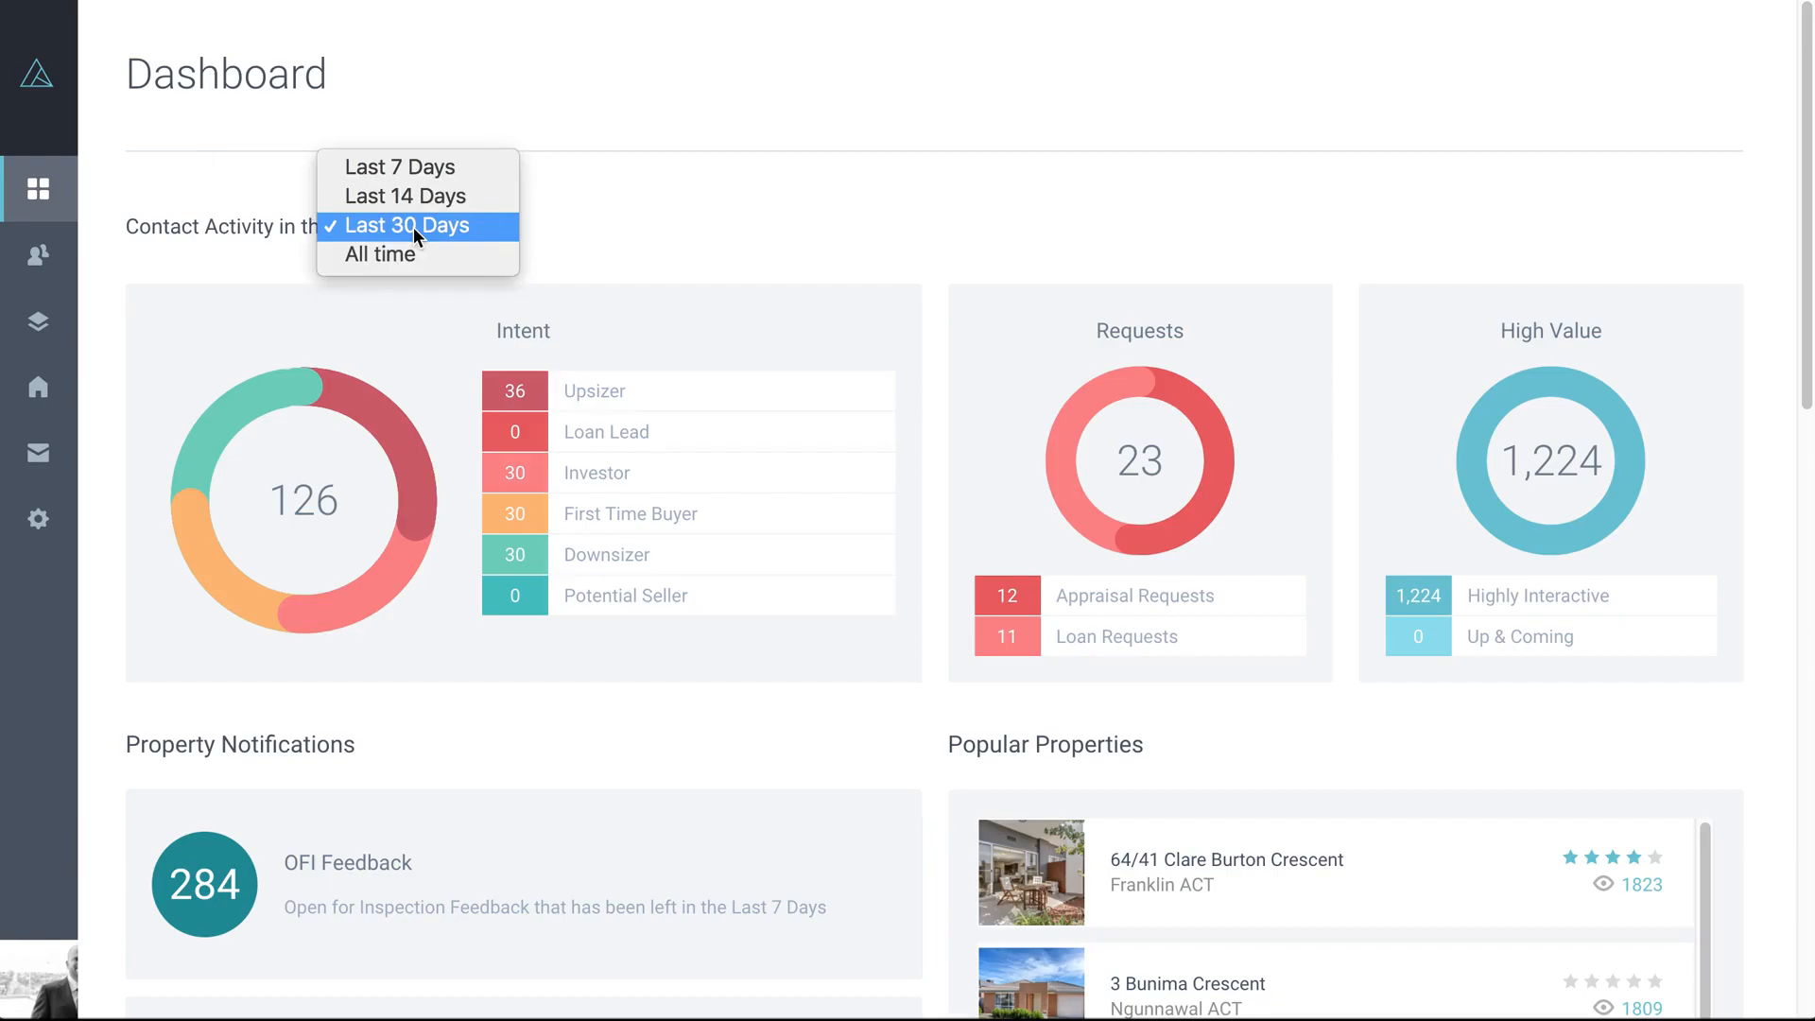
pyautogui.moveTo(453, 201)
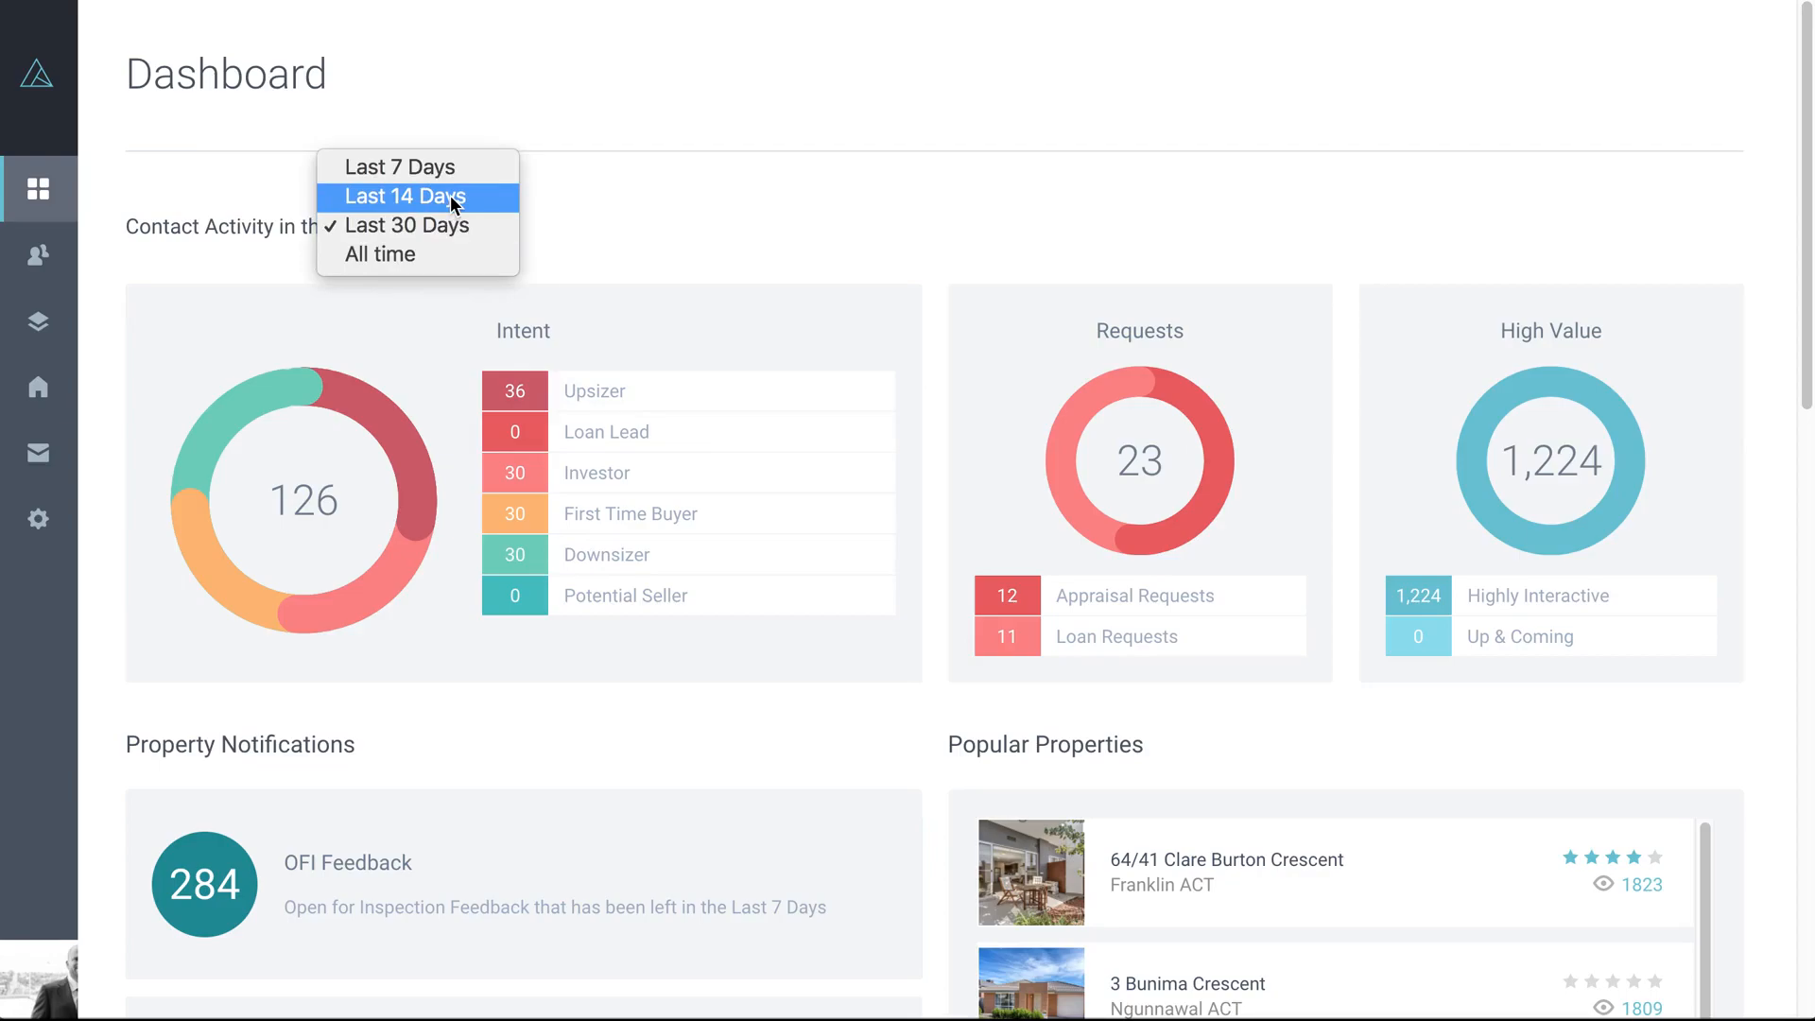
pyautogui.click(407, 225)
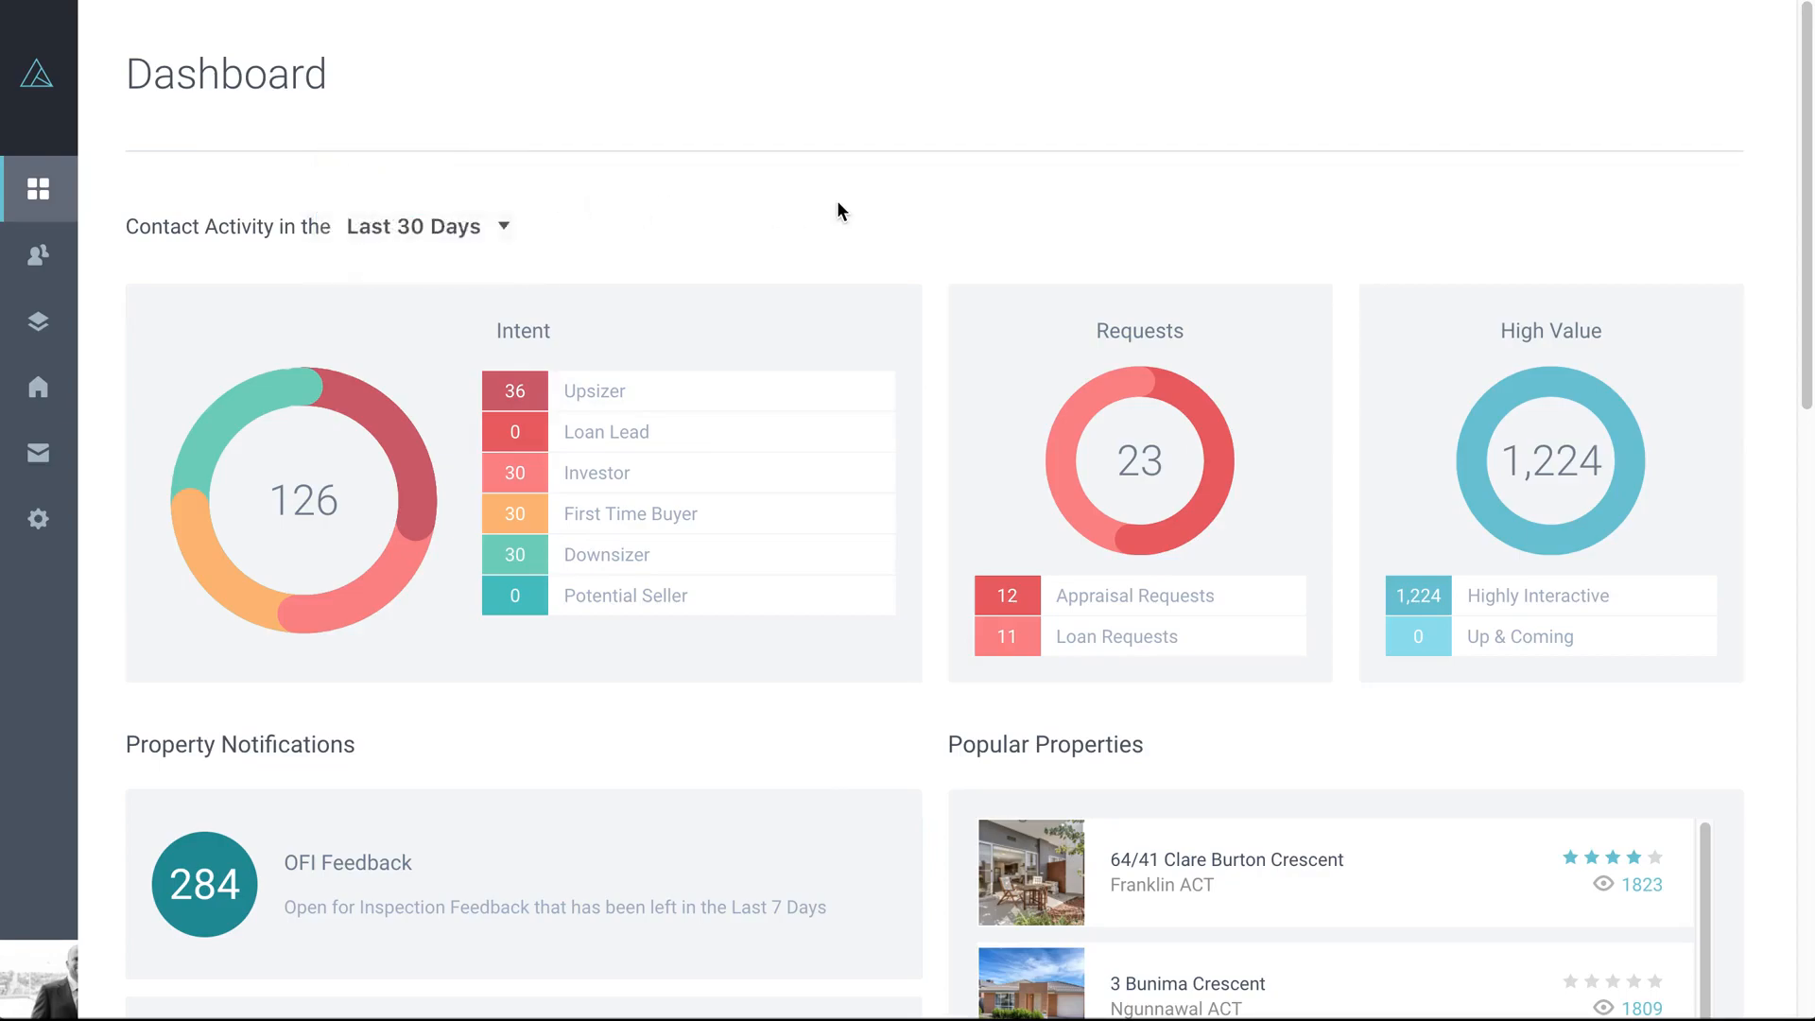
pyautogui.moveTo(1081, 328)
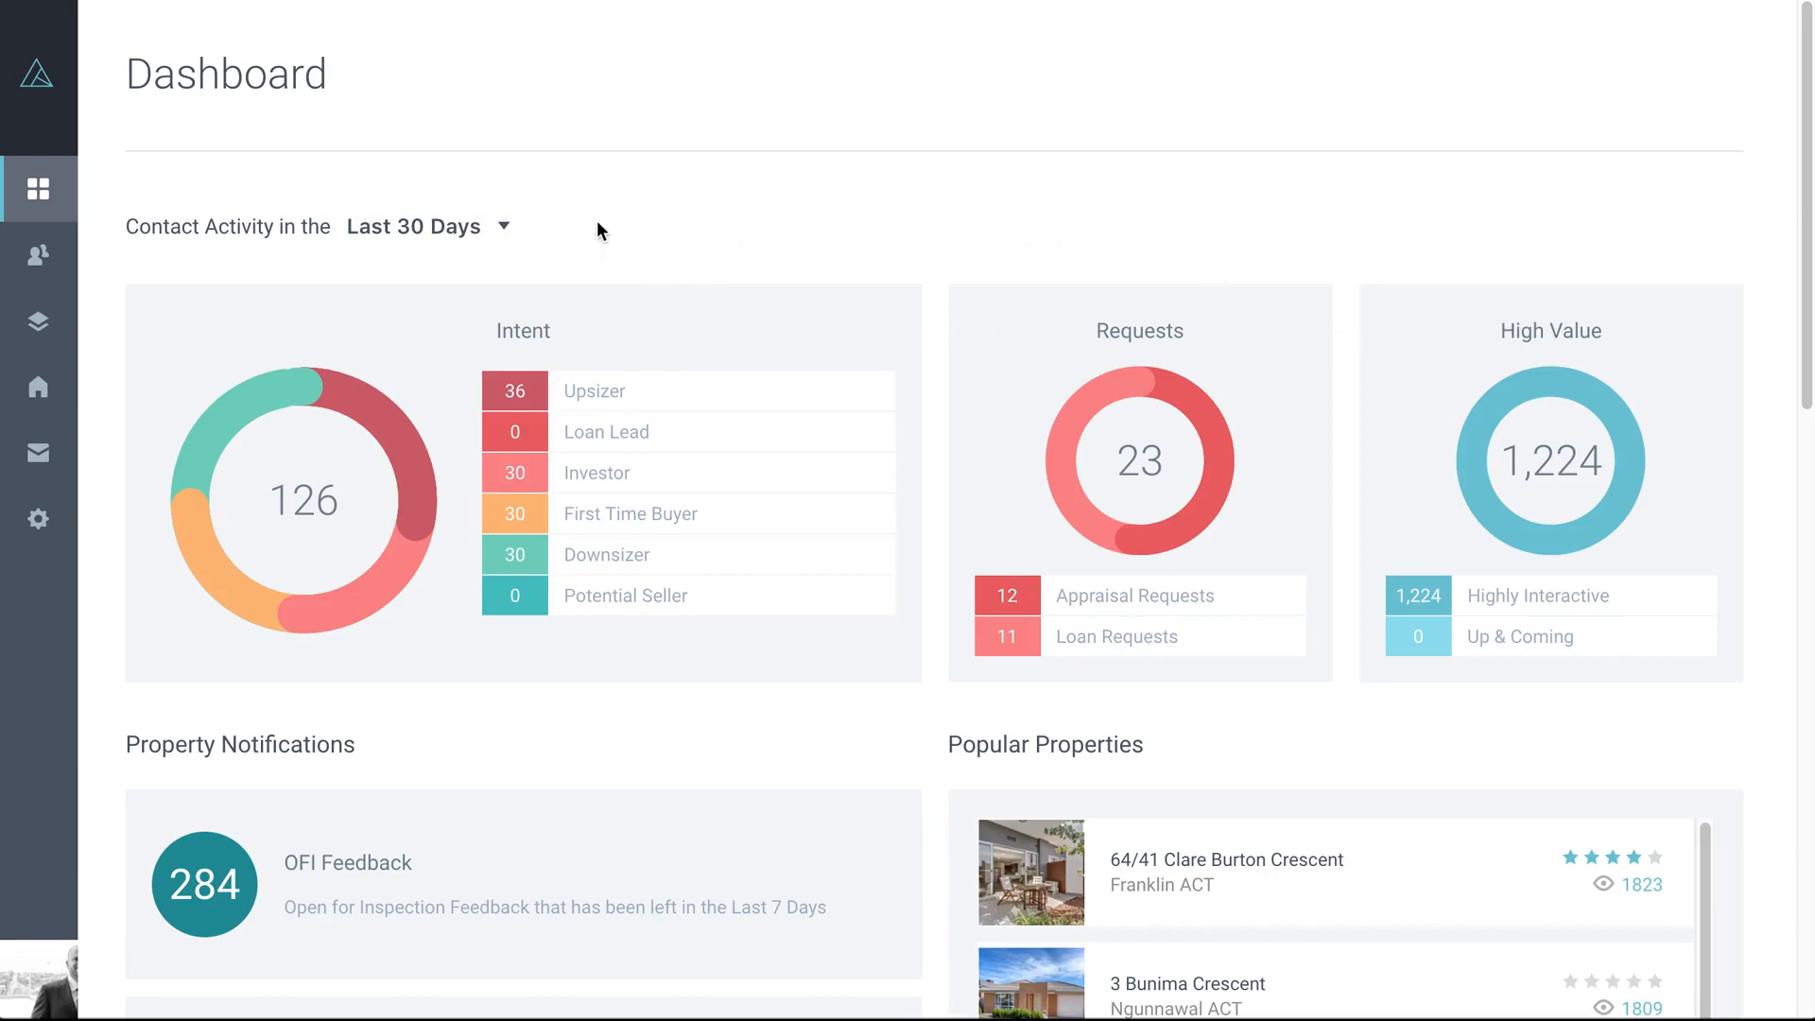
pyautogui.moveTo(612, 227)
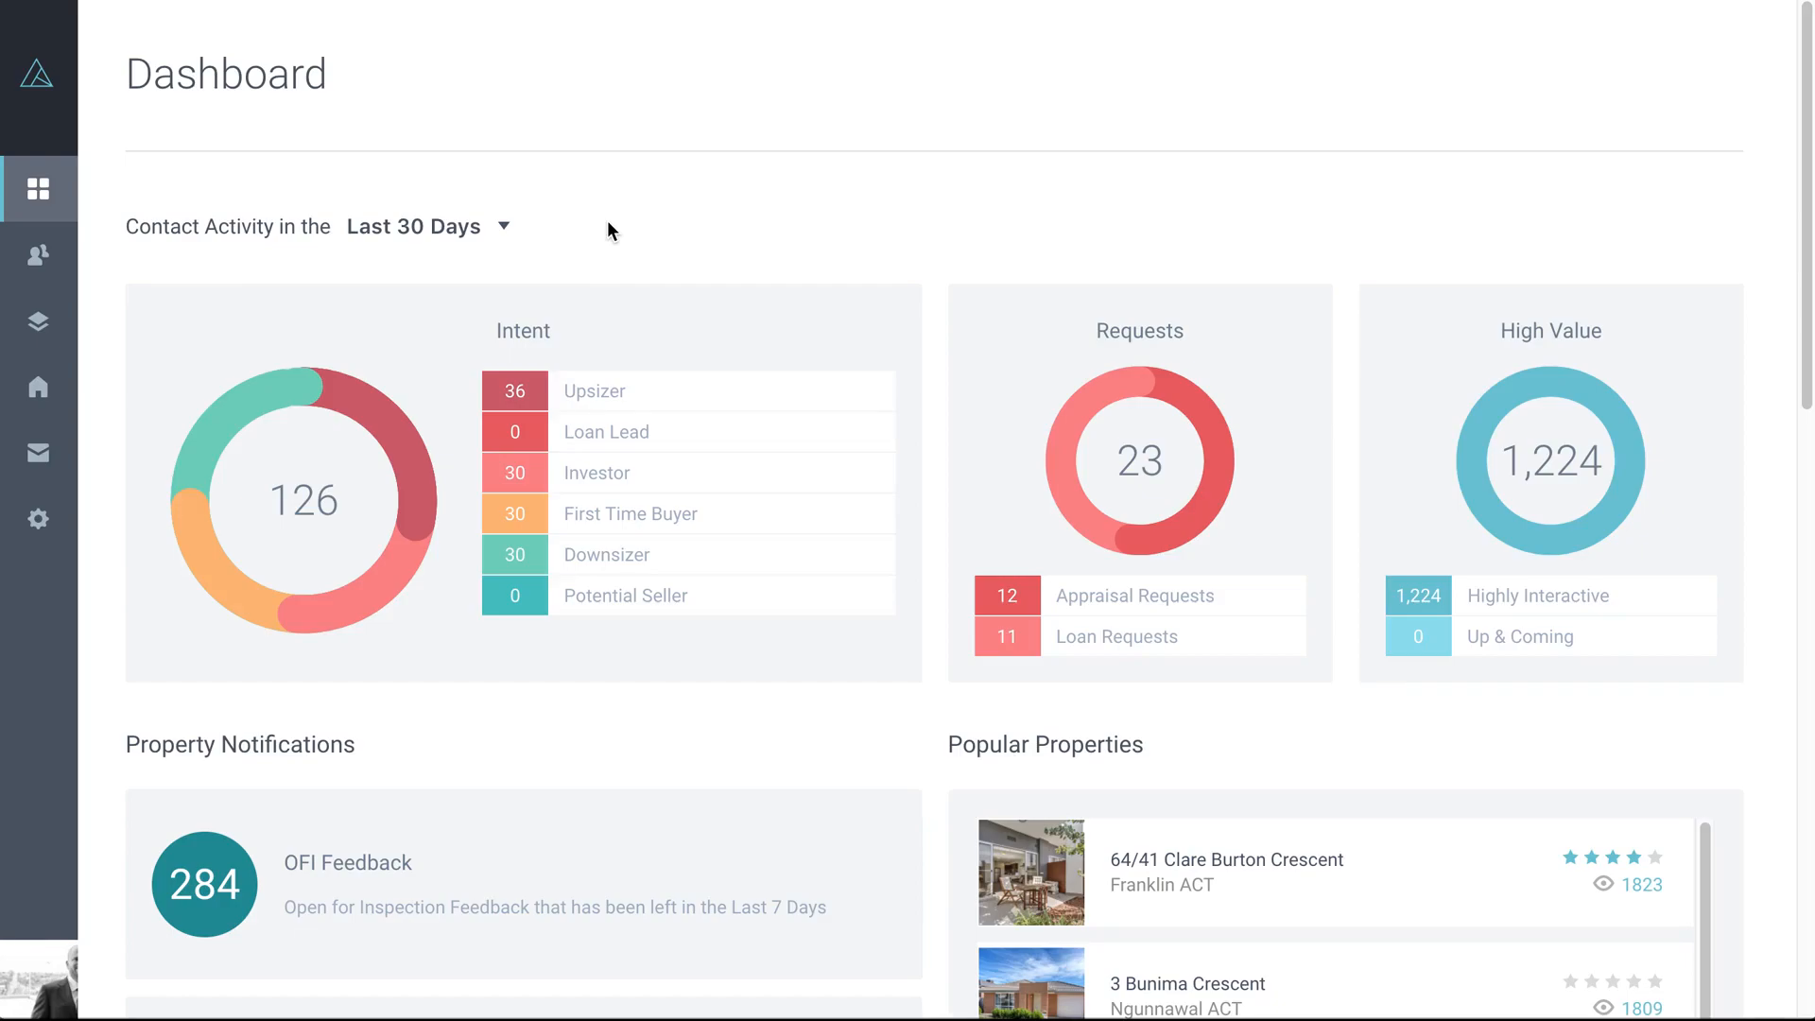
pyautogui.moveTo(841, 271)
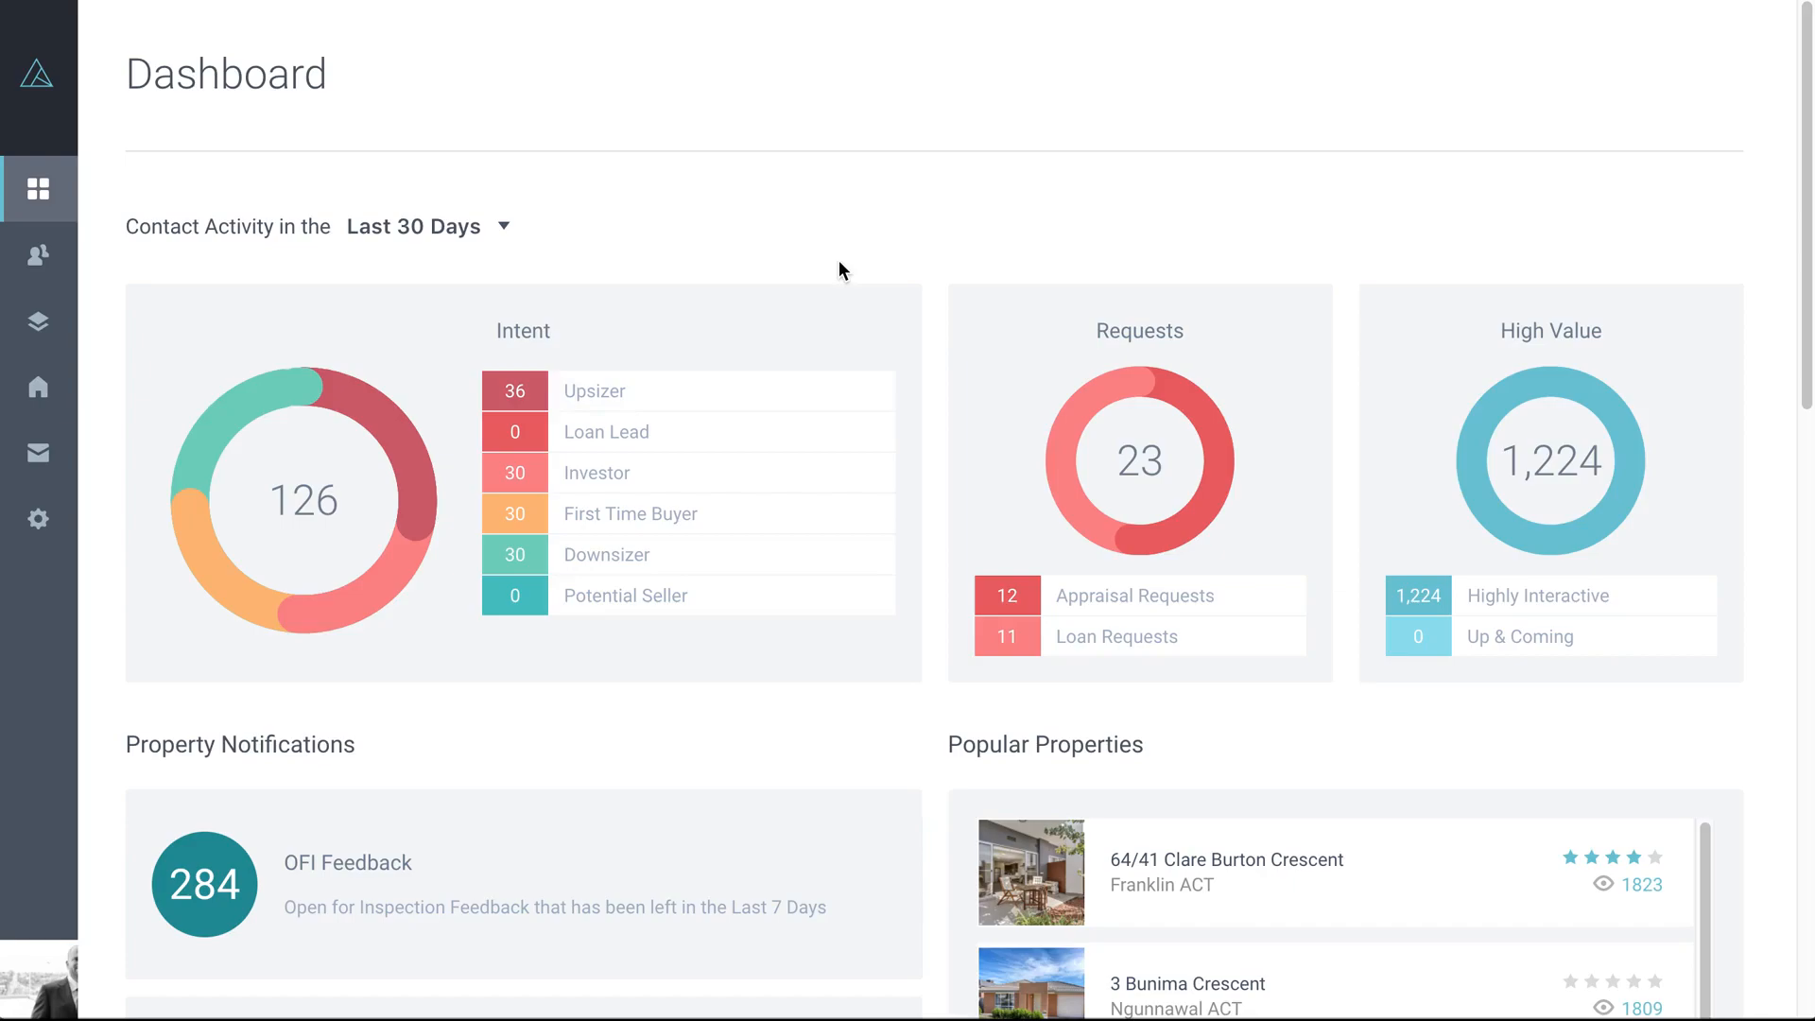
pyautogui.moveTo(623, 313)
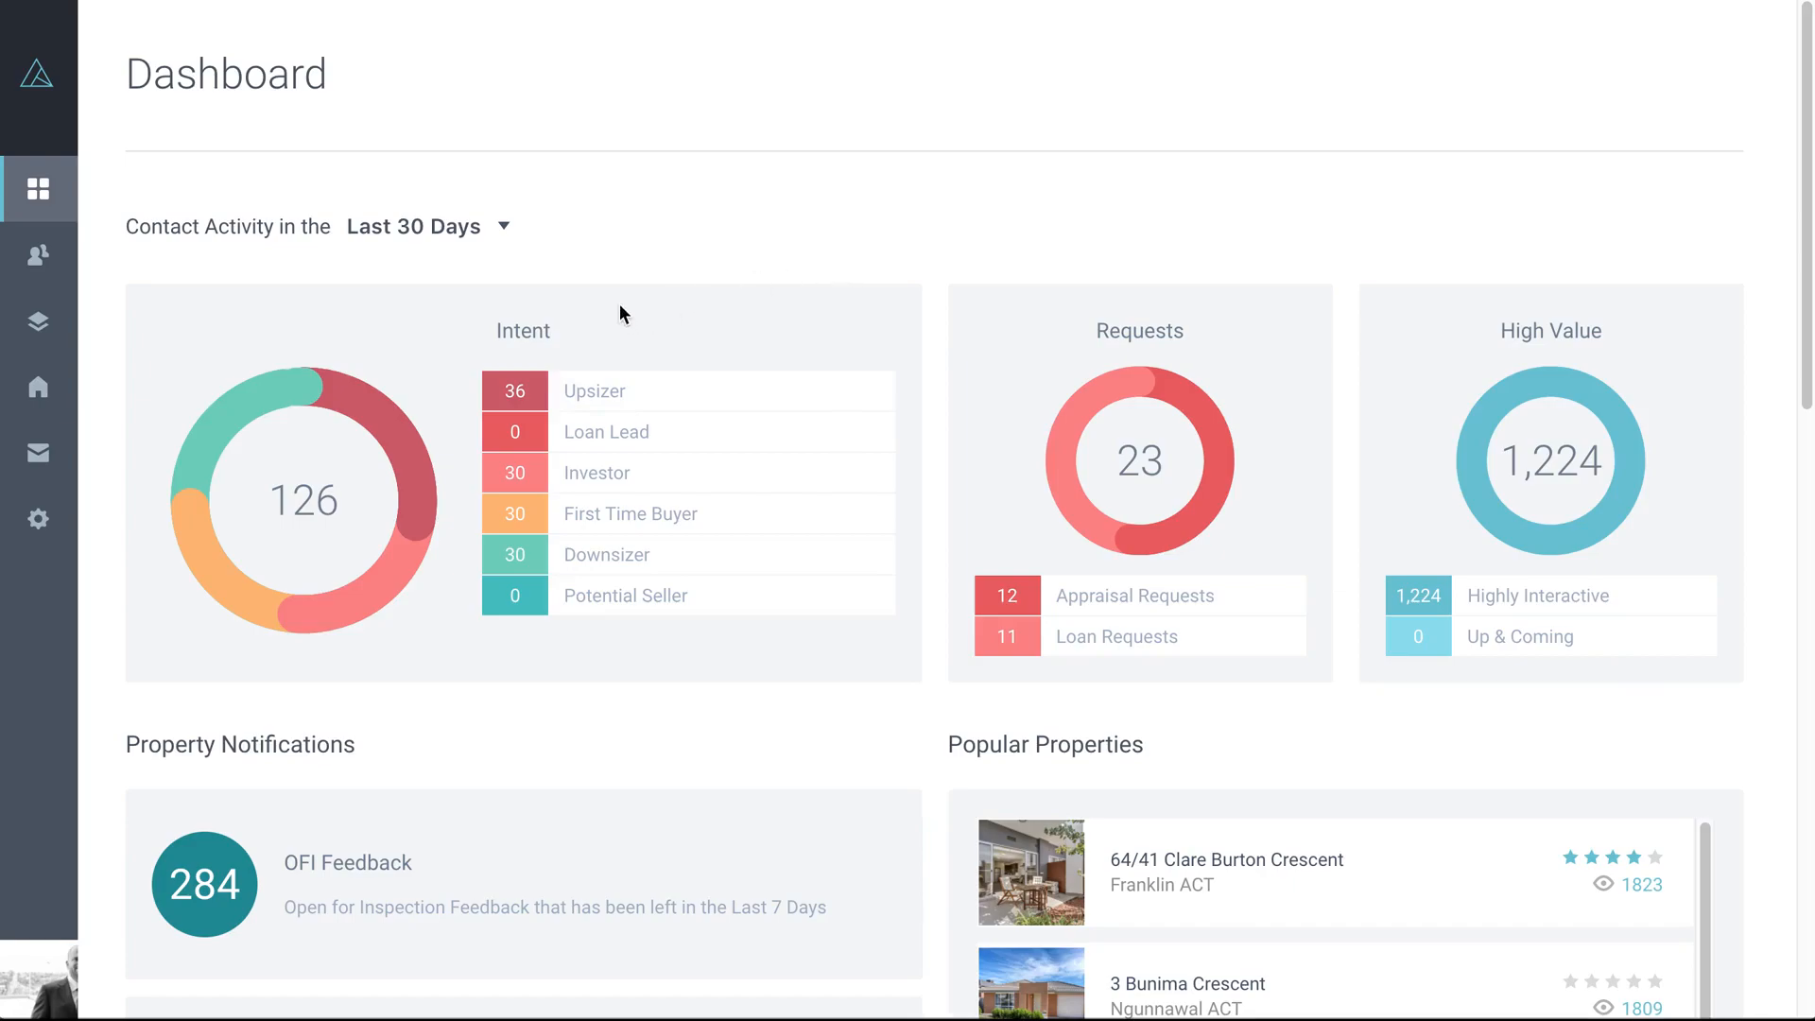
pyautogui.moveTo(640, 595)
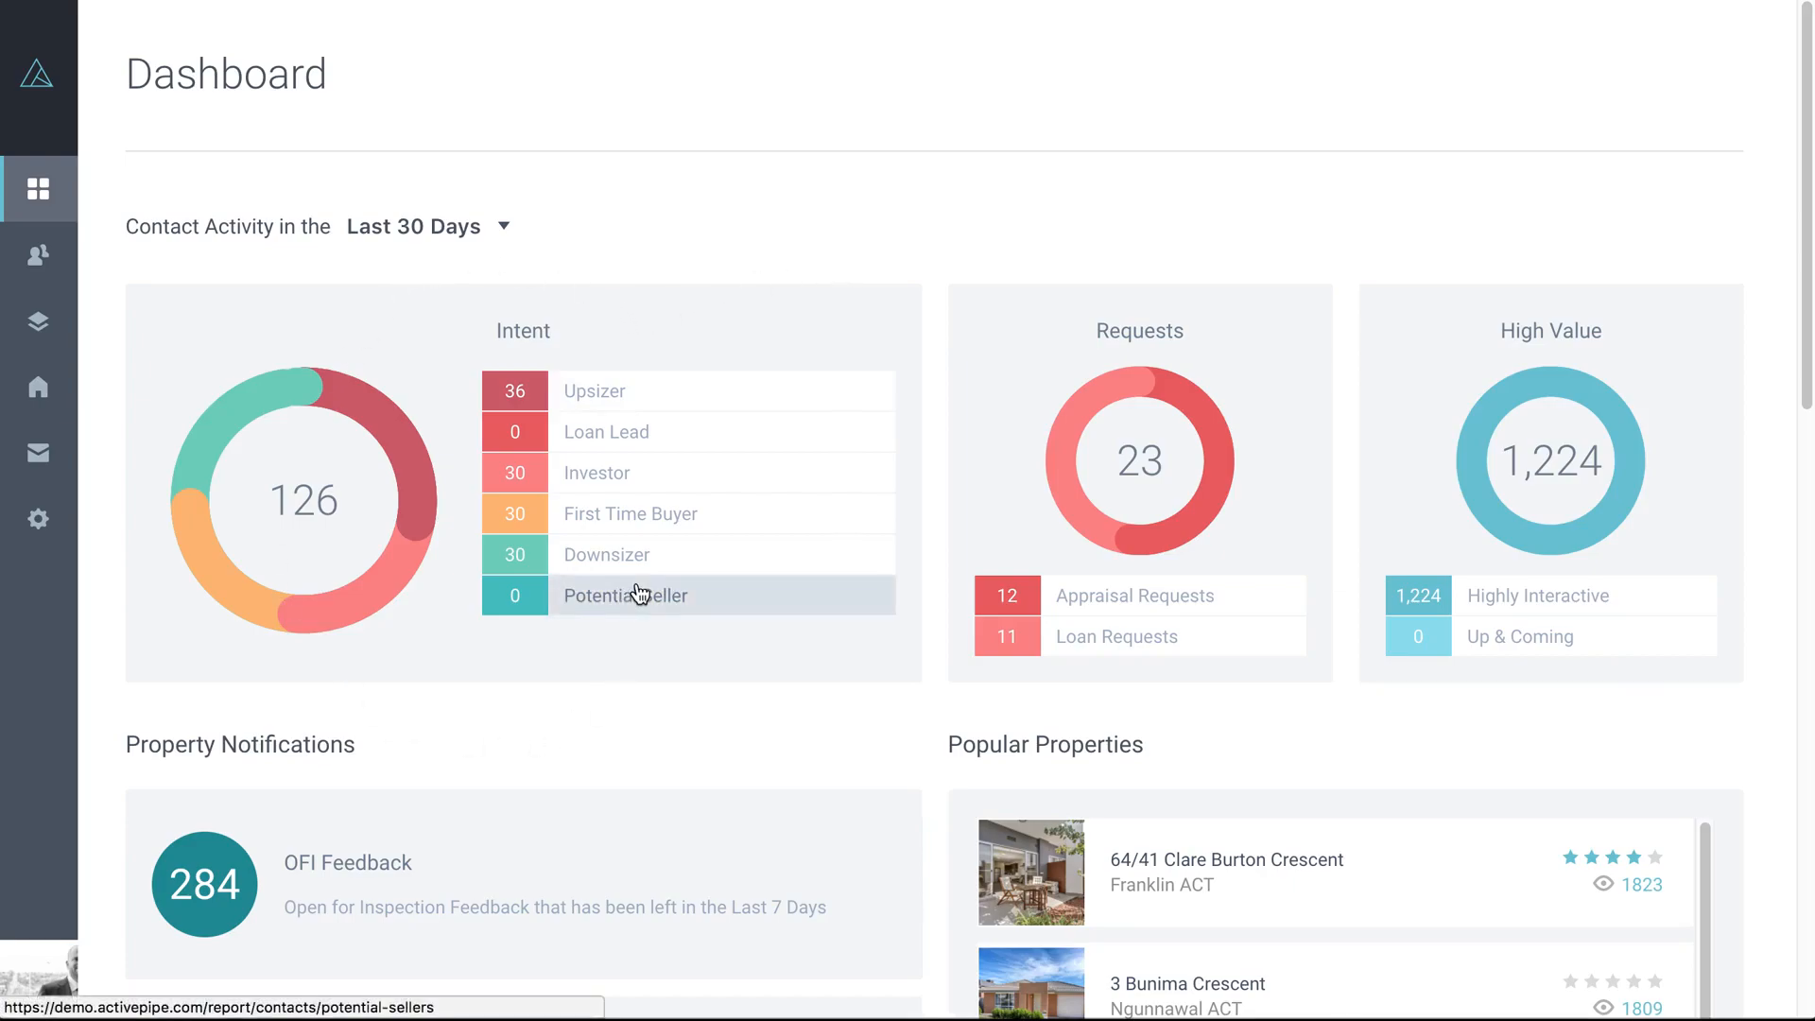
pyautogui.moveTo(681, 323)
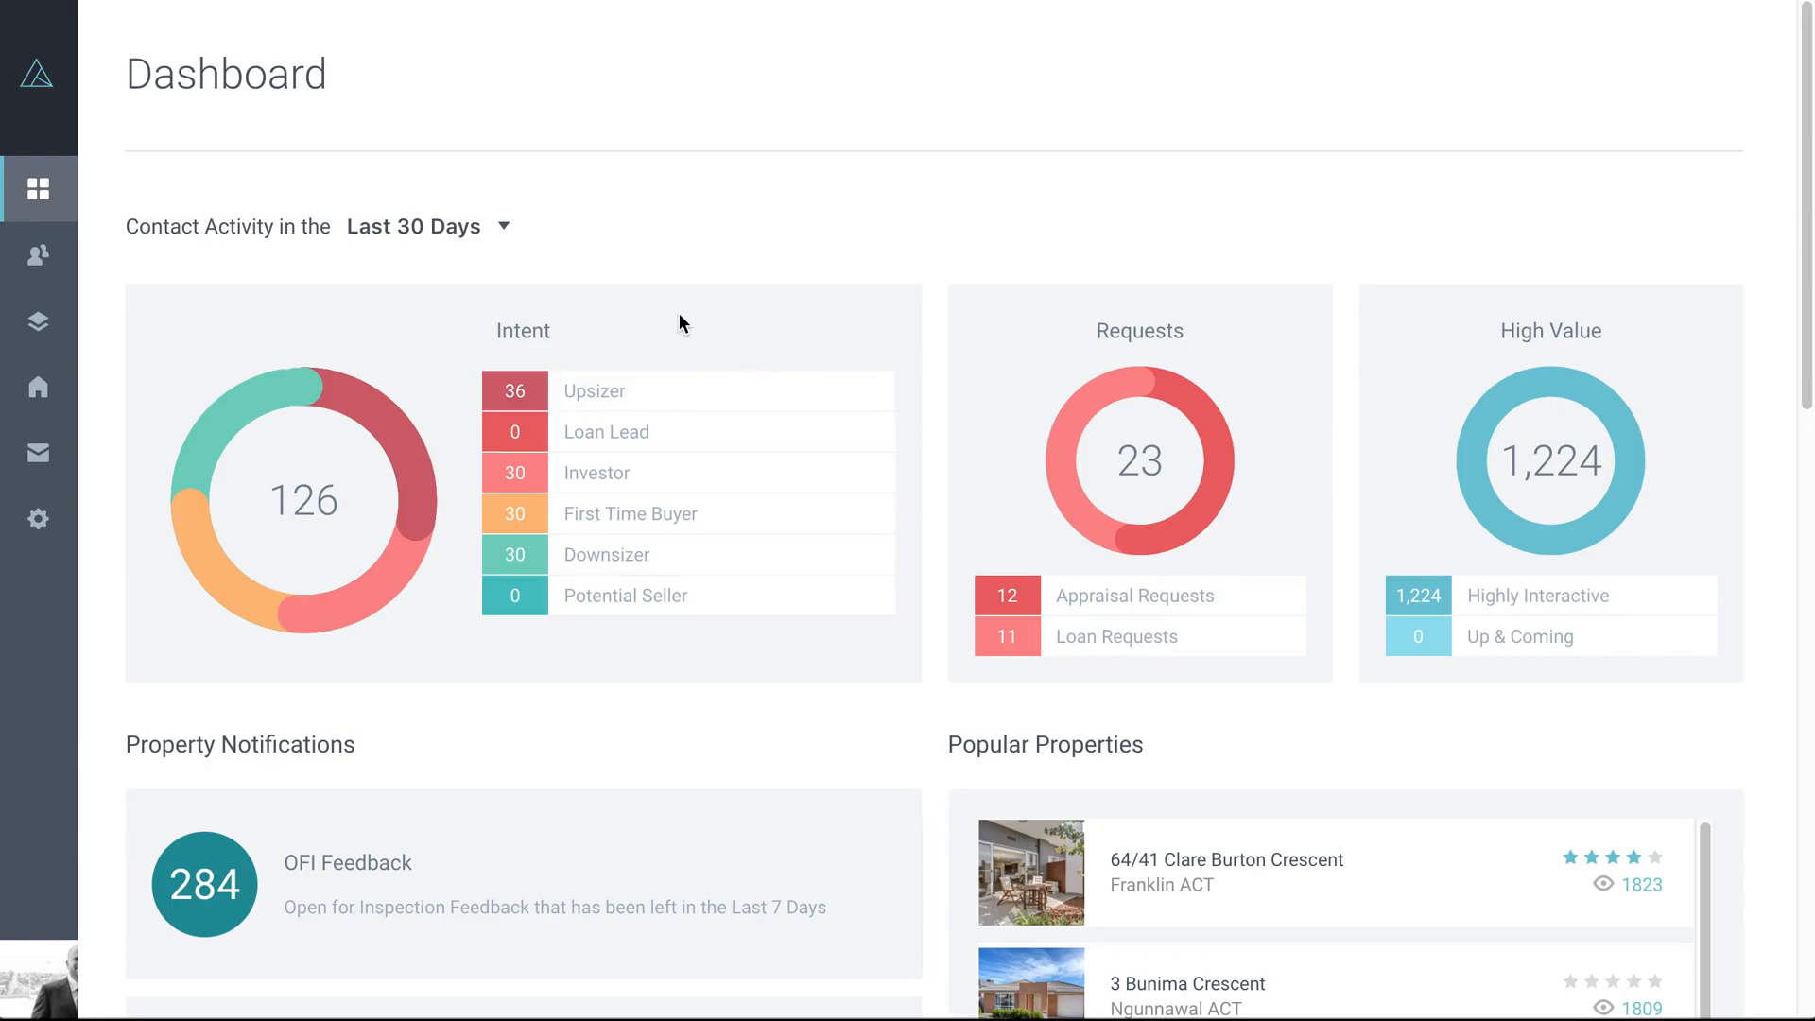
pyautogui.moveTo(718, 342)
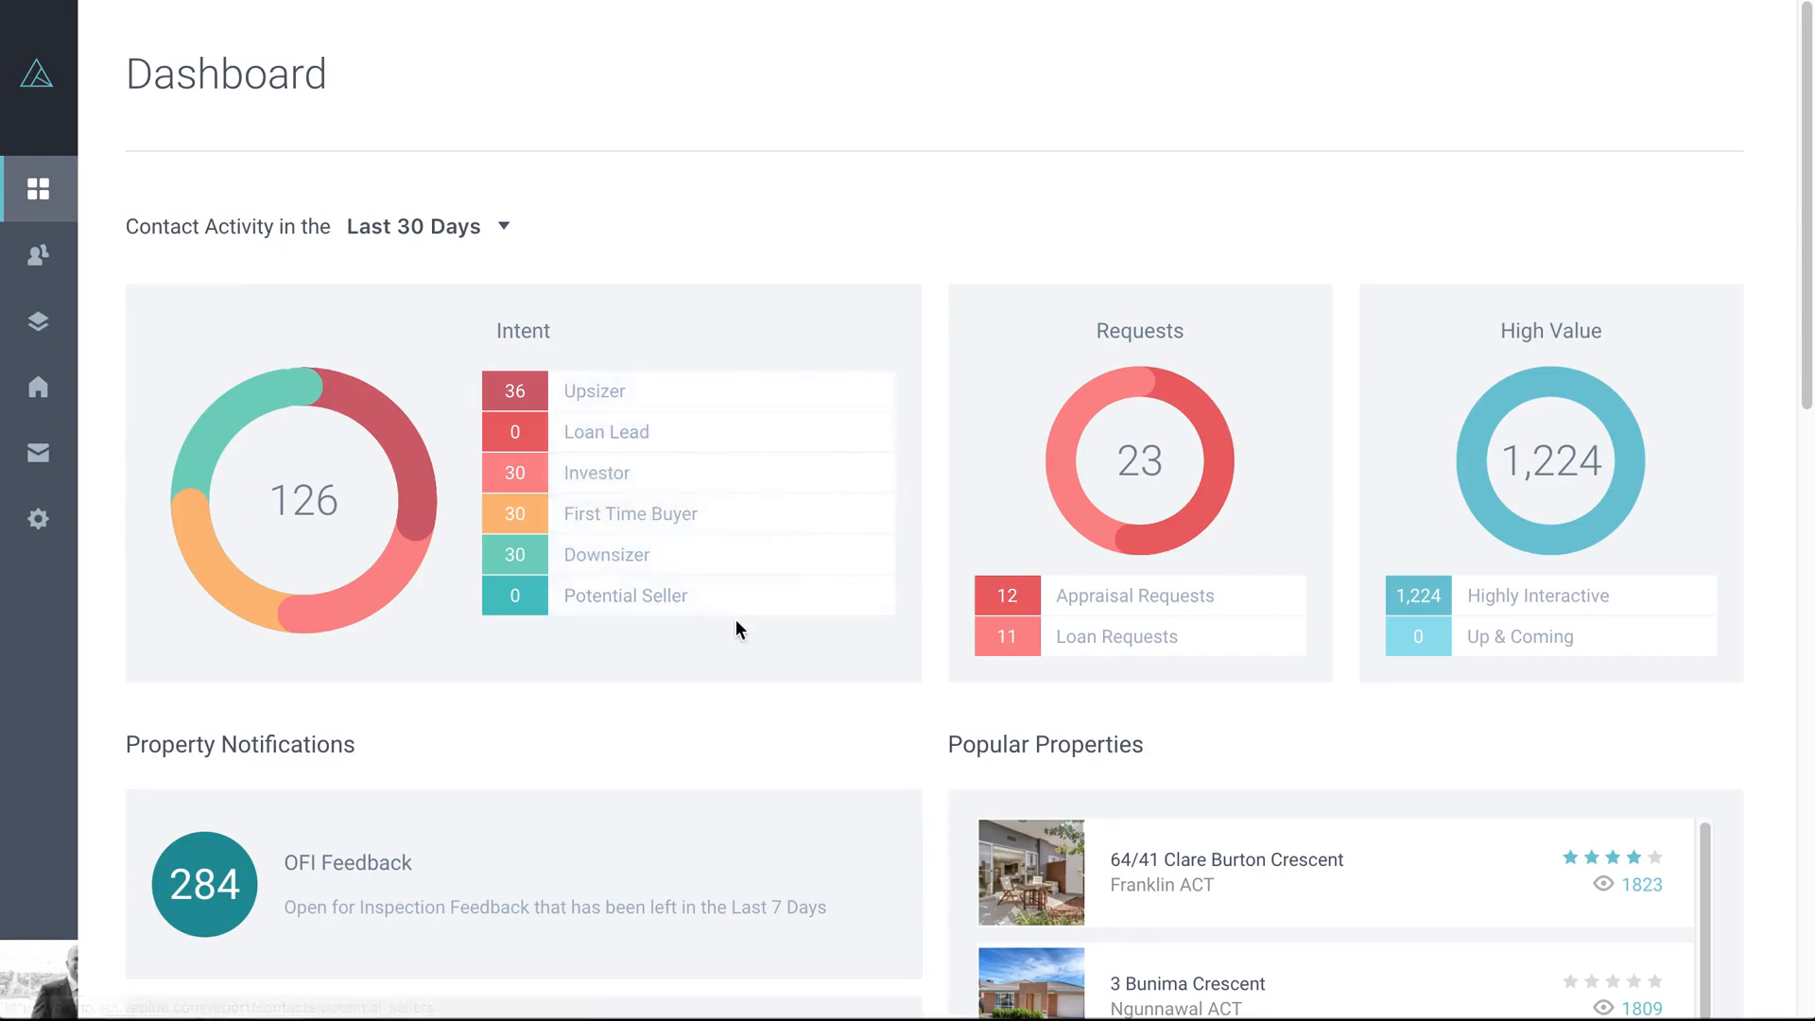
pyautogui.moveTo(689, 653)
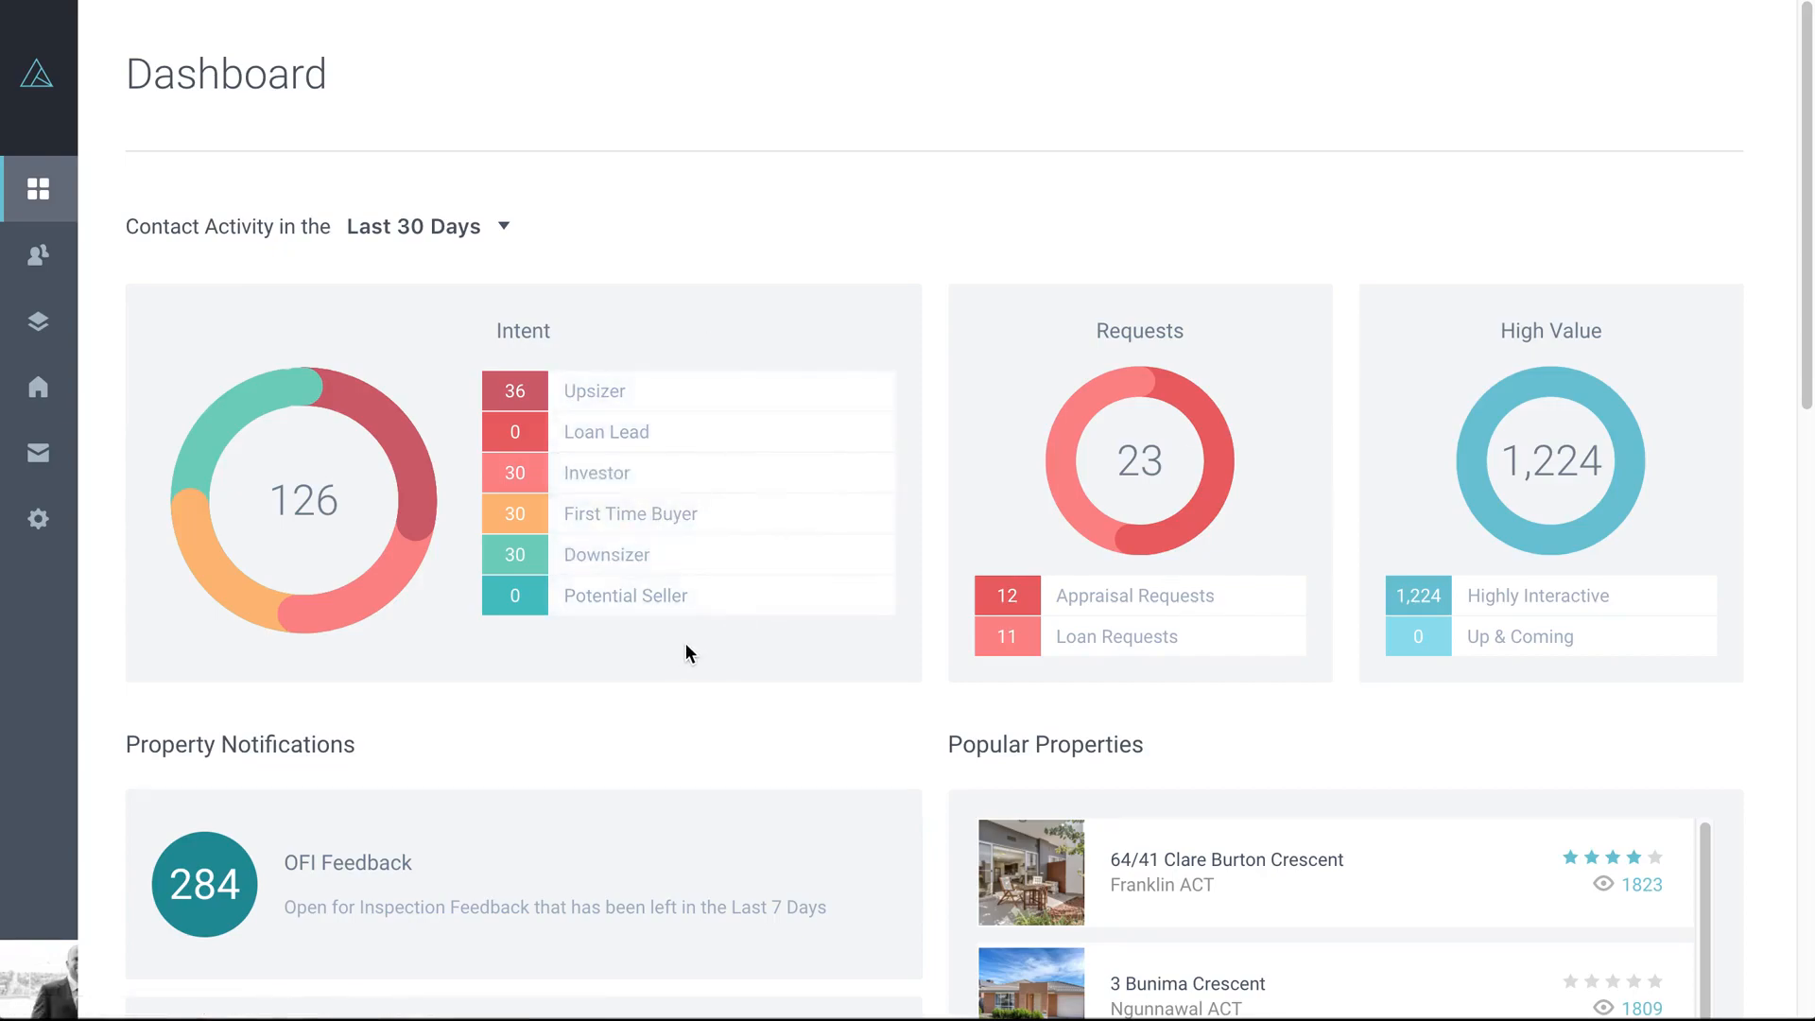
pyautogui.moveTo(722, 423)
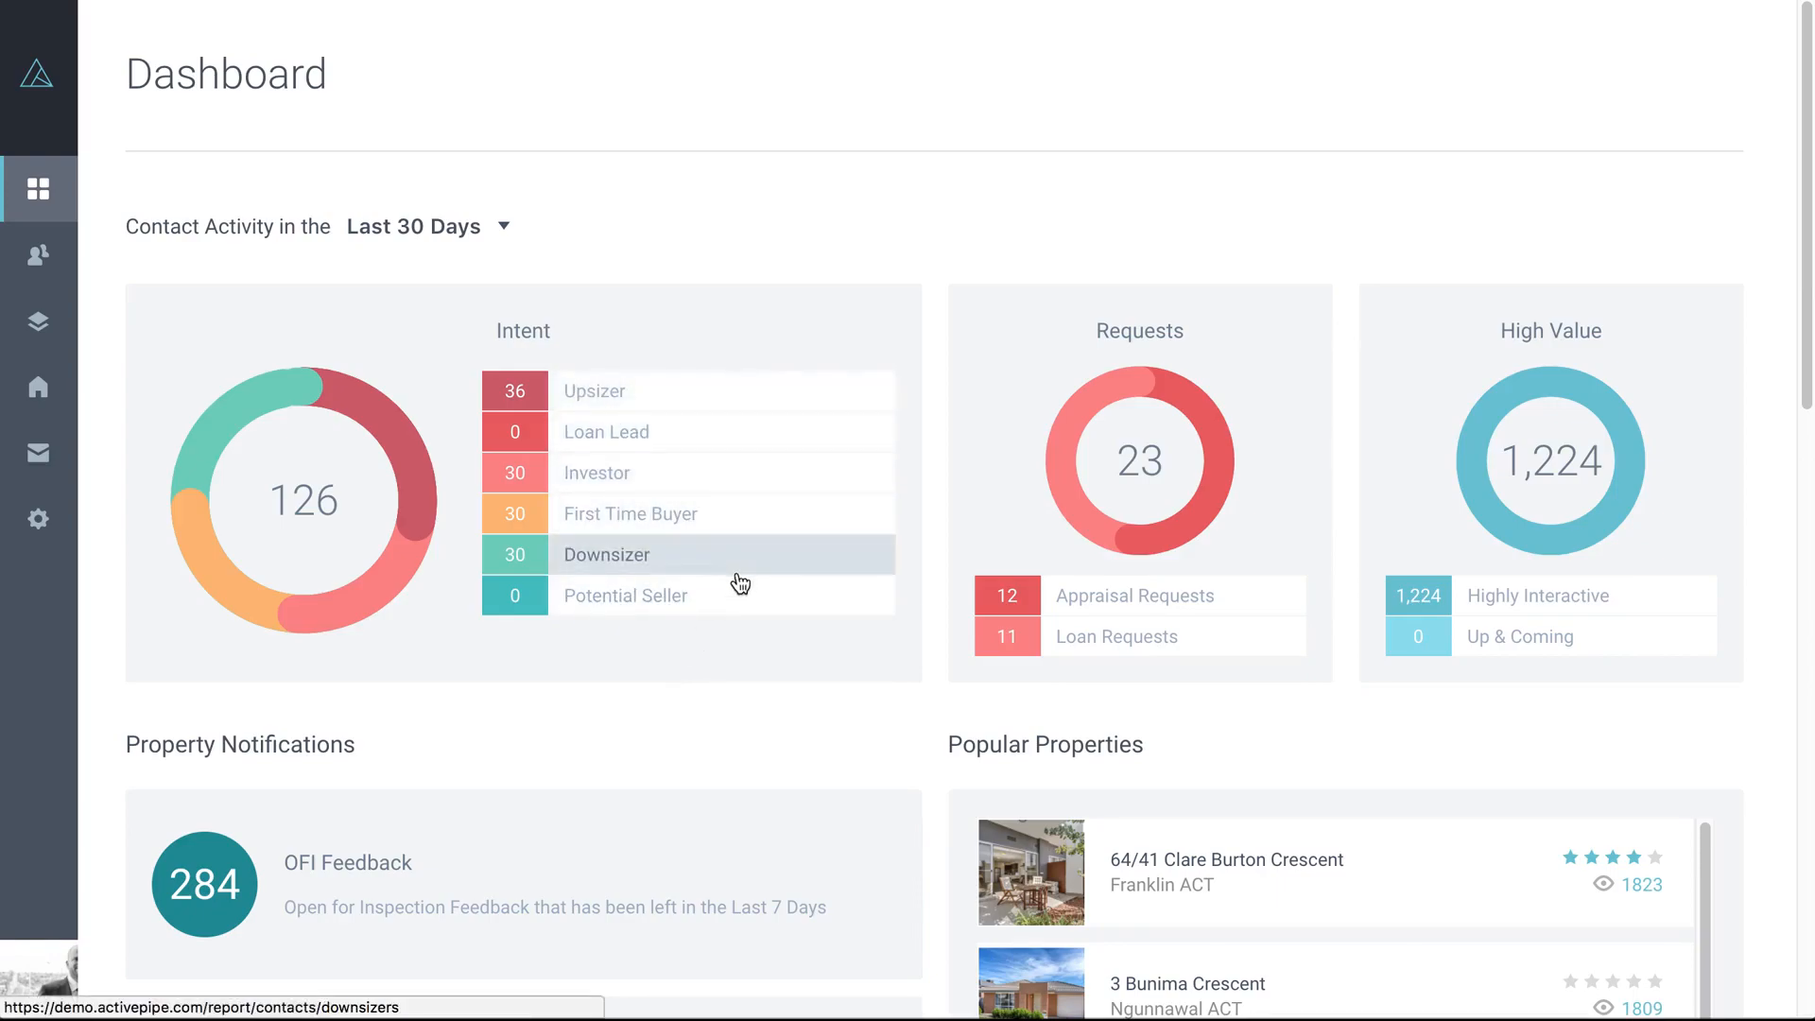
pyautogui.moveTo(745, 391)
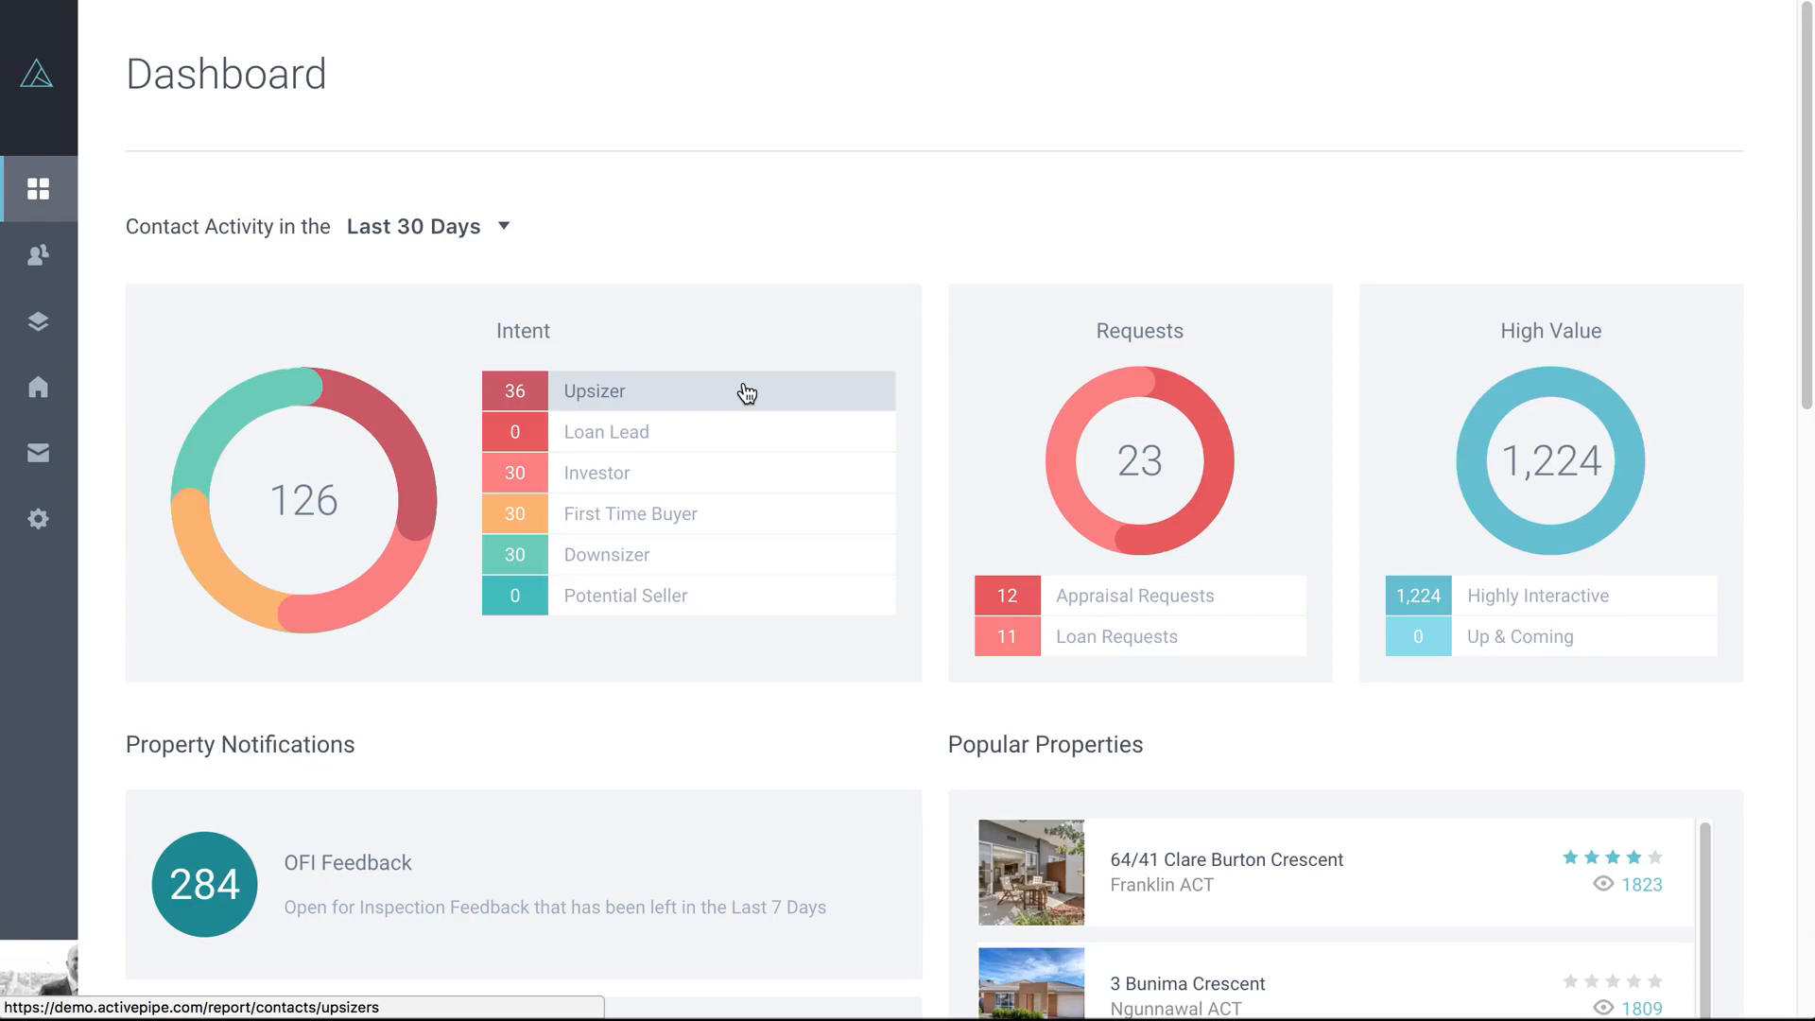
pyautogui.moveTo(712, 488)
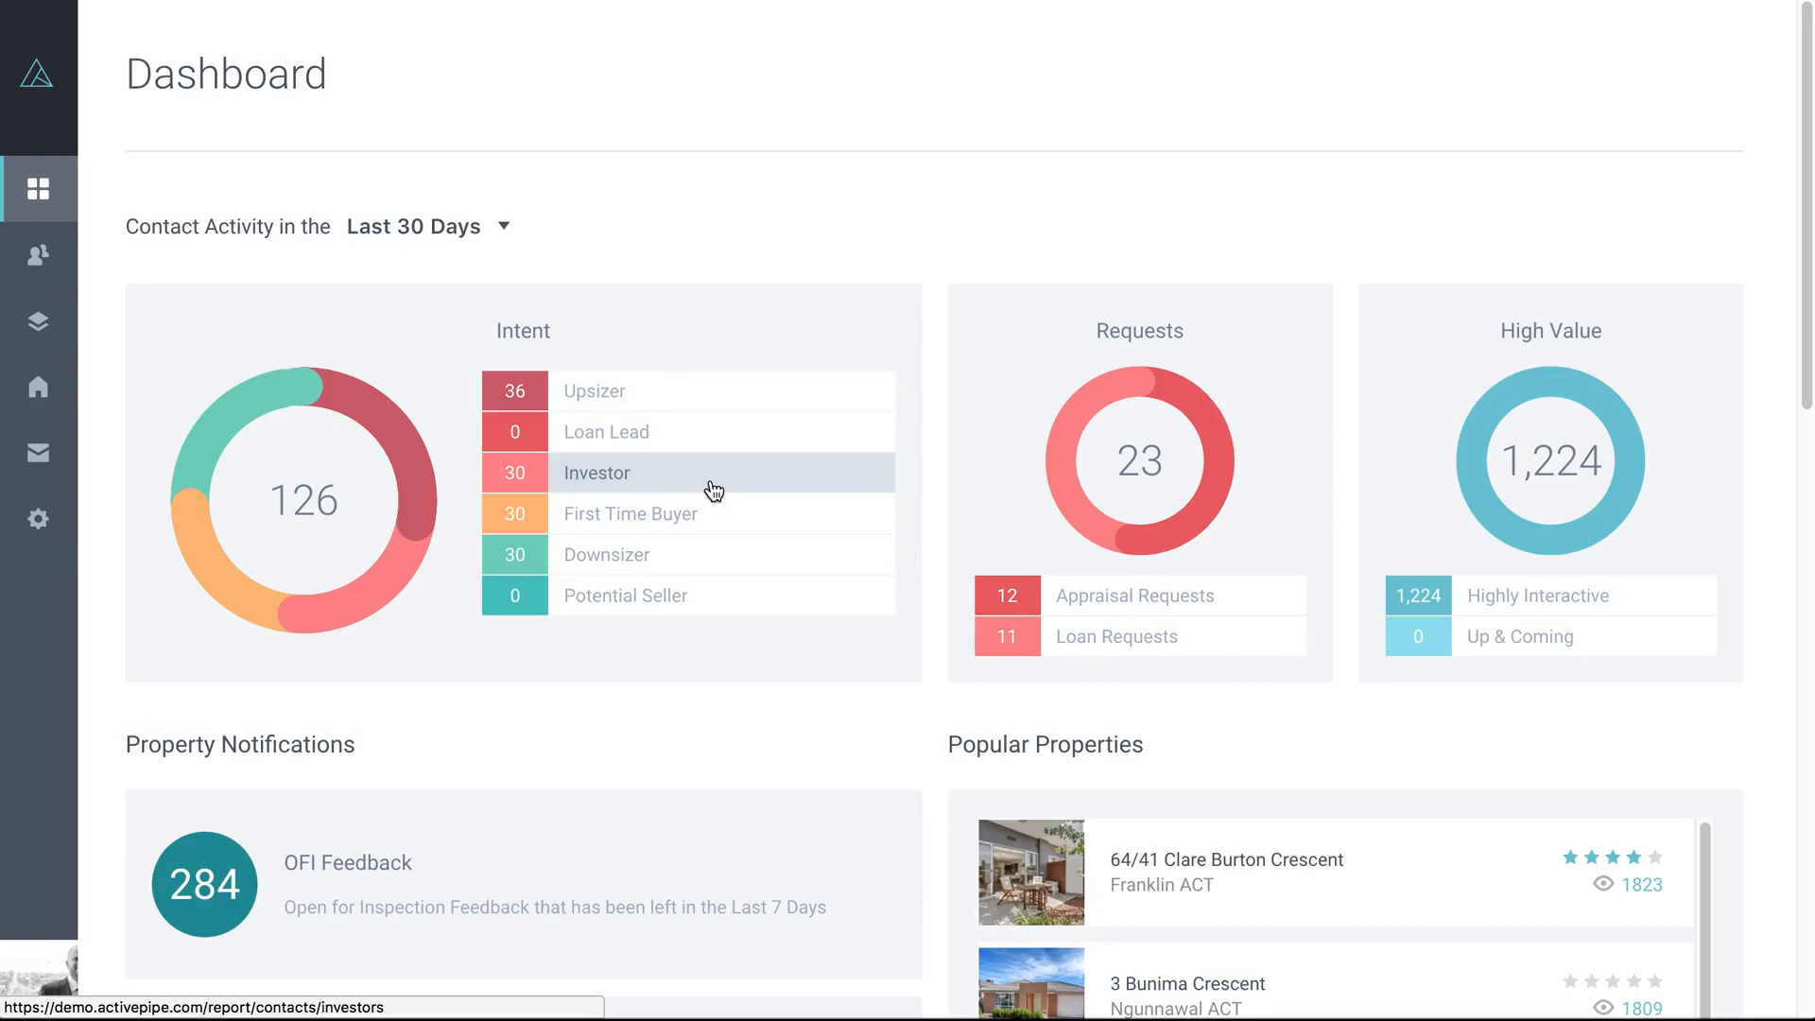
pyautogui.moveTo(767, 521)
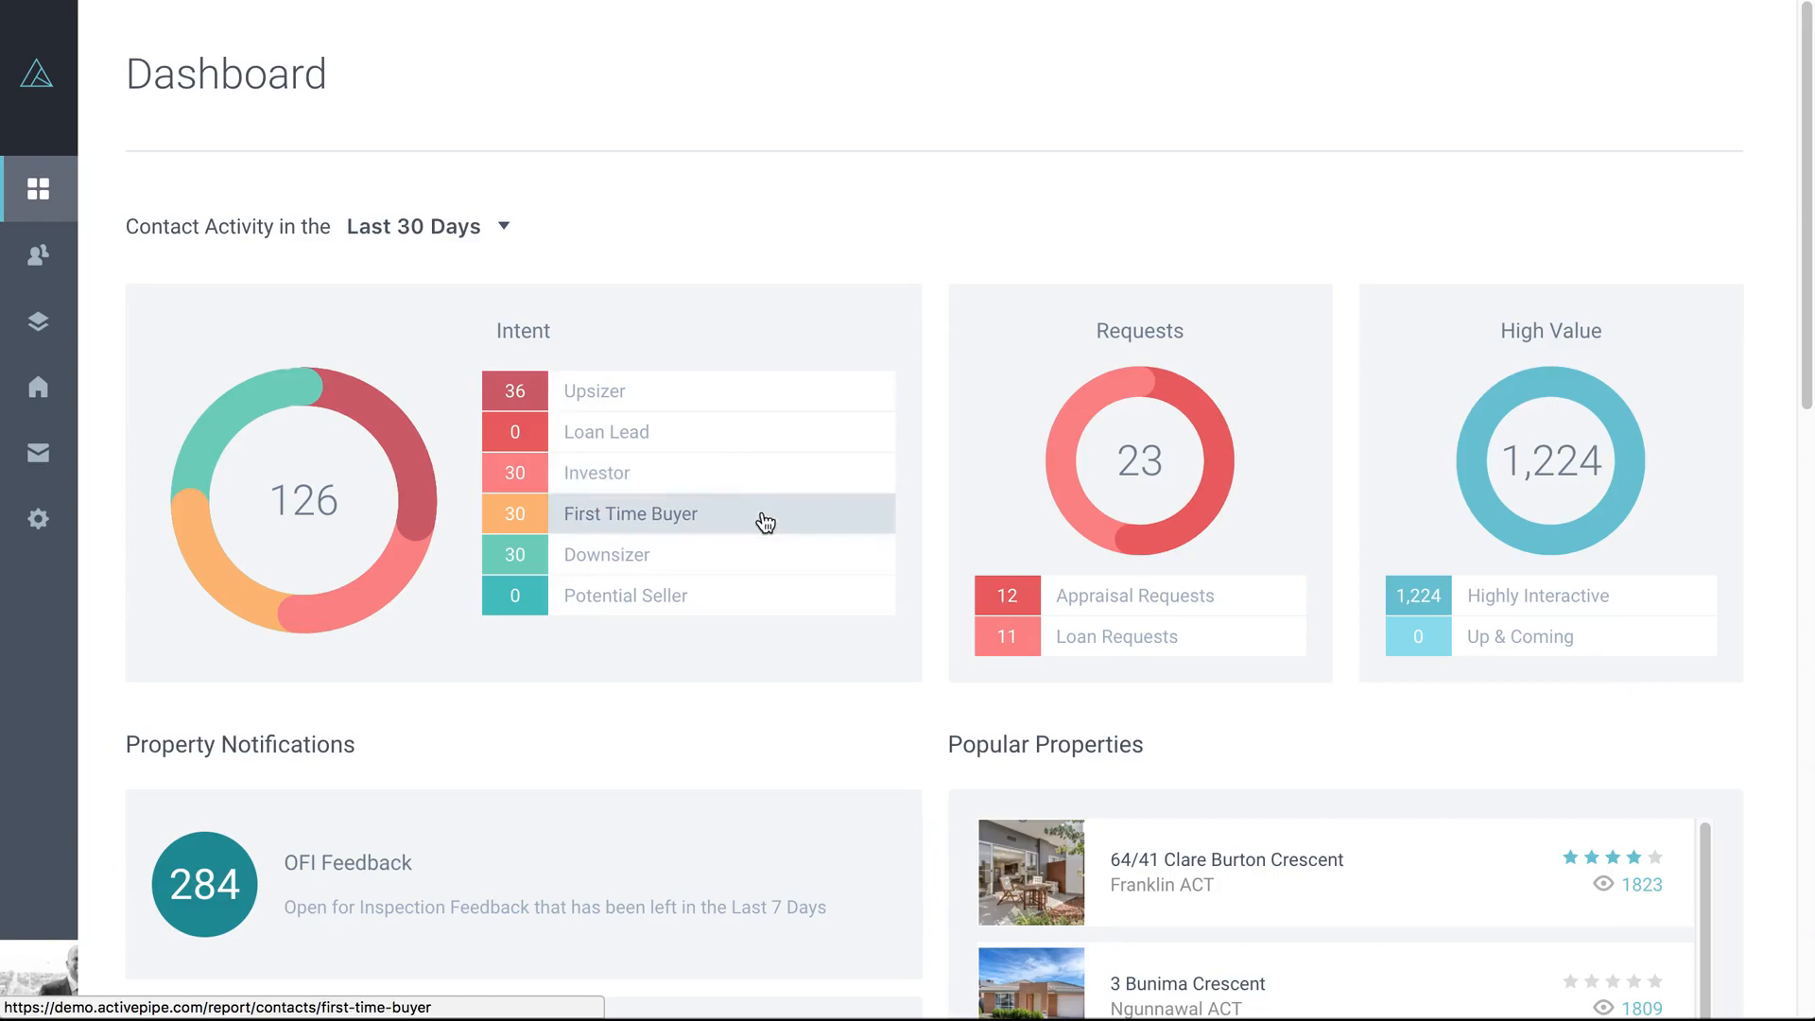
pyautogui.moveTo(797, 571)
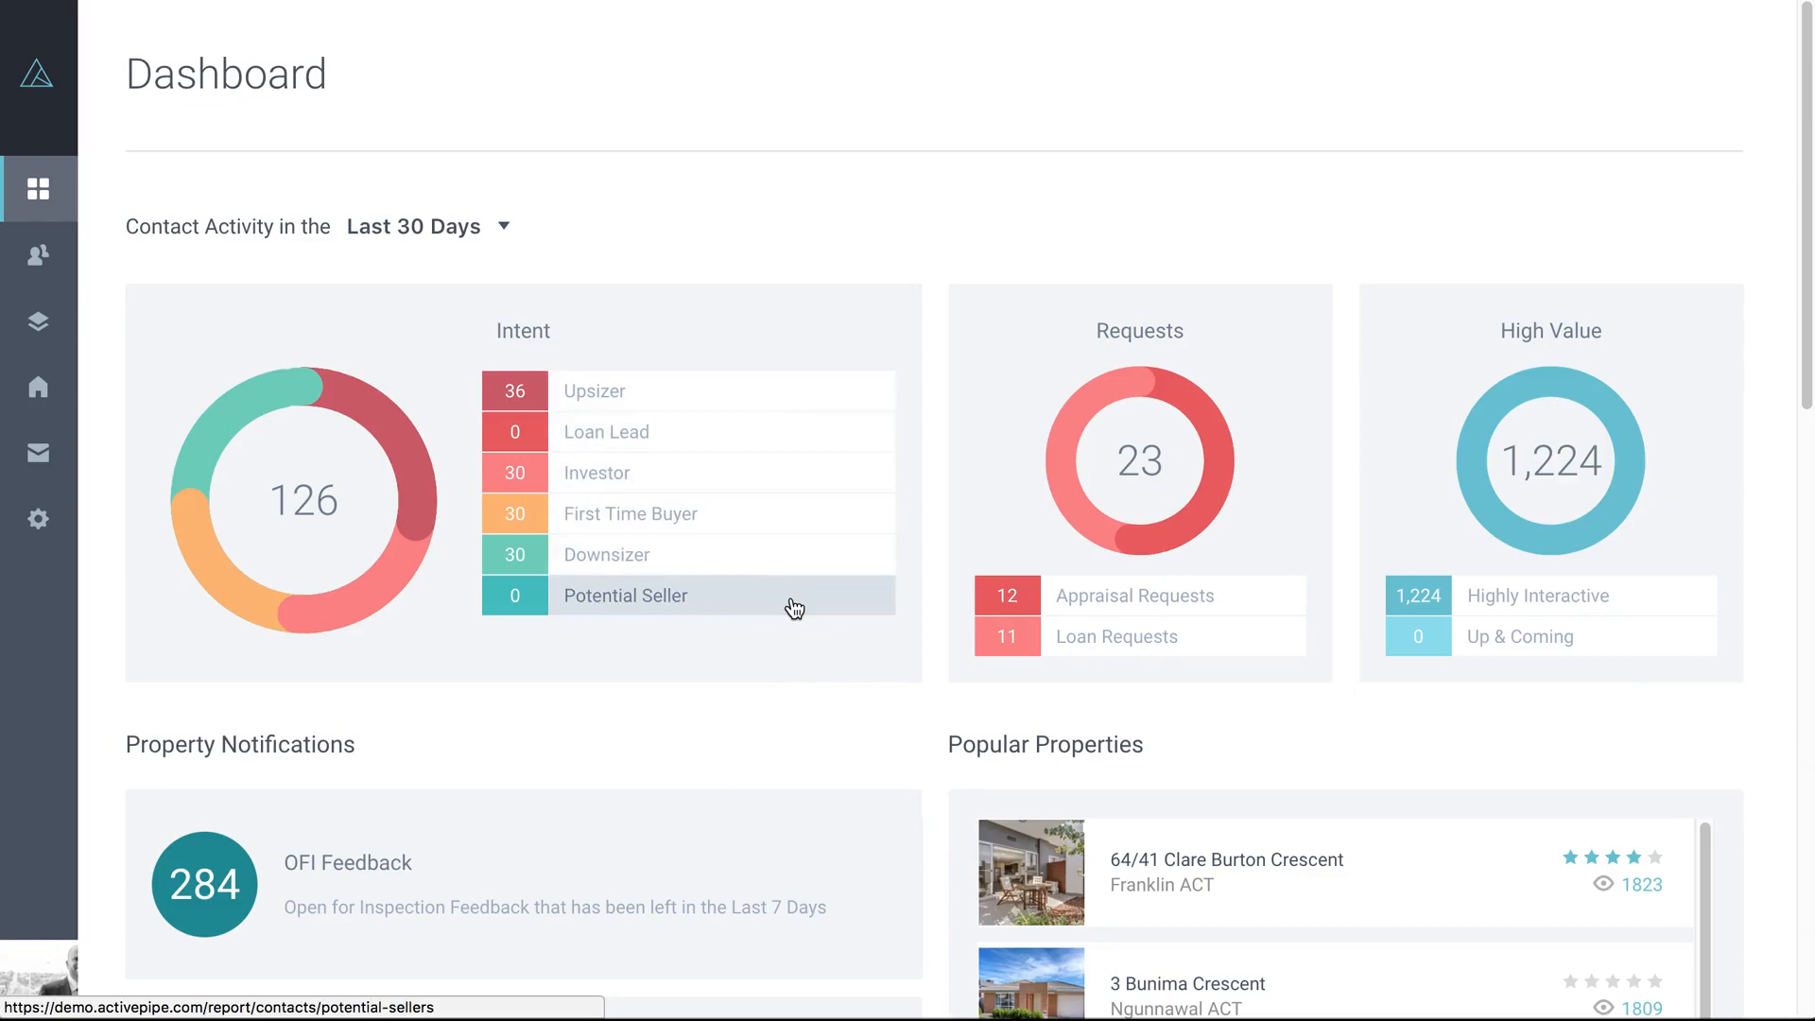
pyautogui.moveTo(810, 447)
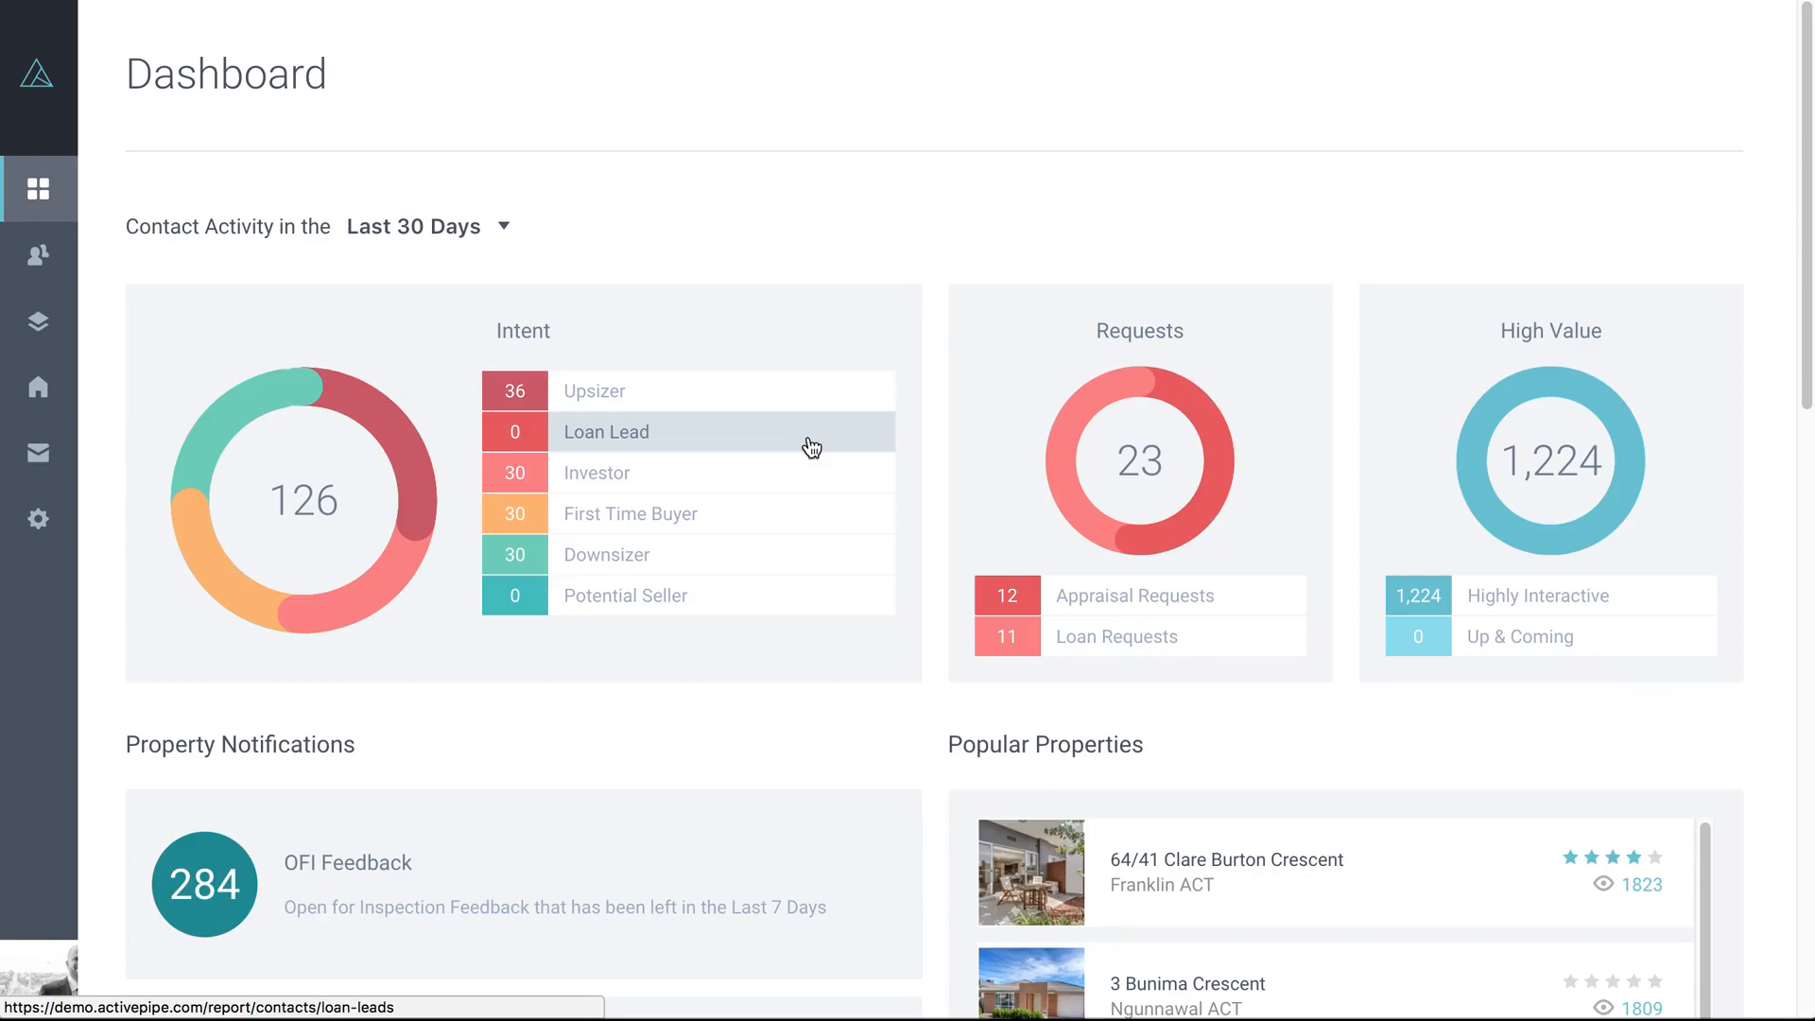
pyautogui.moveTo(810, 533)
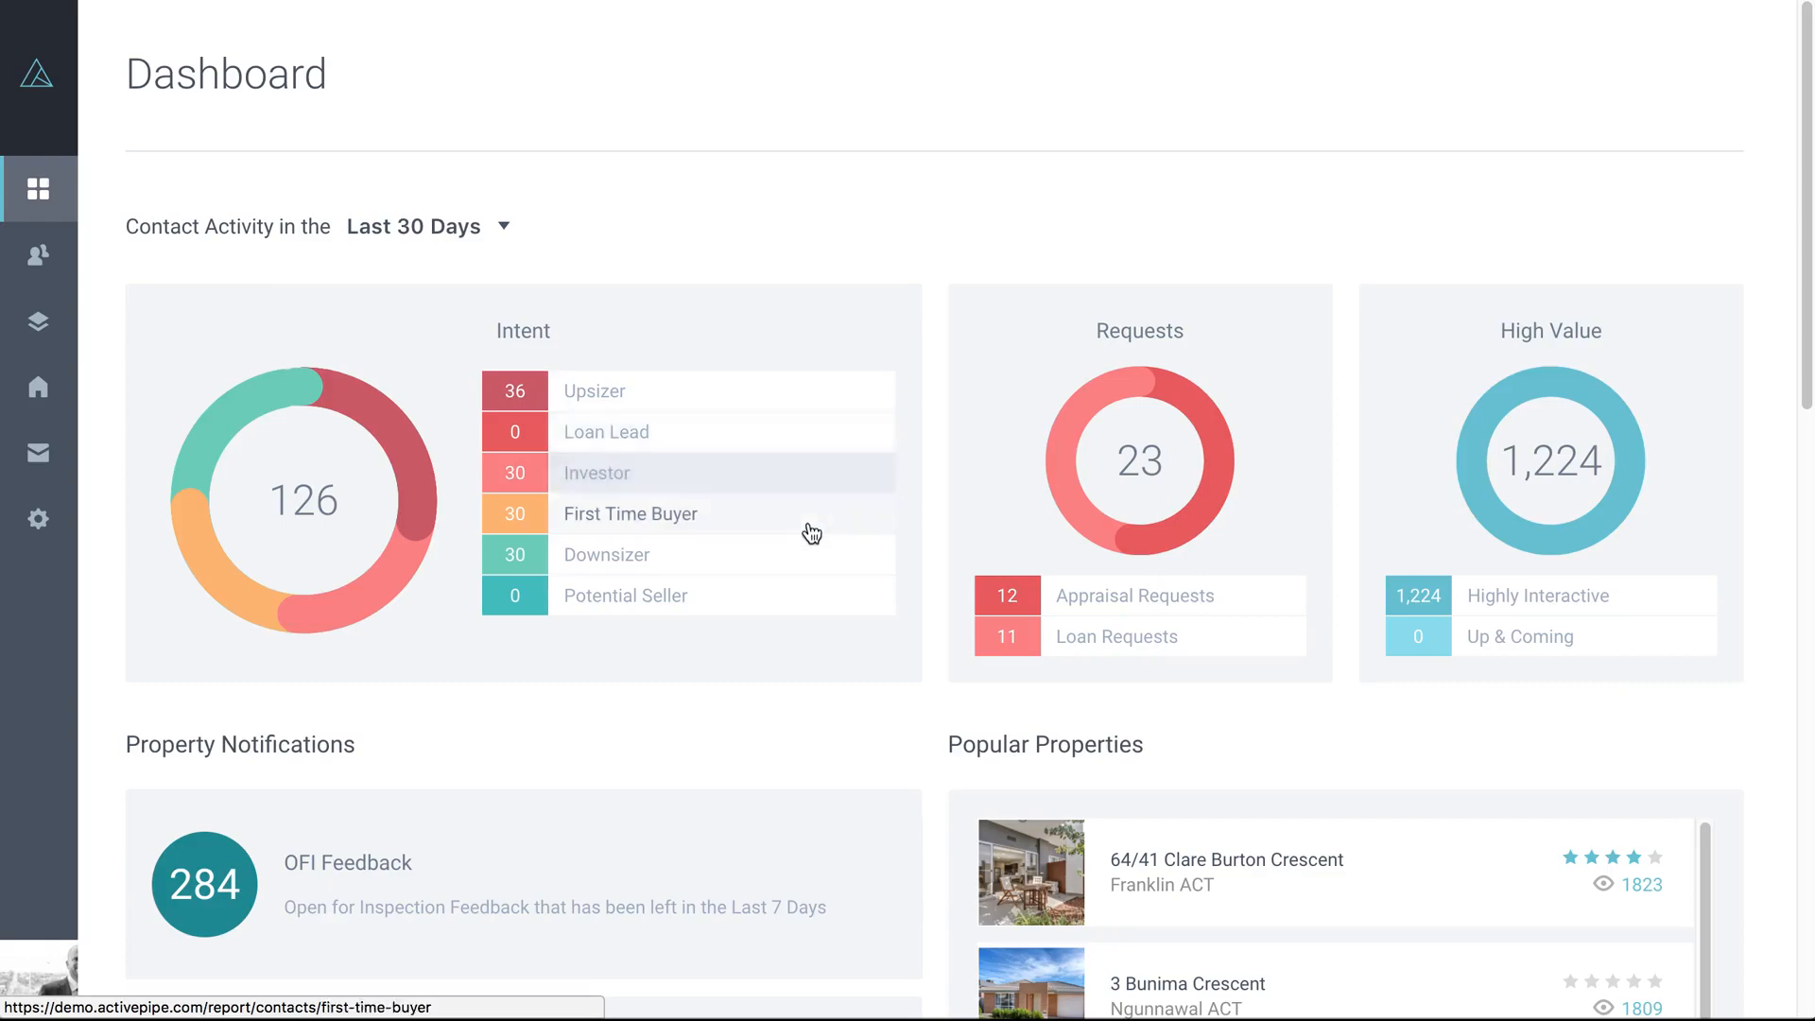
pyautogui.moveTo(785, 597)
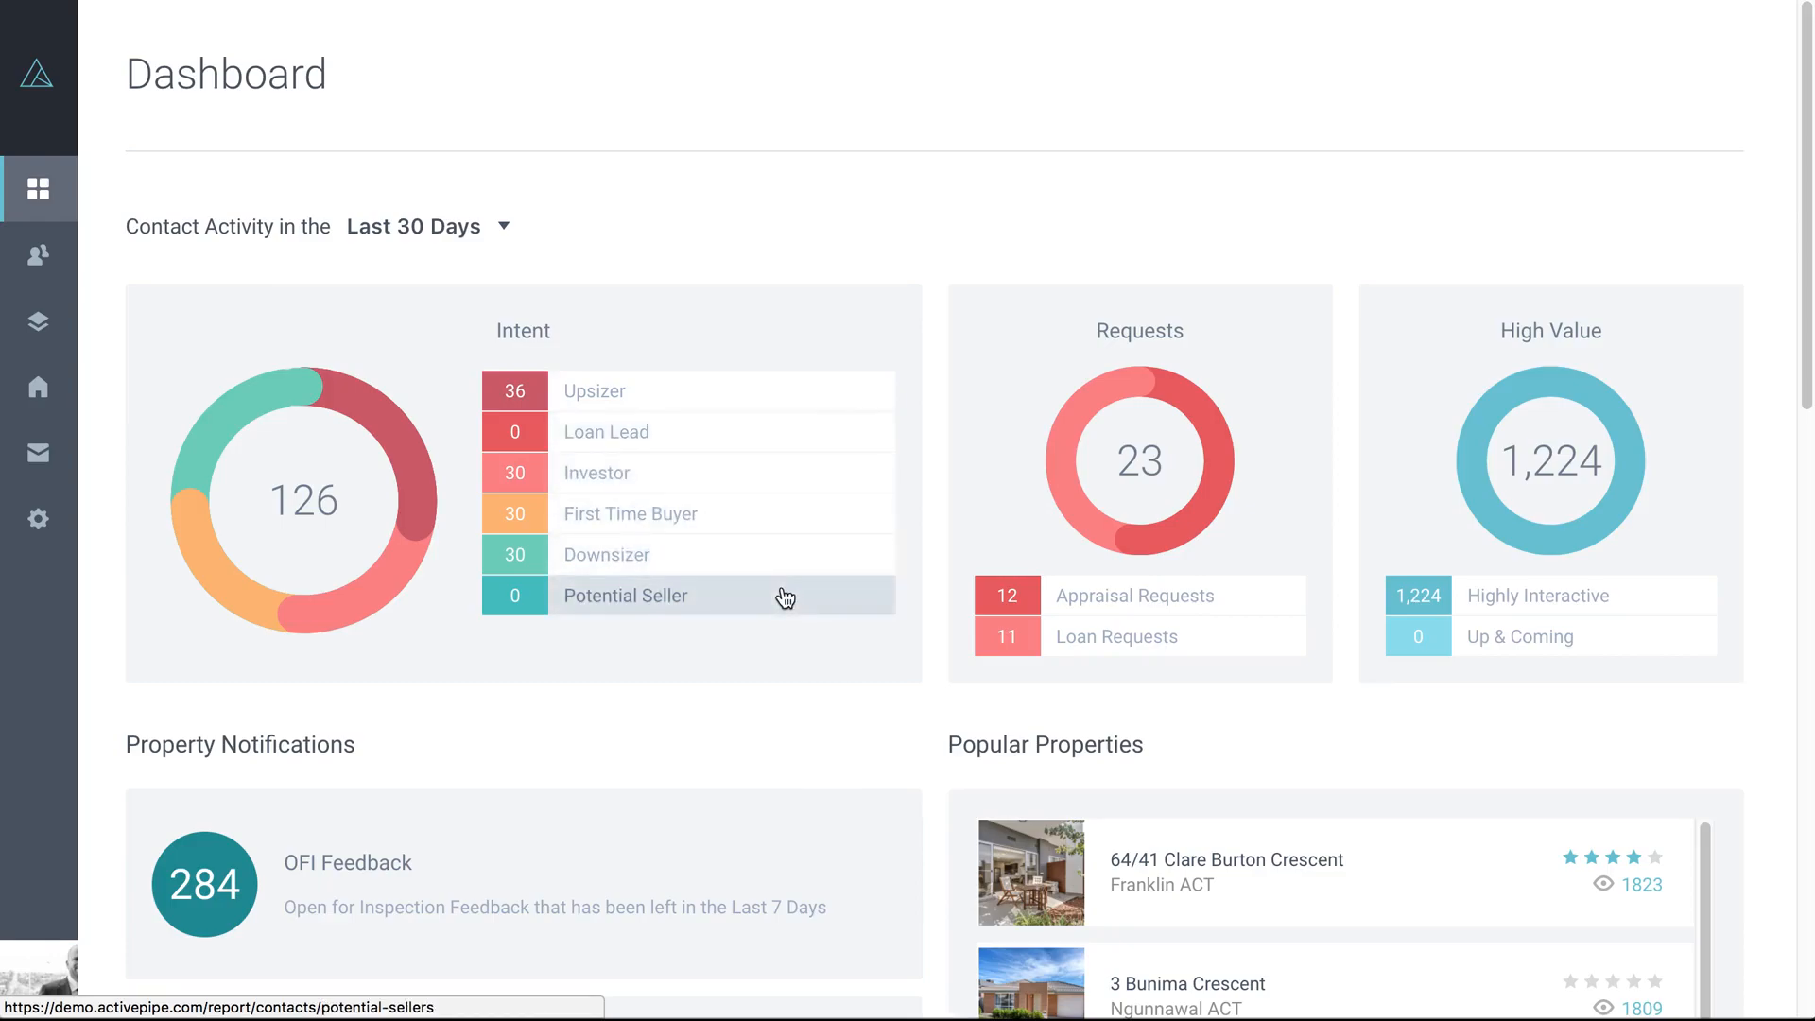
pyautogui.moveTo(715, 610)
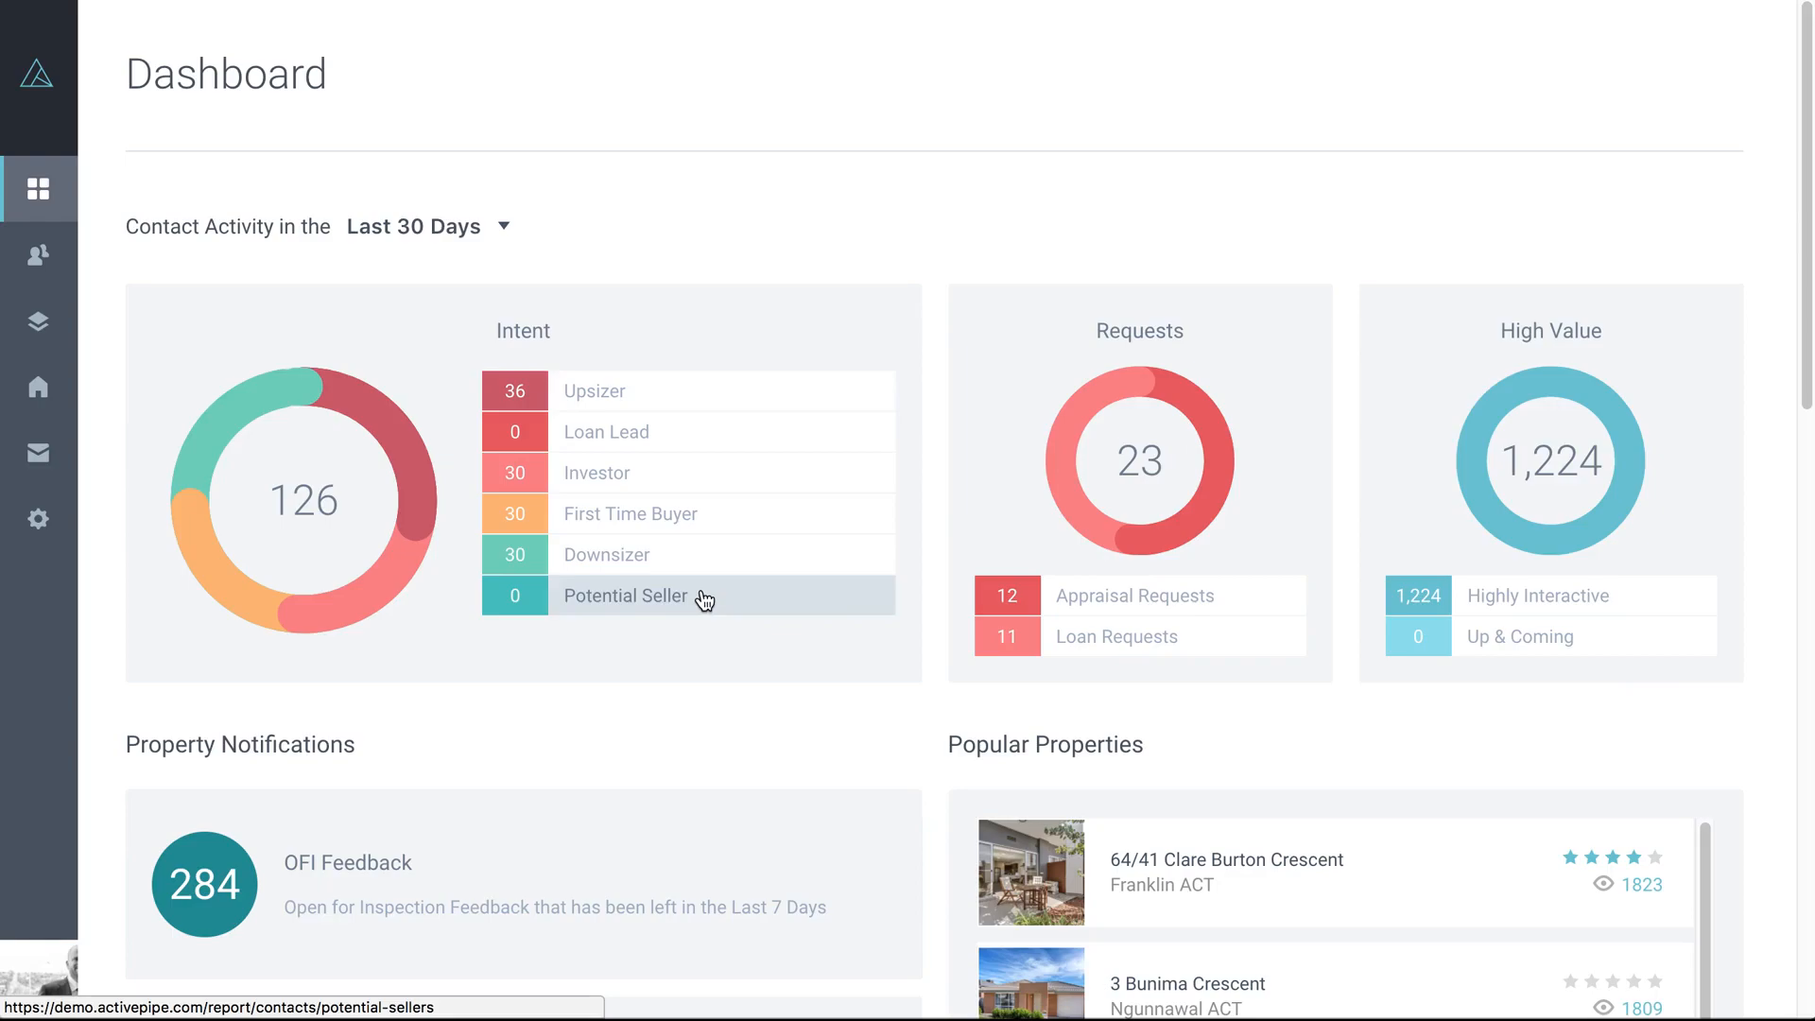
pyautogui.moveTo(691, 558)
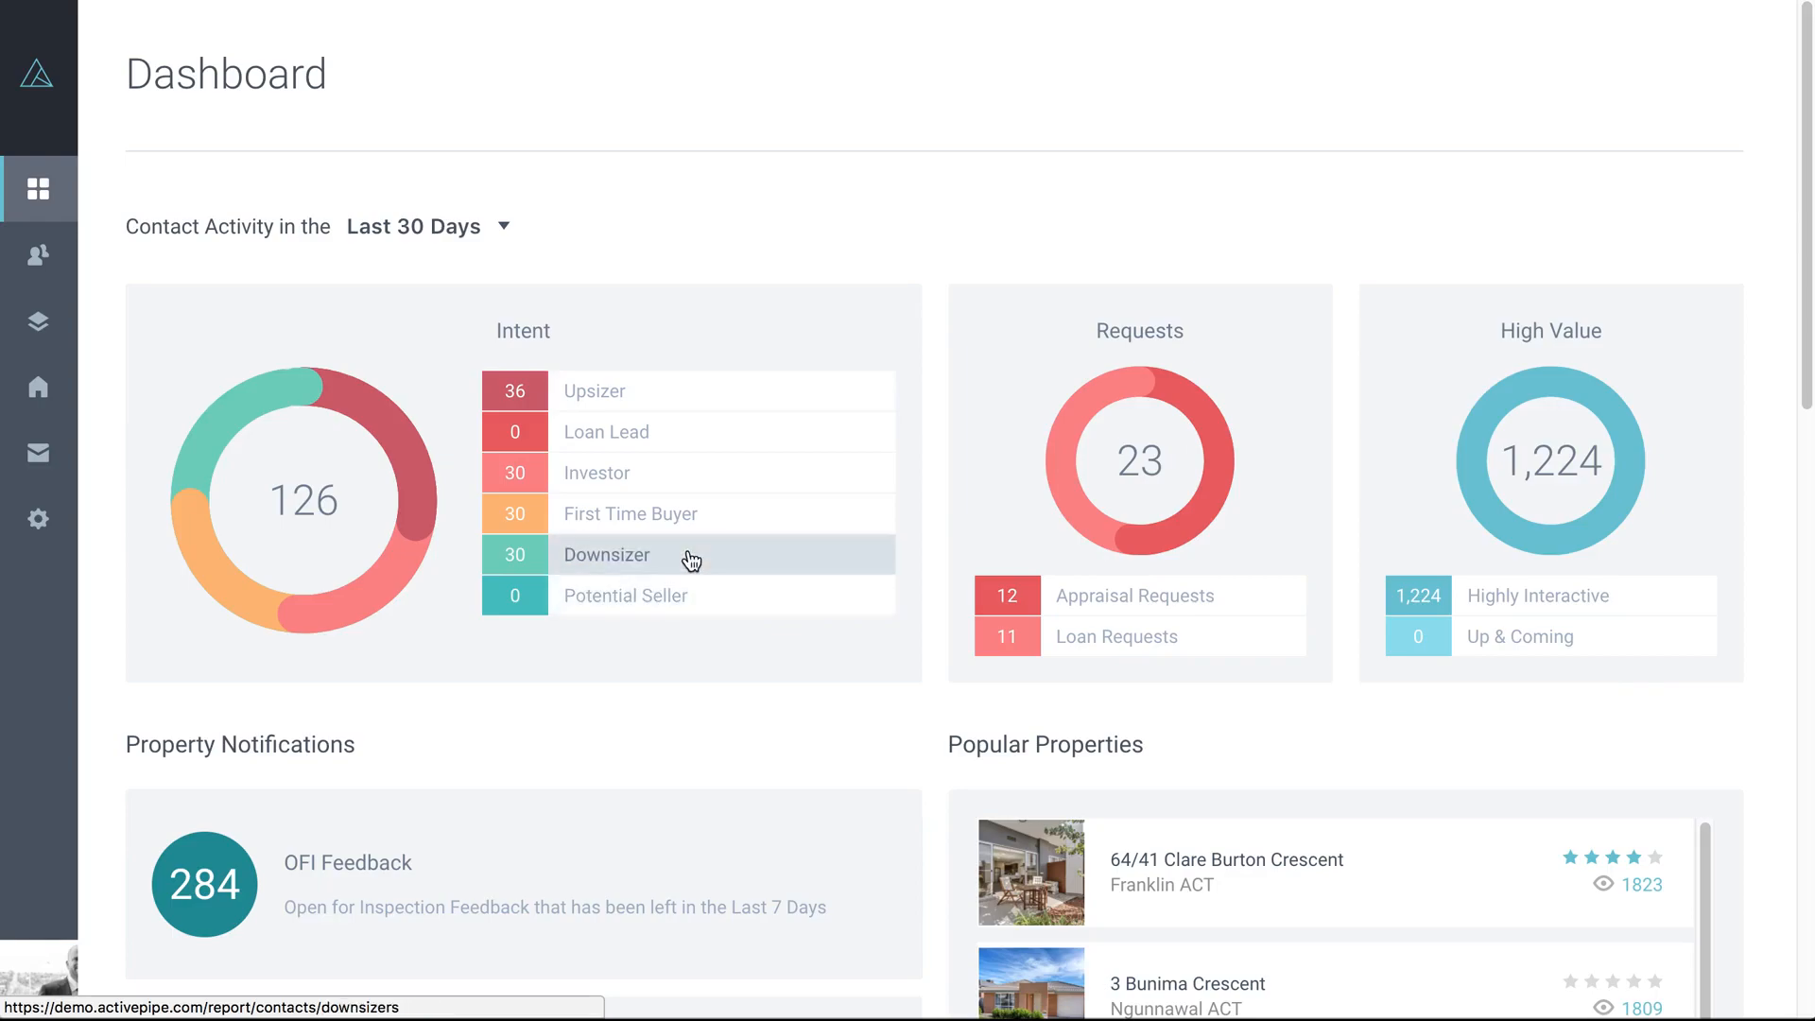
pyautogui.moveTo(696, 595)
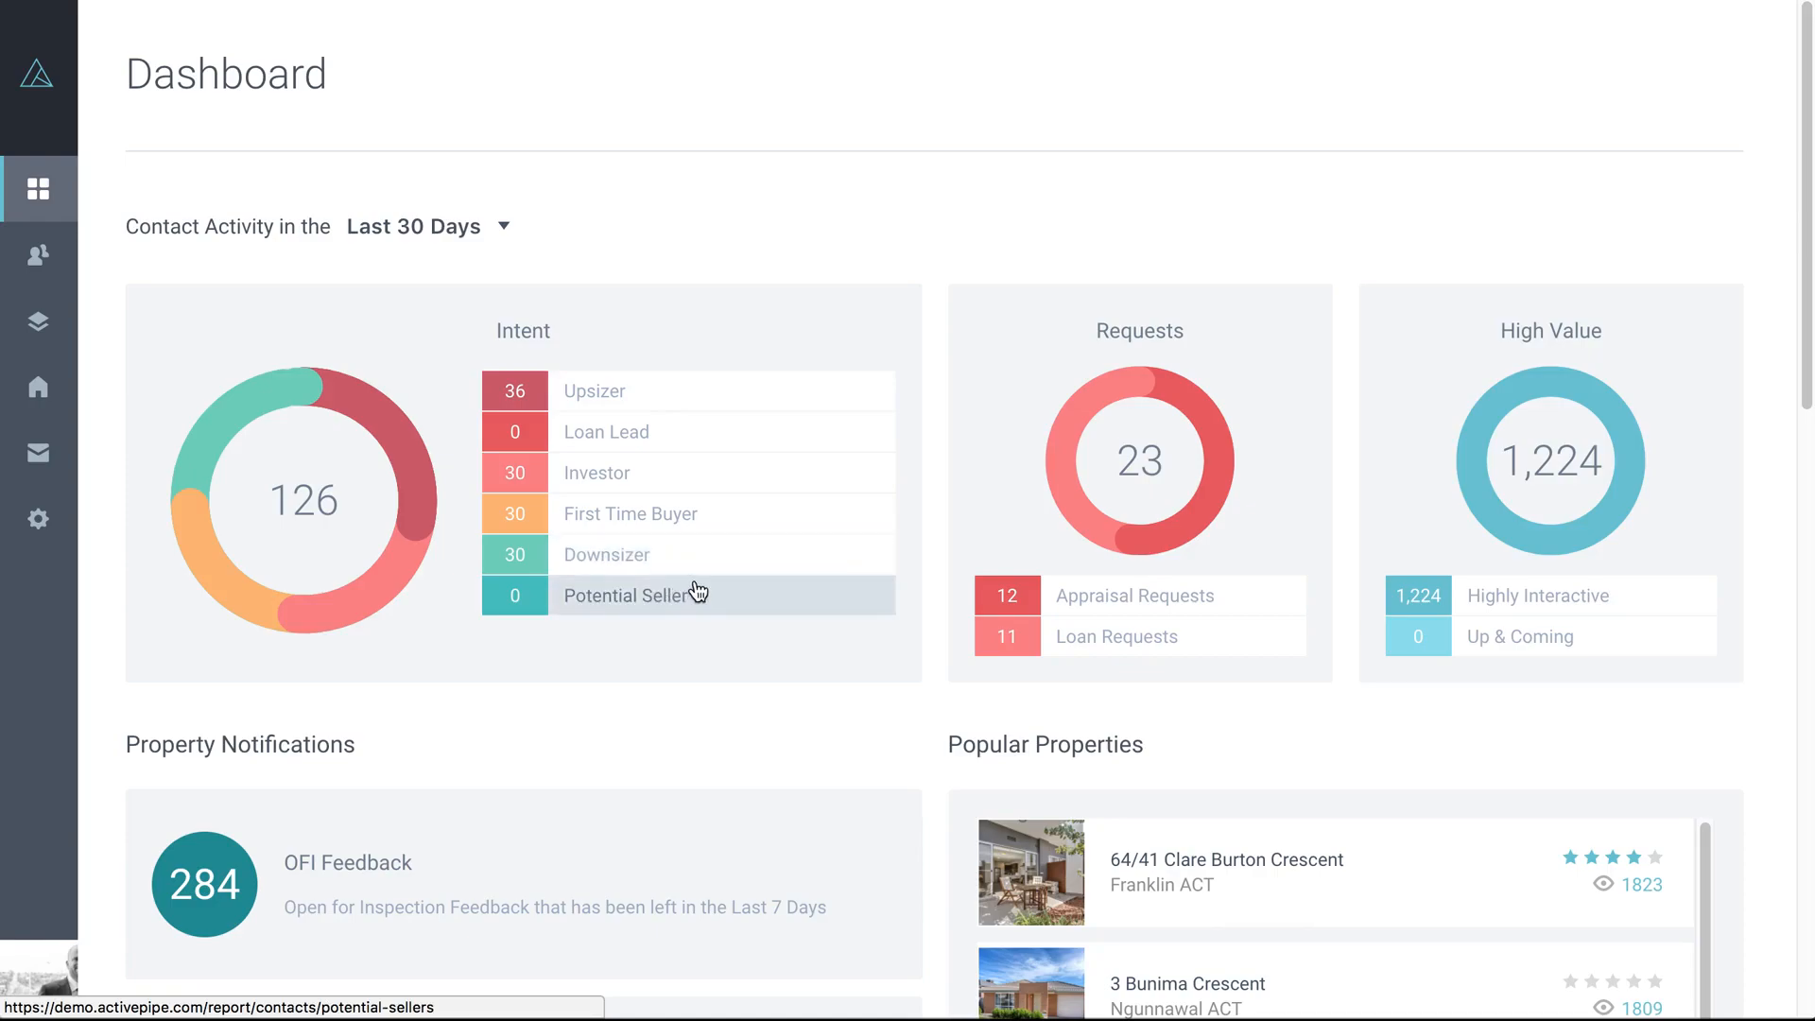
pyautogui.moveTo(738, 453)
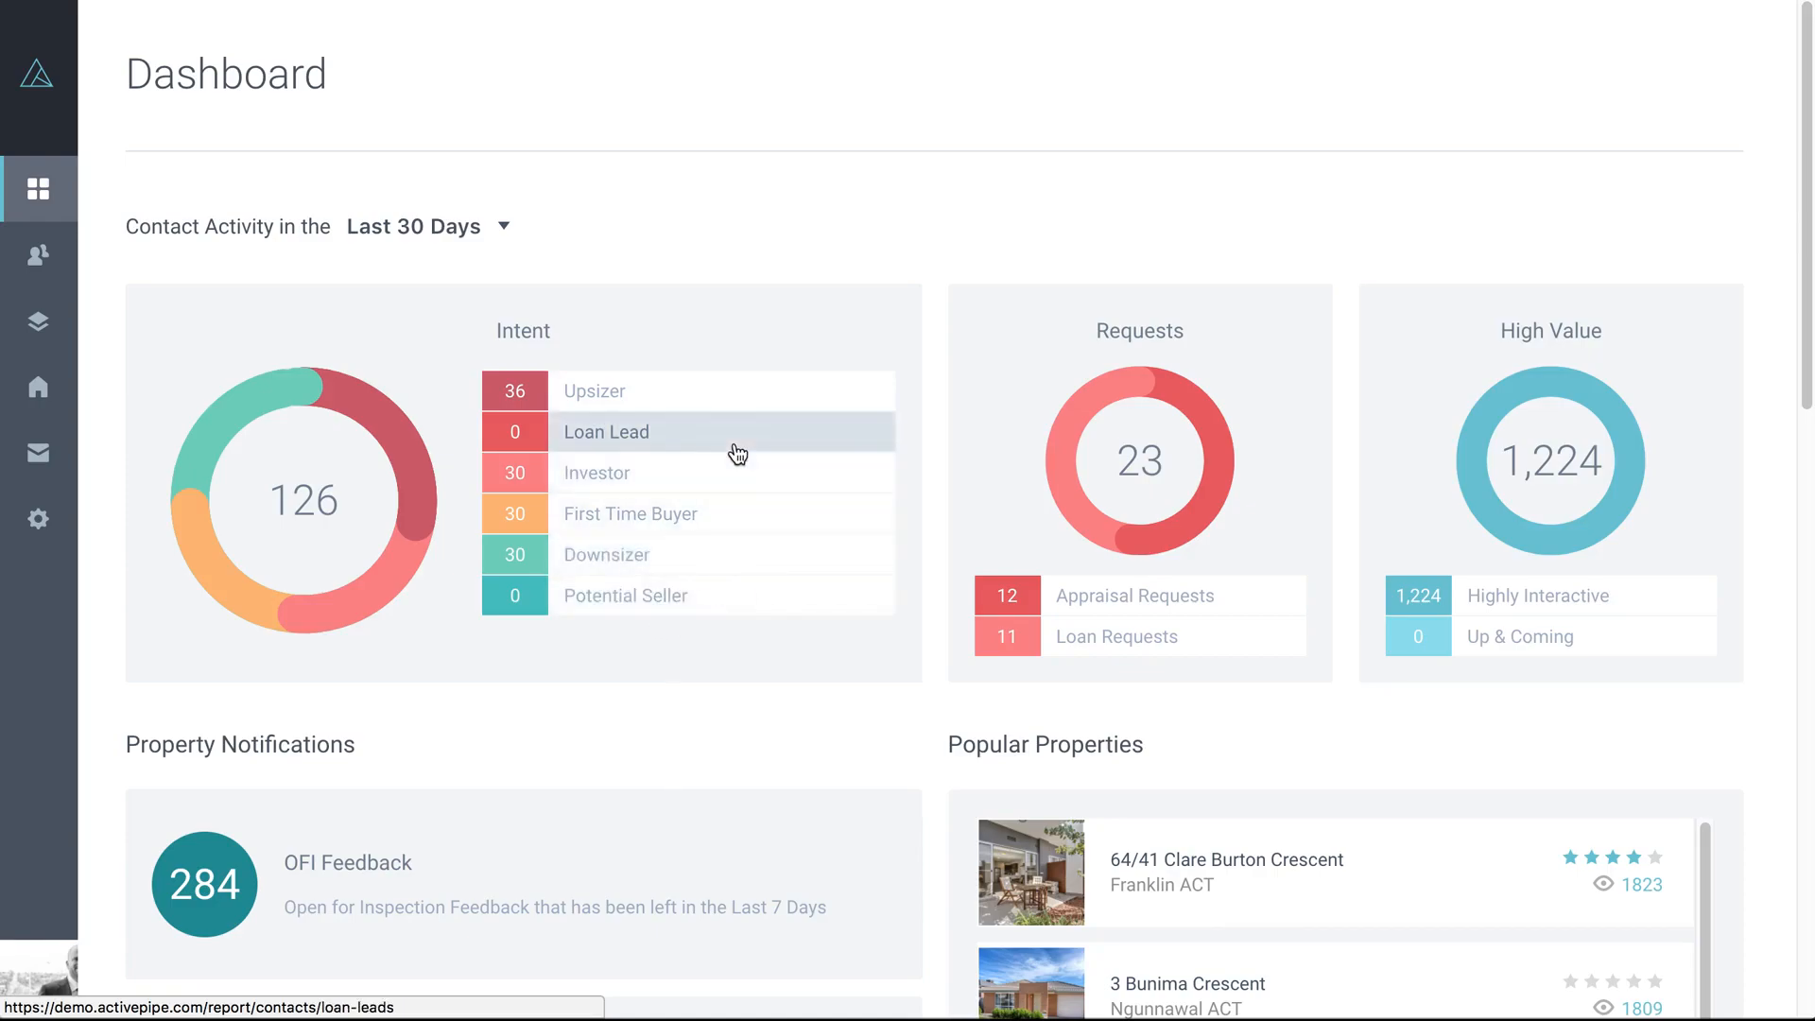
pyautogui.moveTo(681, 430)
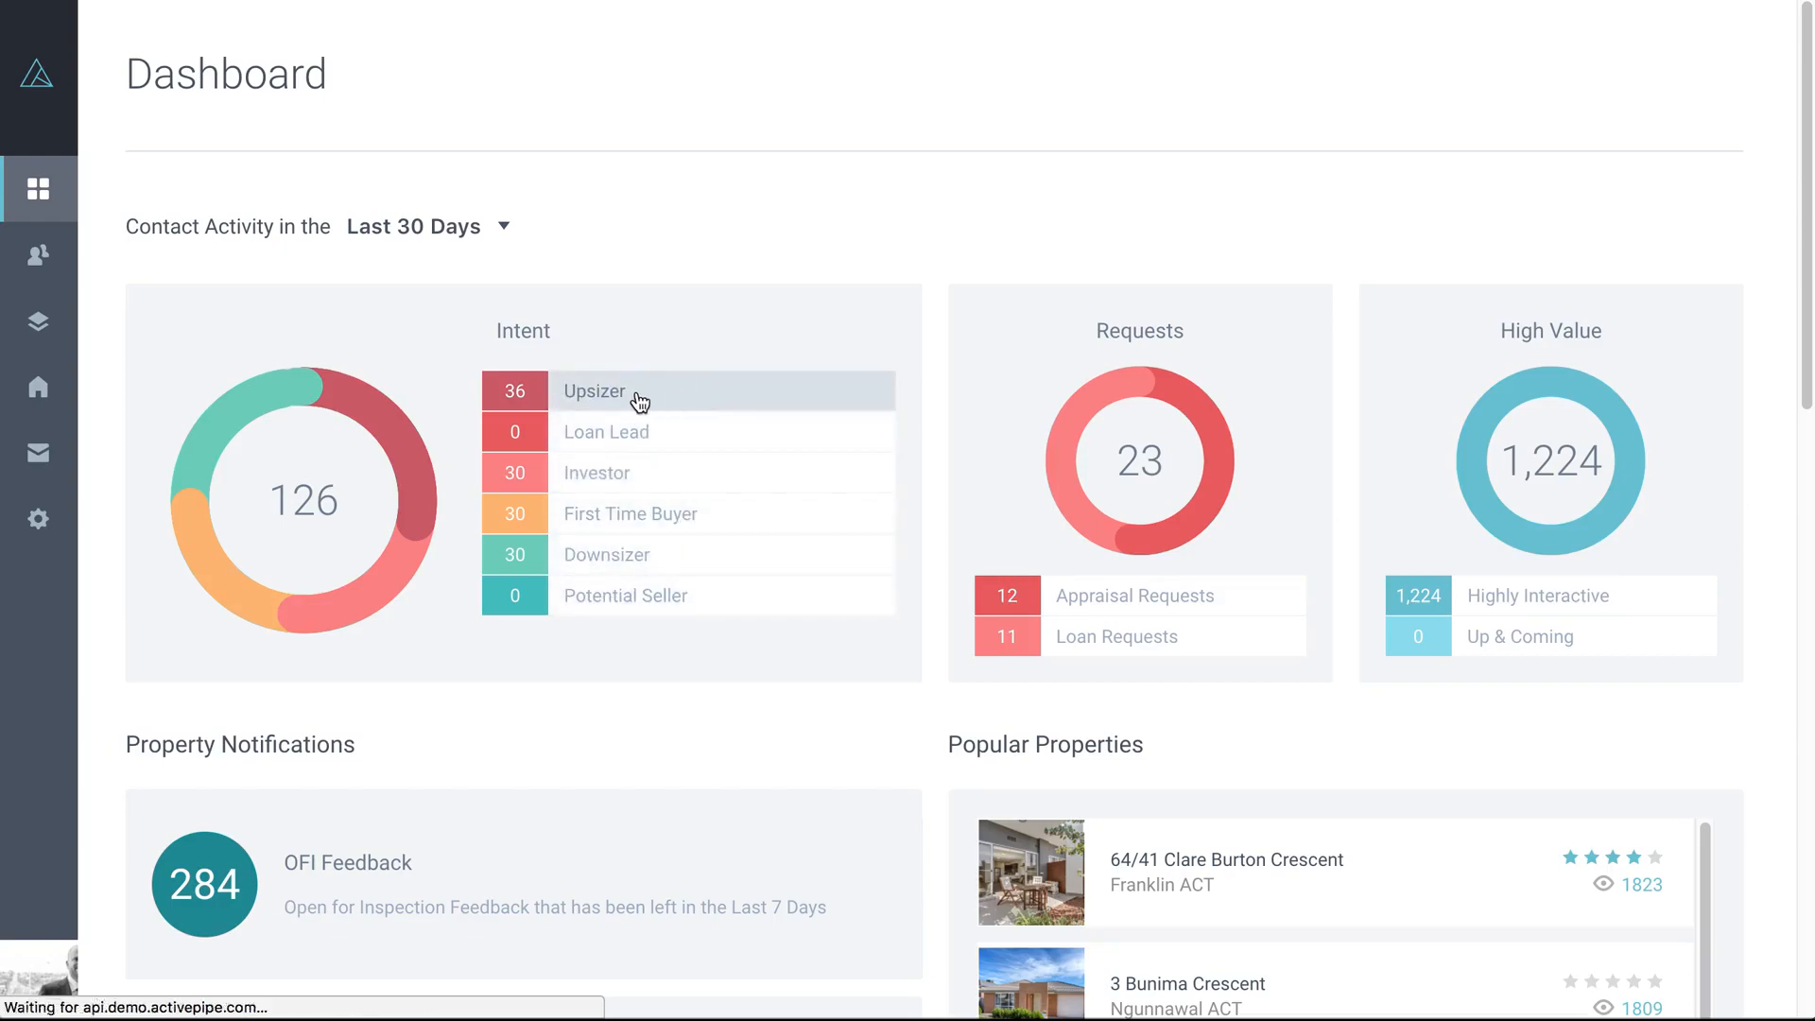
pyautogui.click(632, 391)
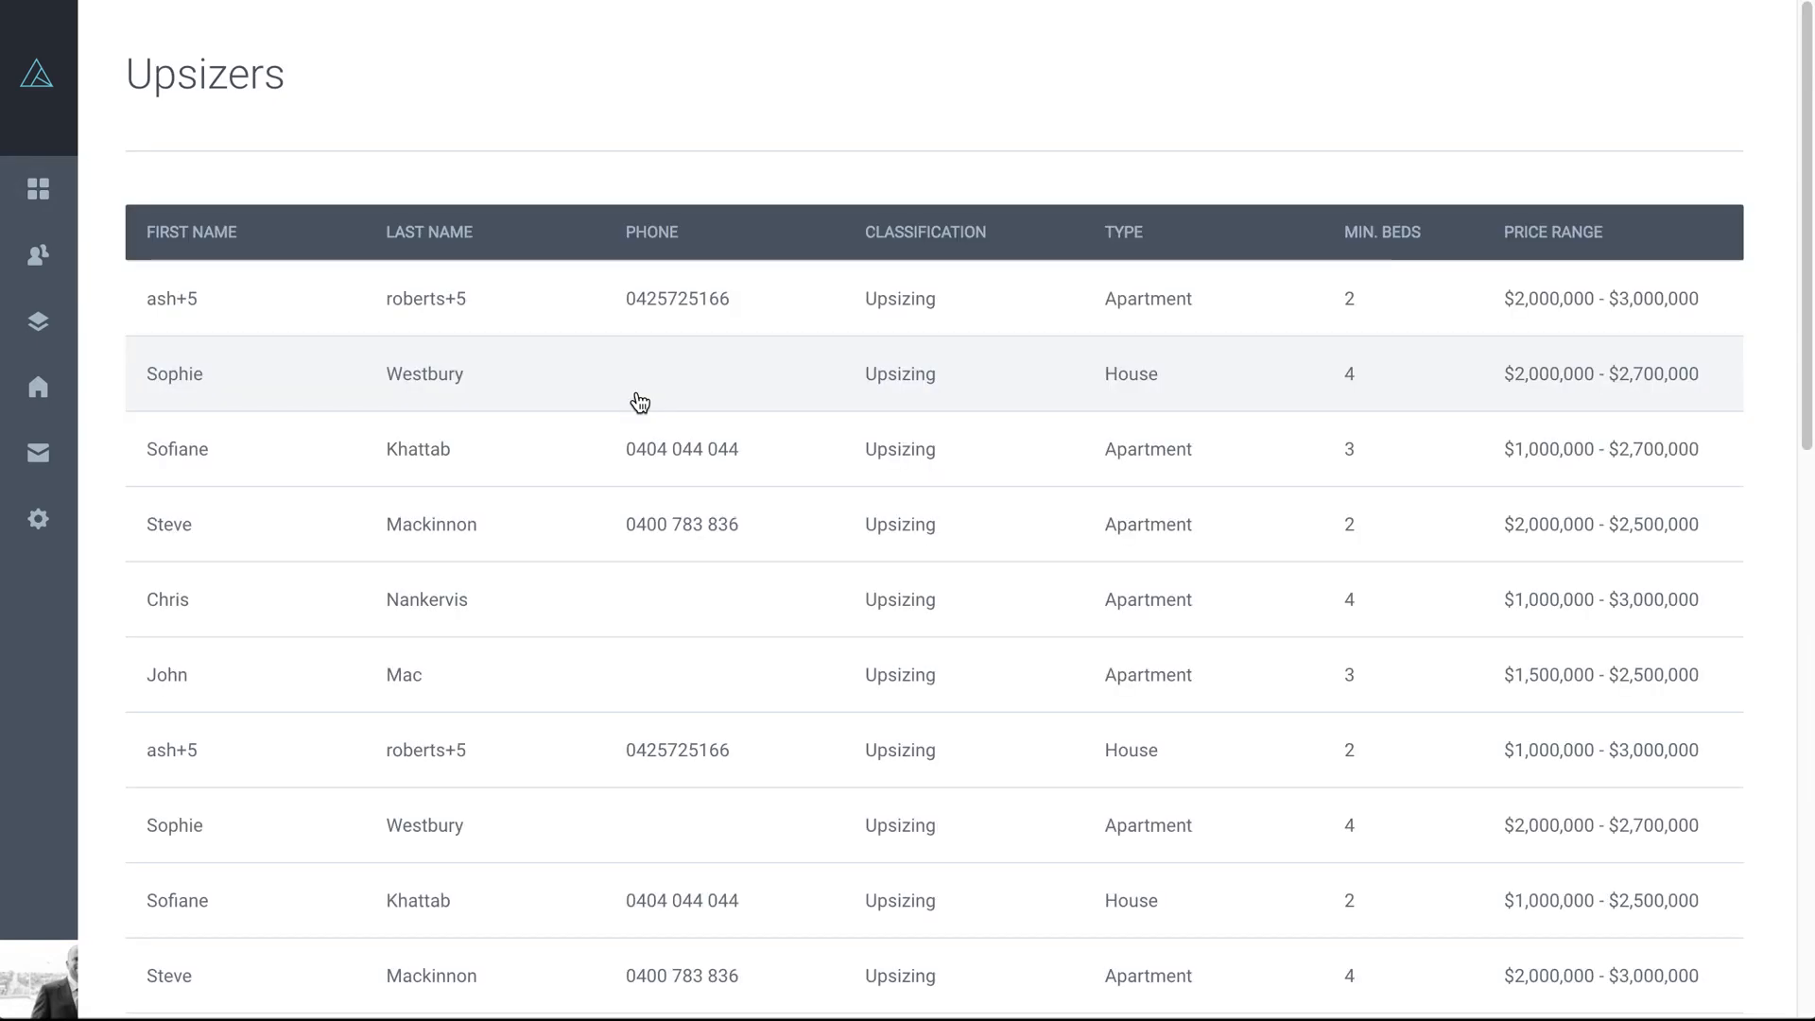
pyautogui.moveTo(361, 403)
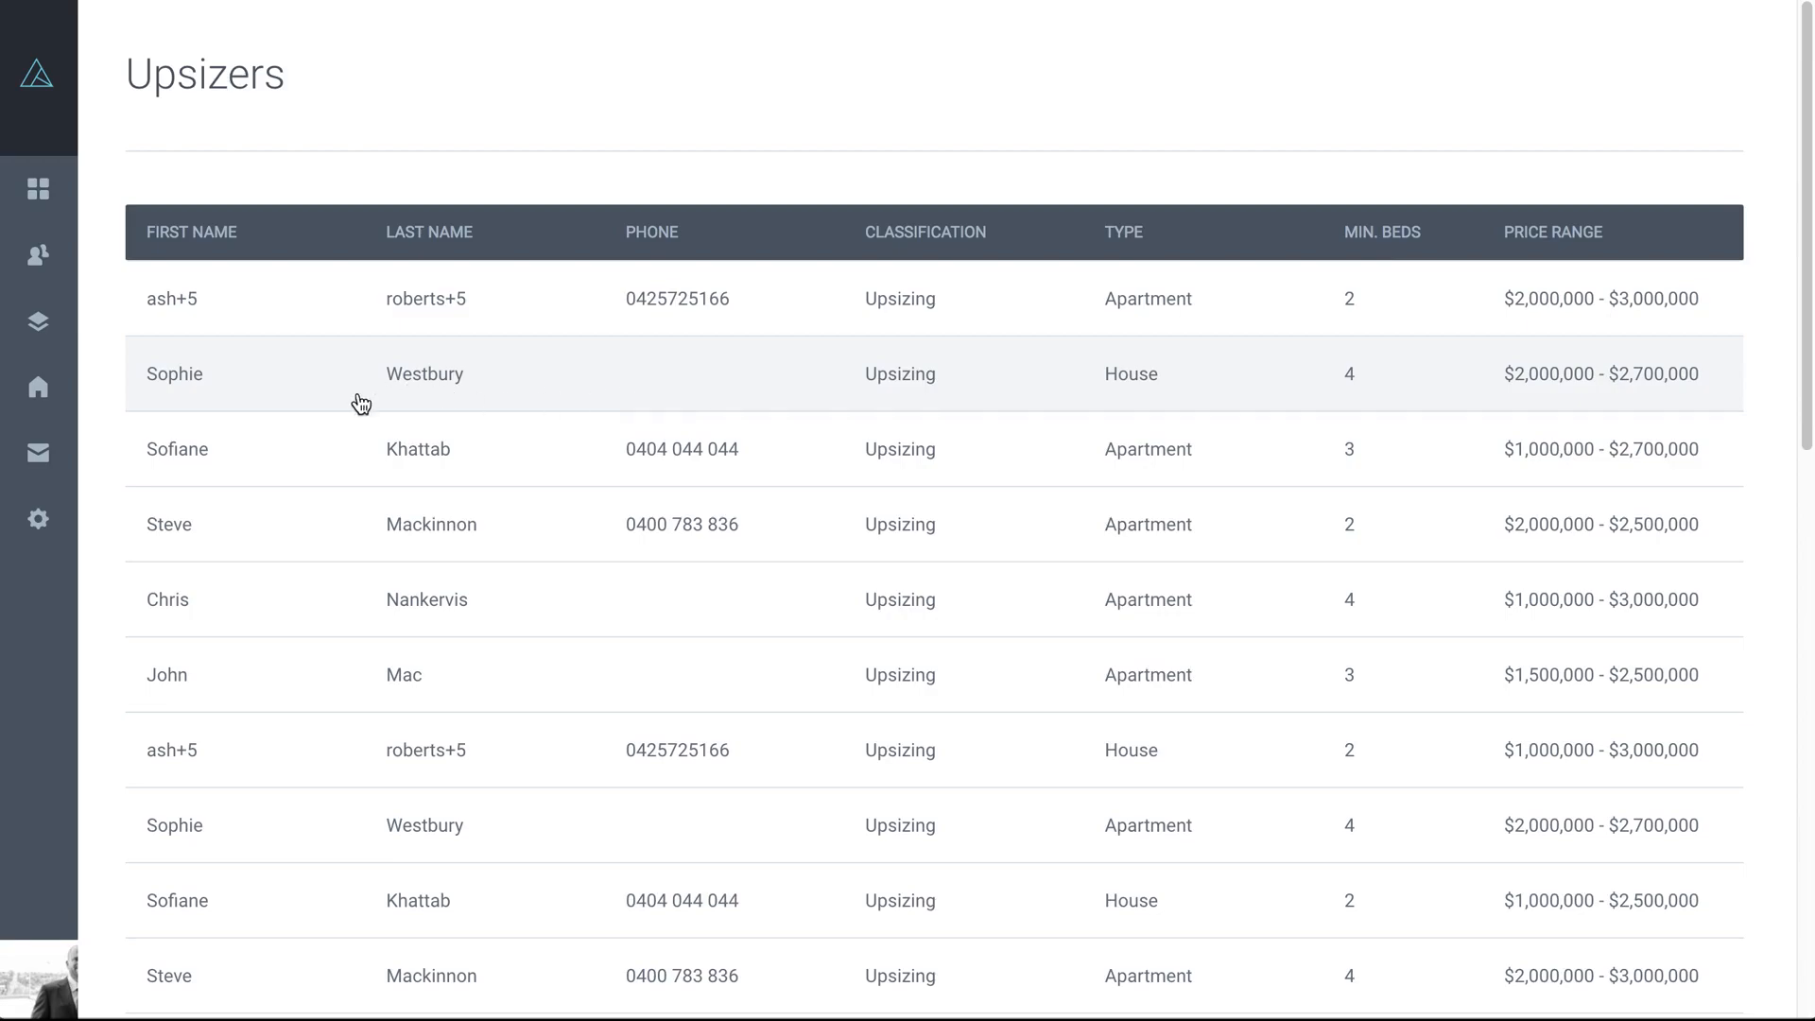
pyautogui.moveTo(835, 401)
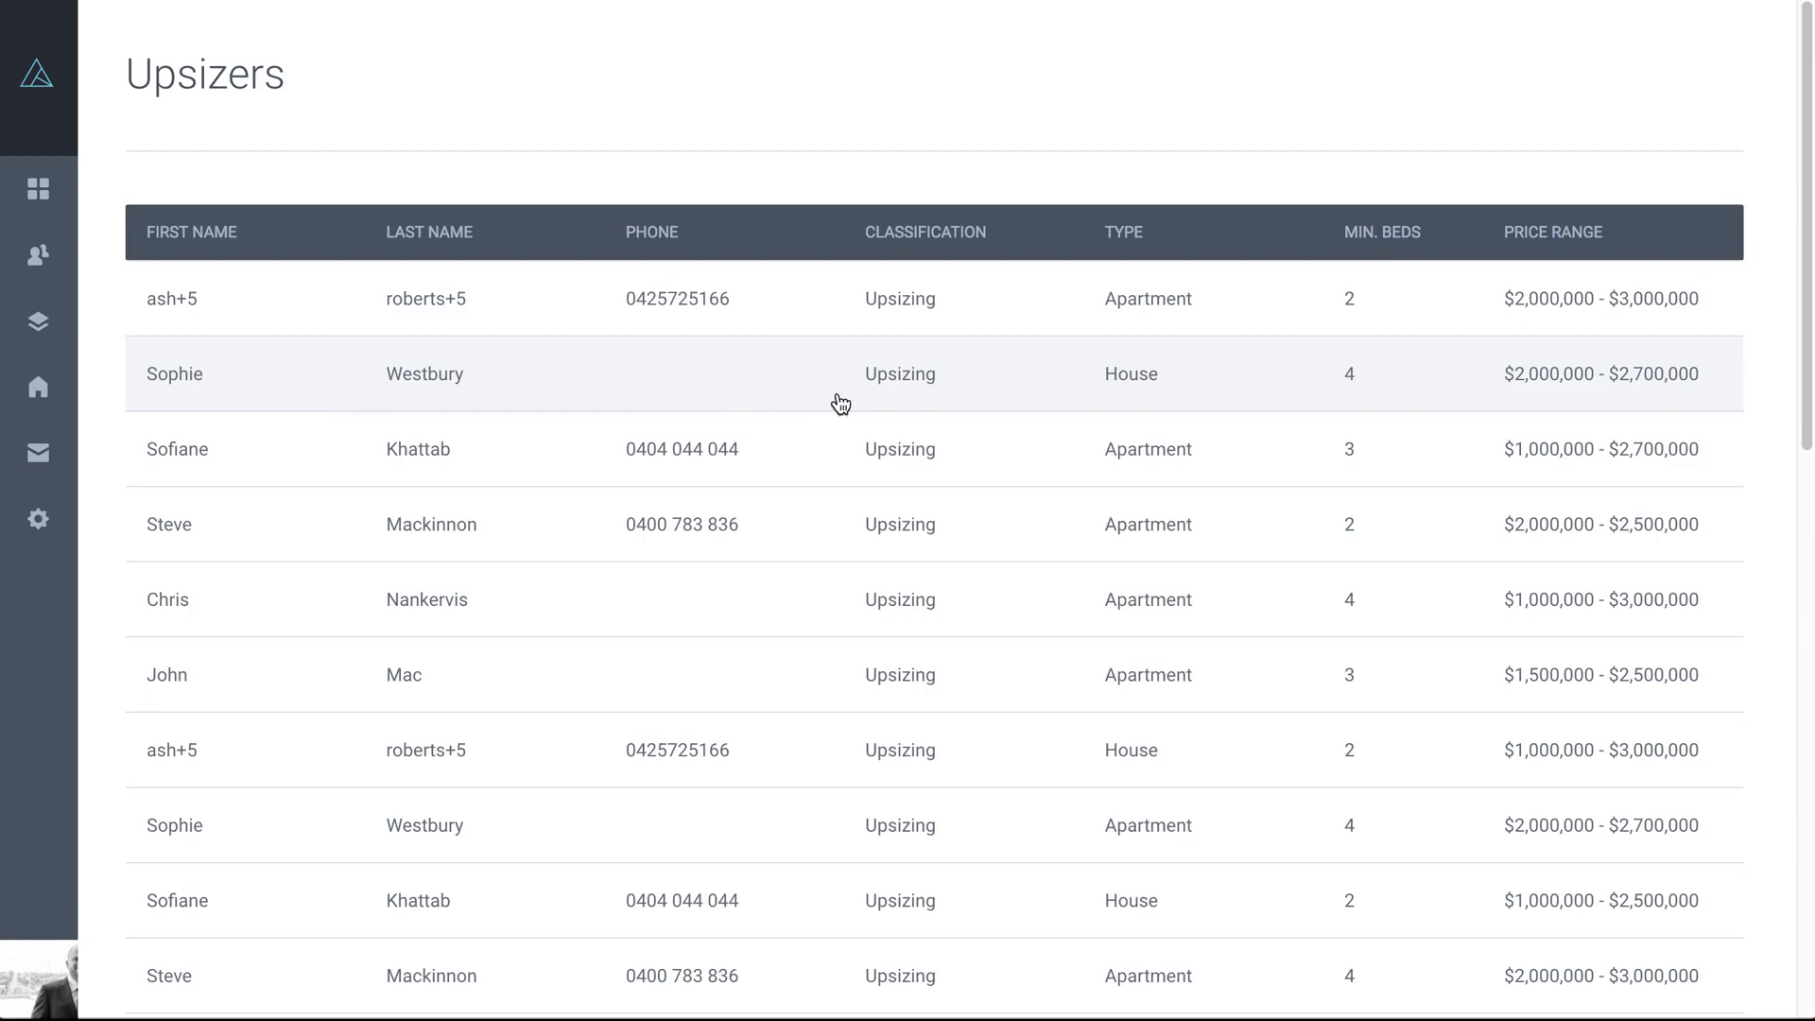
pyautogui.moveTo(1182, 390)
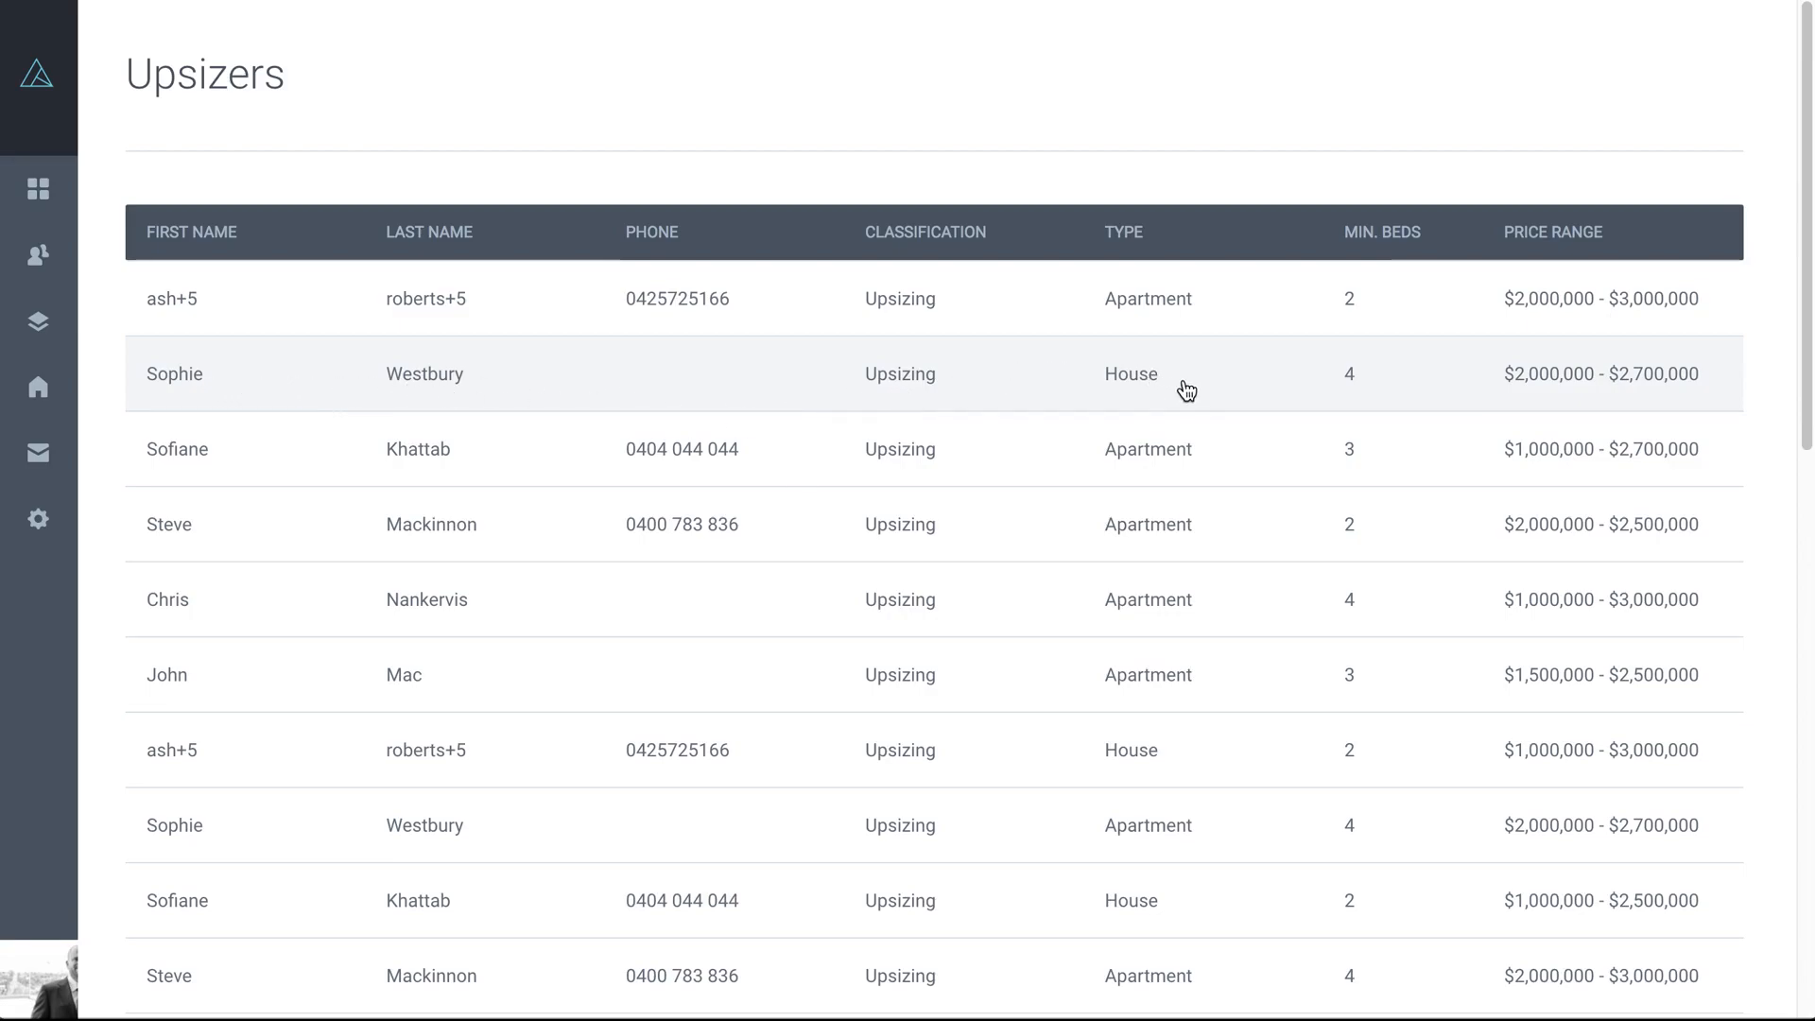
pyautogui.moveTo(1554, 388)
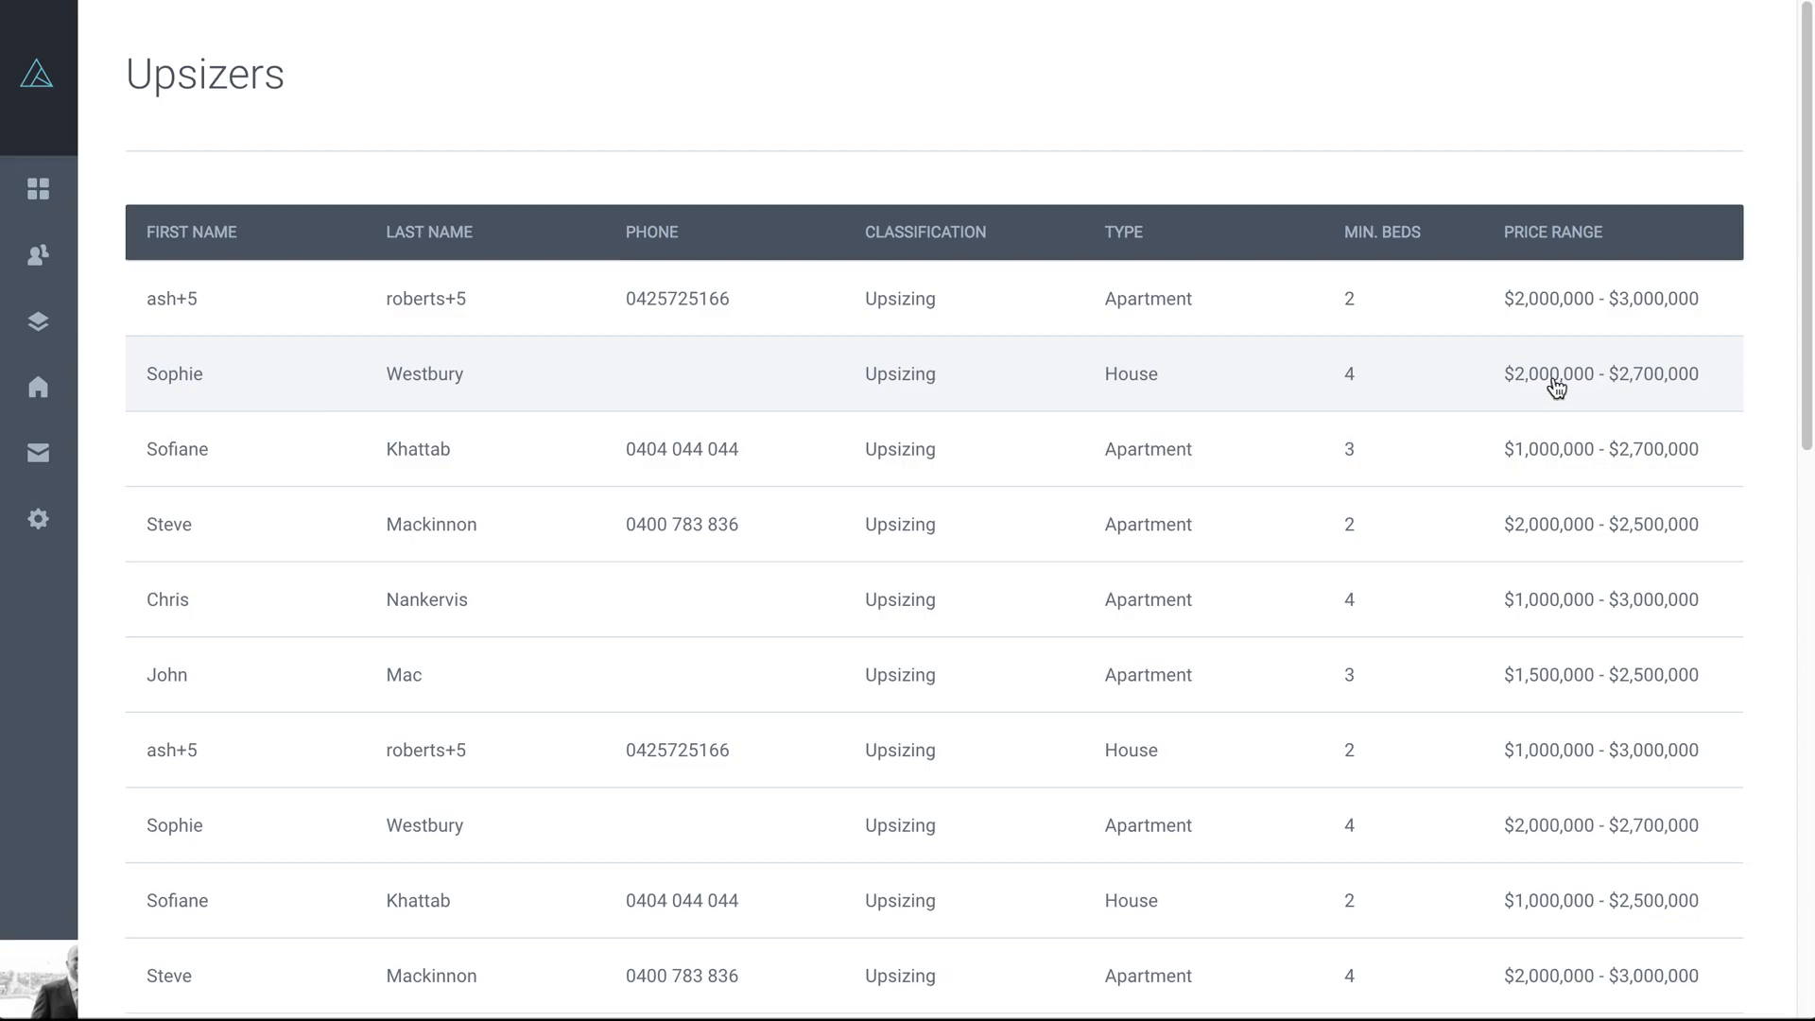
pyautogui.moveTo(1628, 391)
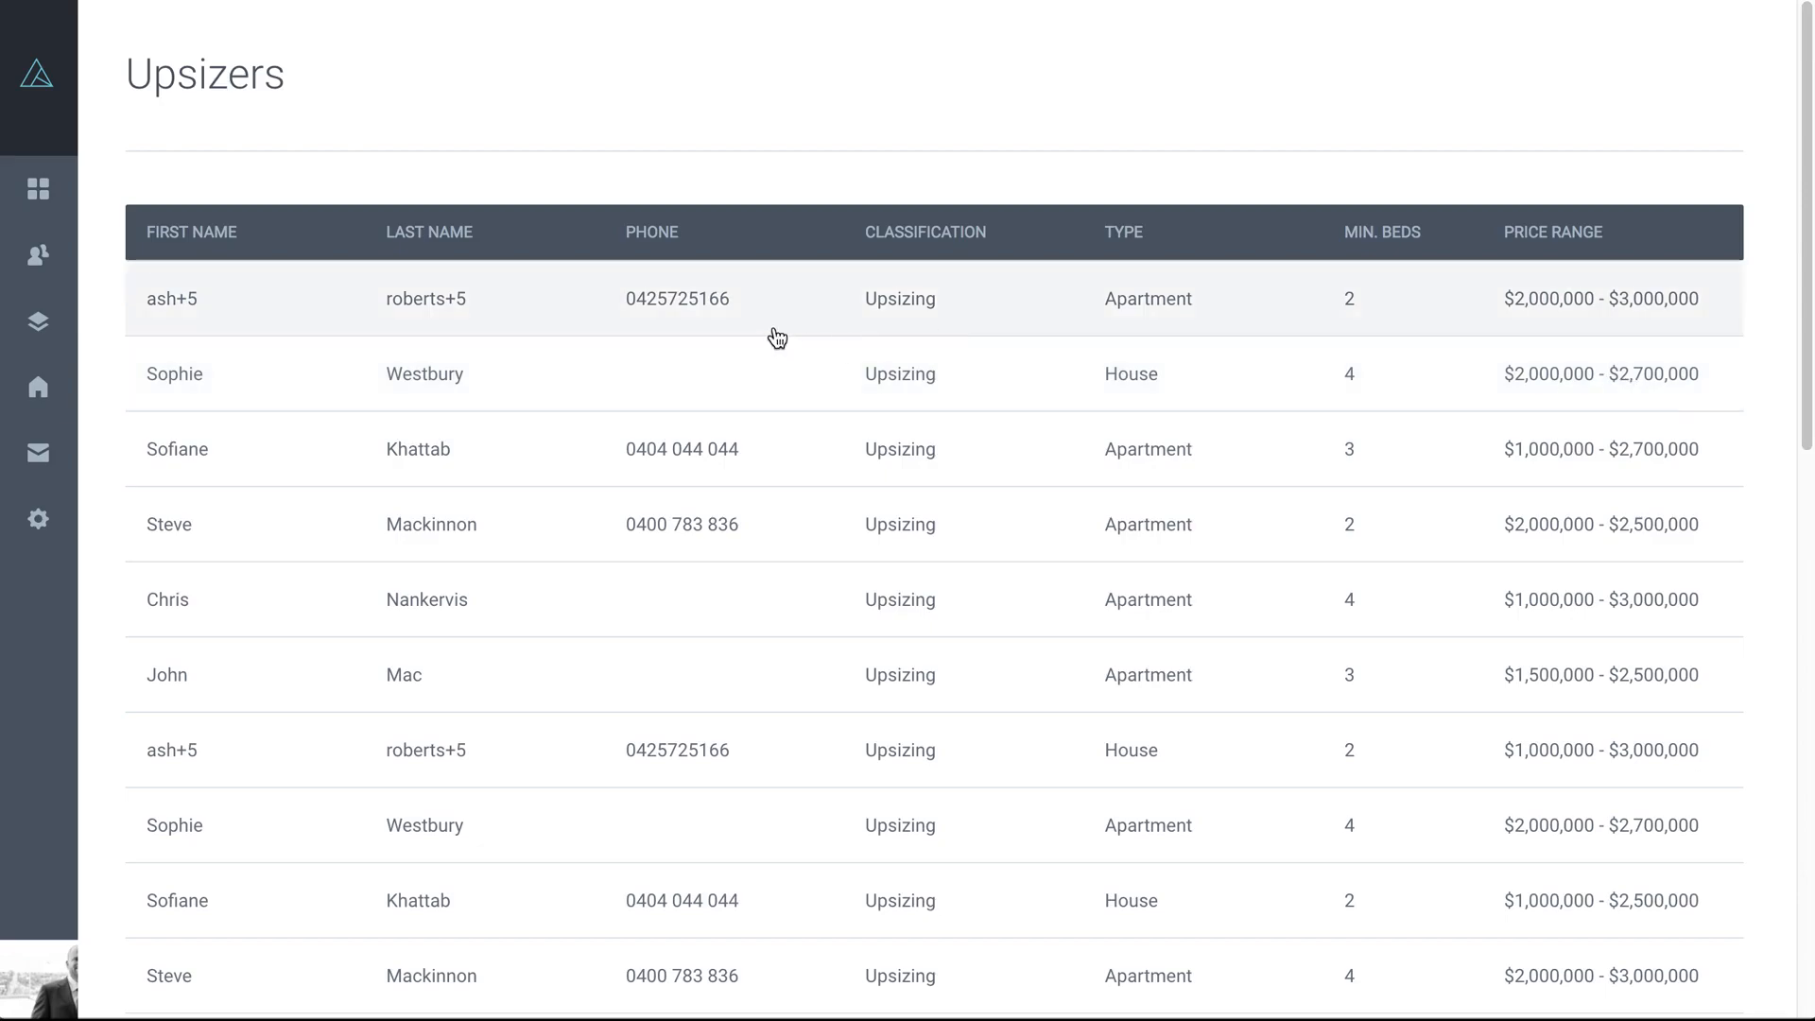
# - Return to the dashboard and switch Contact Activity from Last 14 to Last 30 Days
pyautogui.click(35, 187)
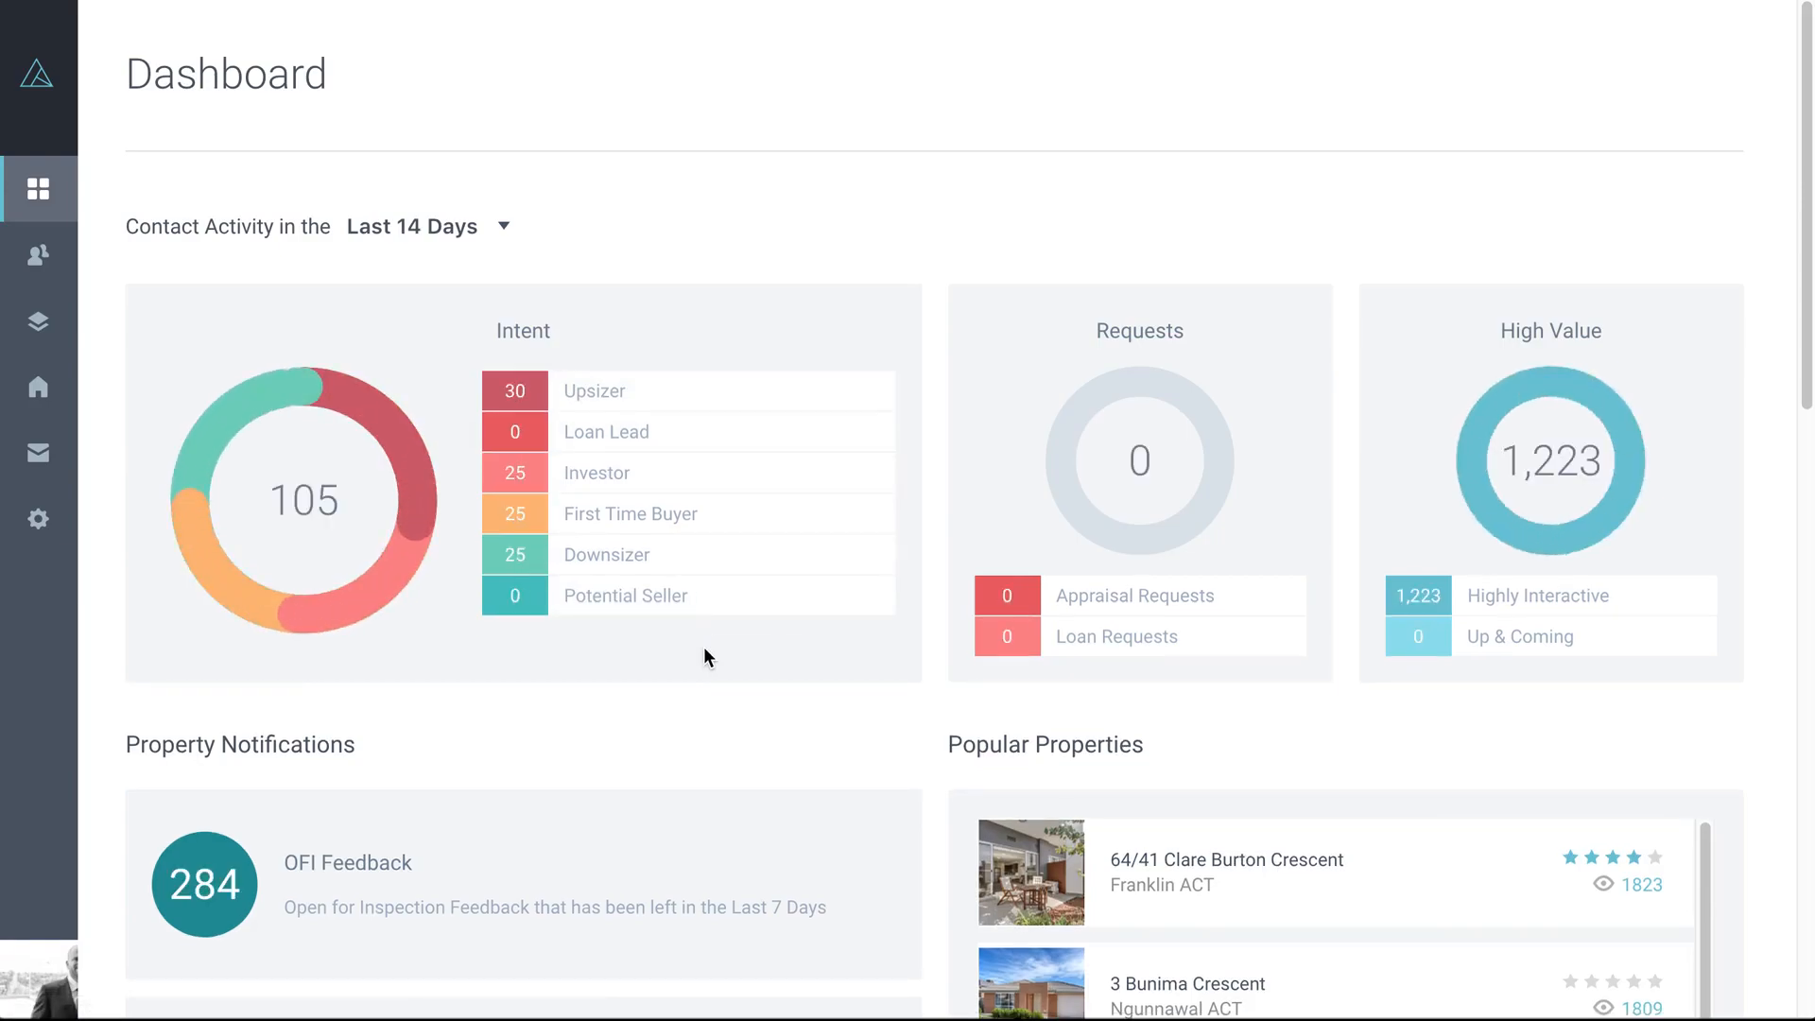
pyautogui.moveTo(816, 365)
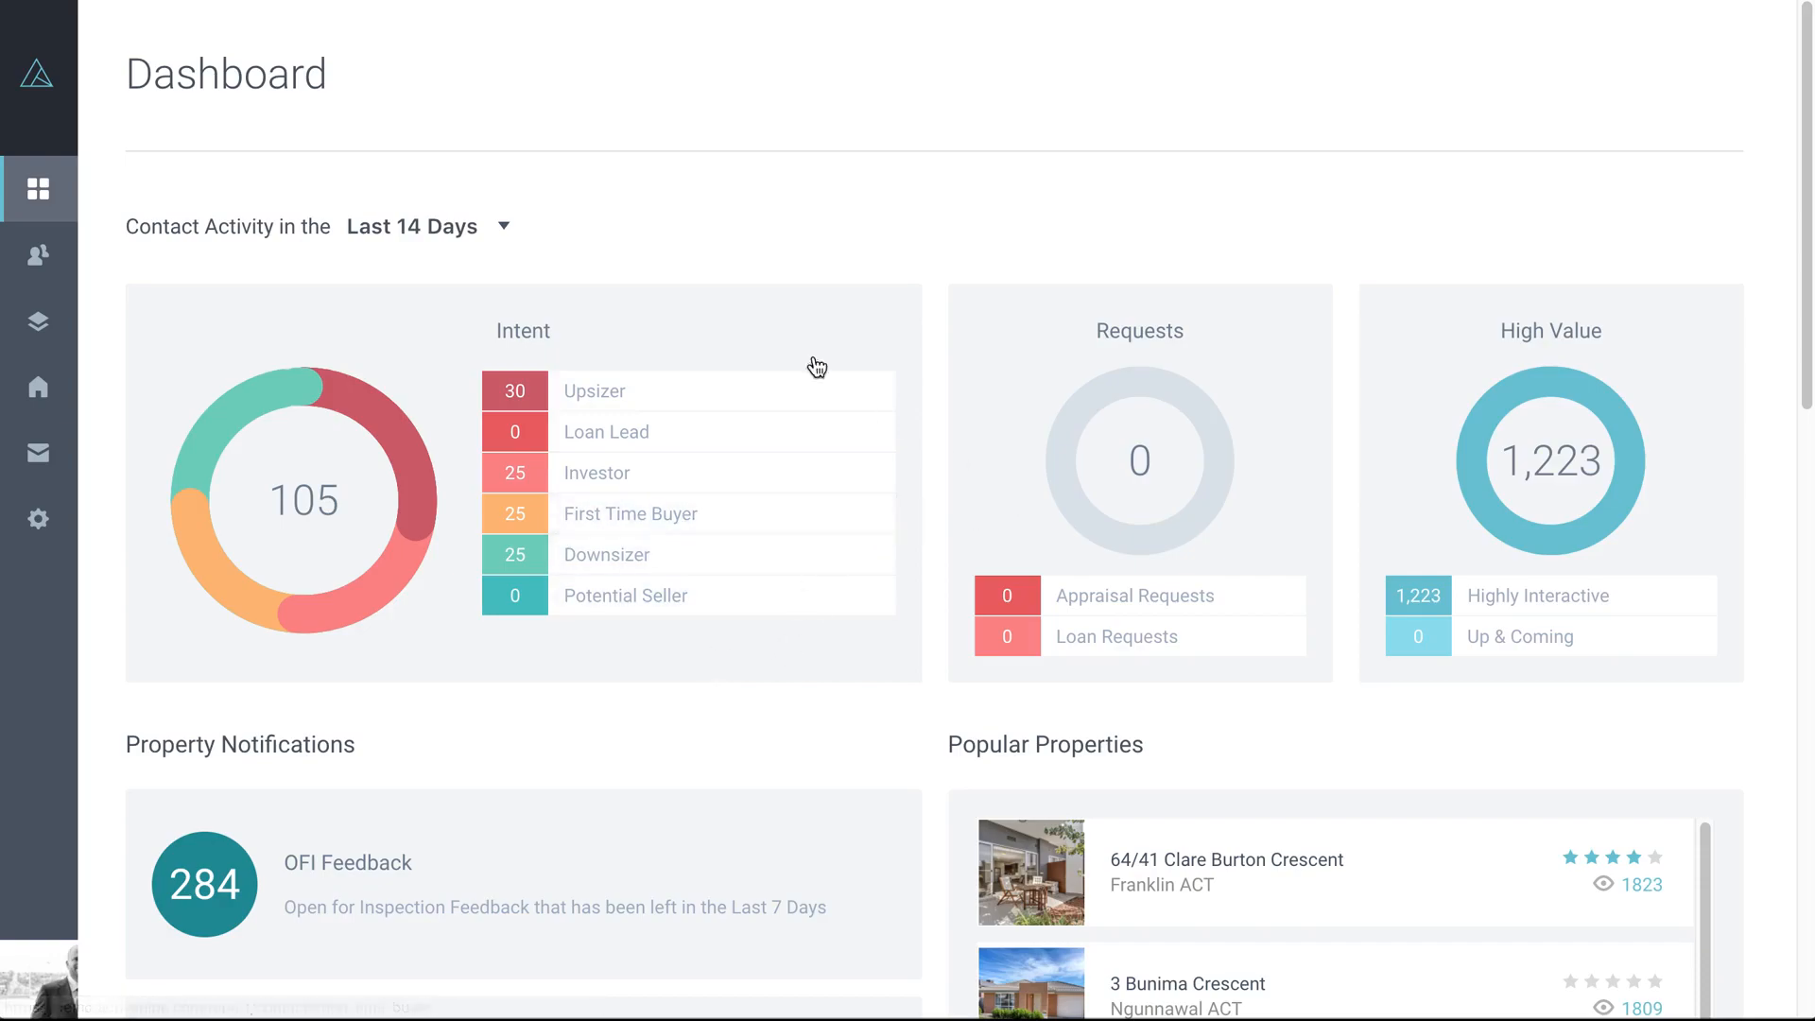
pyautogui.click(427, 226)
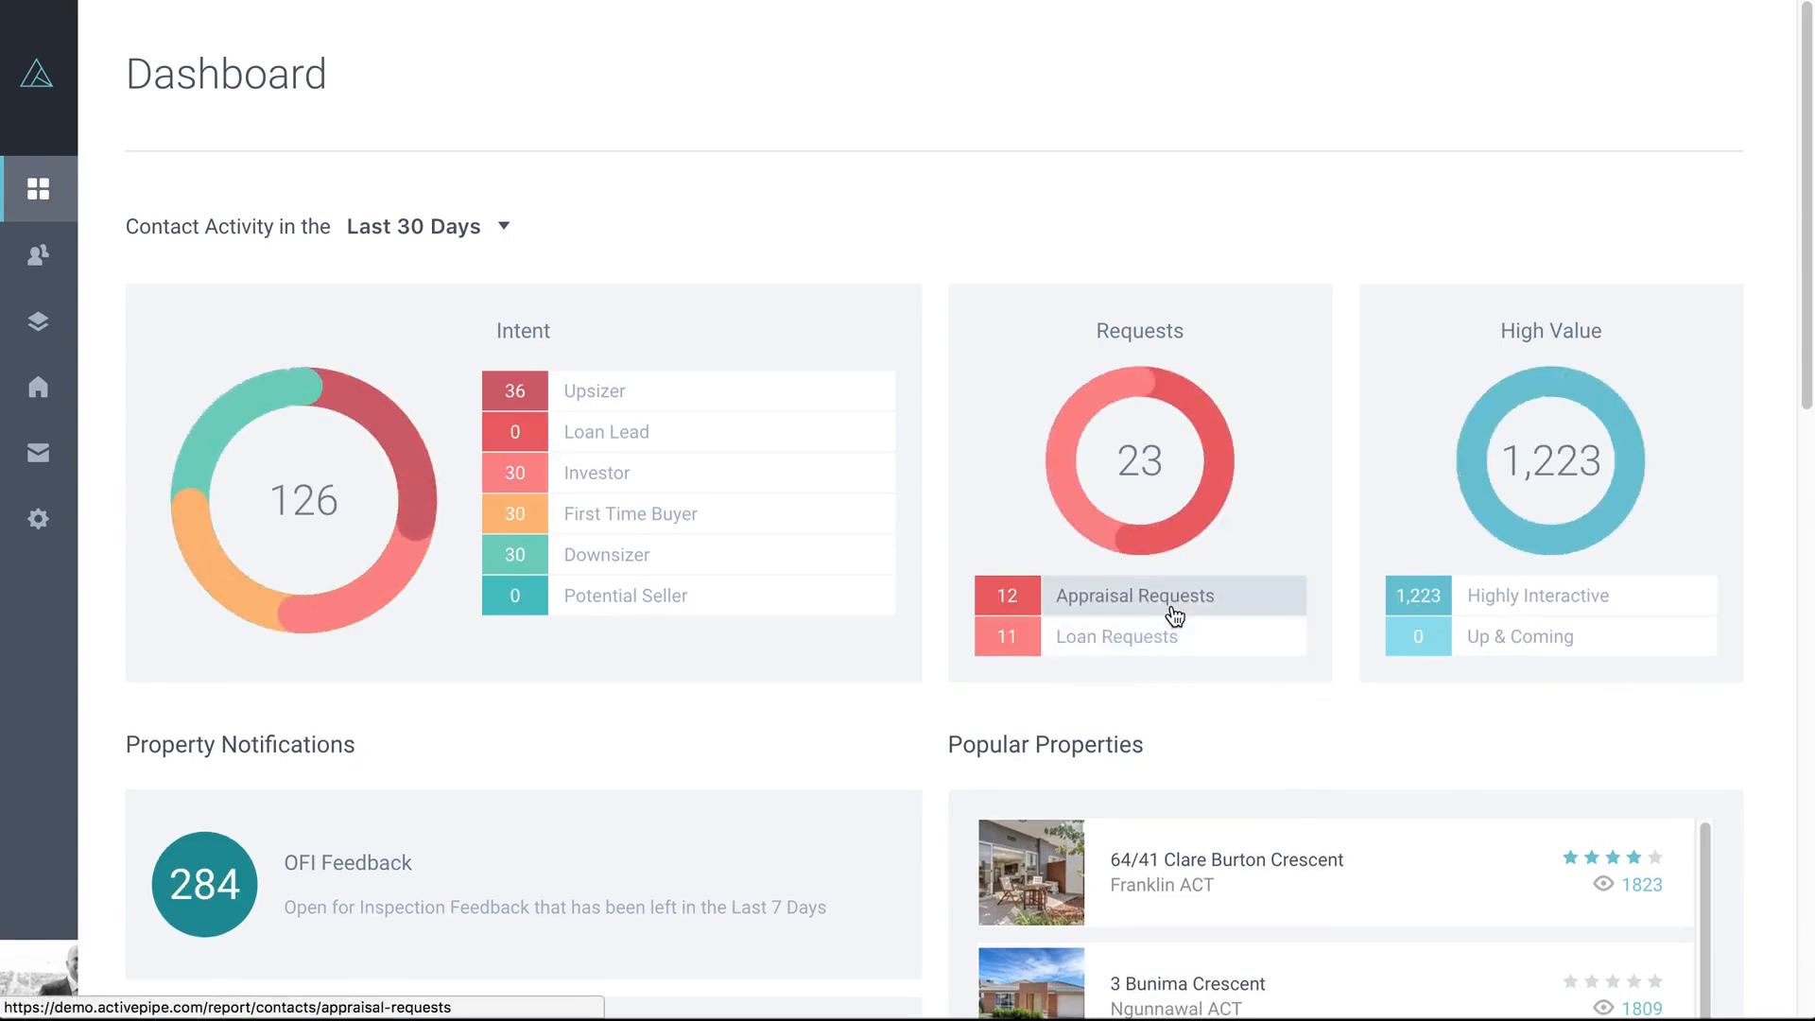
pyautogui.moveTo(1174, 643)
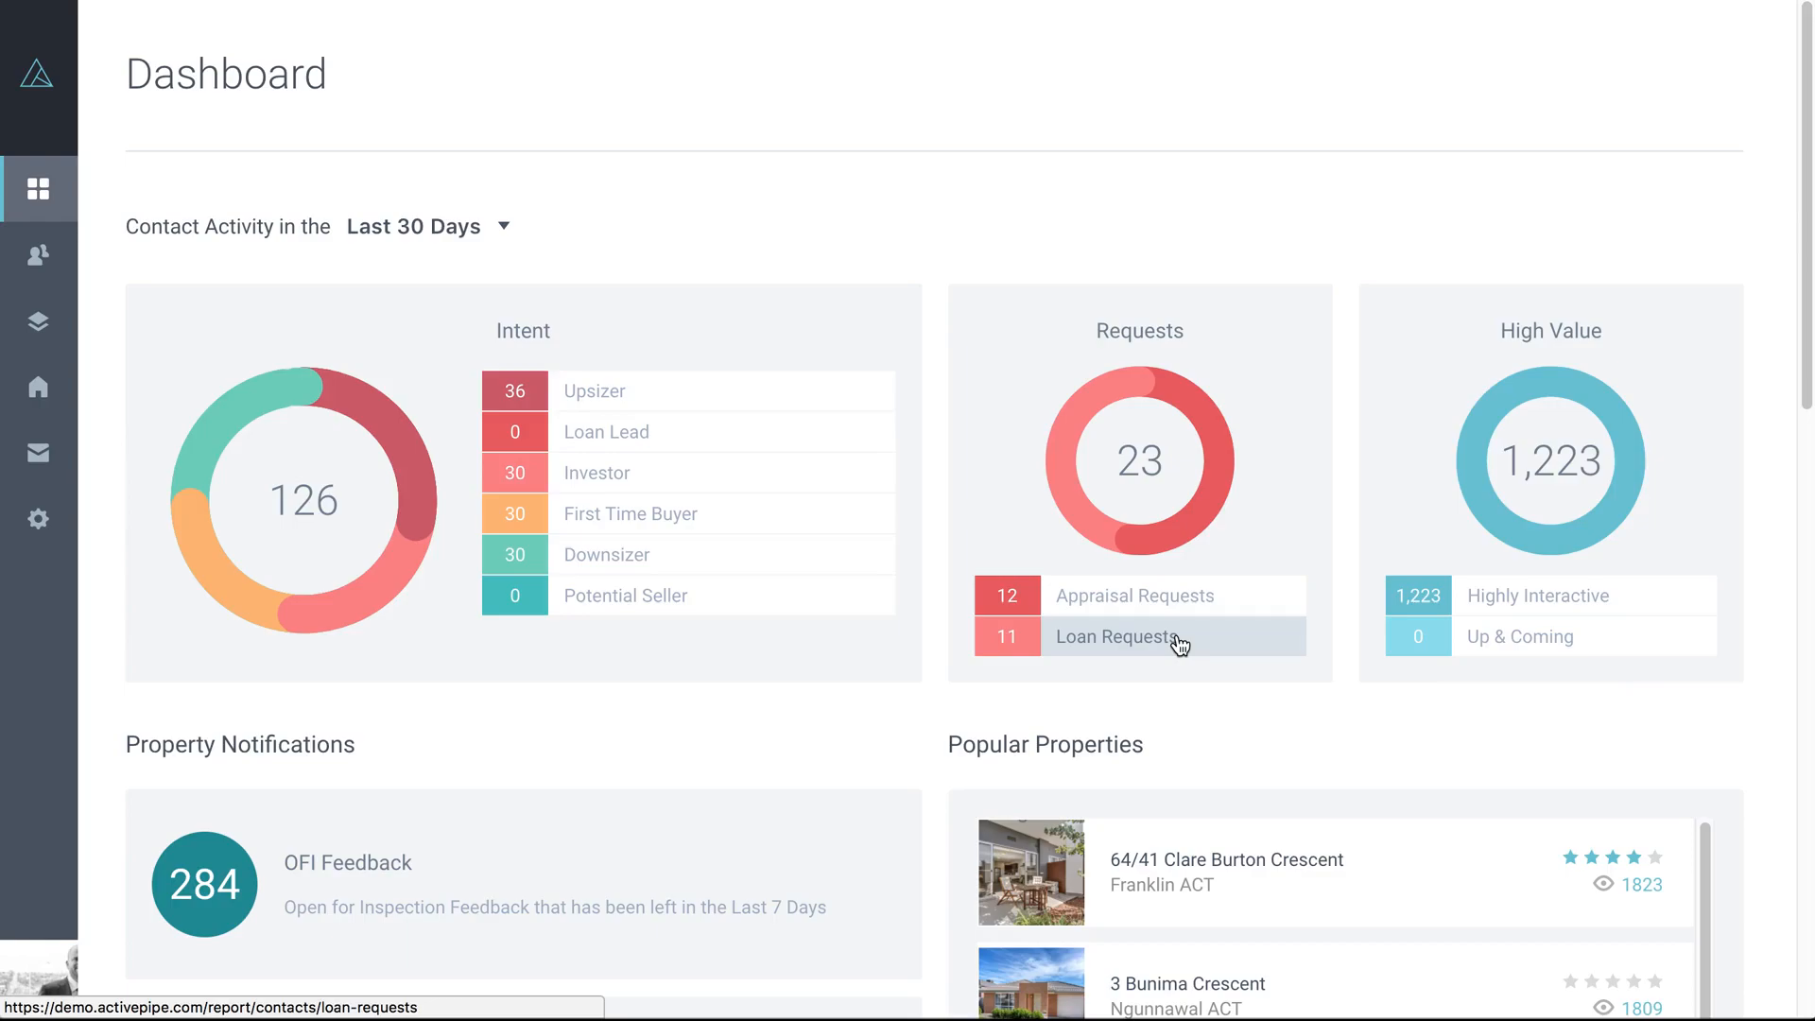
pyautogui.moveTo(1159, 612)
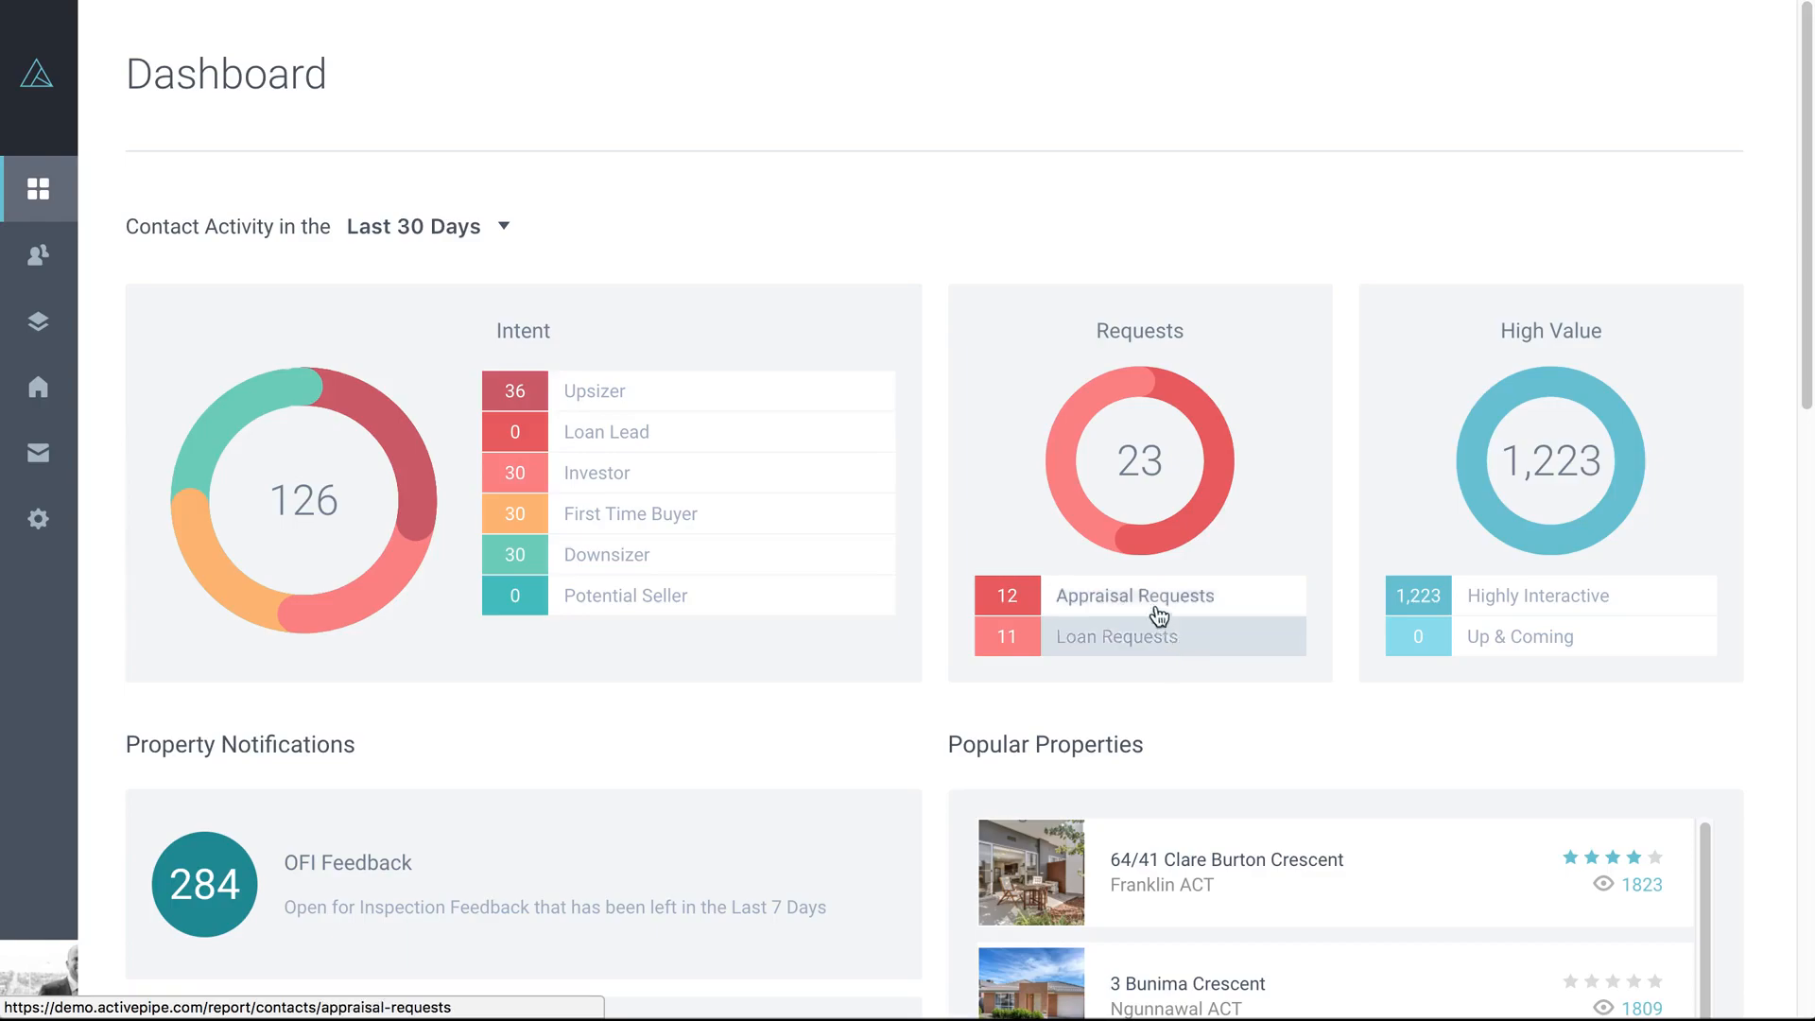
pyautogui.moveTo(1121, 606)
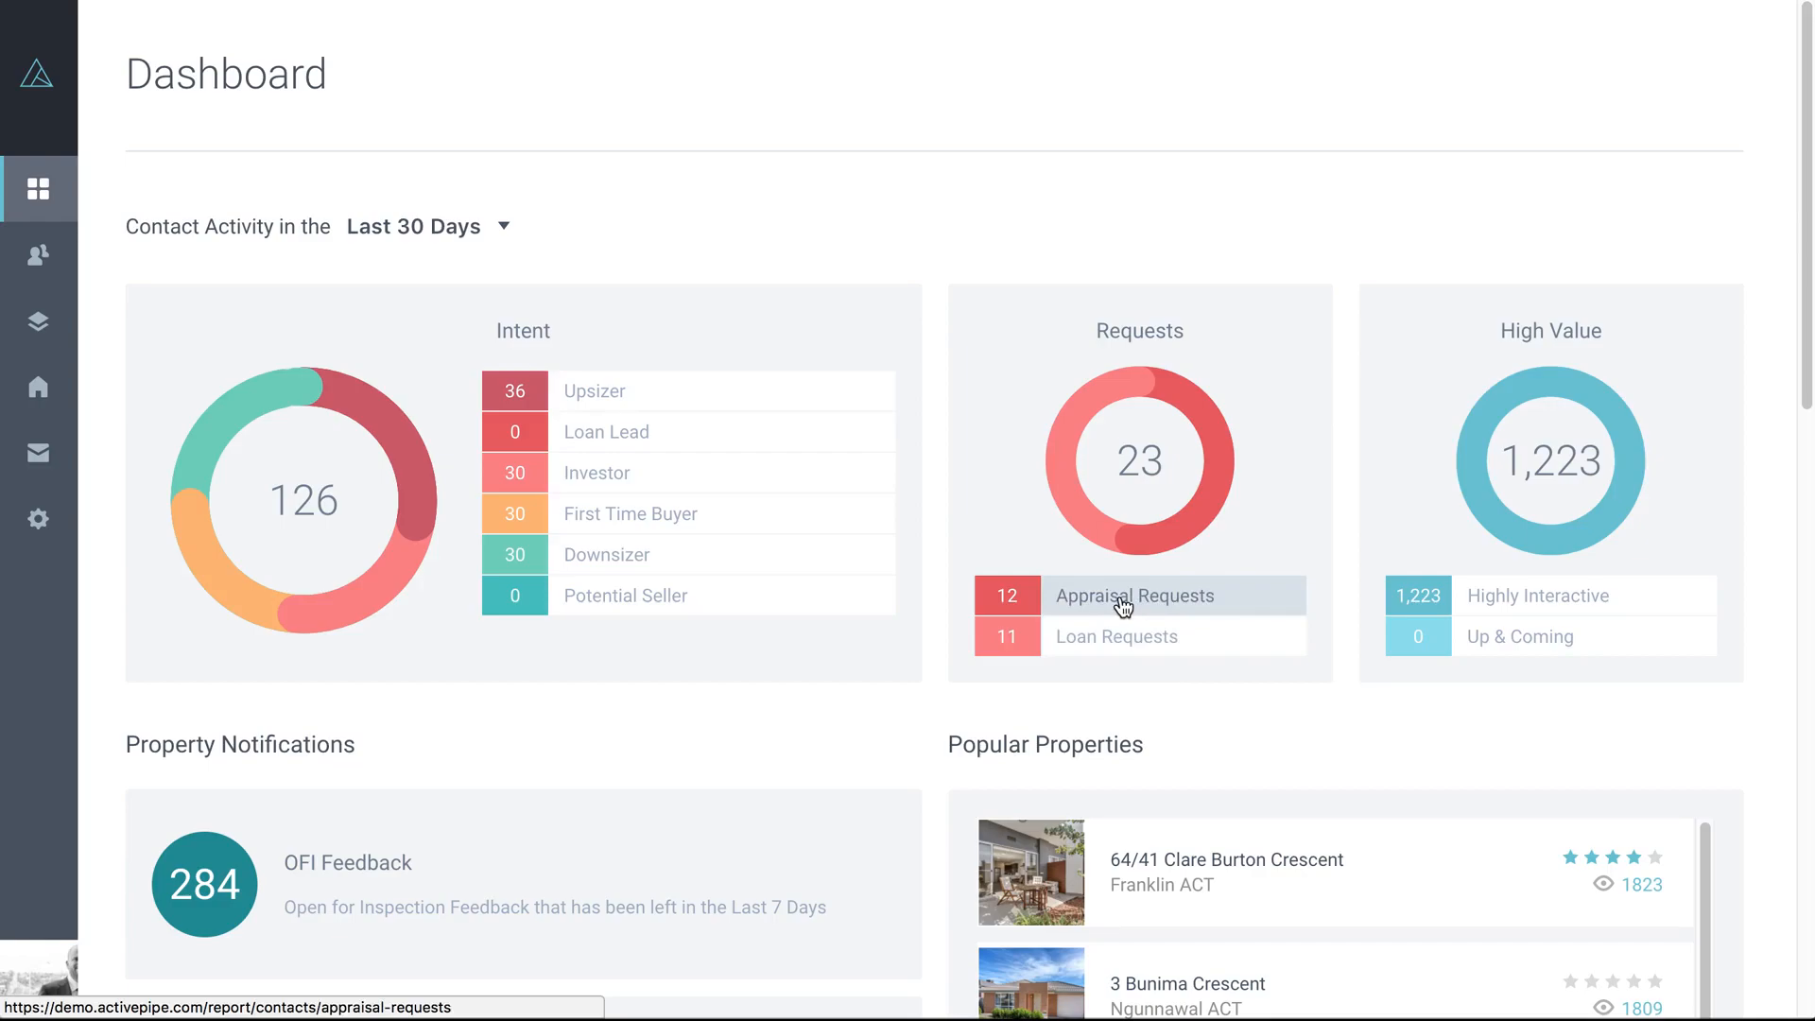
pyautogui.click(1127, 598)
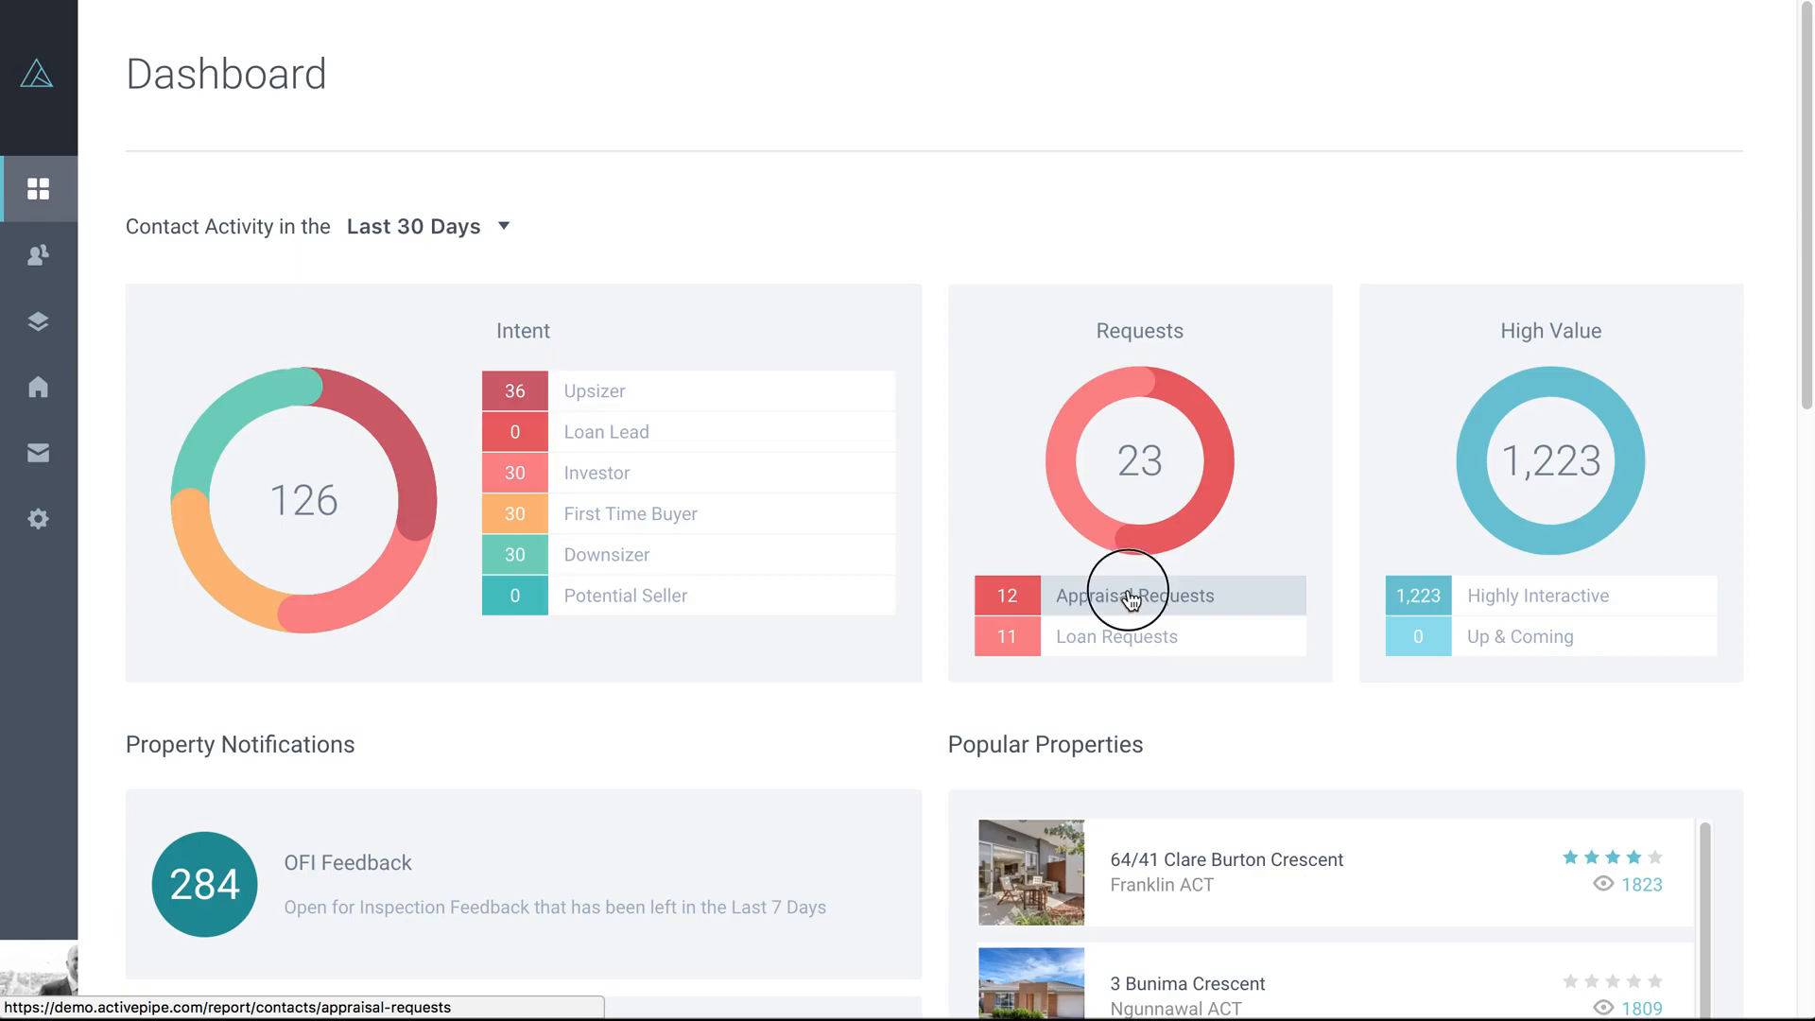
# - Open the Appraisal Requests table from the Requests card
pyautogui.click(1135, 595)
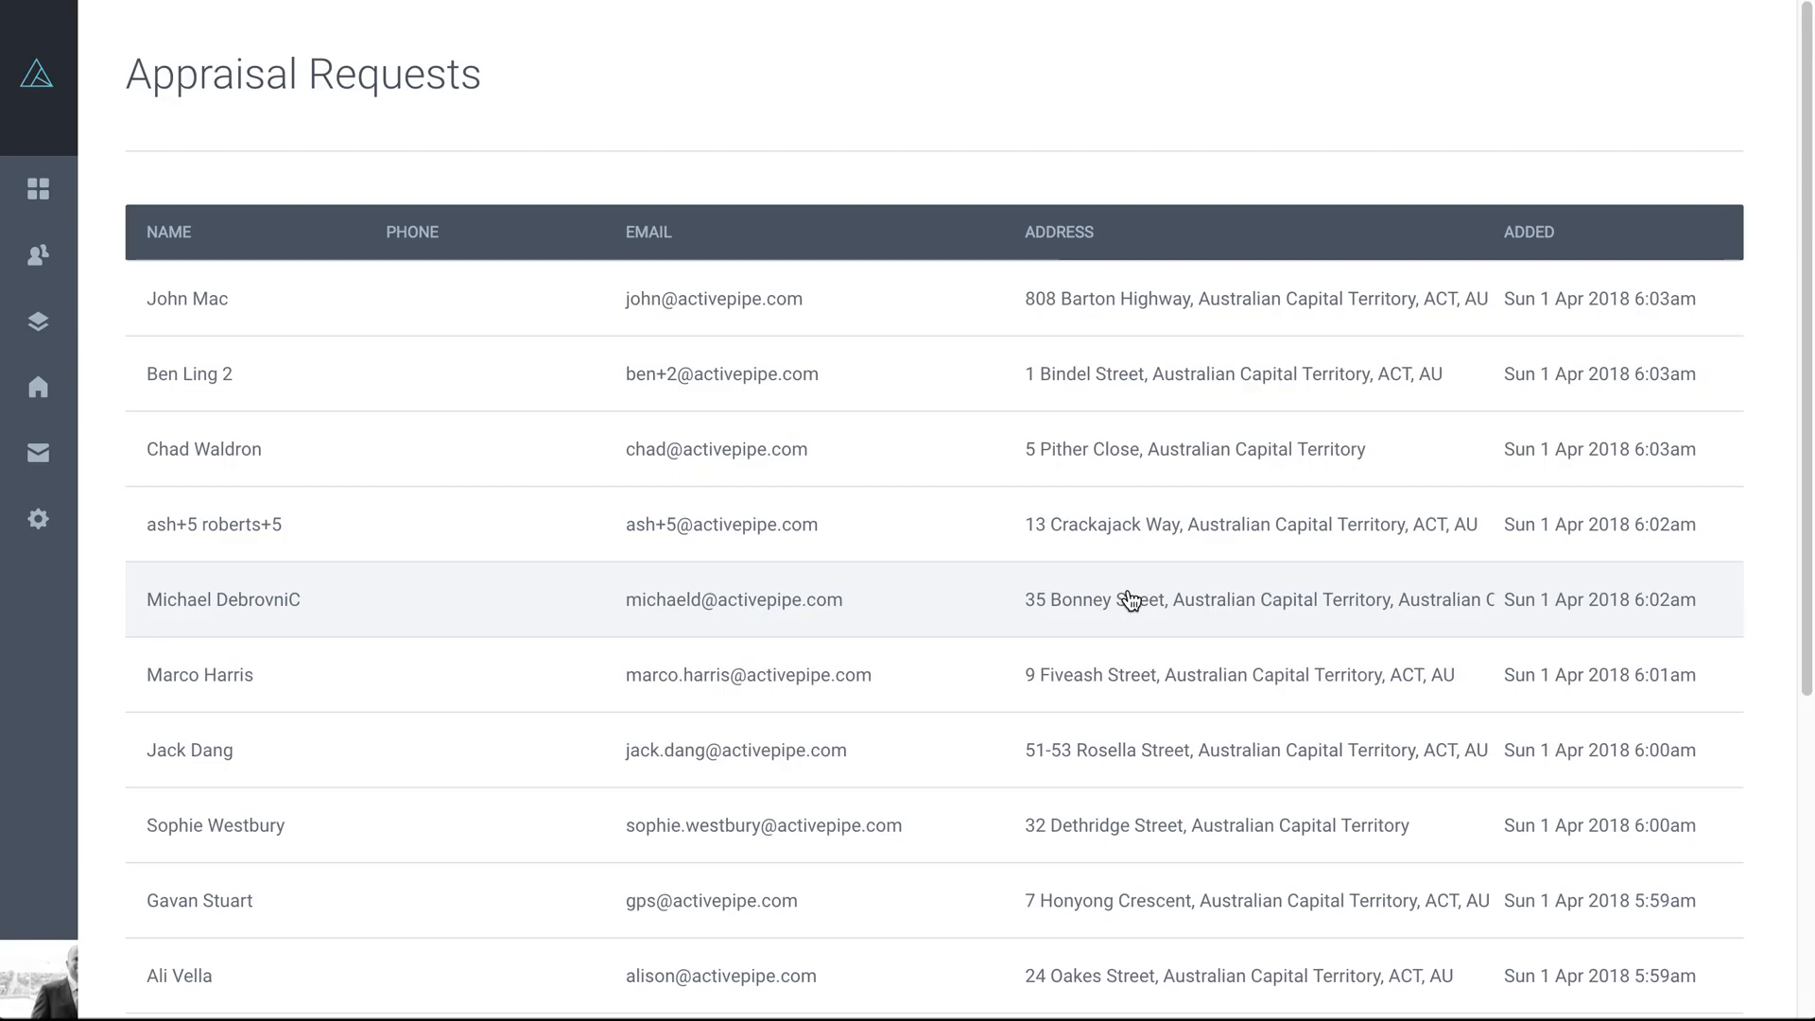
pyautogui.moveTo(442, 294)
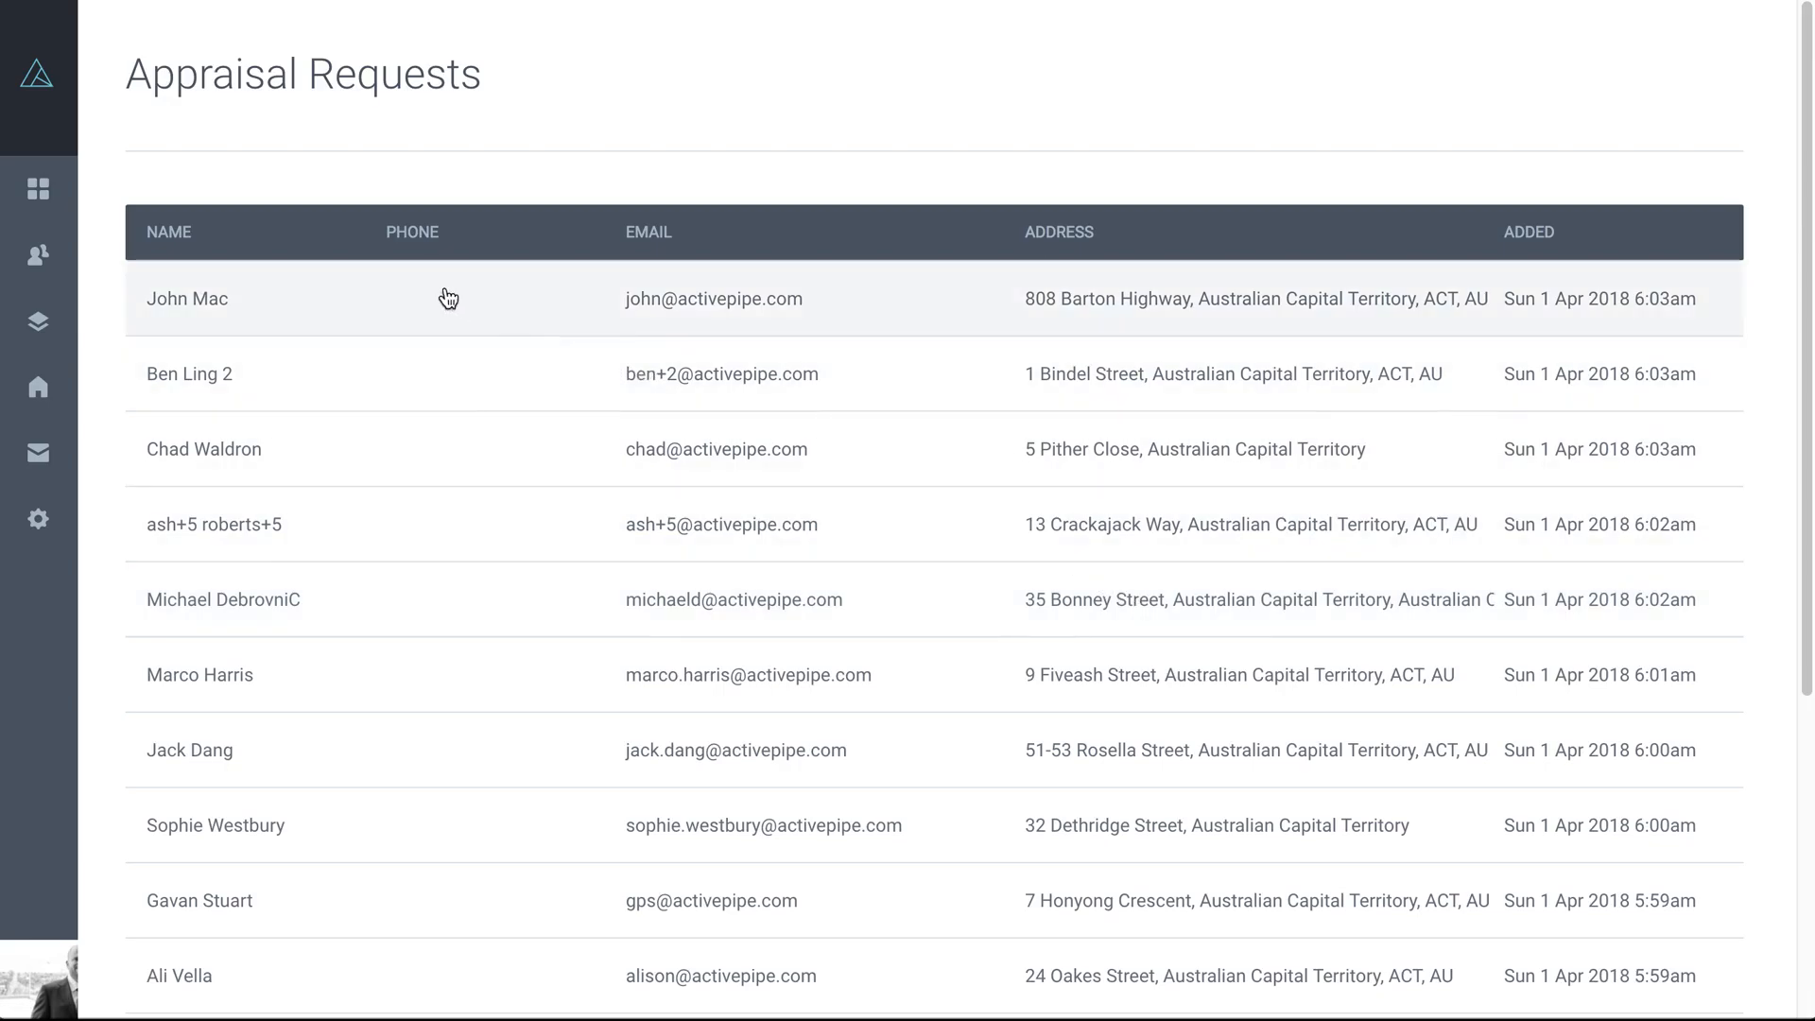
pyautogui.moveTo(861, 304)
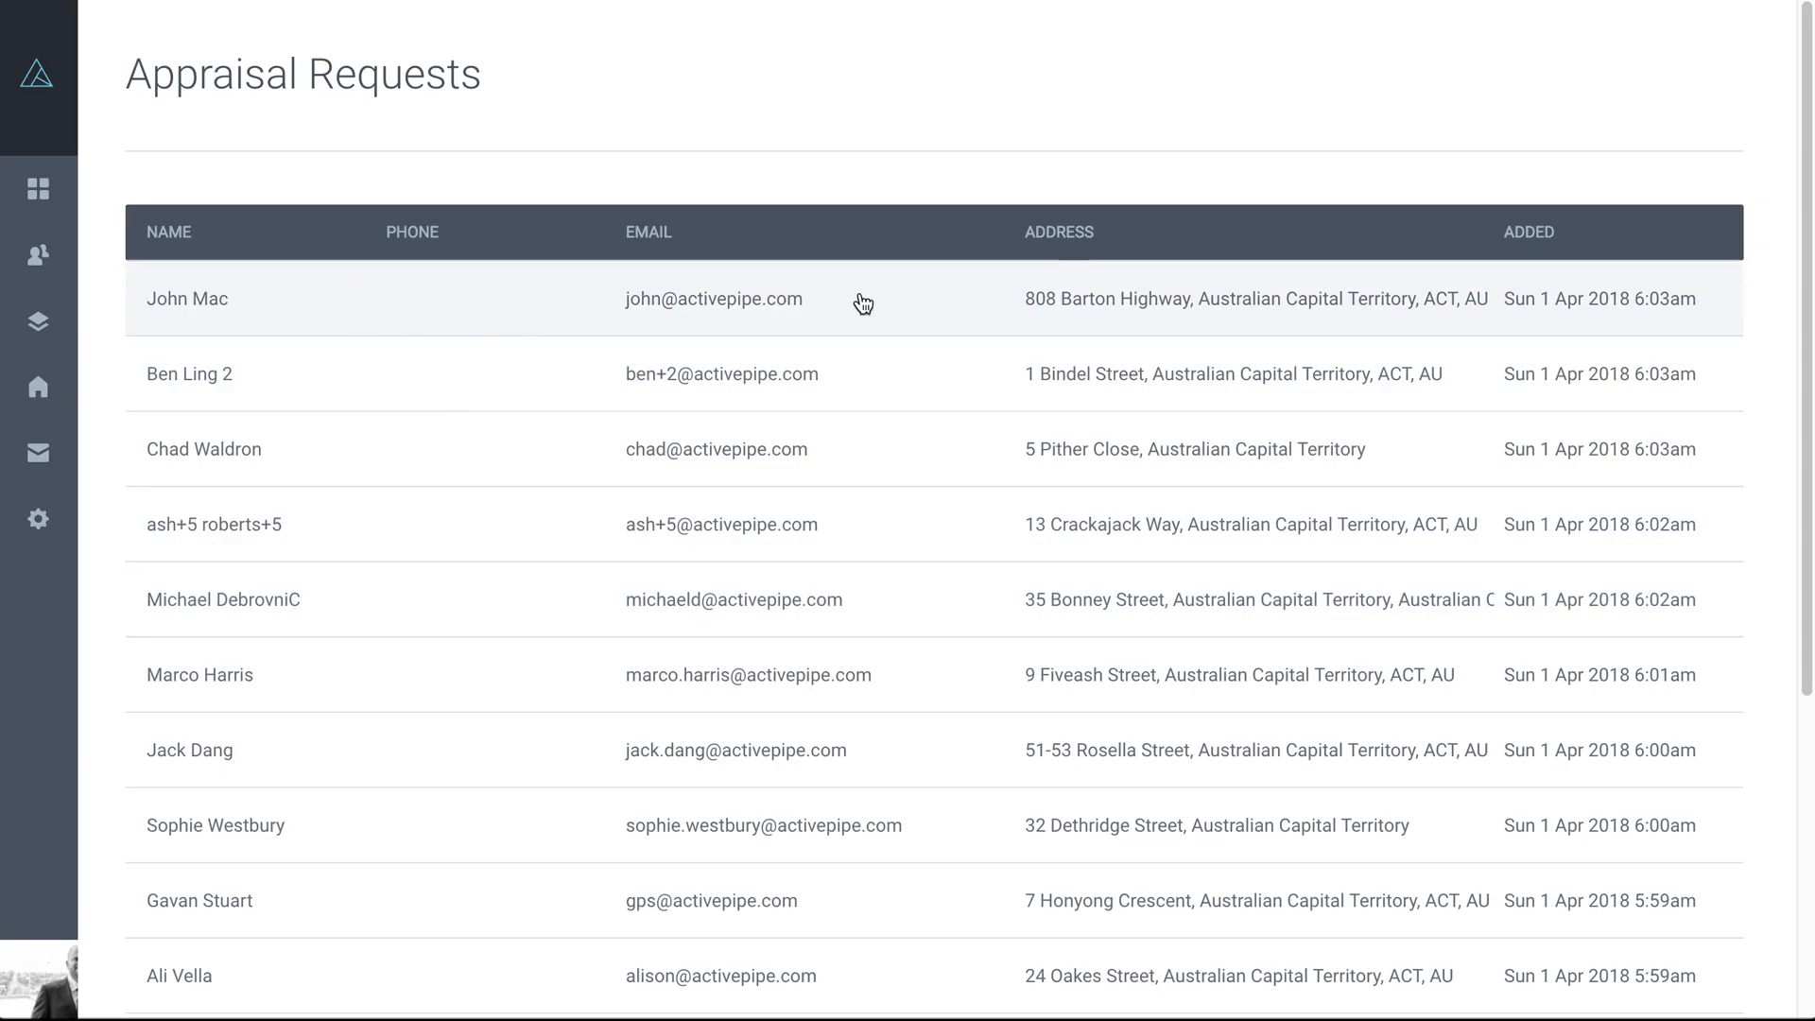
pyautogui.moveTo(1044, 323)
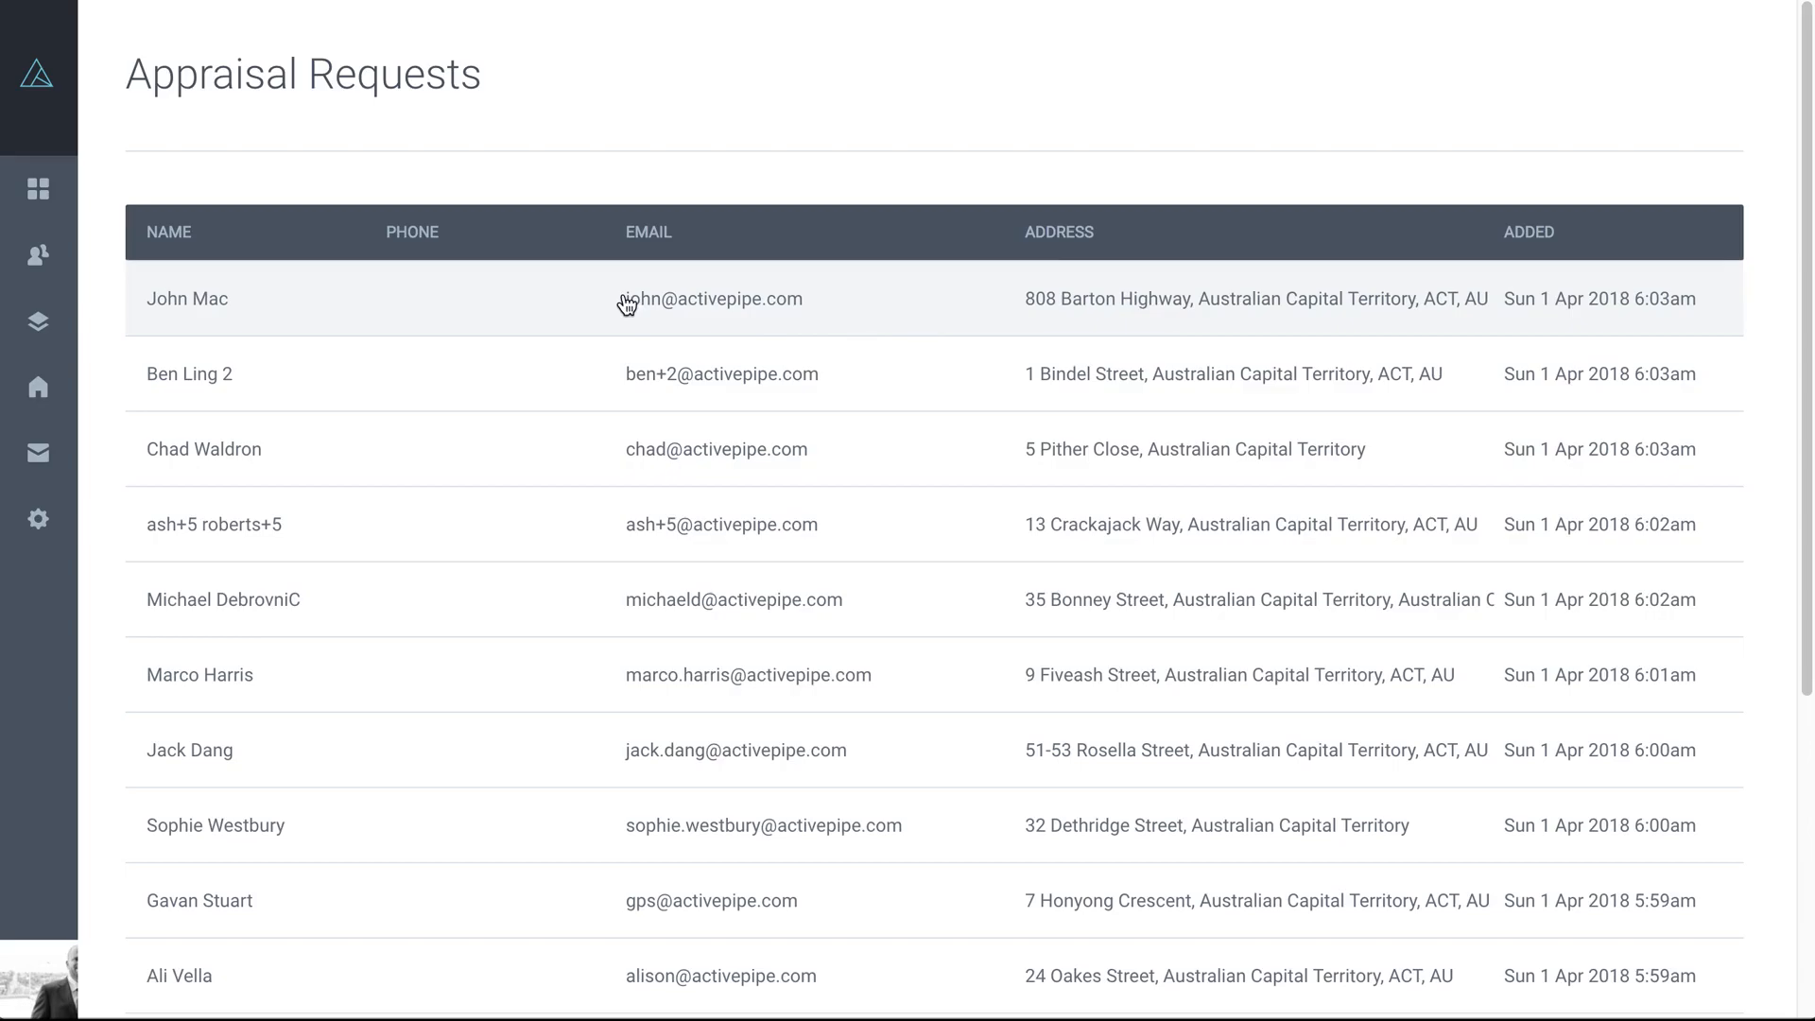
pyautogui.moveTo(357, 312)
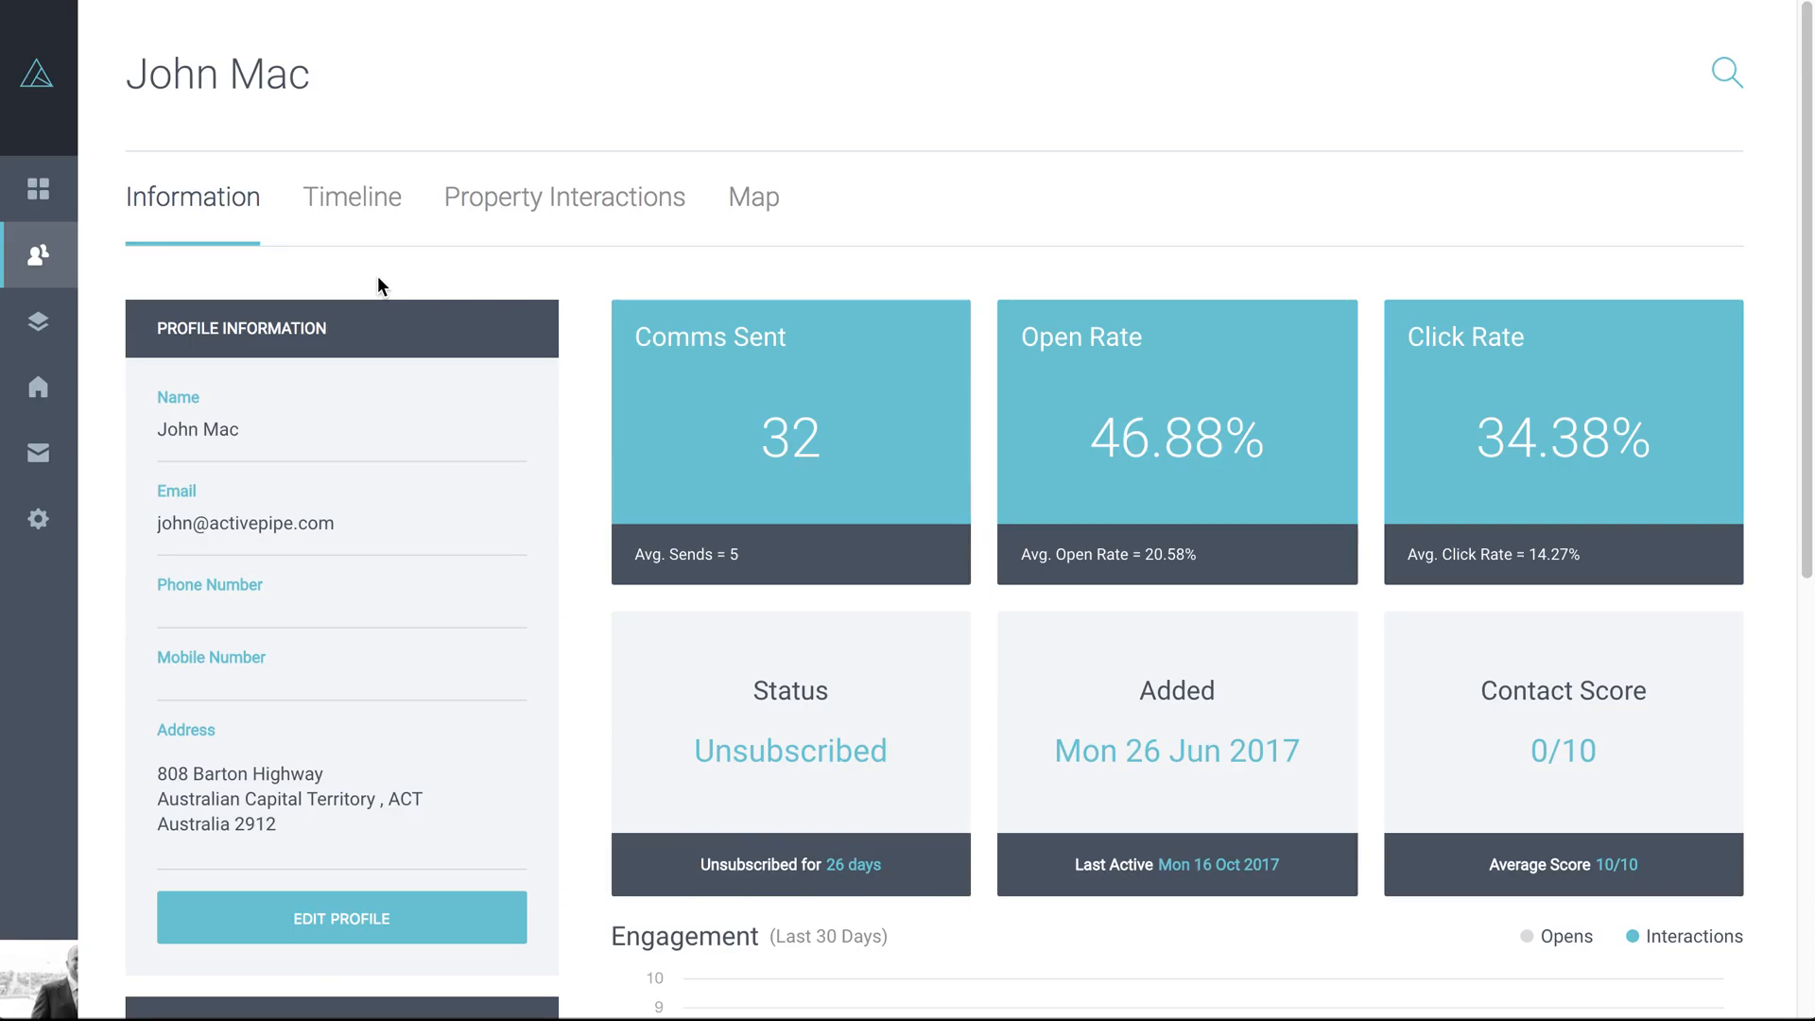
pyautogui.moveTo(365, 725)
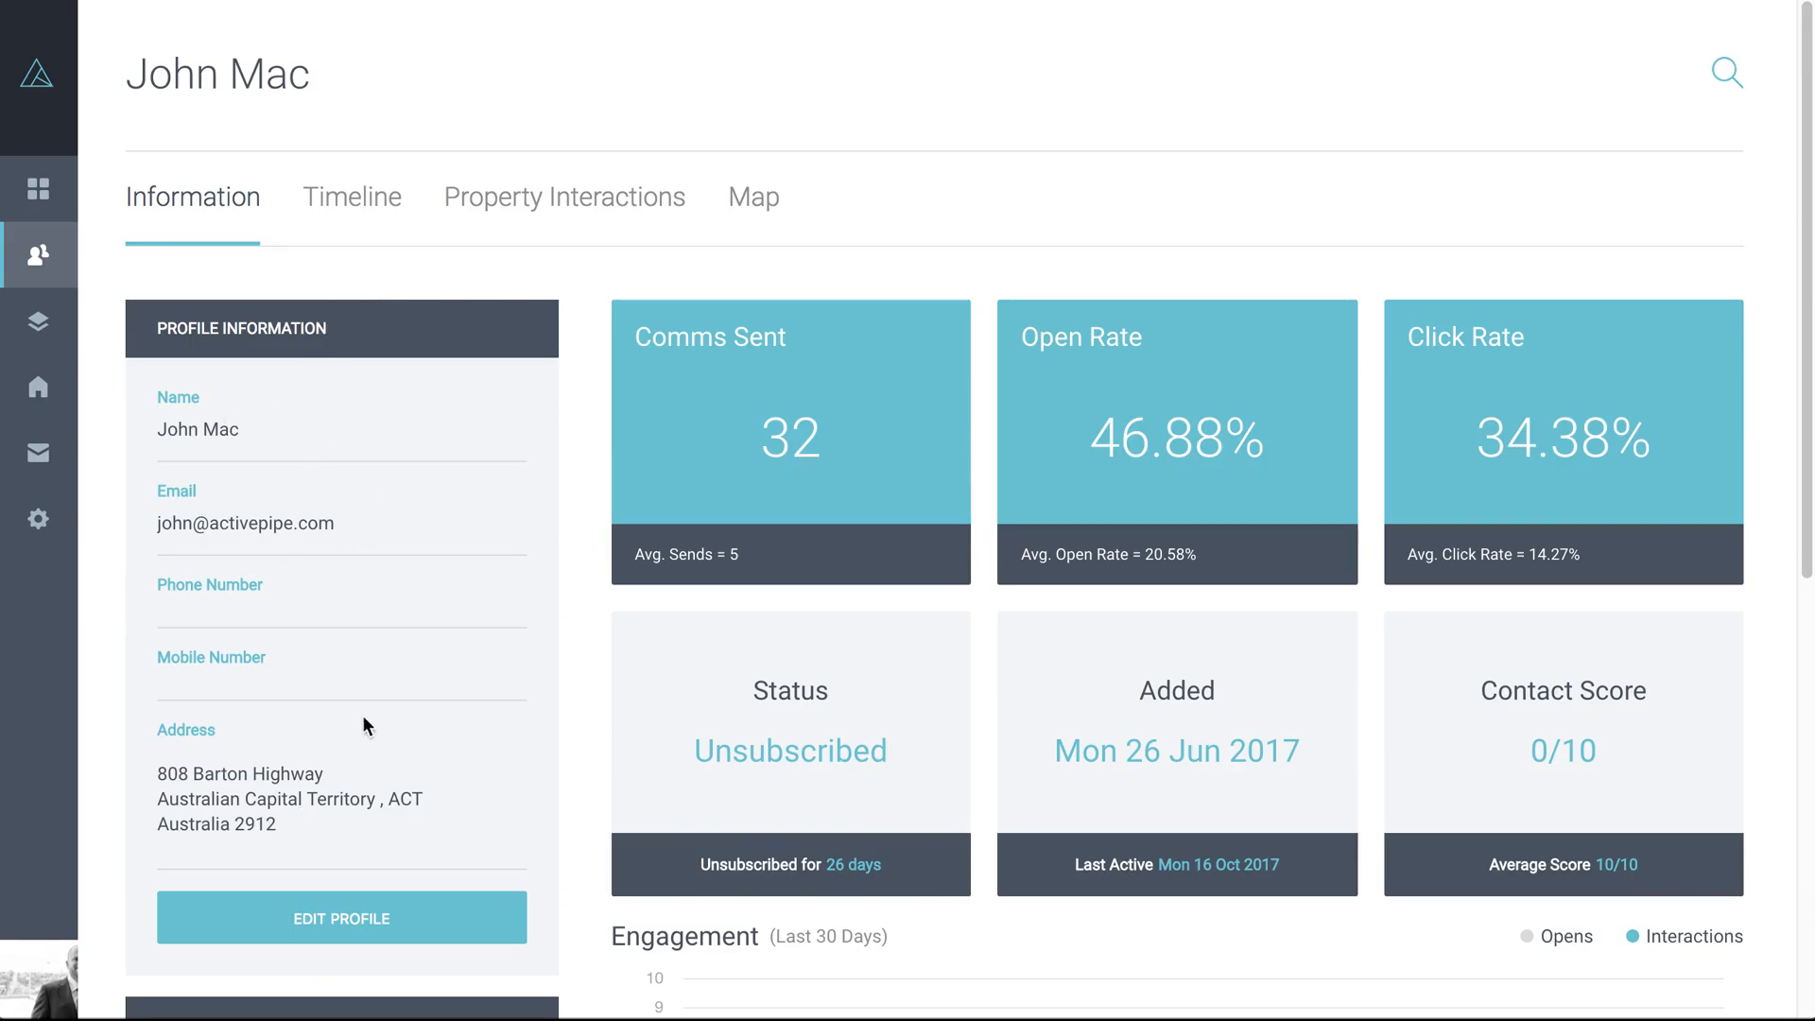
# - Scroll through the requester's profile to review buyer preferences, tags and most popular property
pyautogui.scroll(-3)
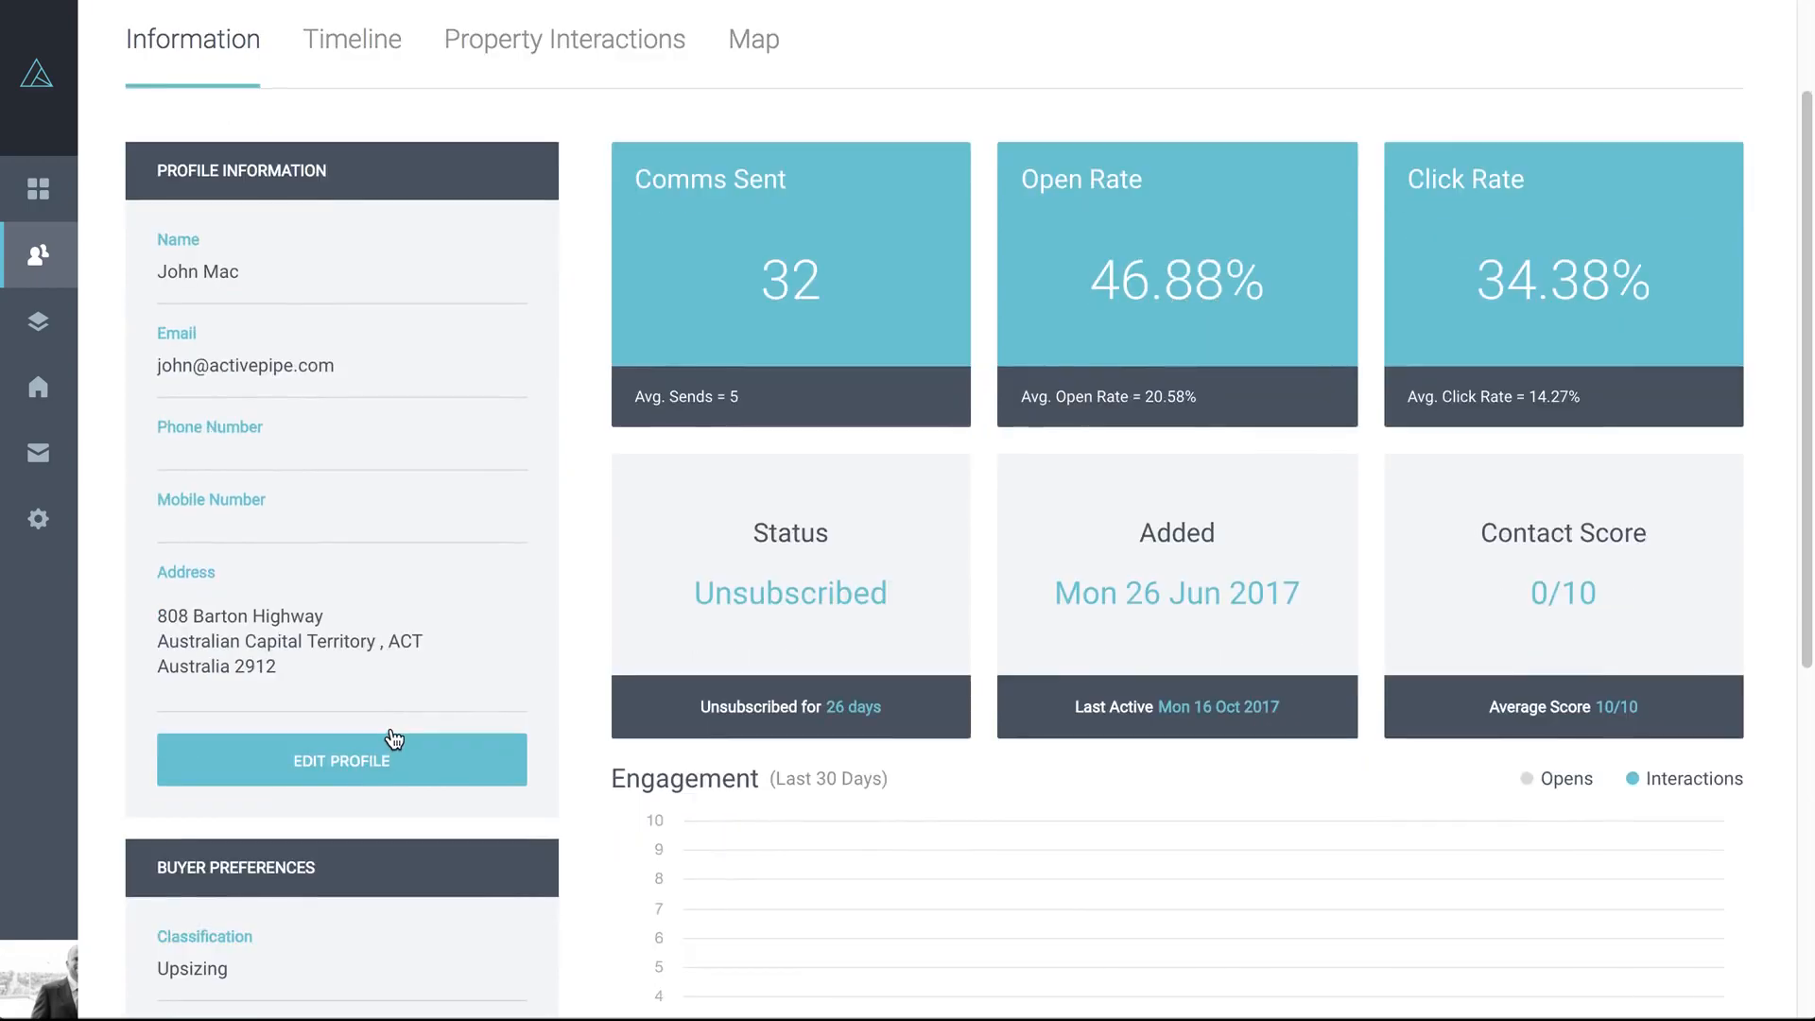
pyautogui.scroll(-3)
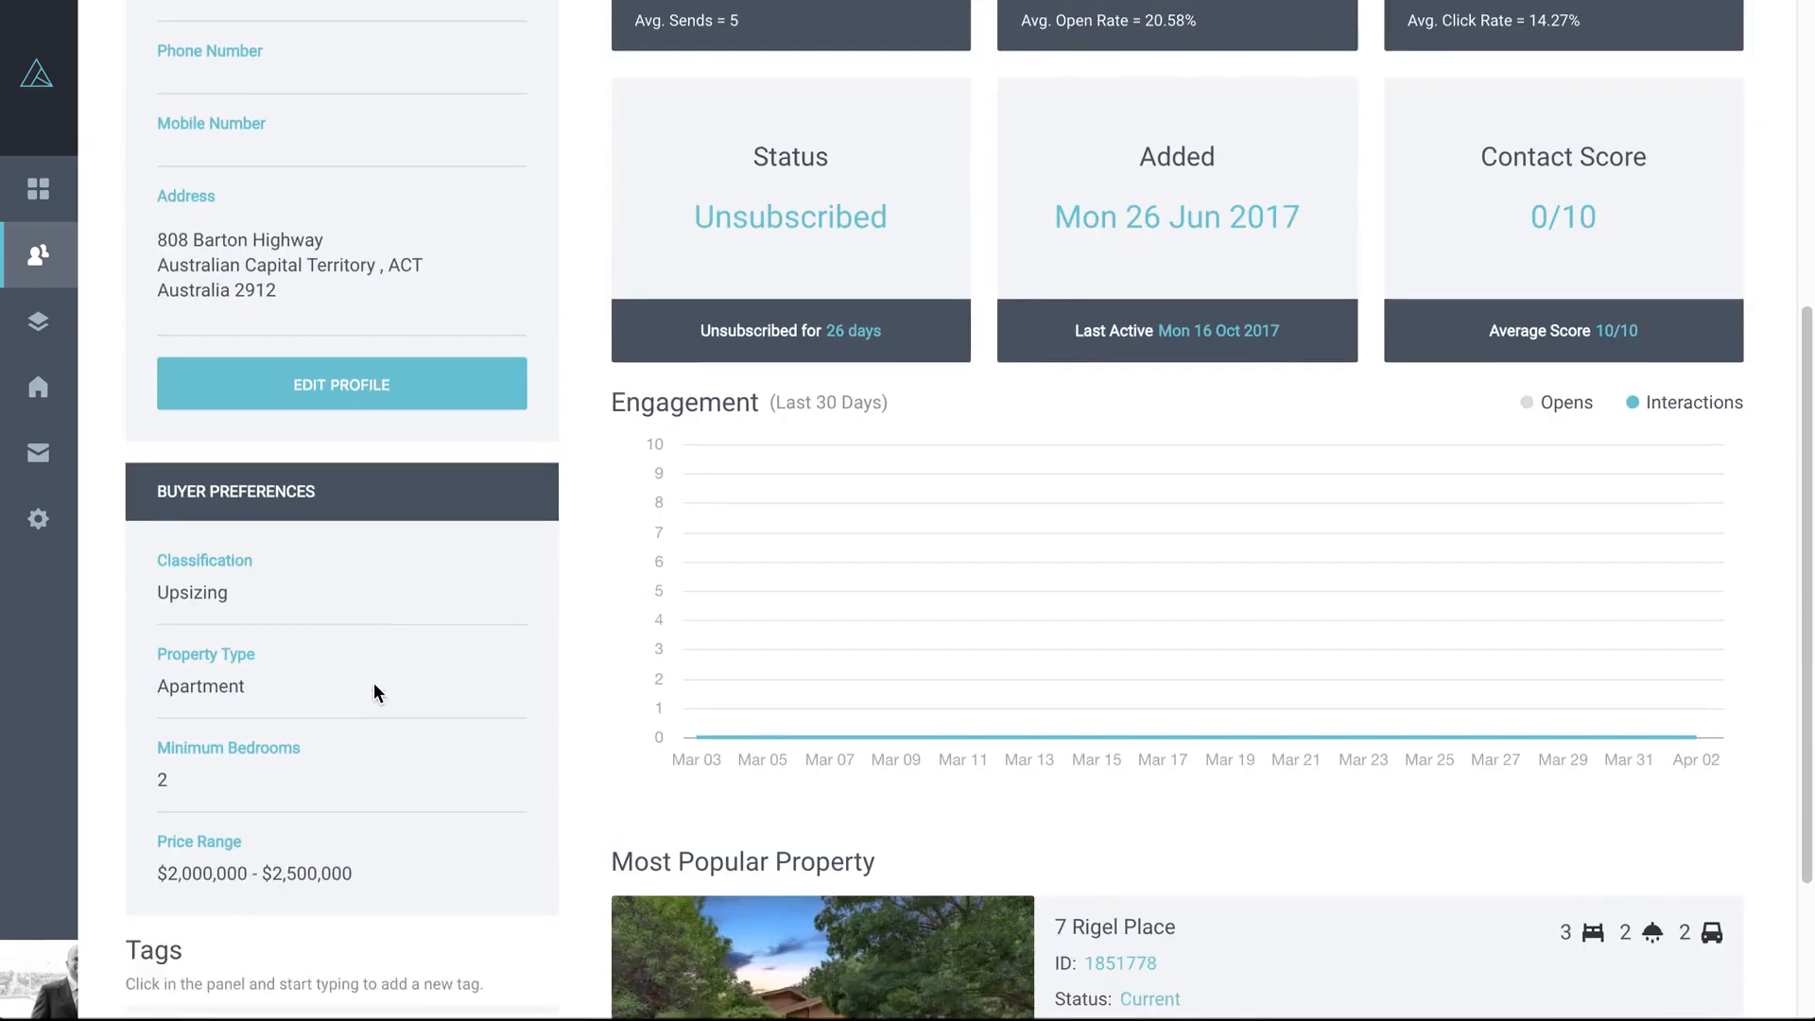
pyautogui.scroll(-3)
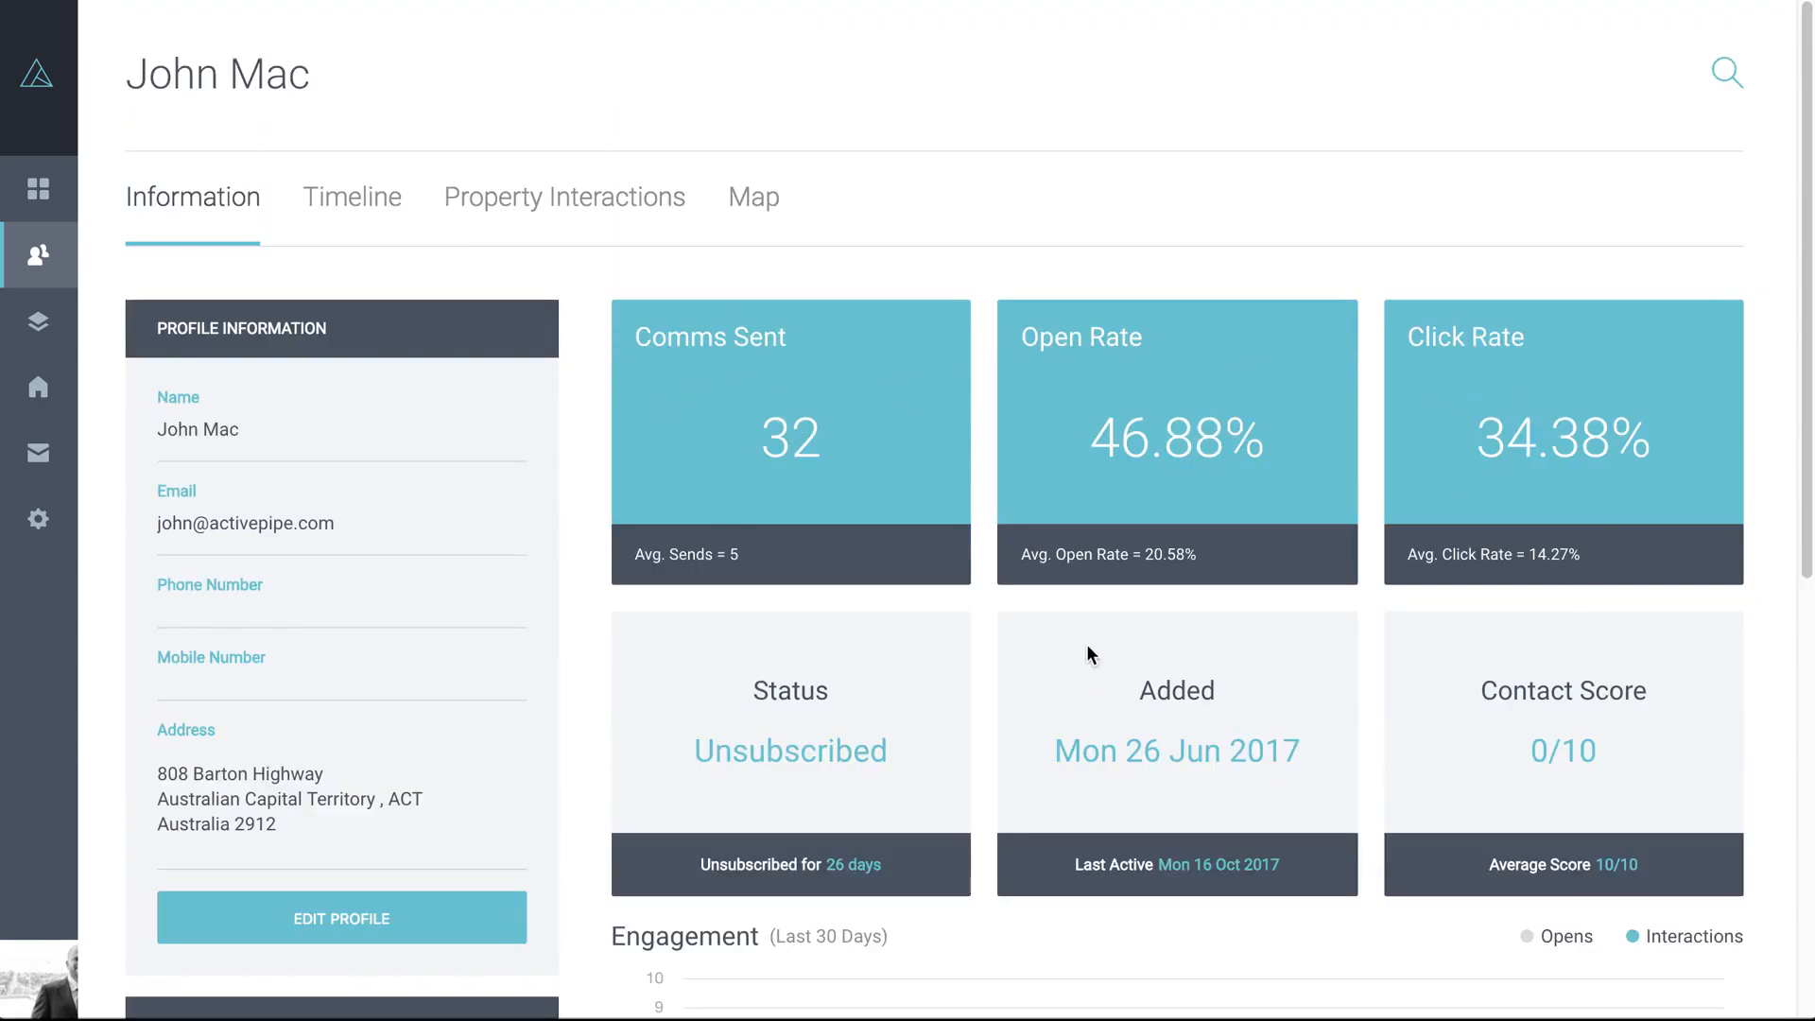
pyautogui.scroll(-3)
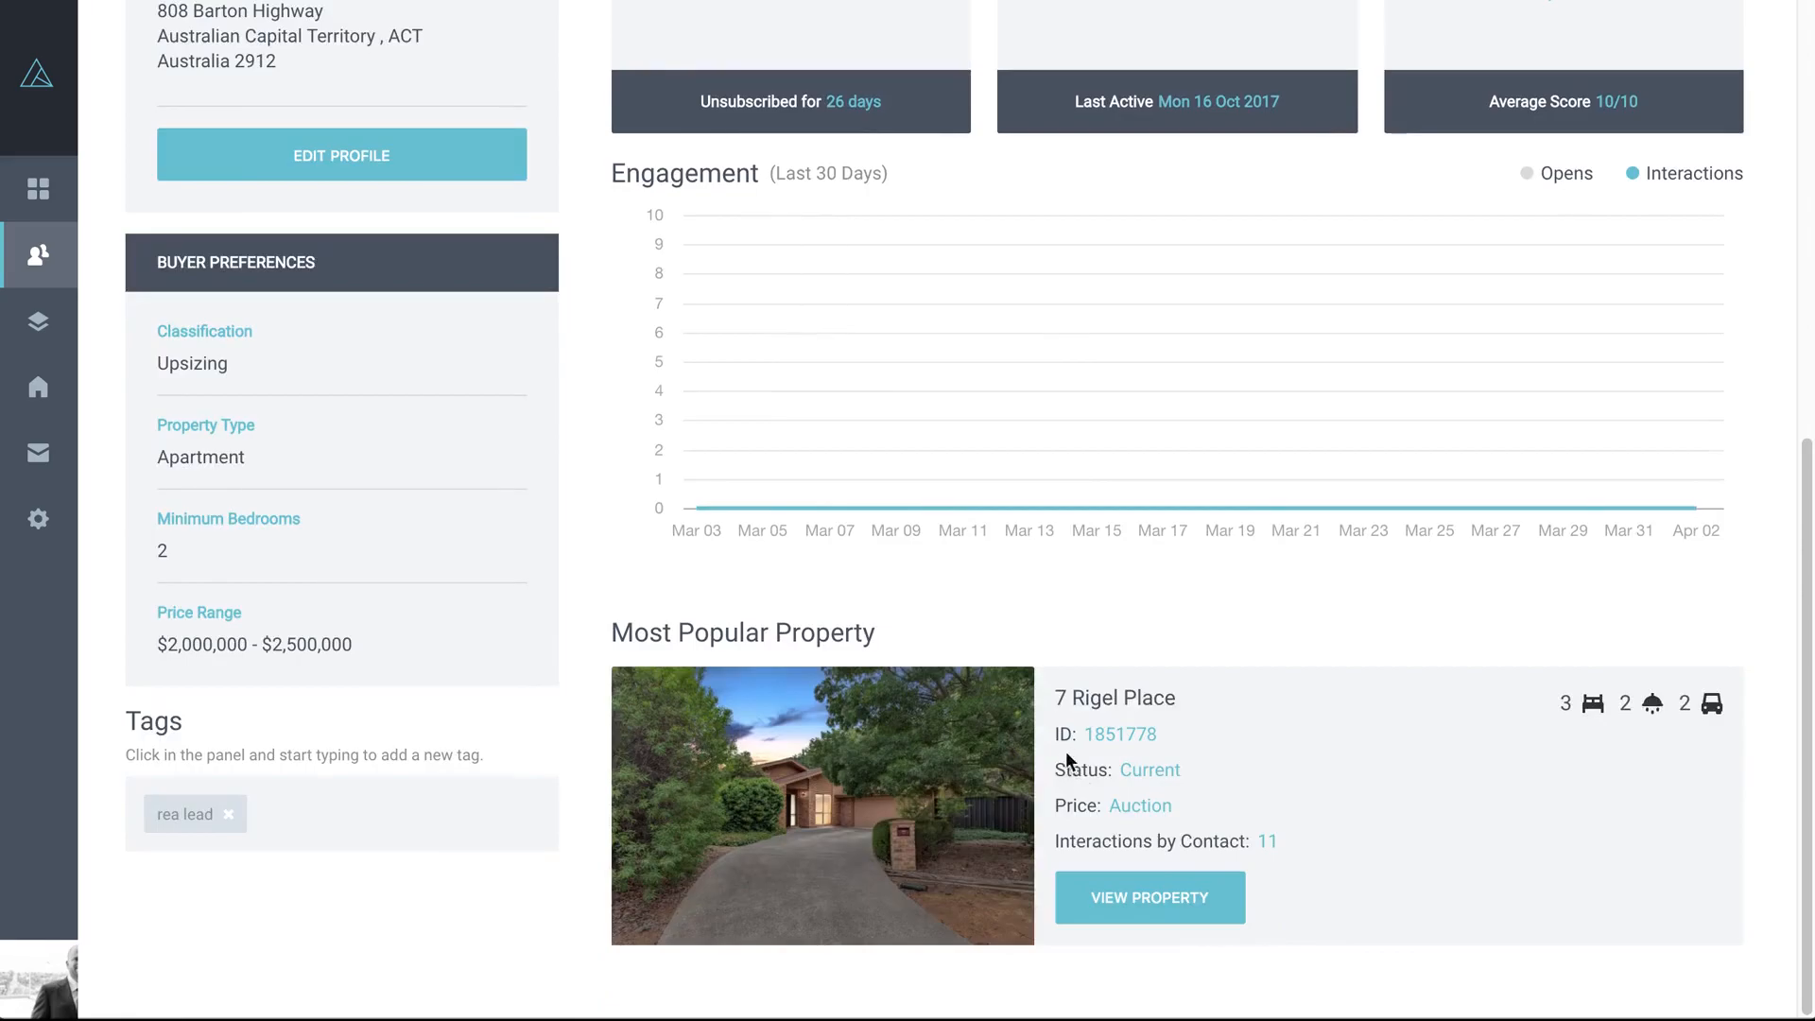
pyautogui.moveTo(808, 683)
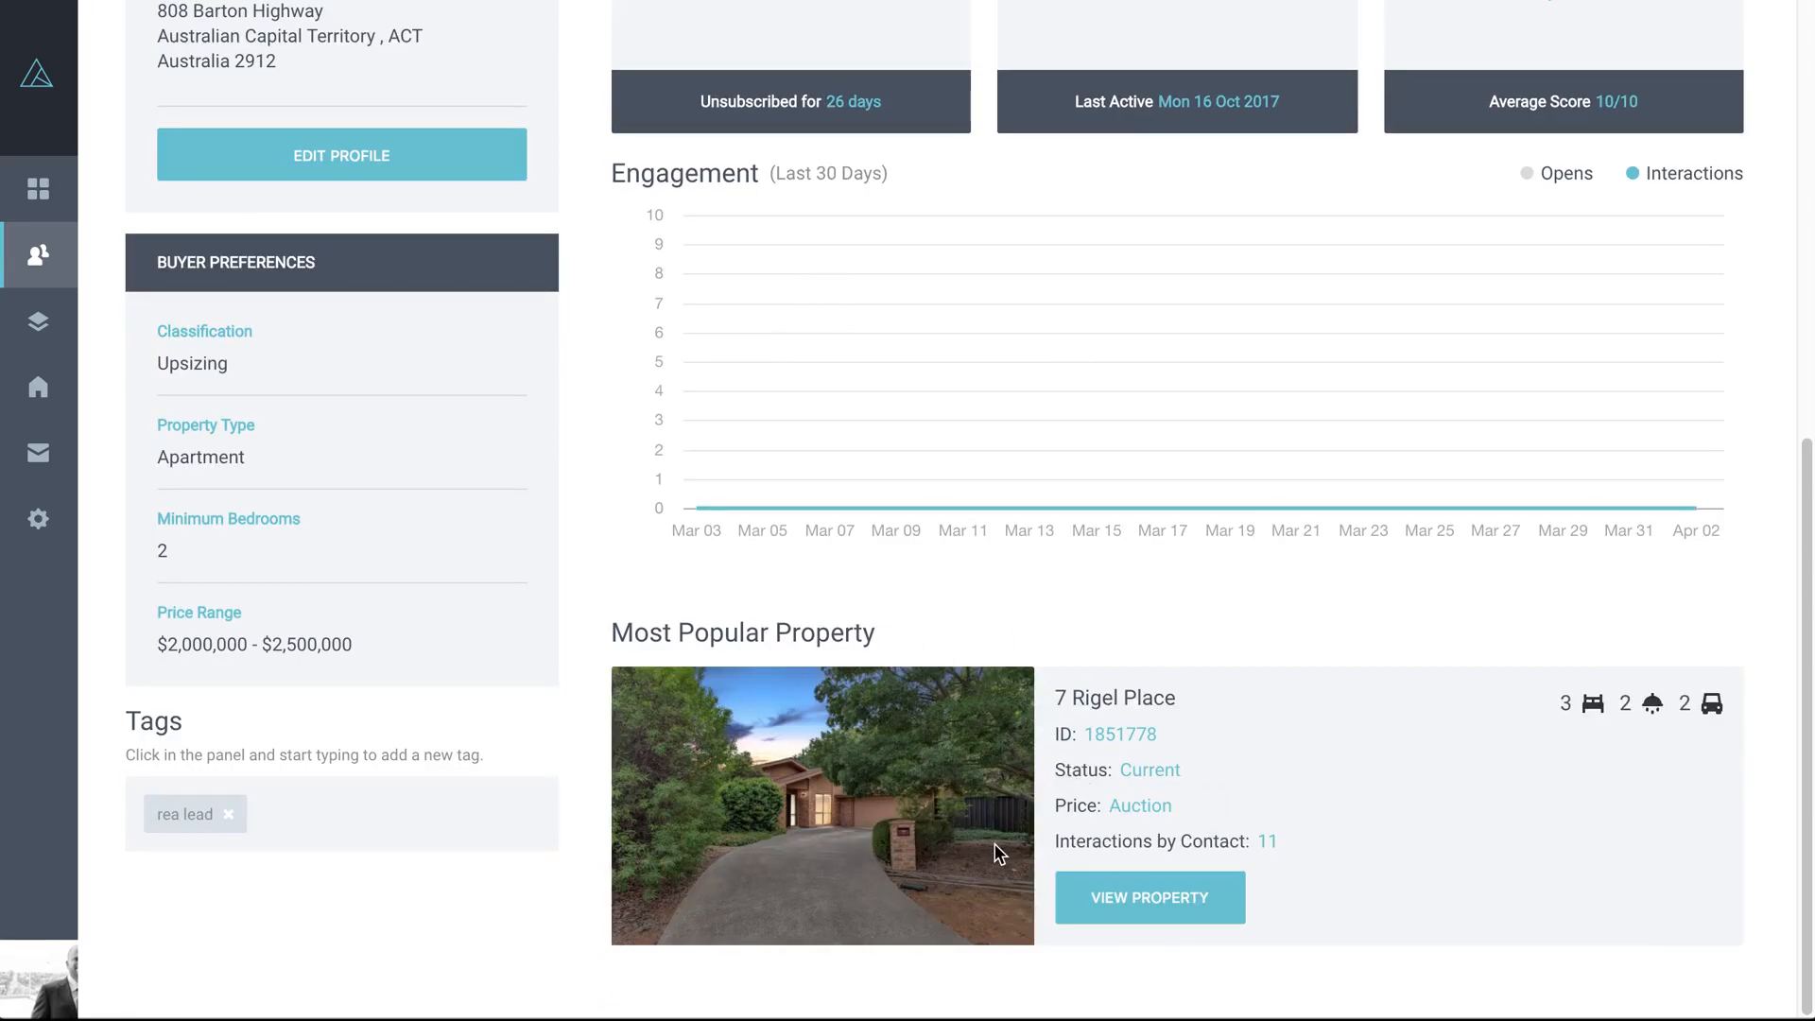
pyautogui.scroll(3)
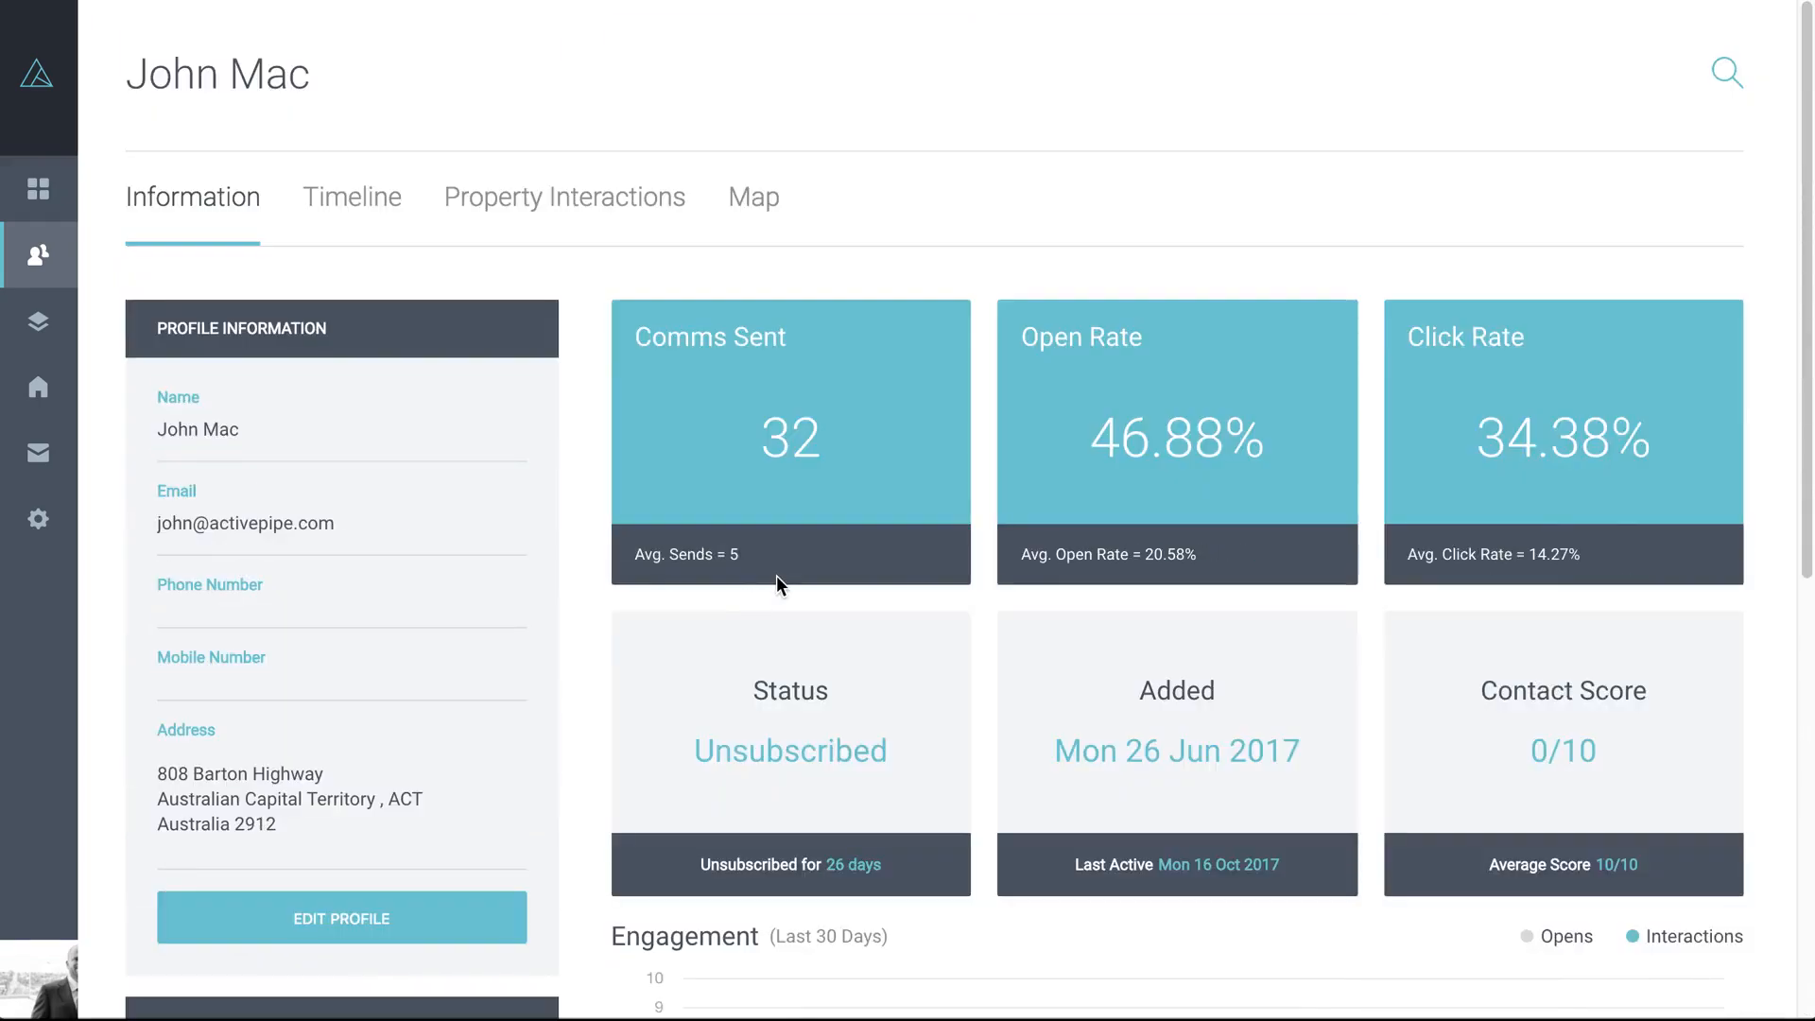
pyautogui.moveTo(489, 374)
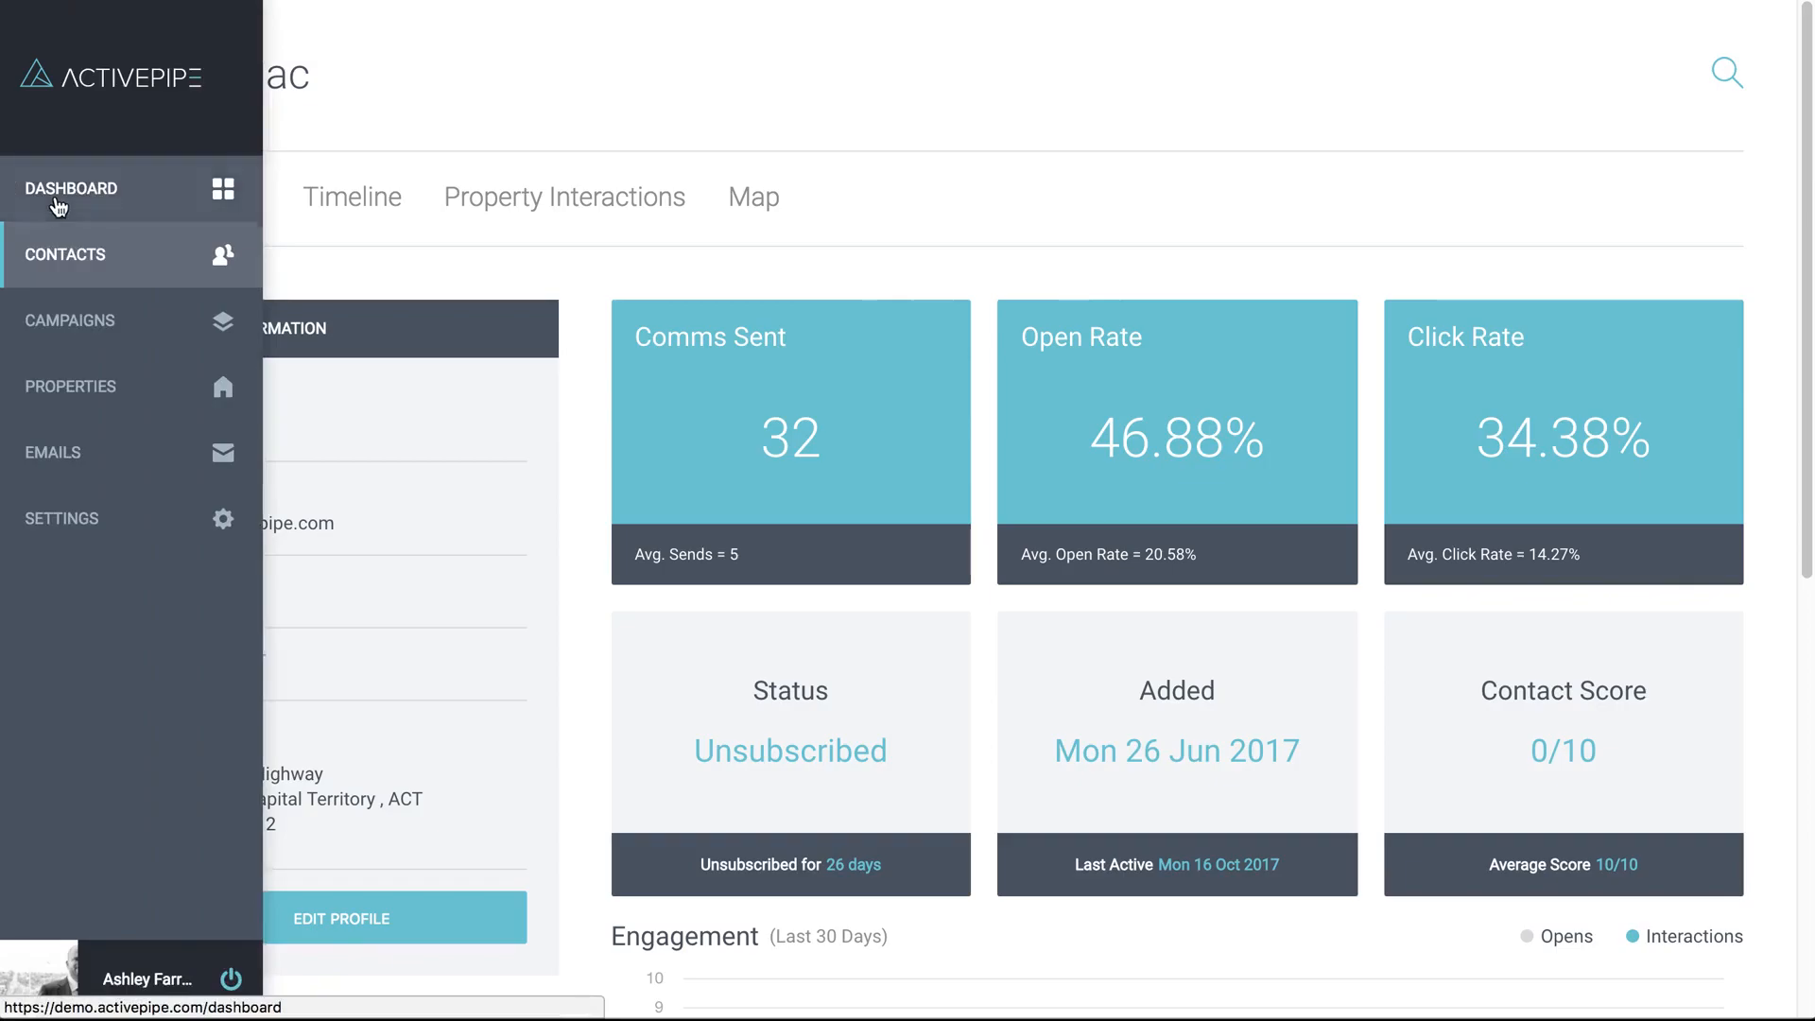
# - Go back to the dashboard and set Contact Activity to Last 30 Days
pyautogui.click(74, 188)
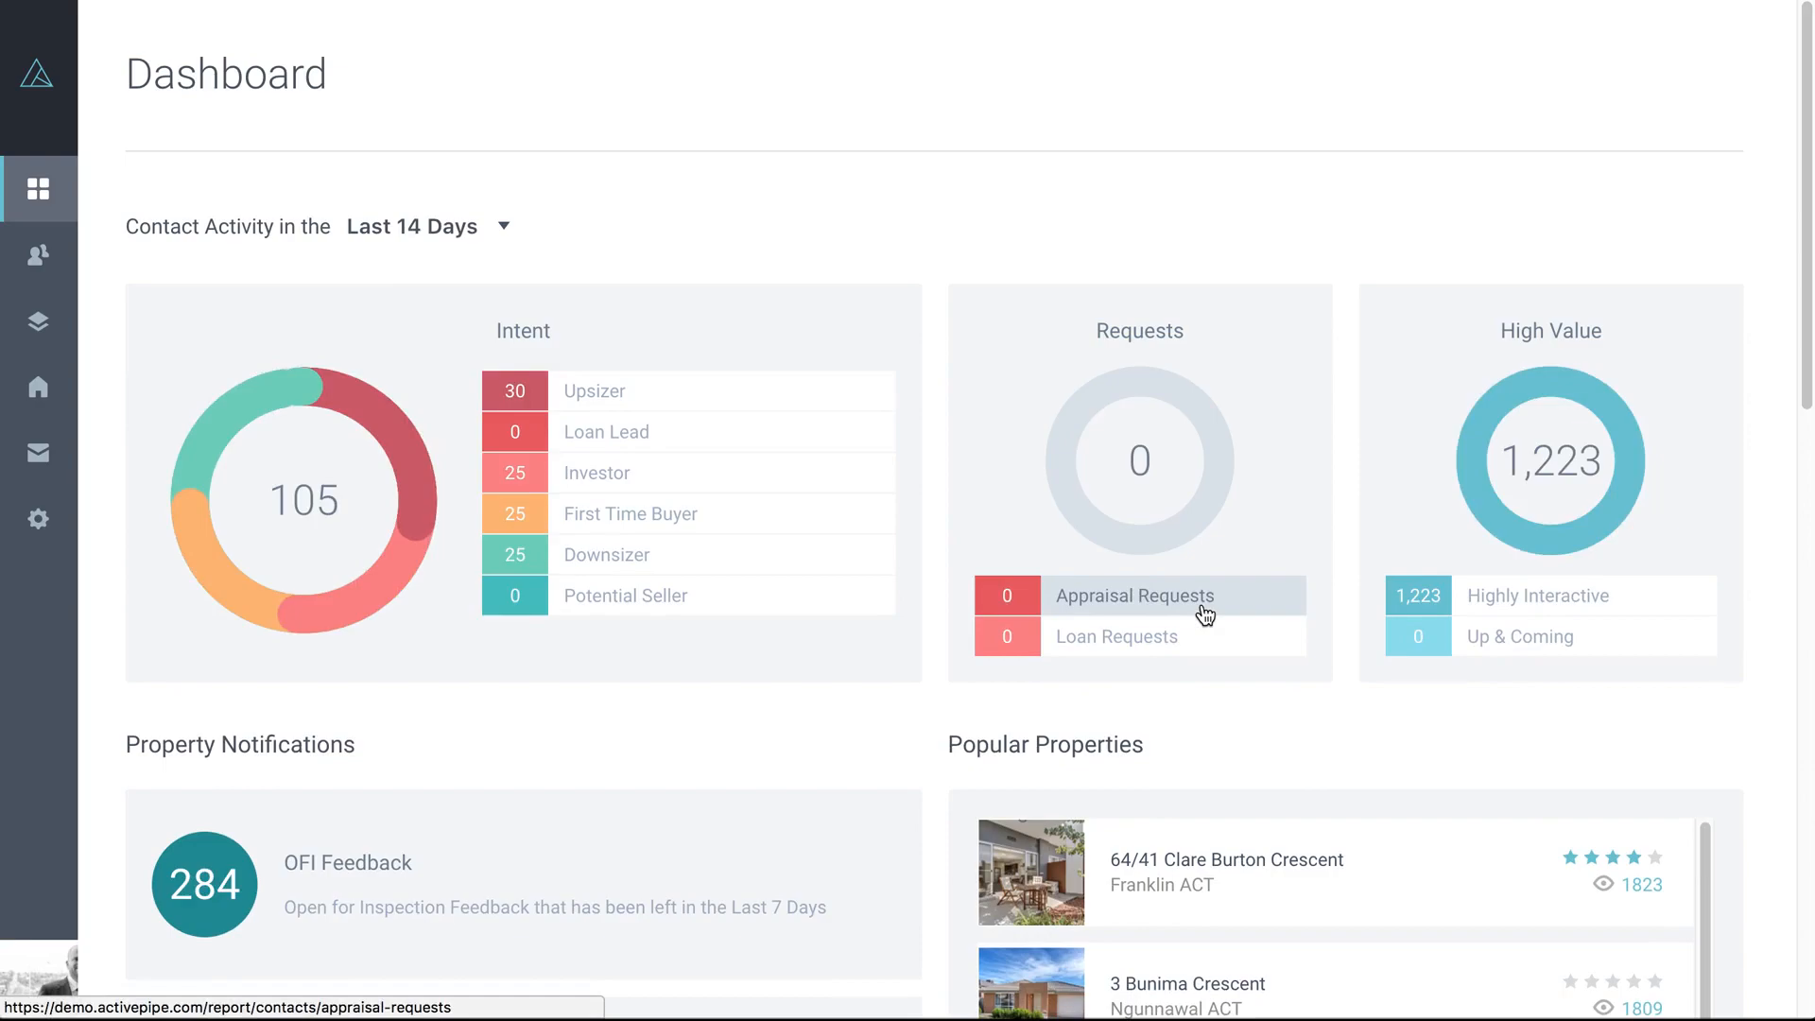
pyautogui.click(426, 226)
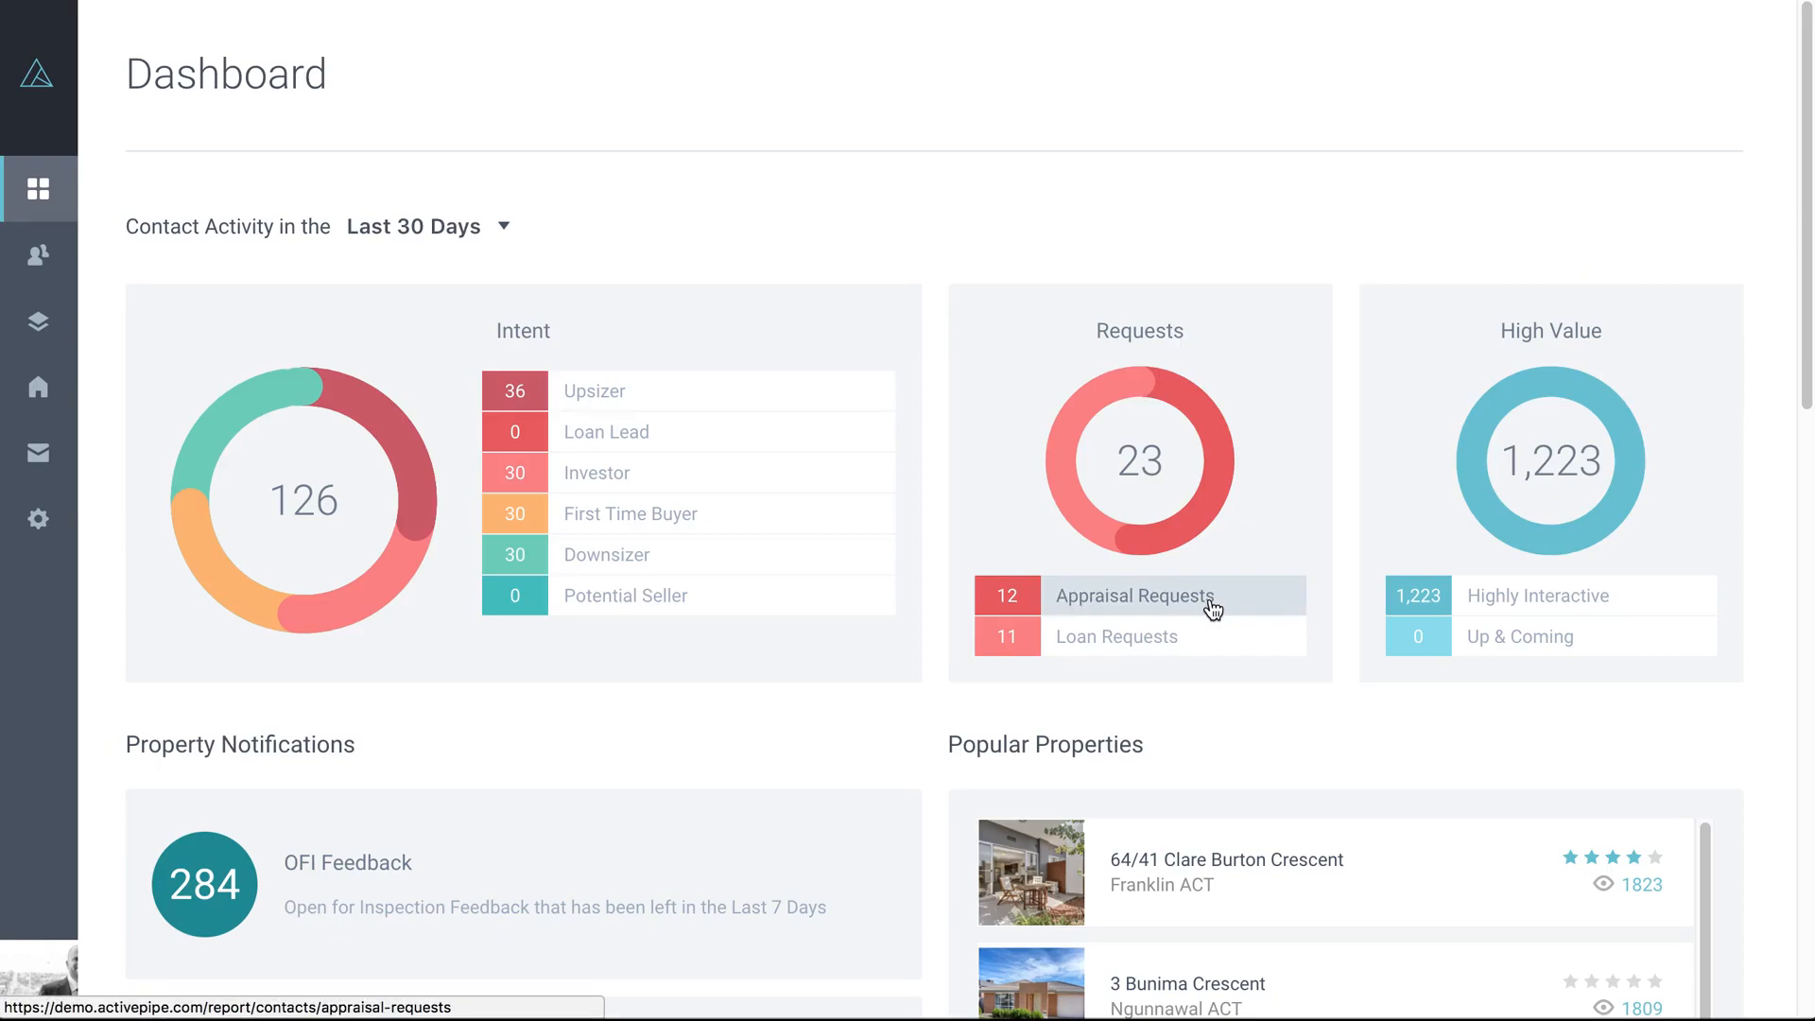
pyautogui.moveTo(1548, 319)
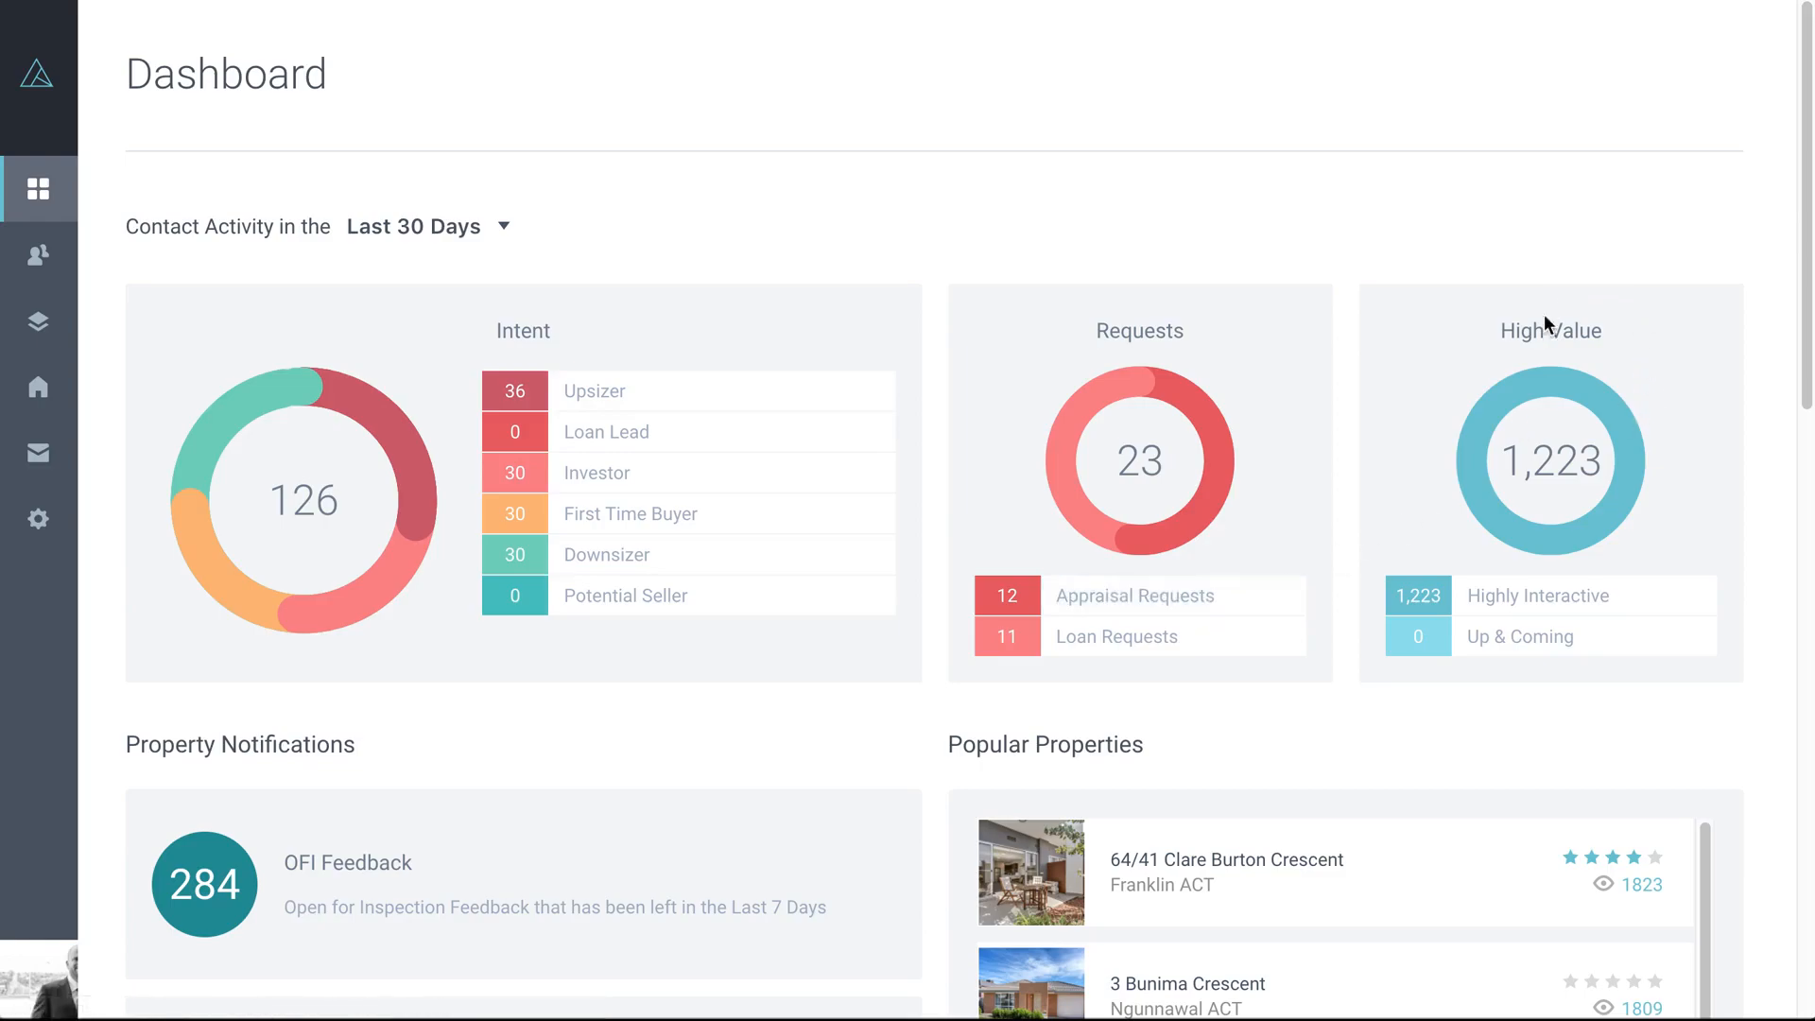
pyautogui.moveTo(1645, 491)
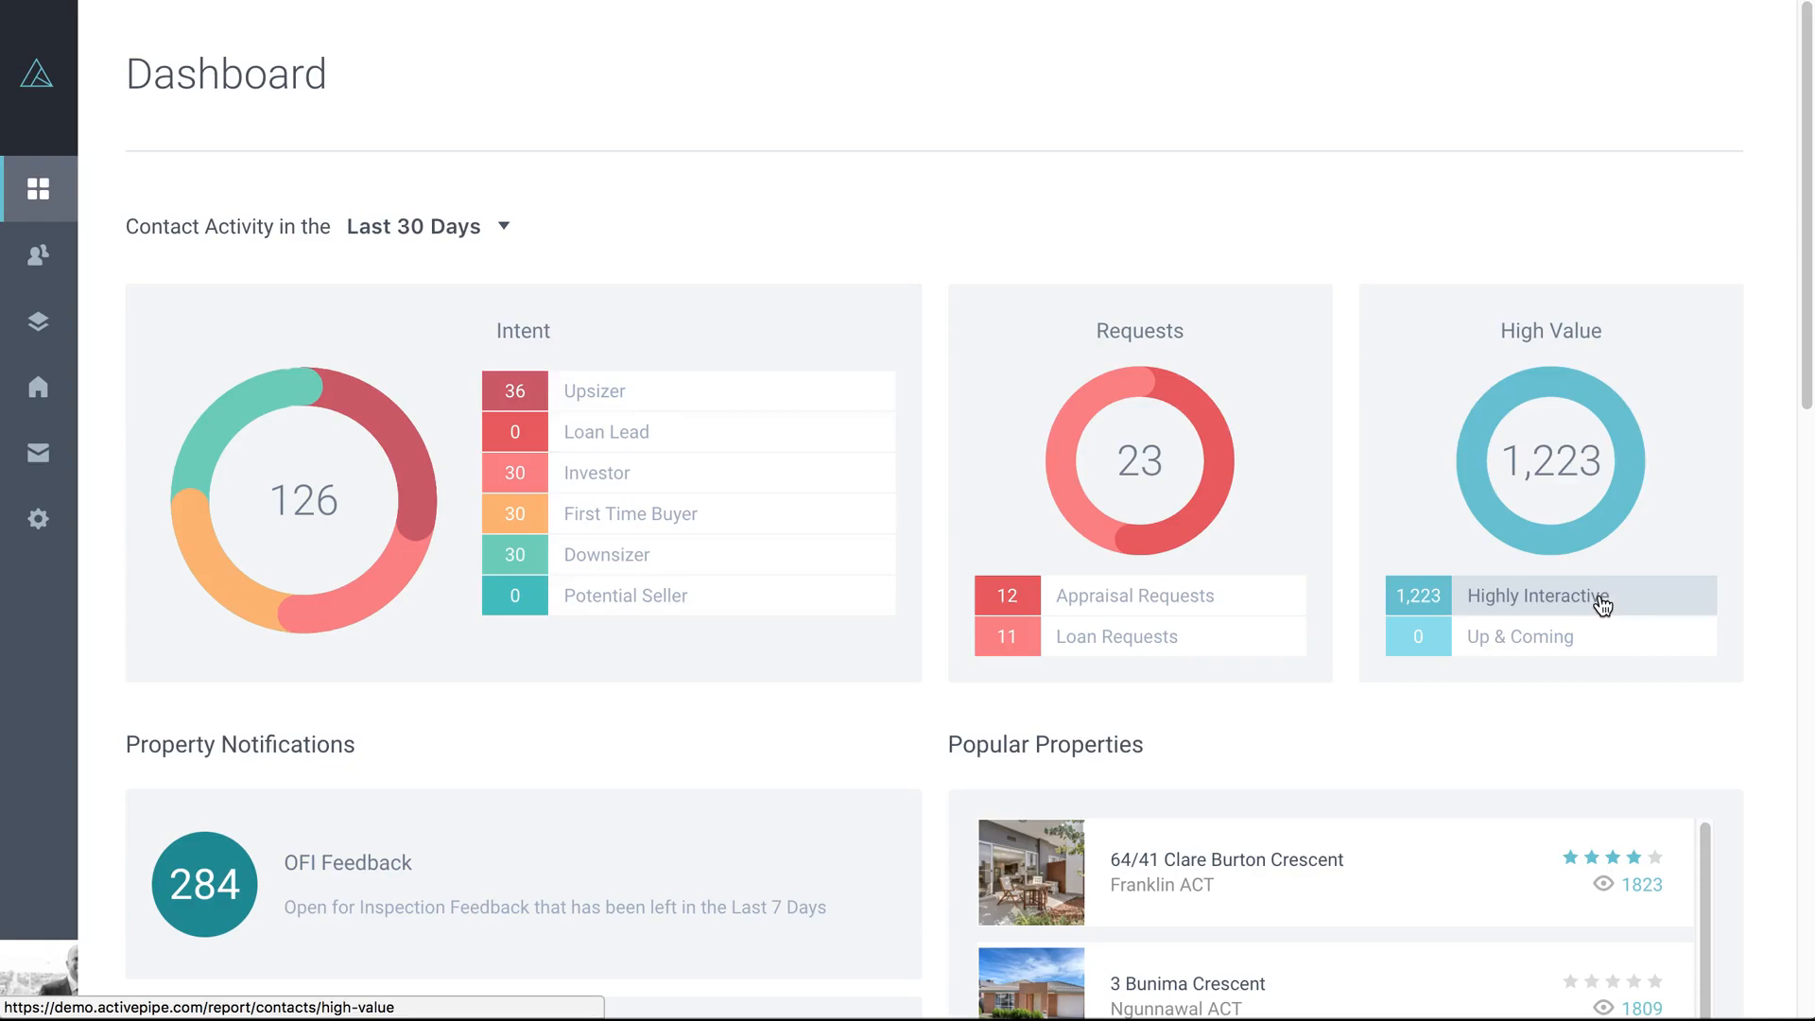
pyautogui.moveTo(1585, 611)
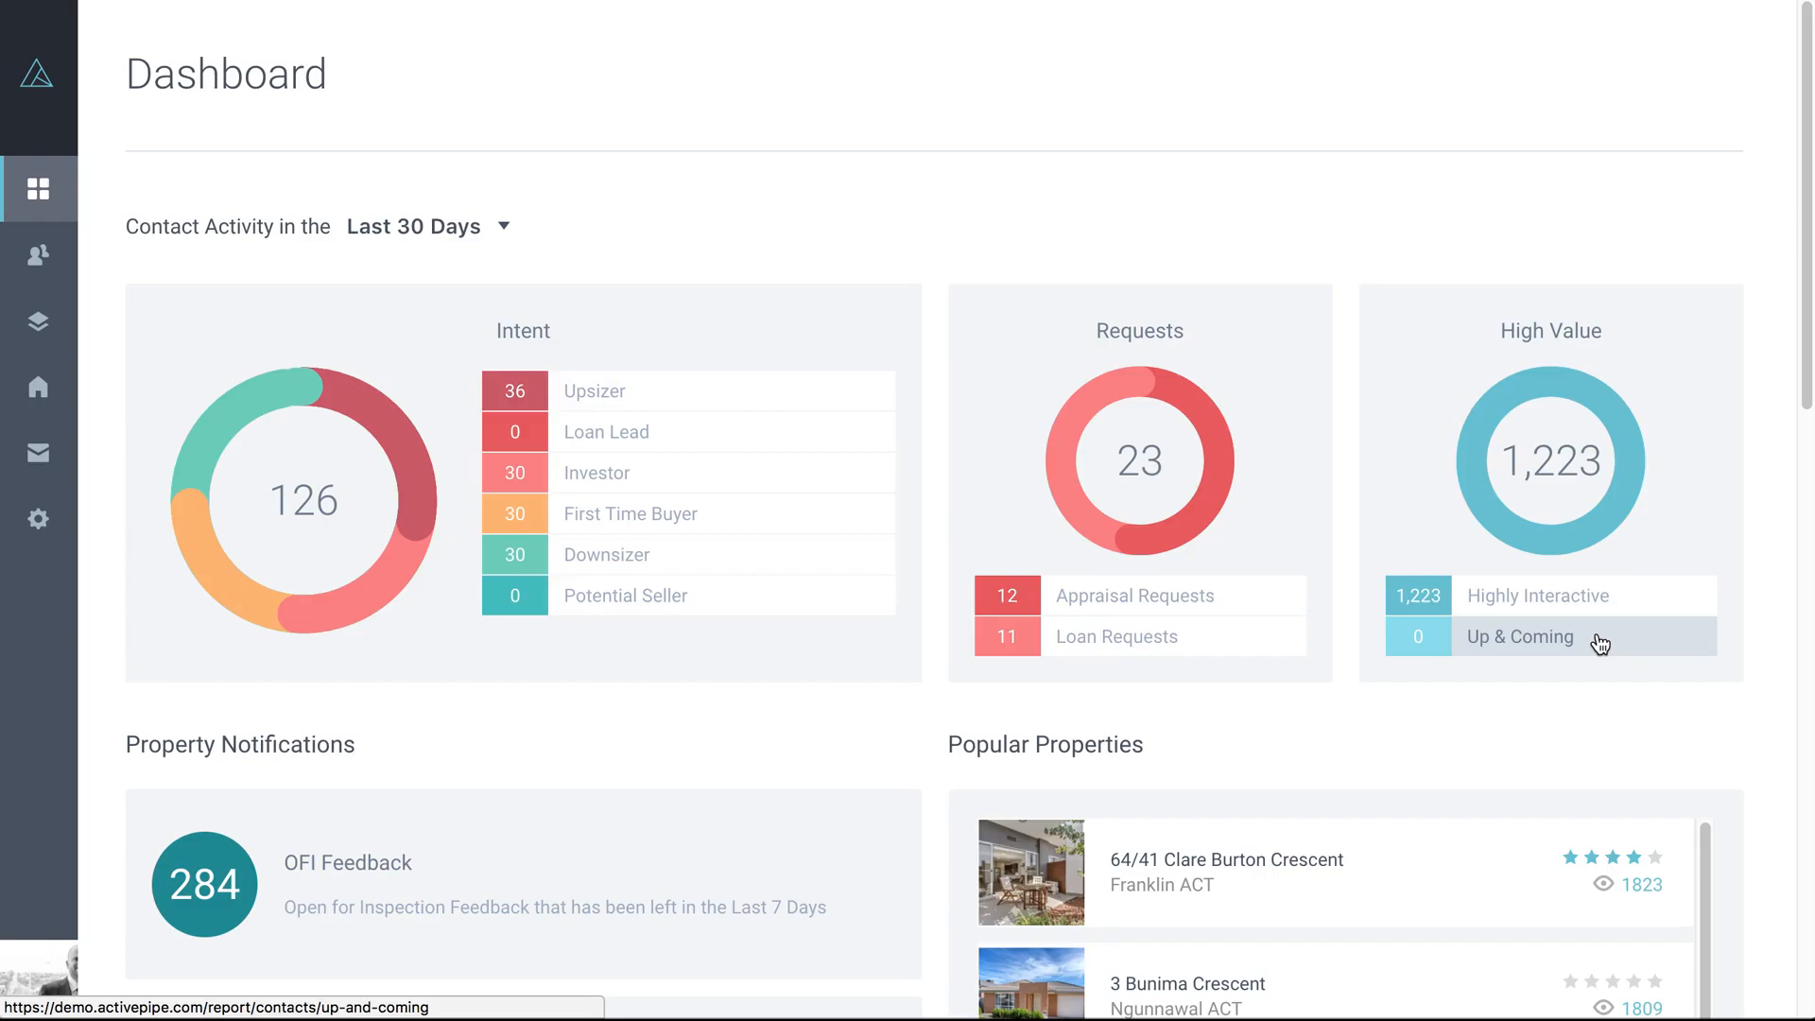
pyautogui.moveTo(1569, 658)
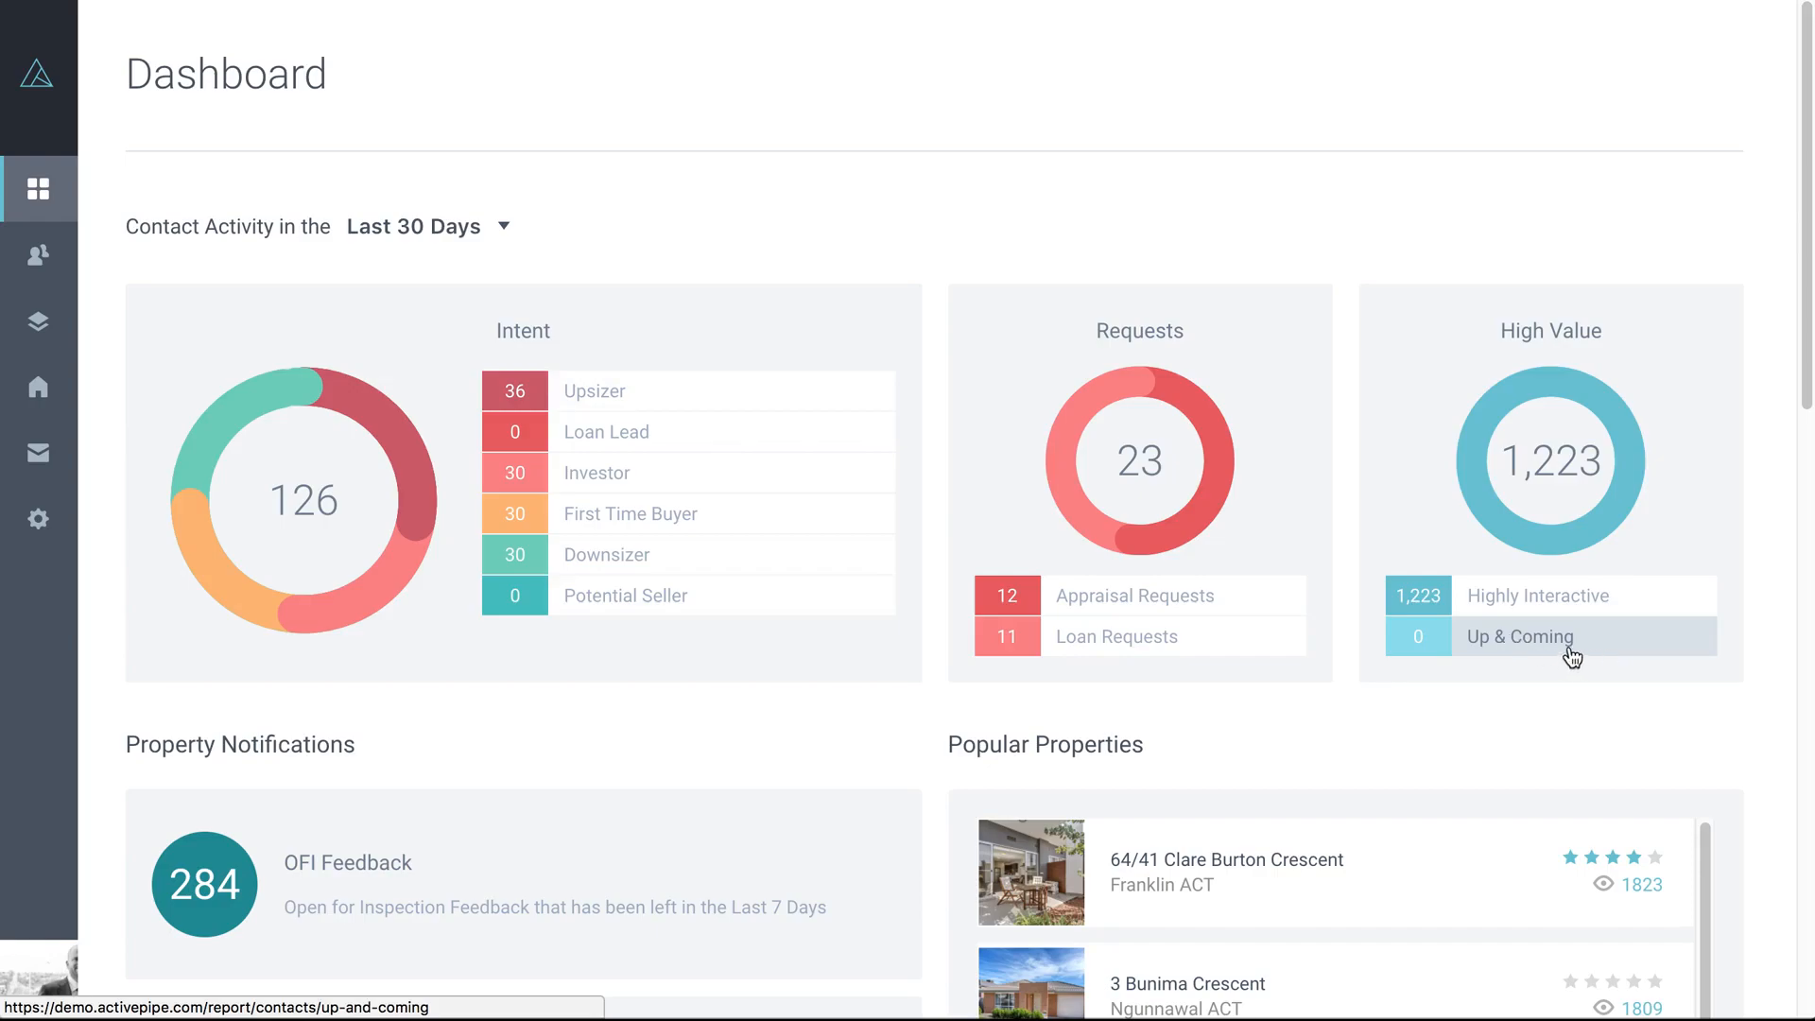
pyautogui.moveTo(1539, 606)
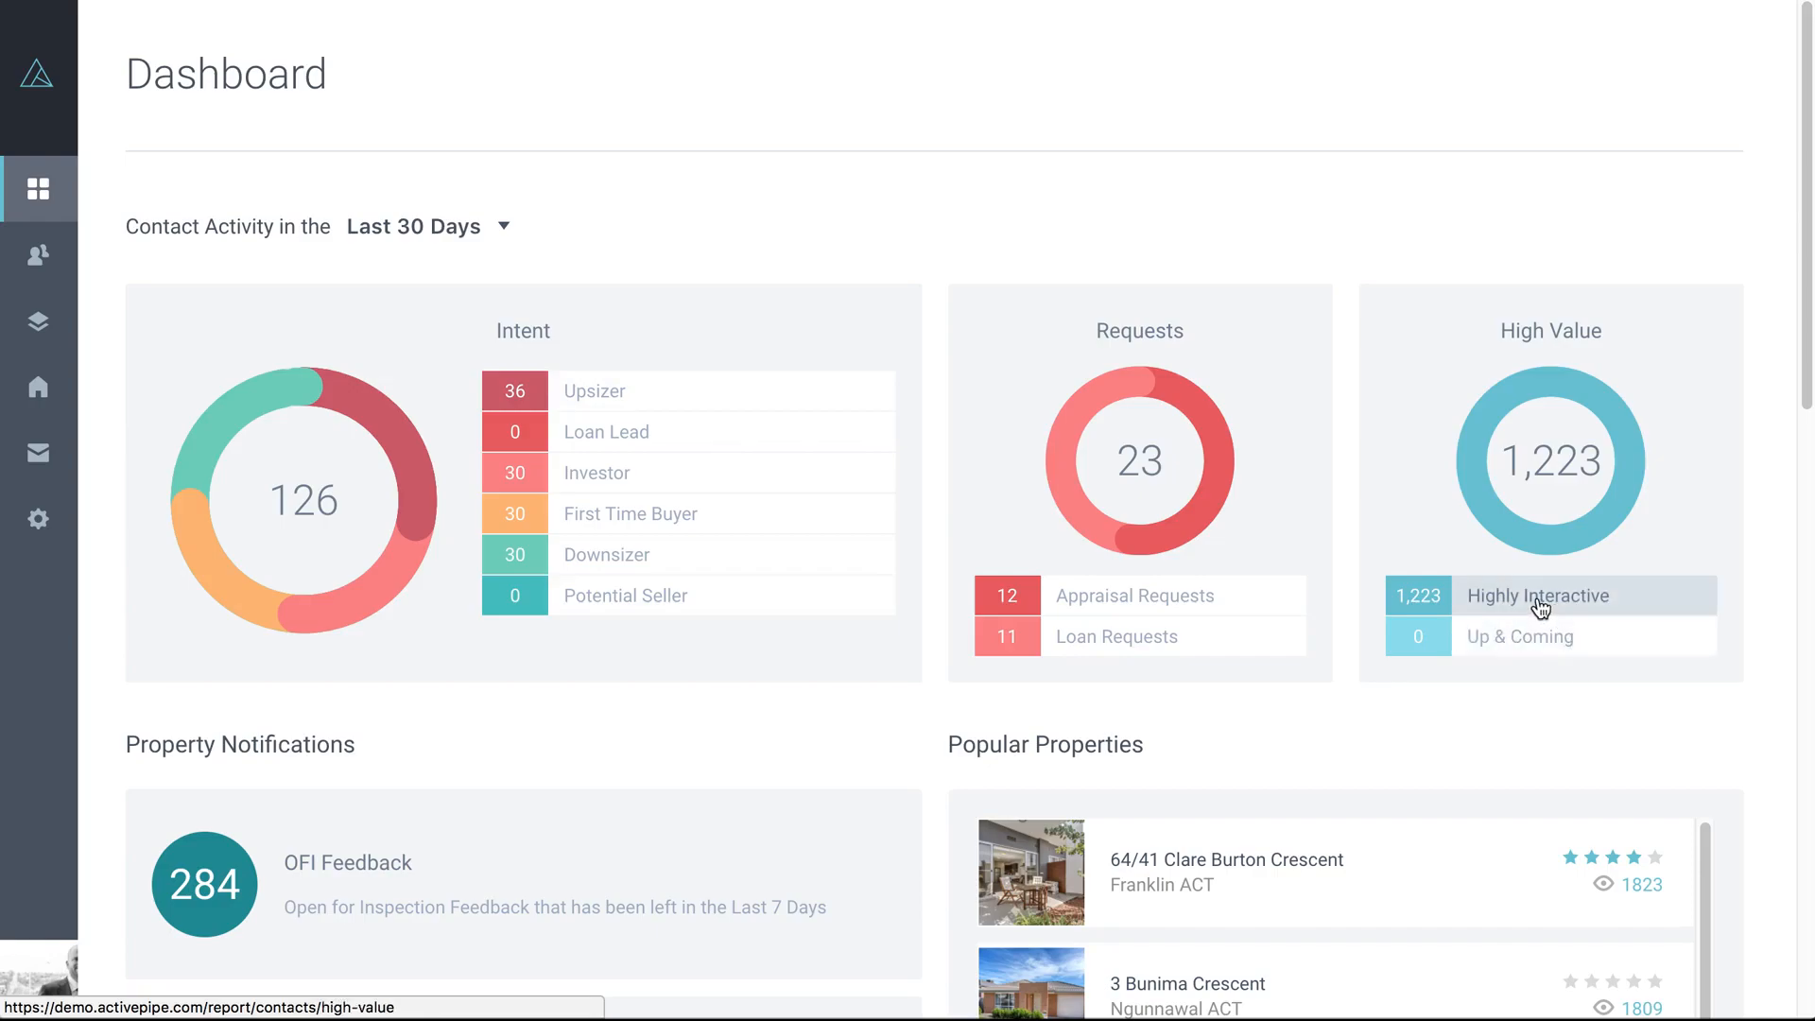
pyautogui.click(1538, 596)
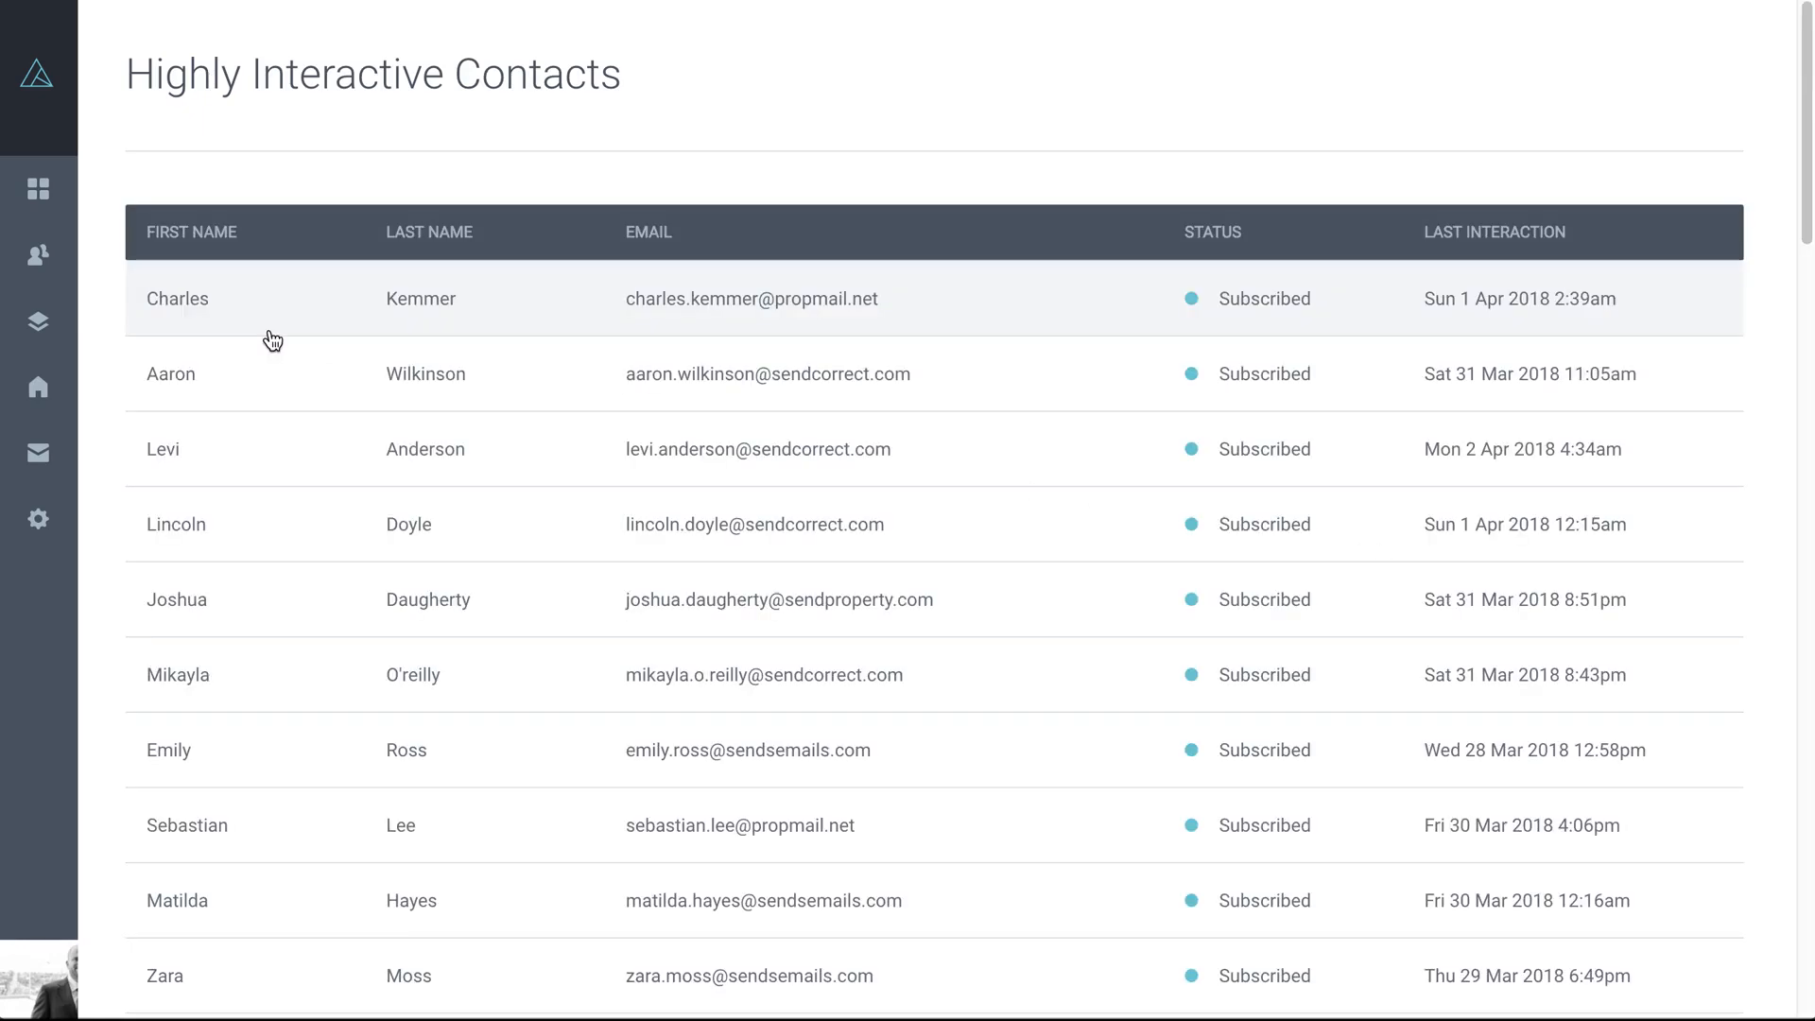
pyautogui.moveTo(632, 546)
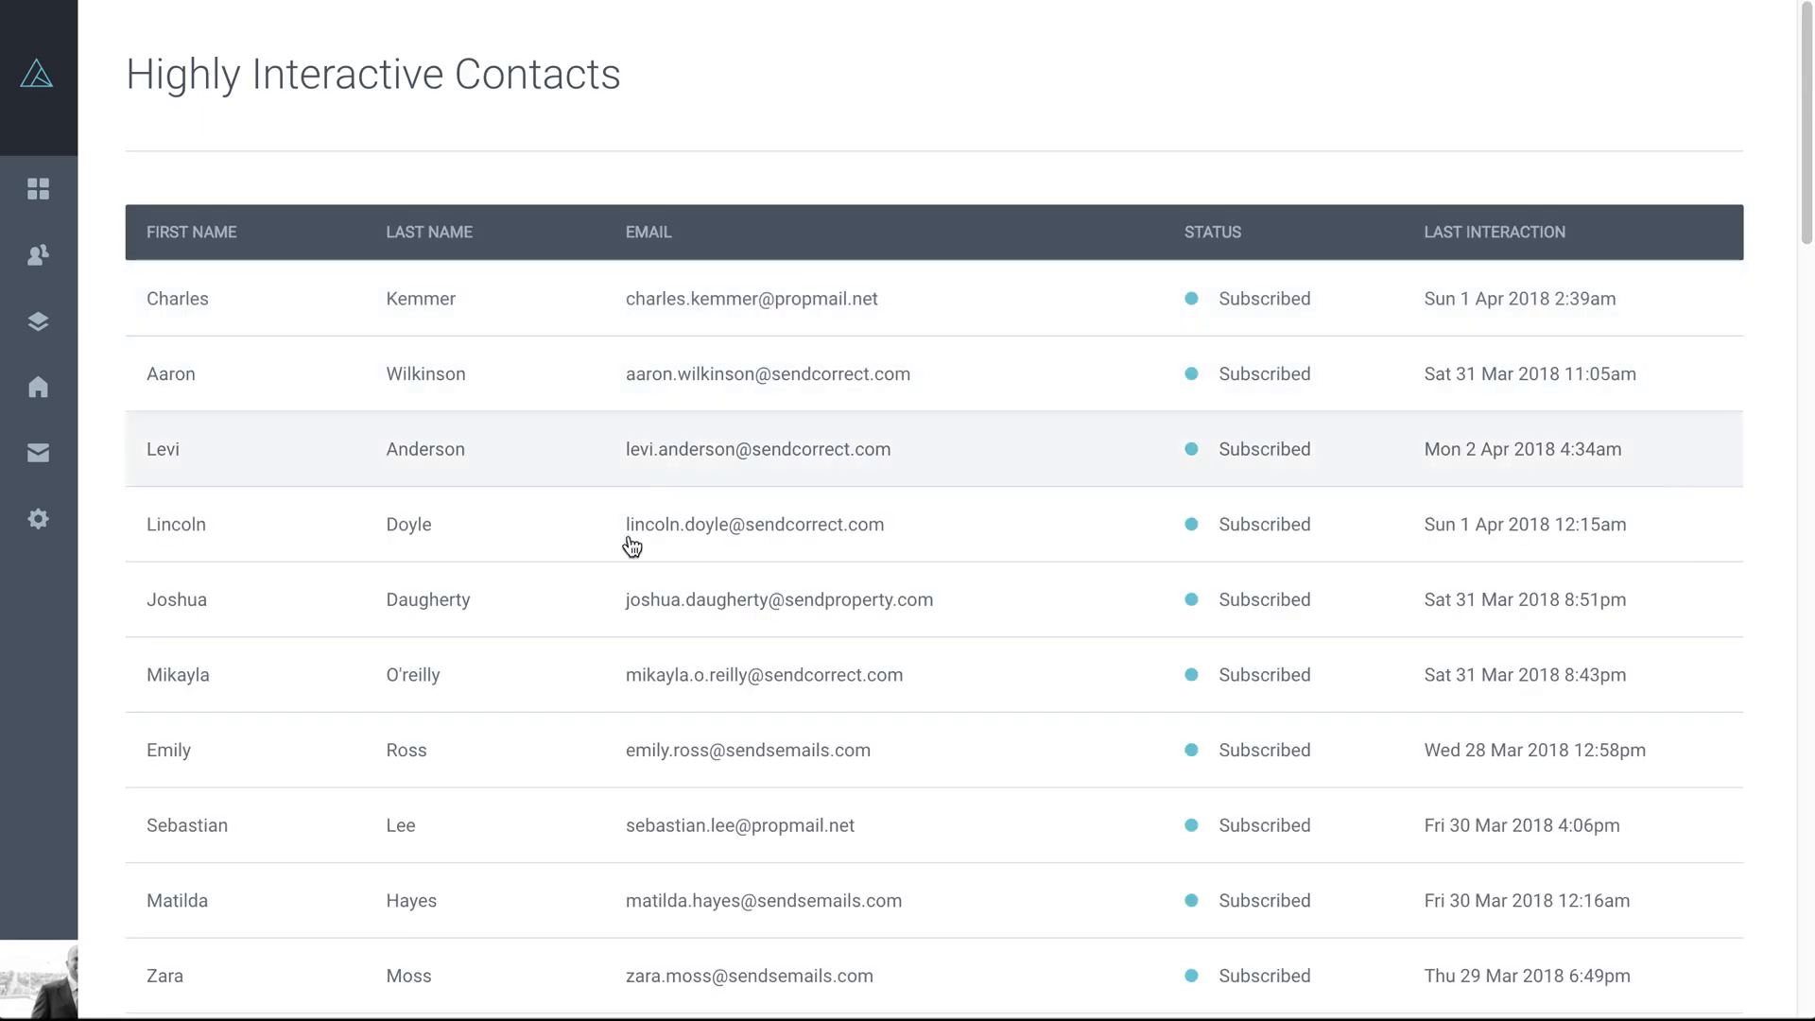
pyautogui.moveTo(668, 690)
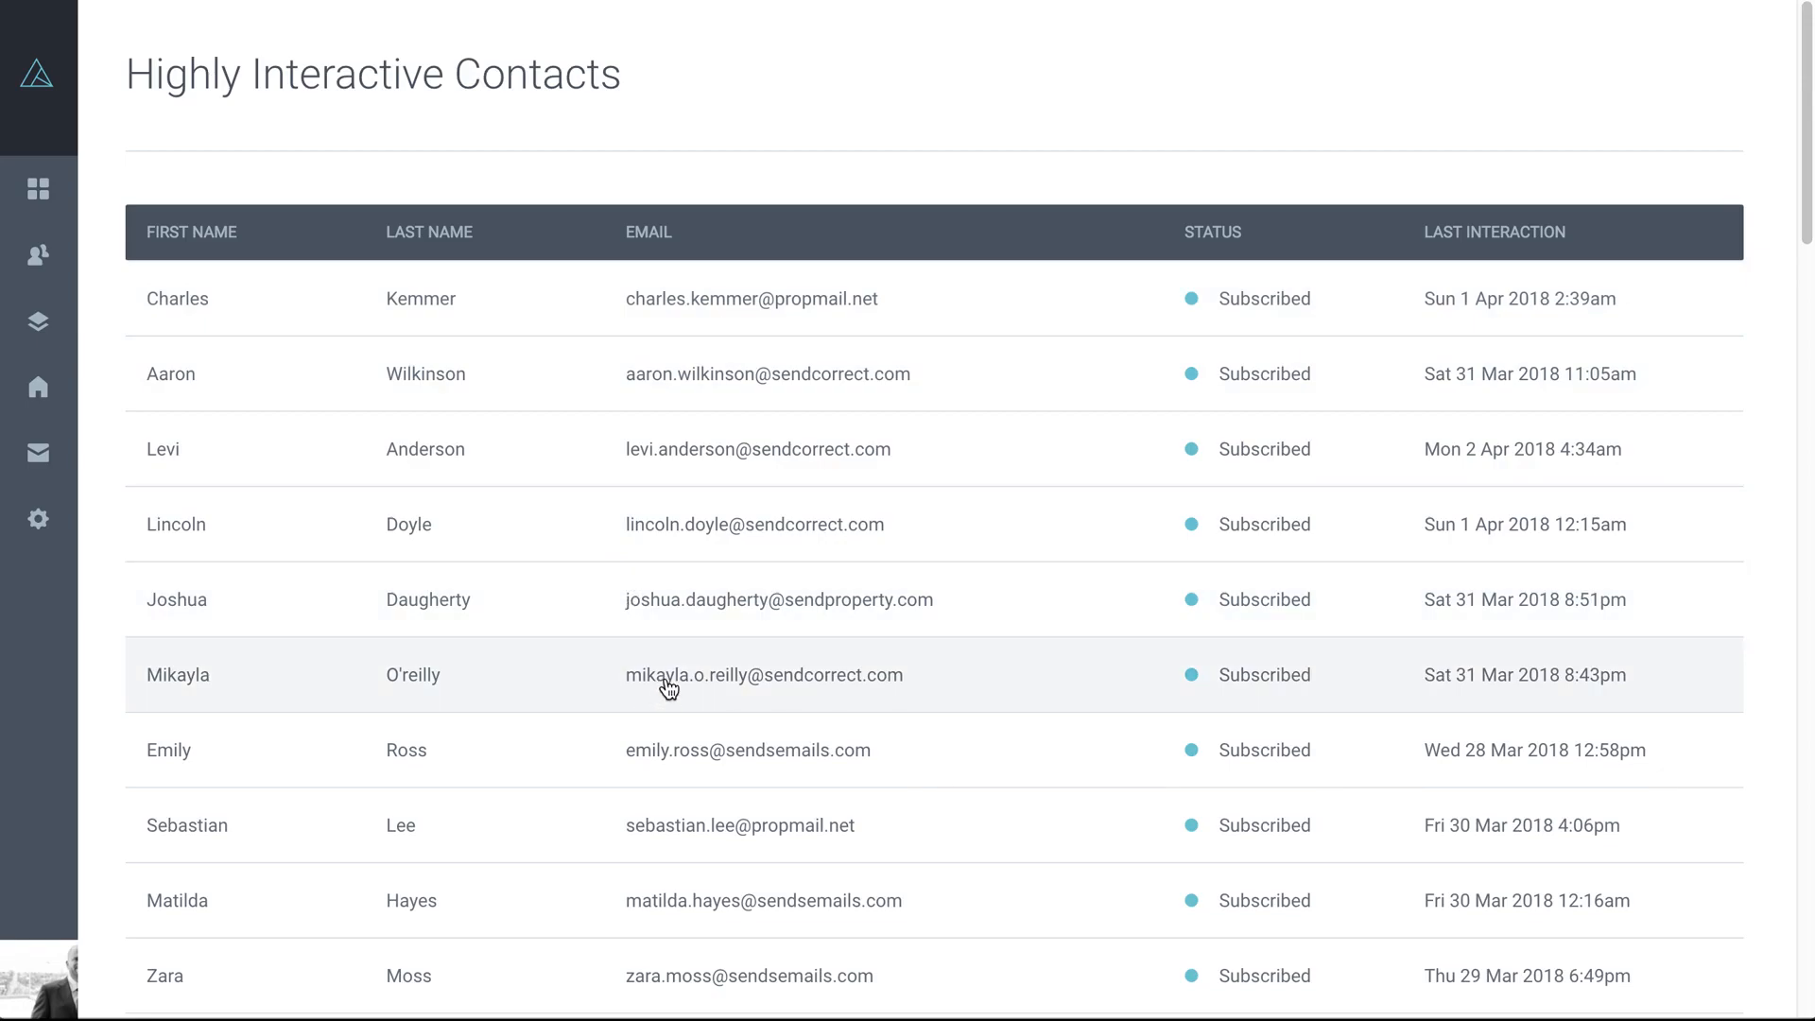
pyautogui.moveTo(595, 653)
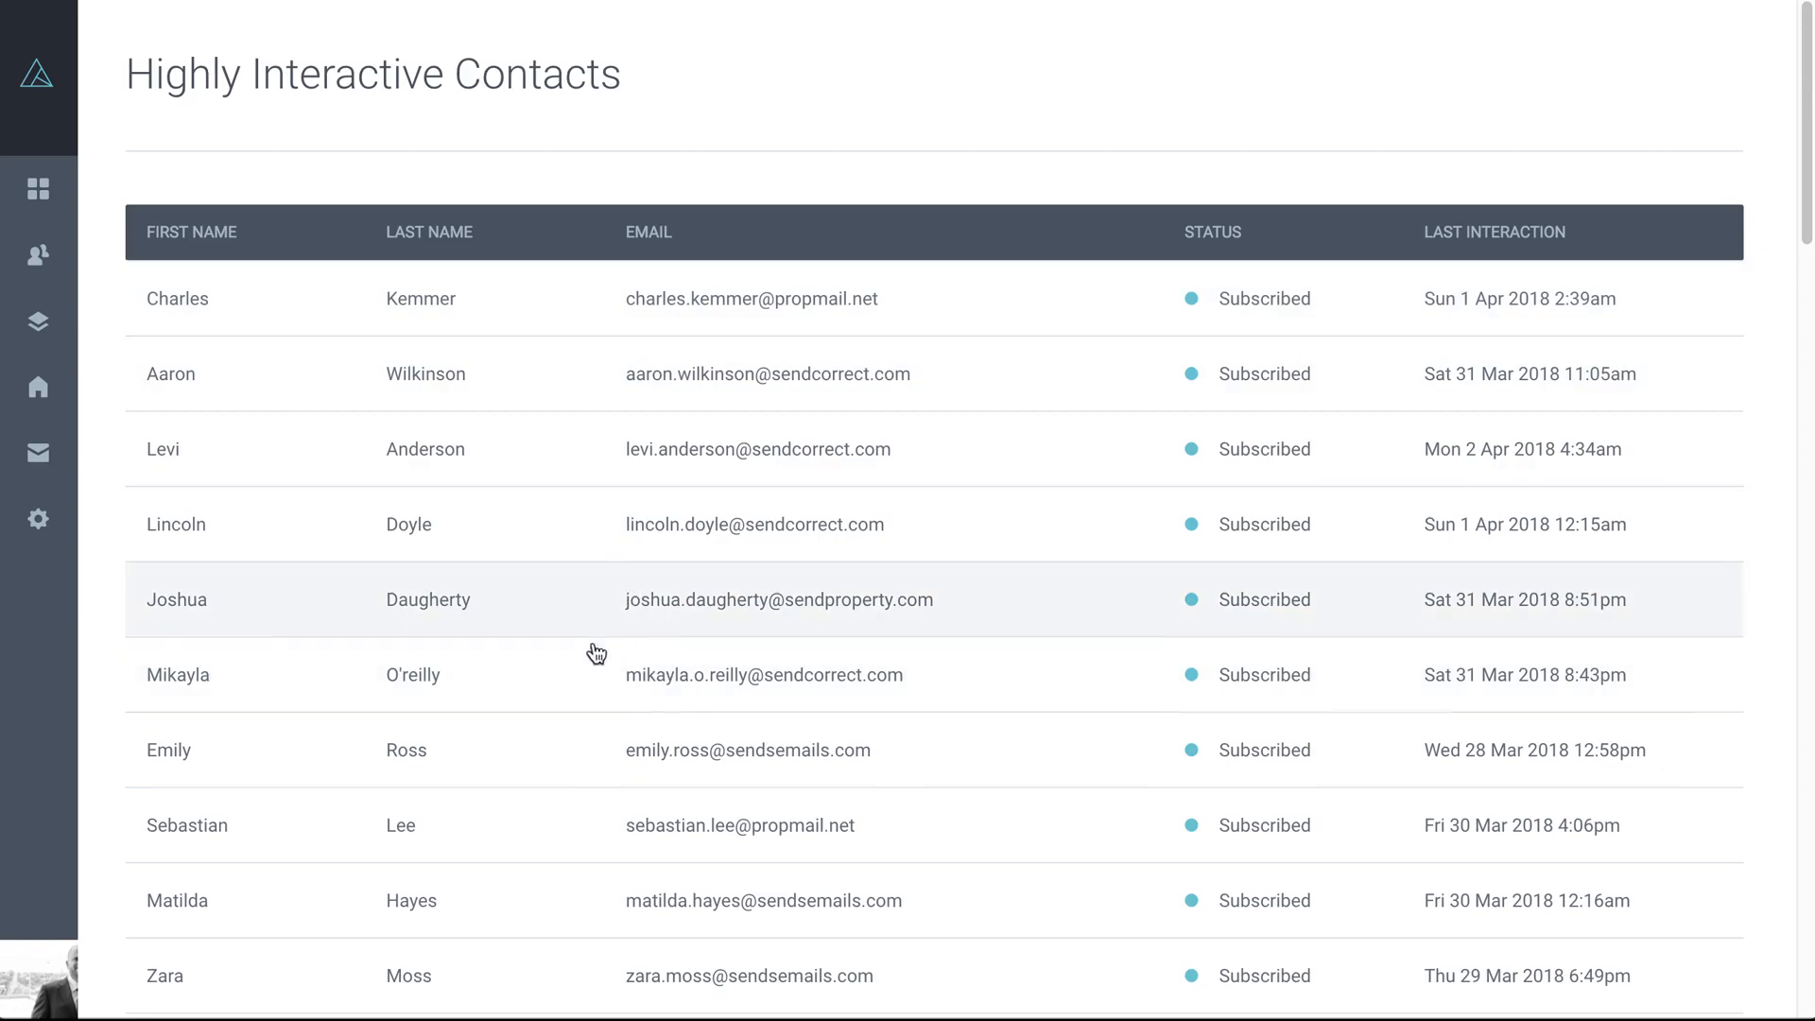
pyautogui.moveTo(460, 590)
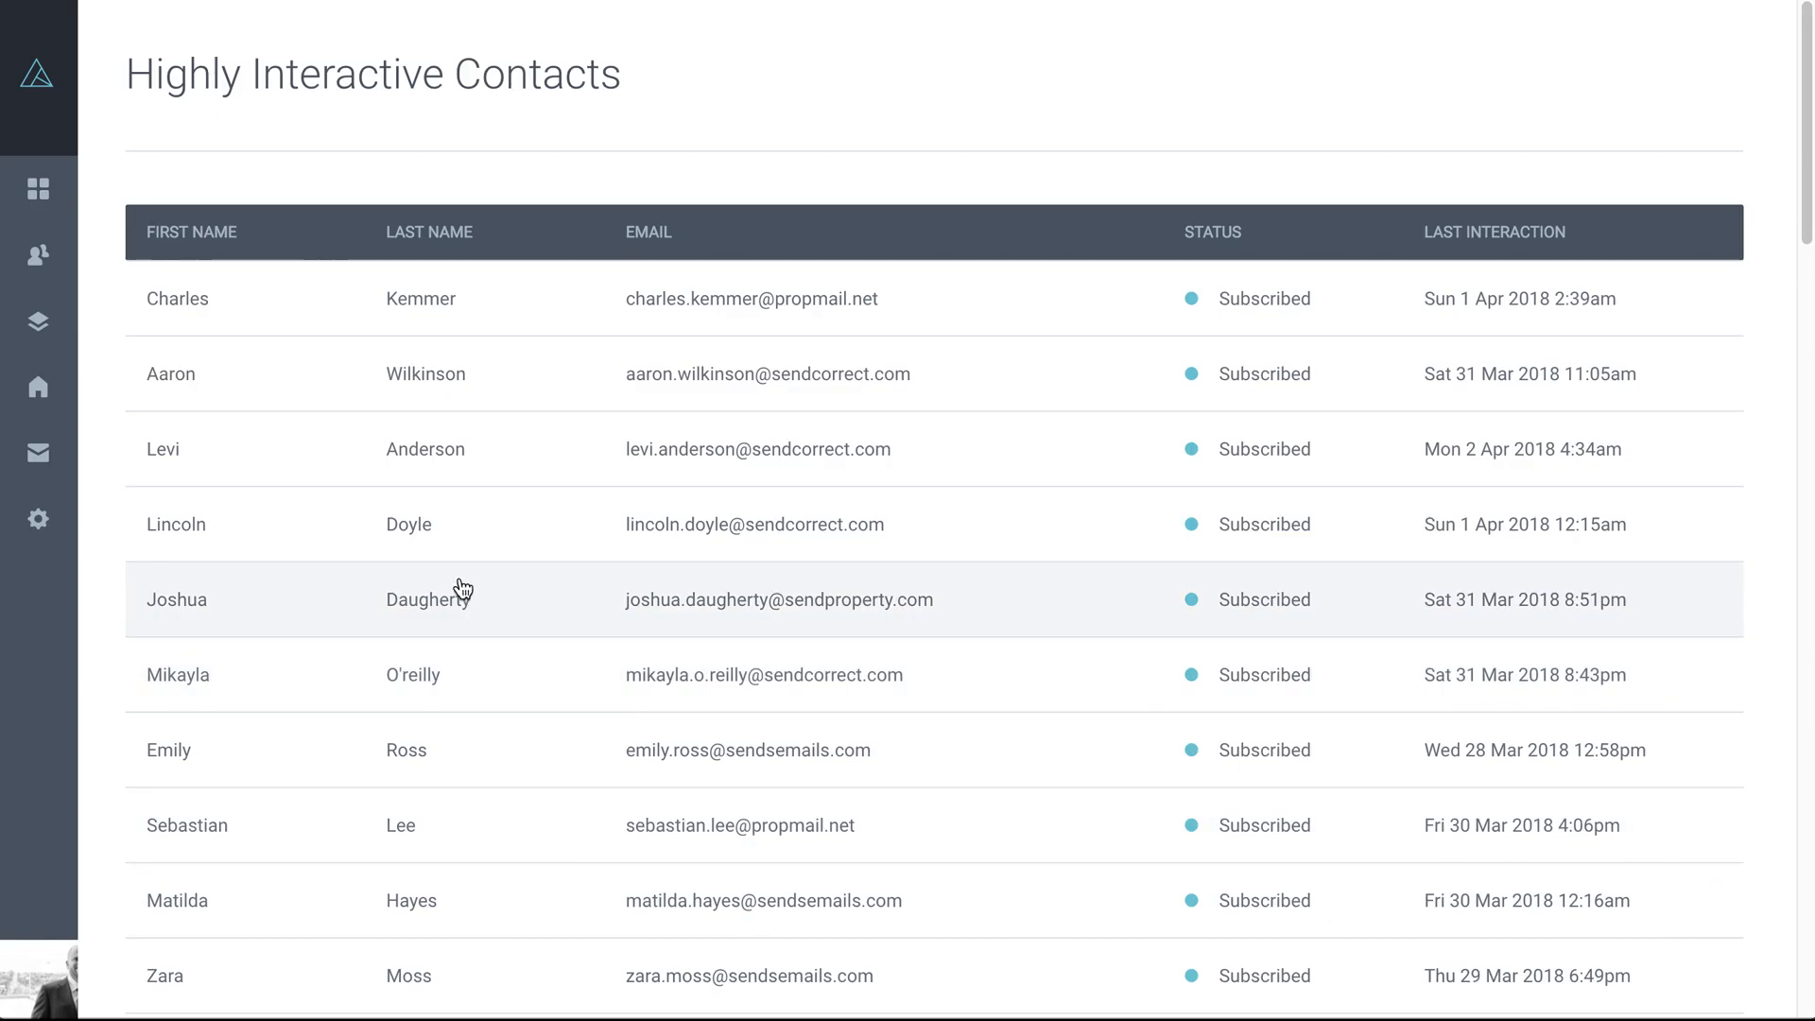
pyautogui.scroll(-3)
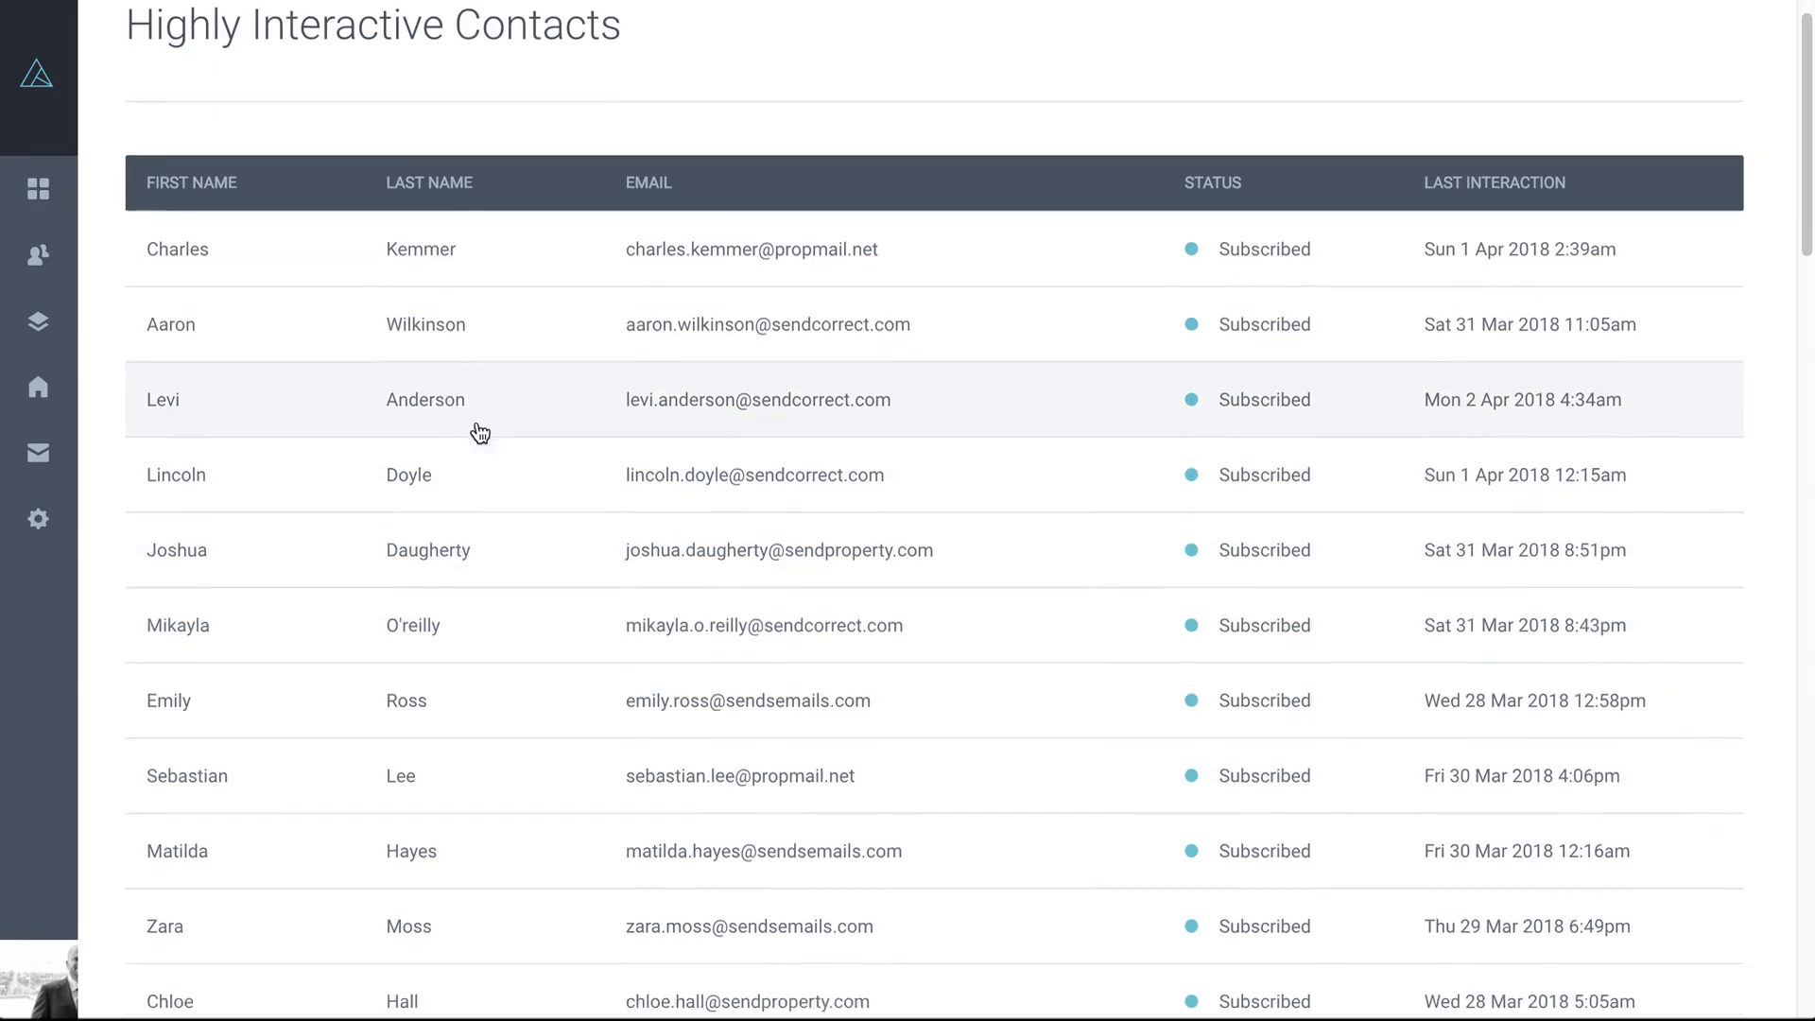
pyautogui.scroll(-3)
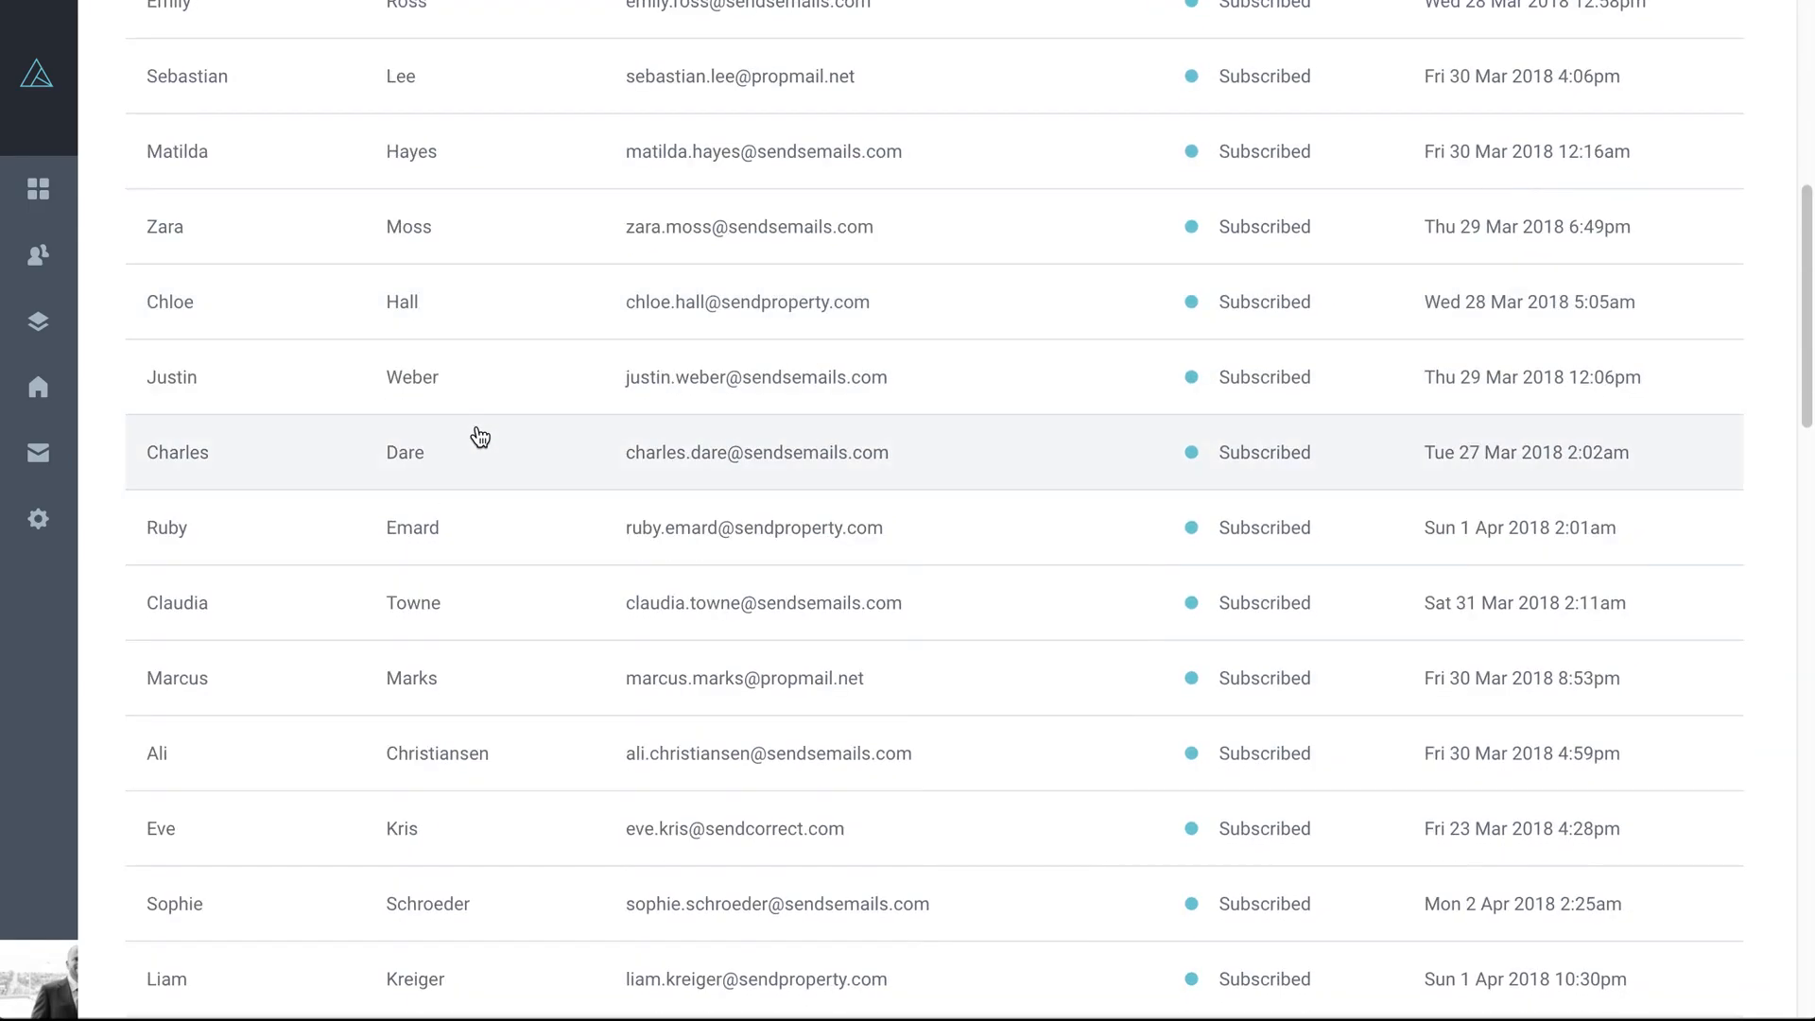
pyautogui.click(161, 828)
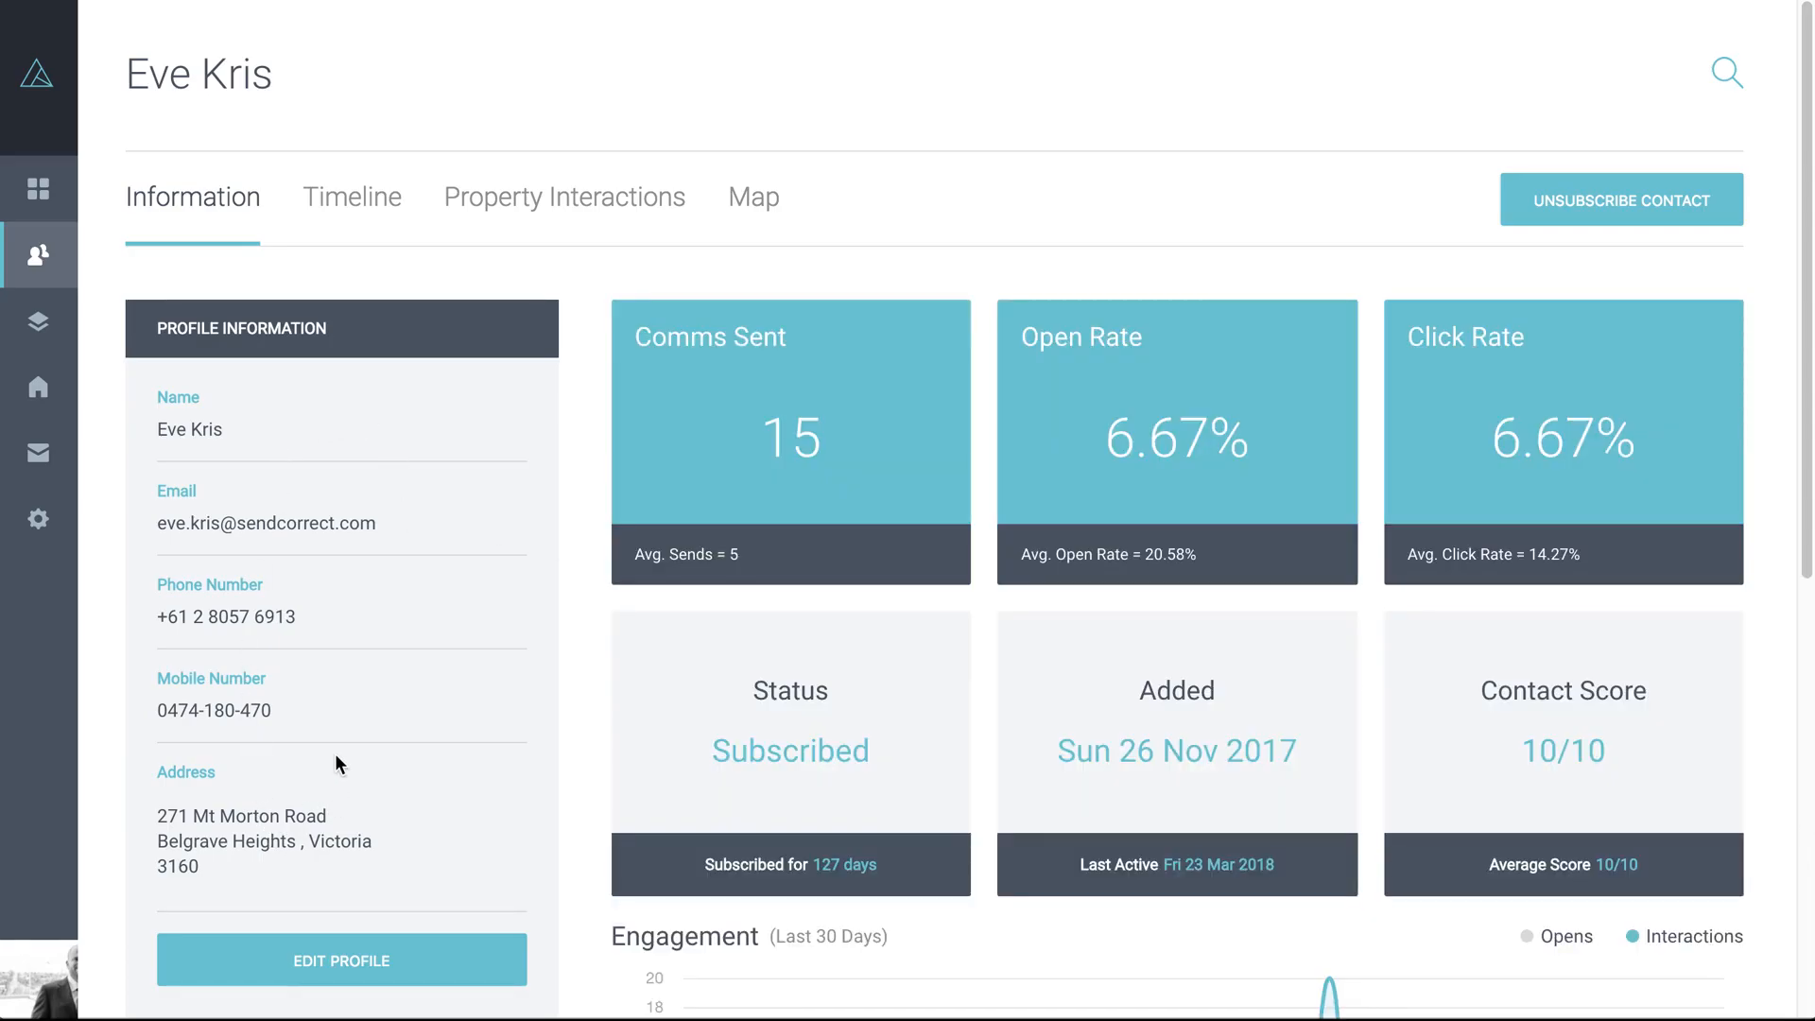
pyautogui.moveTo(1096, 395)
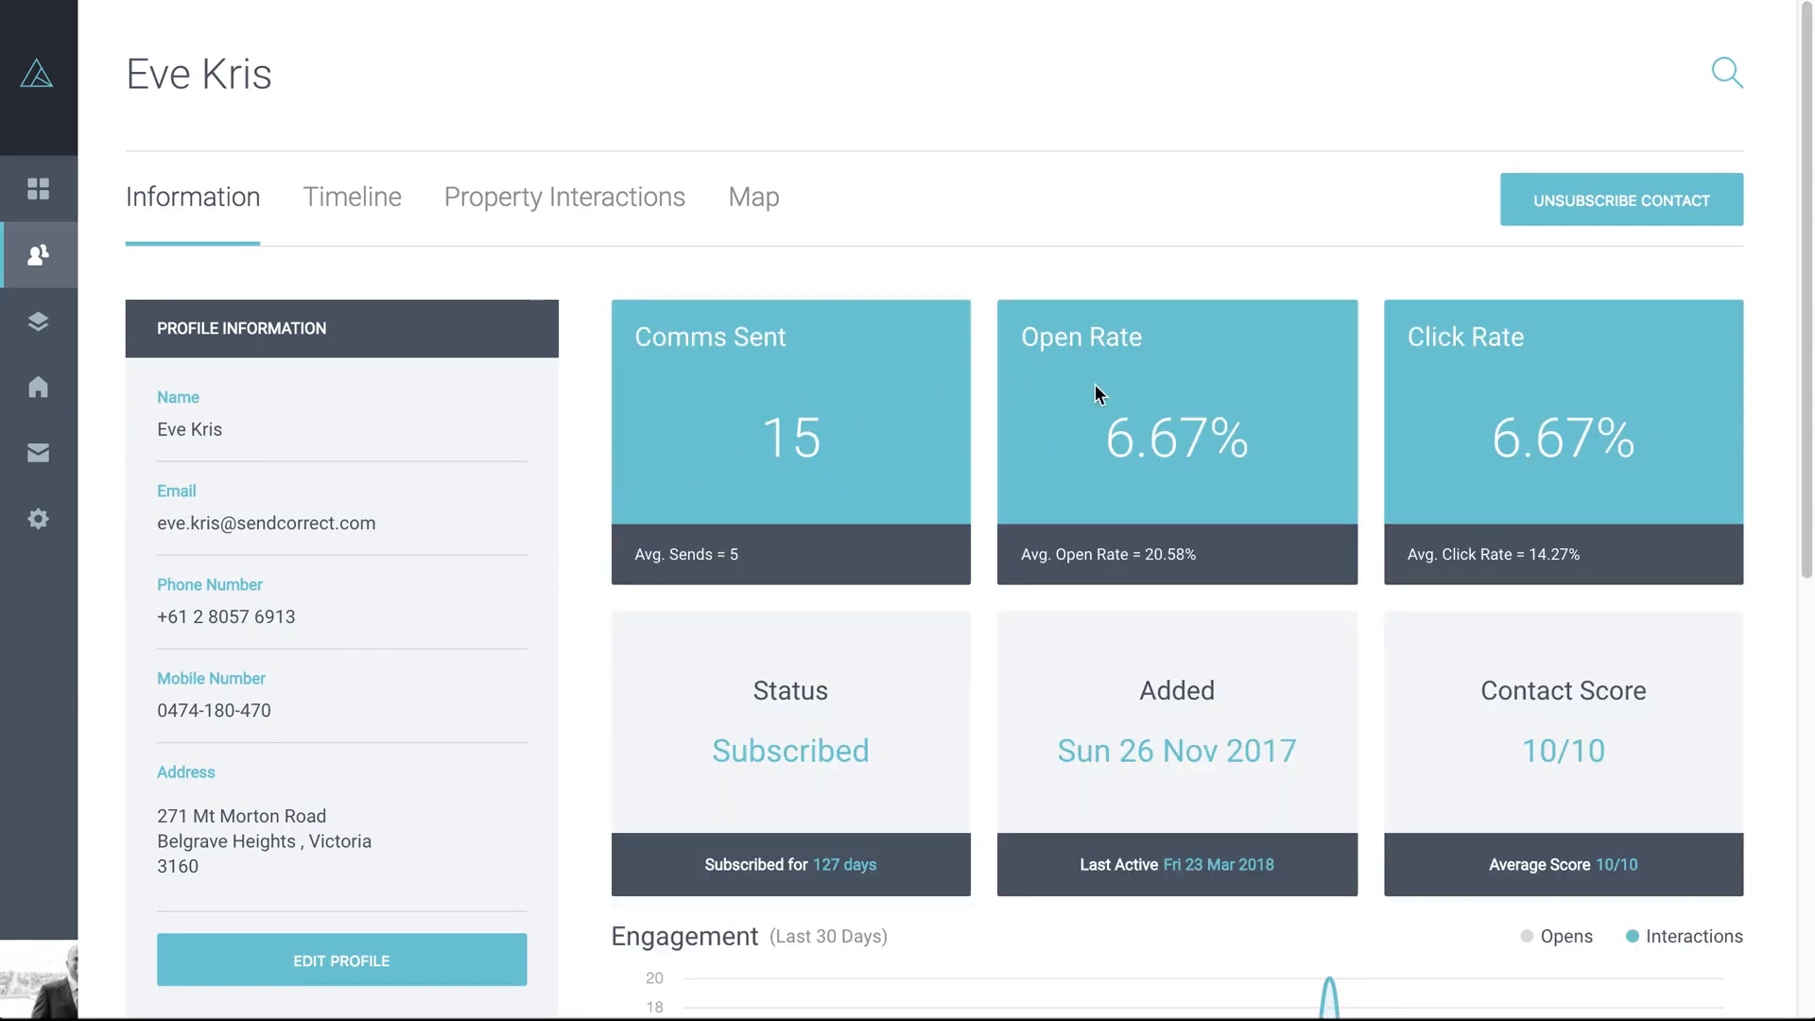
pyautogui.scroll(-3)
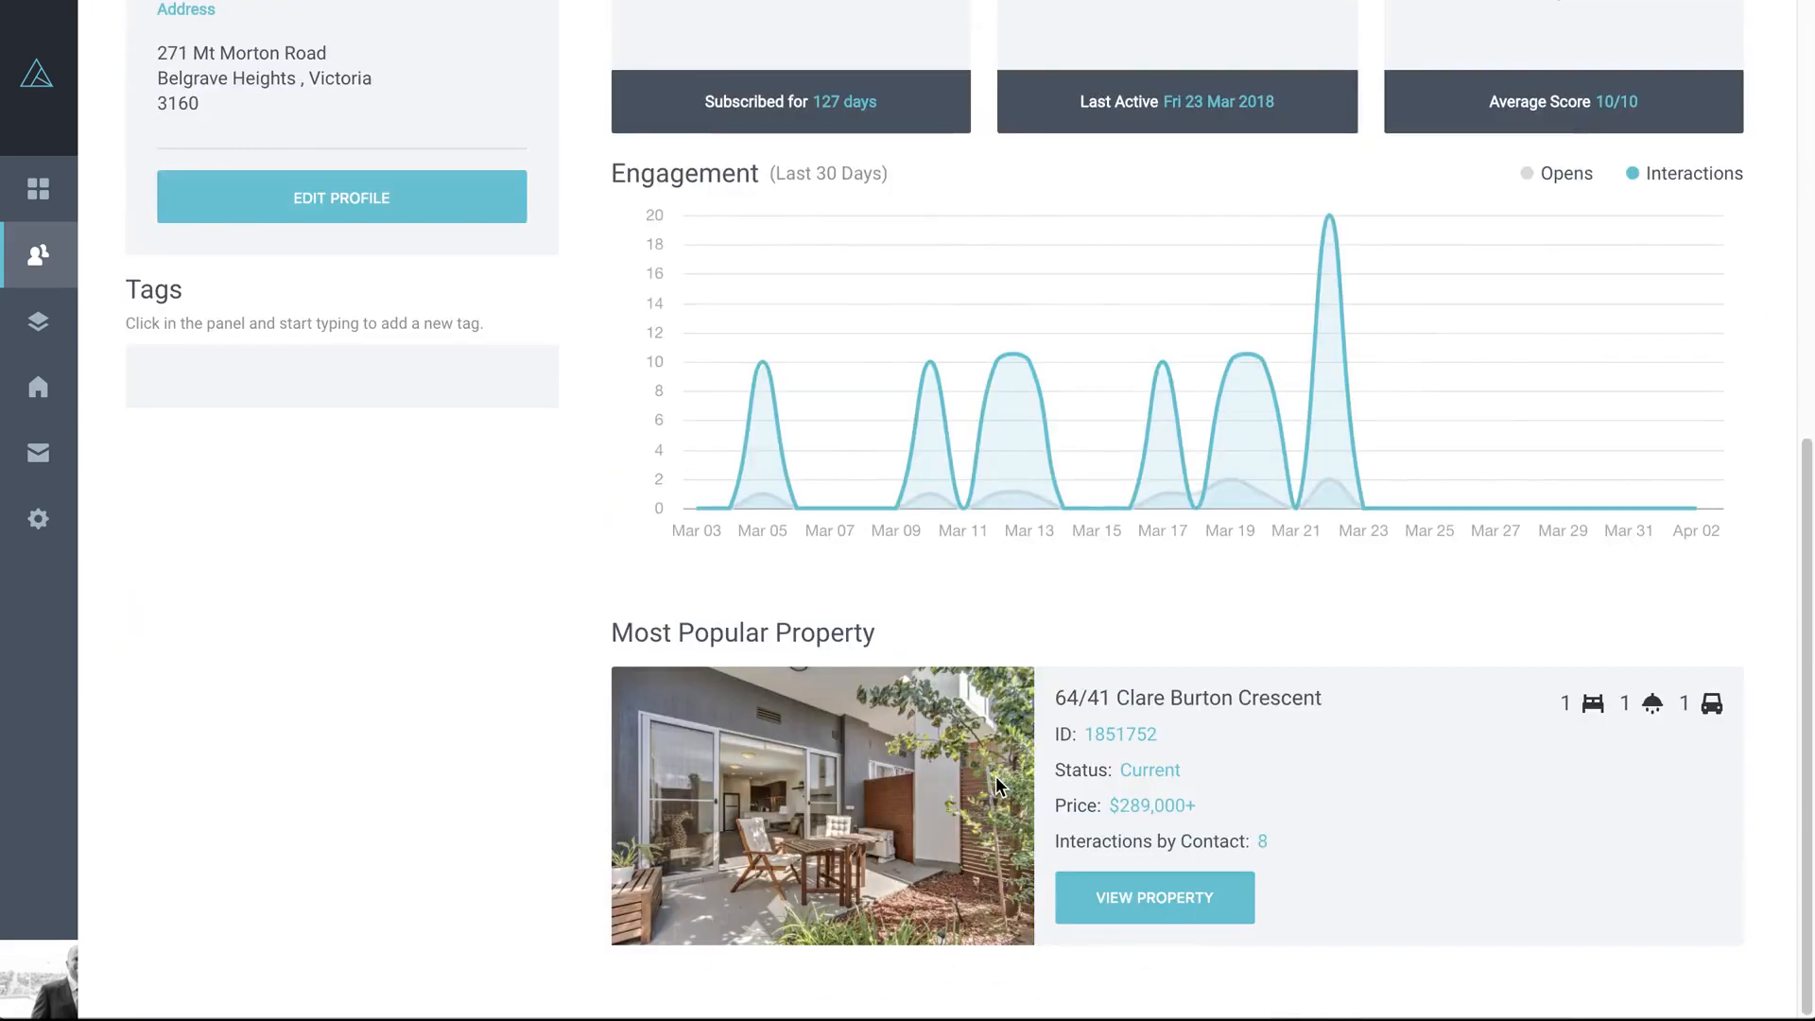
pyautogui.scroll(3)
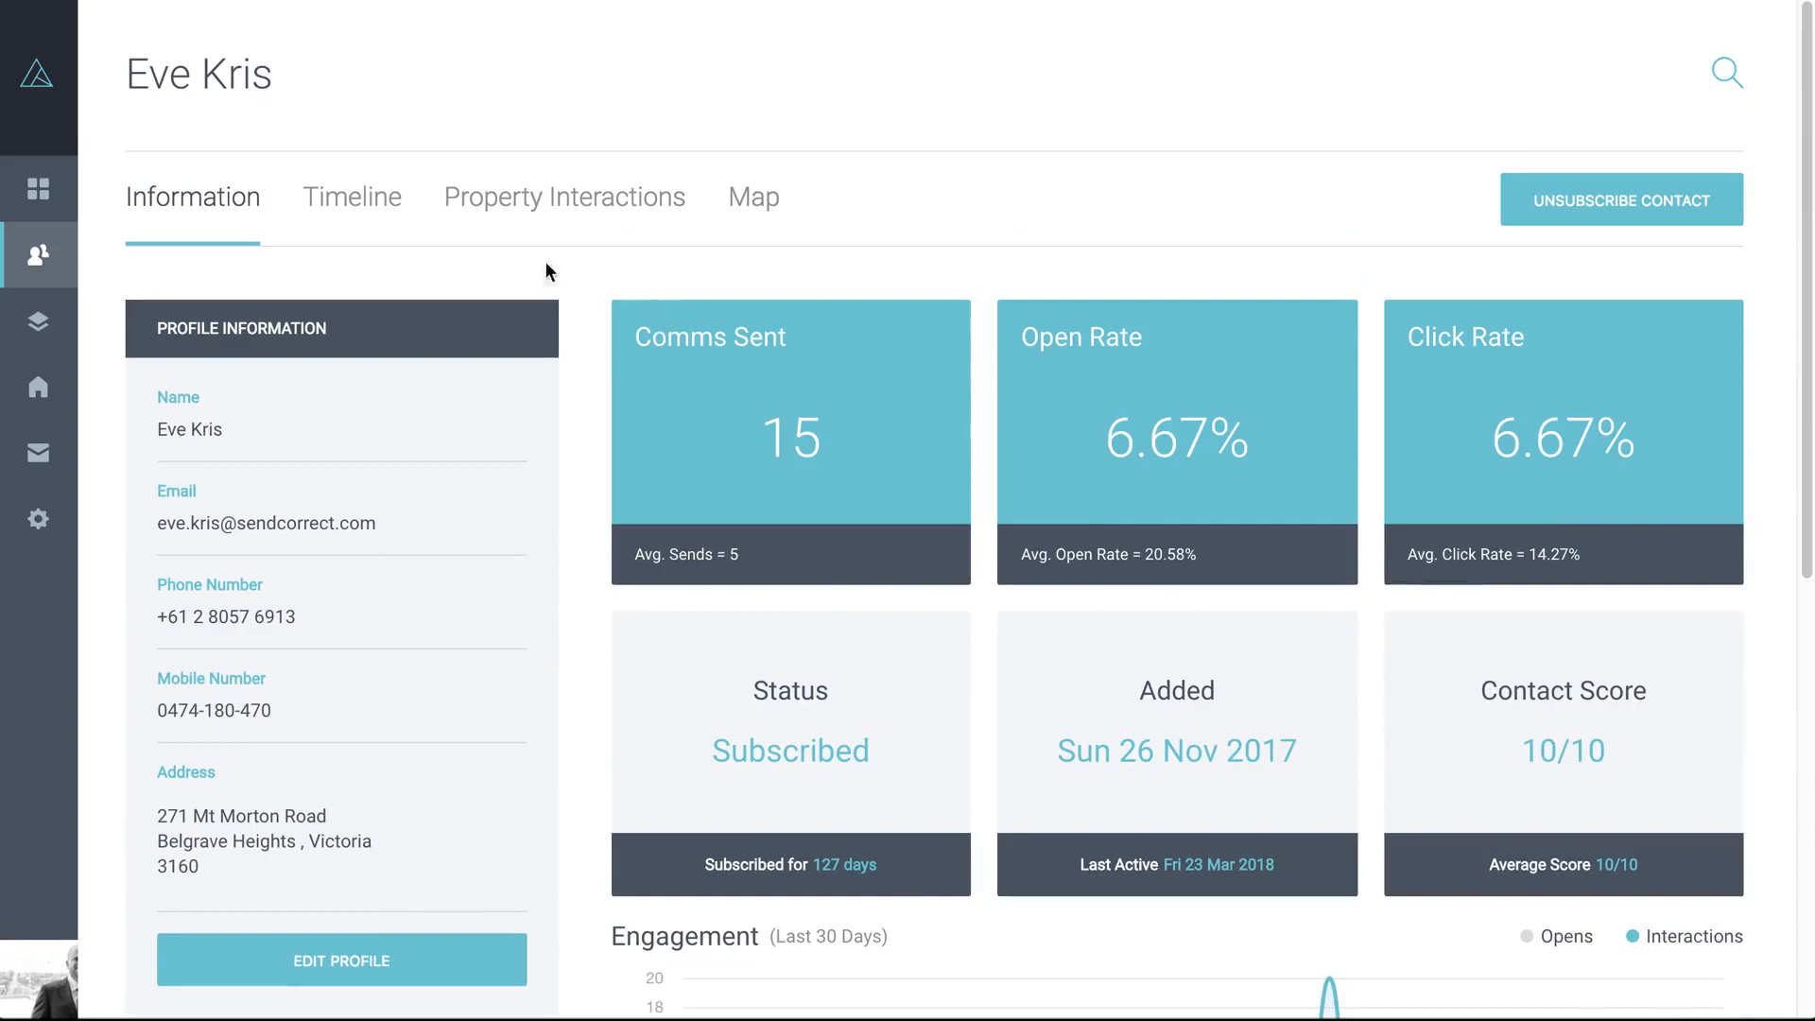
pyautogui.click(352, 197)
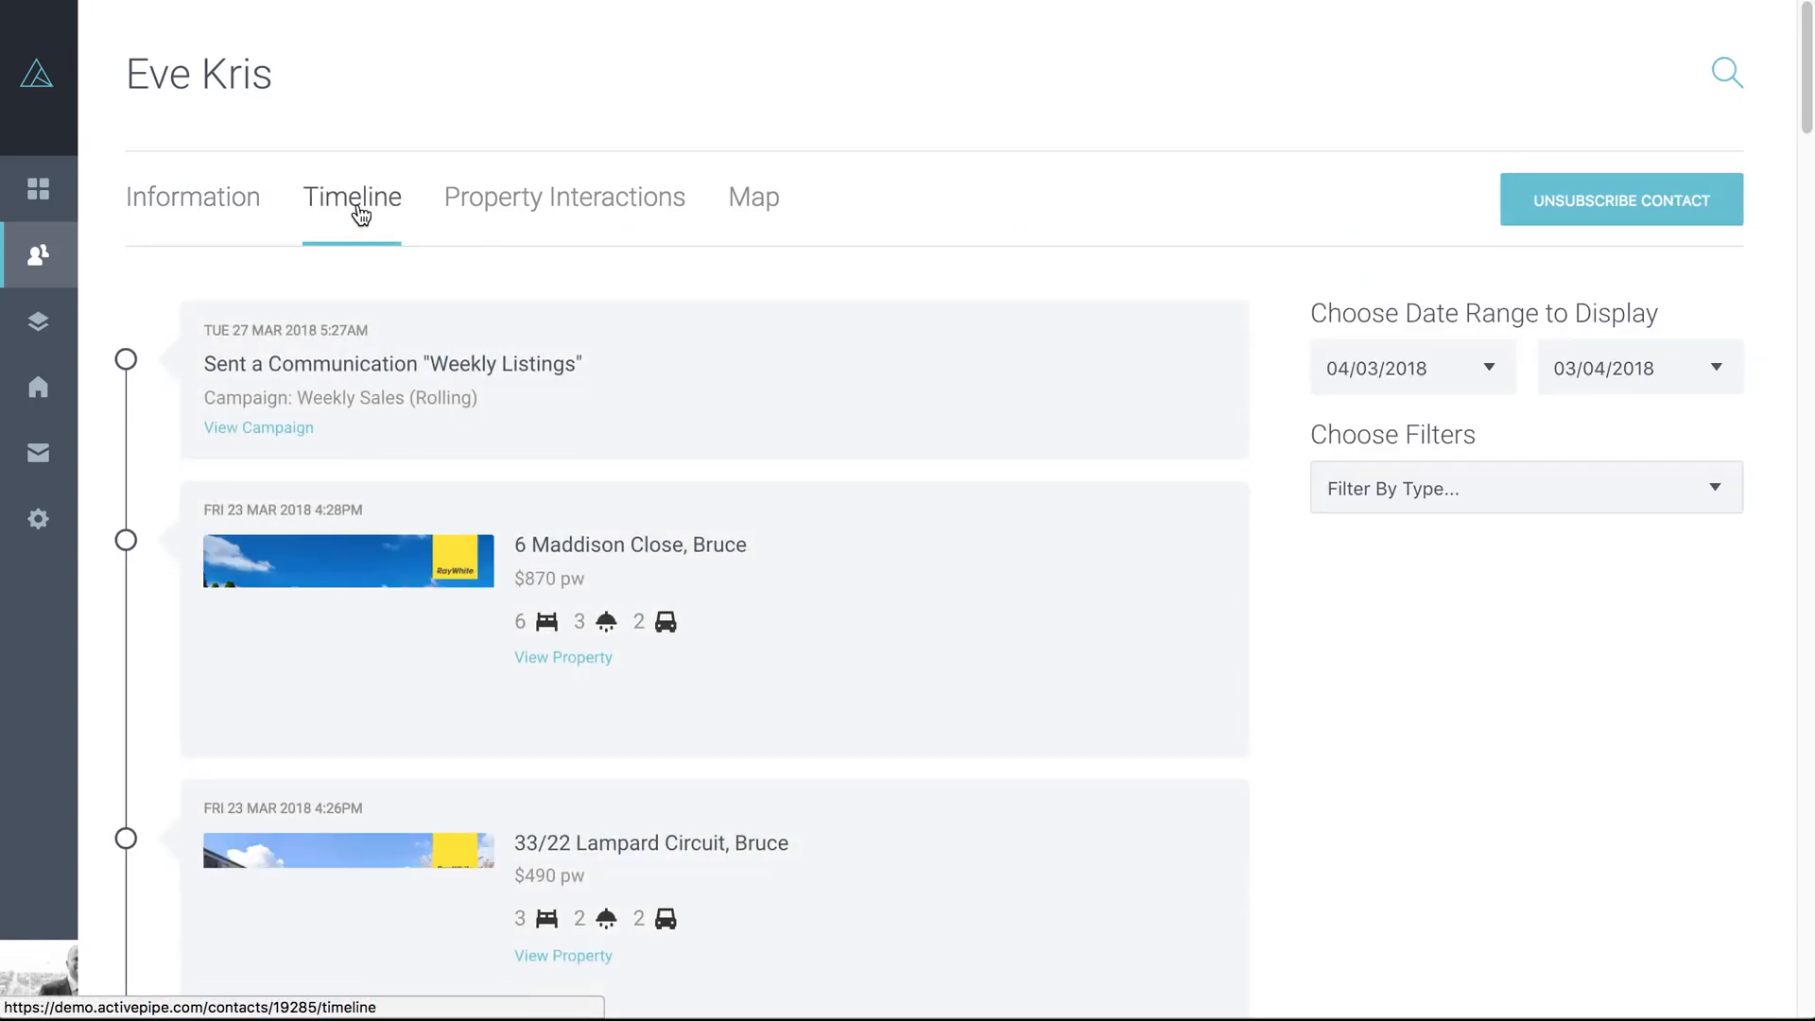
pyautogui.scroll(-3)
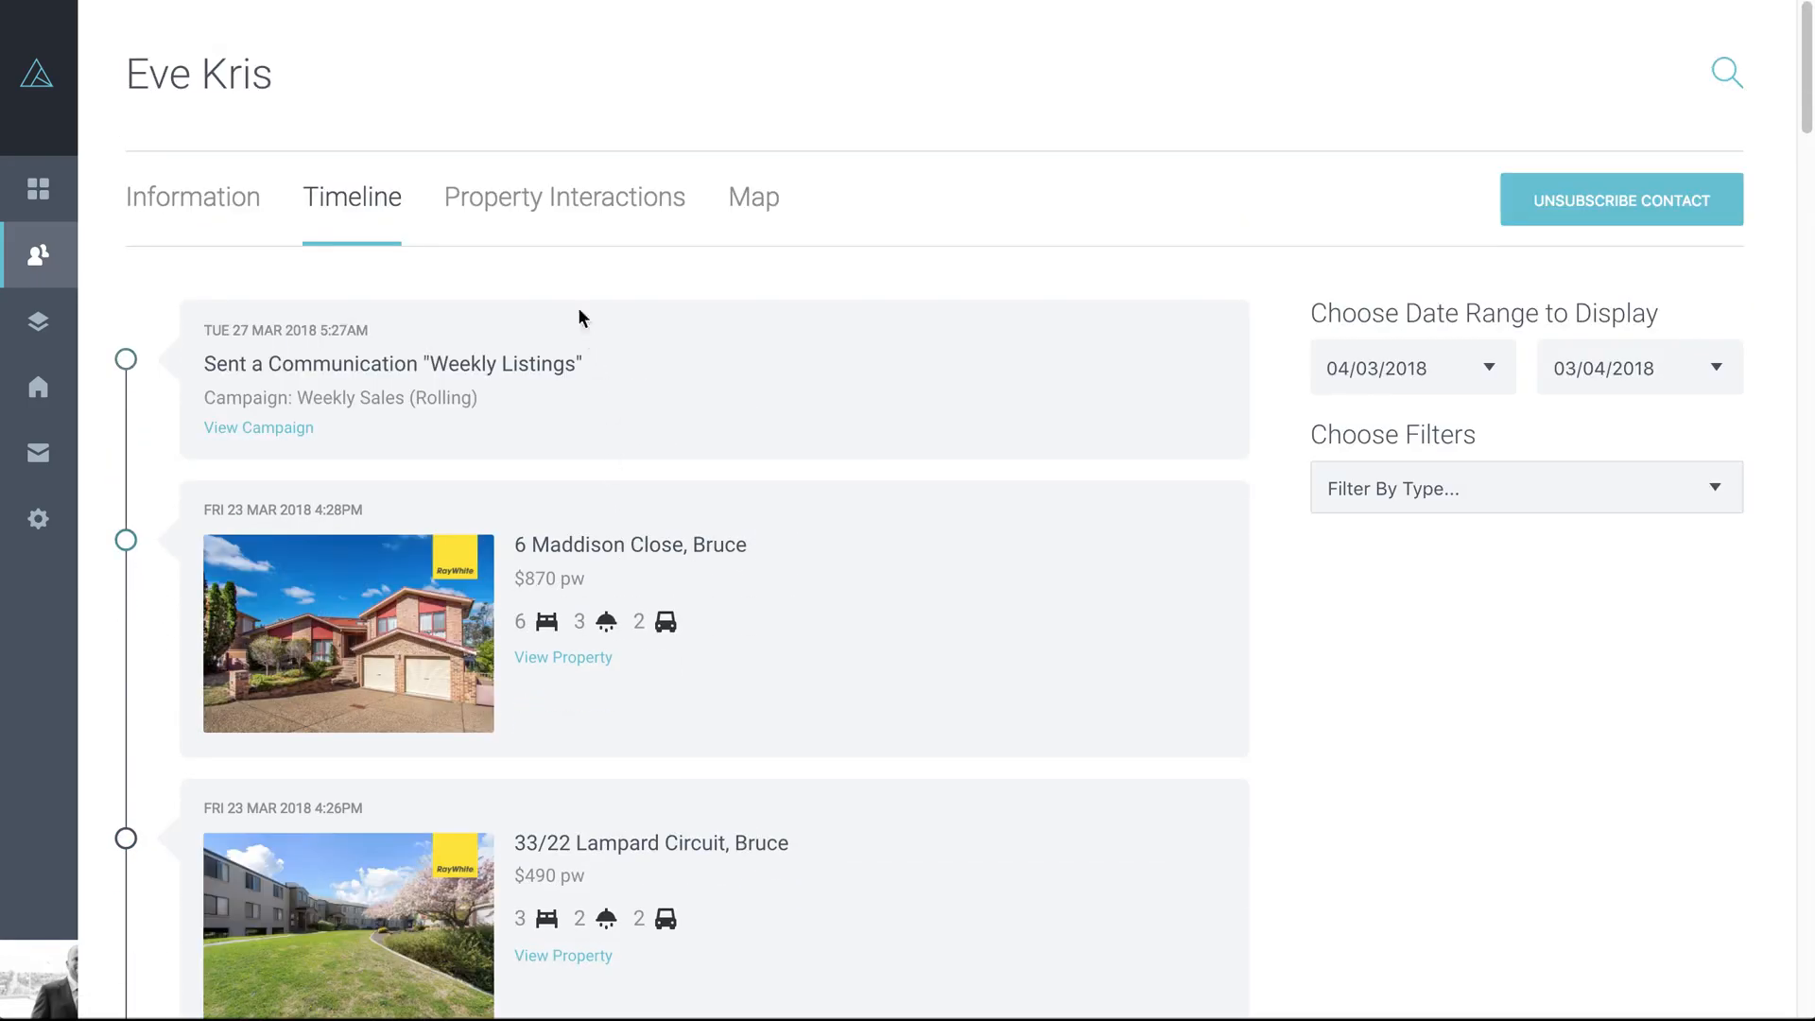
pyautogui.click(570, 198)
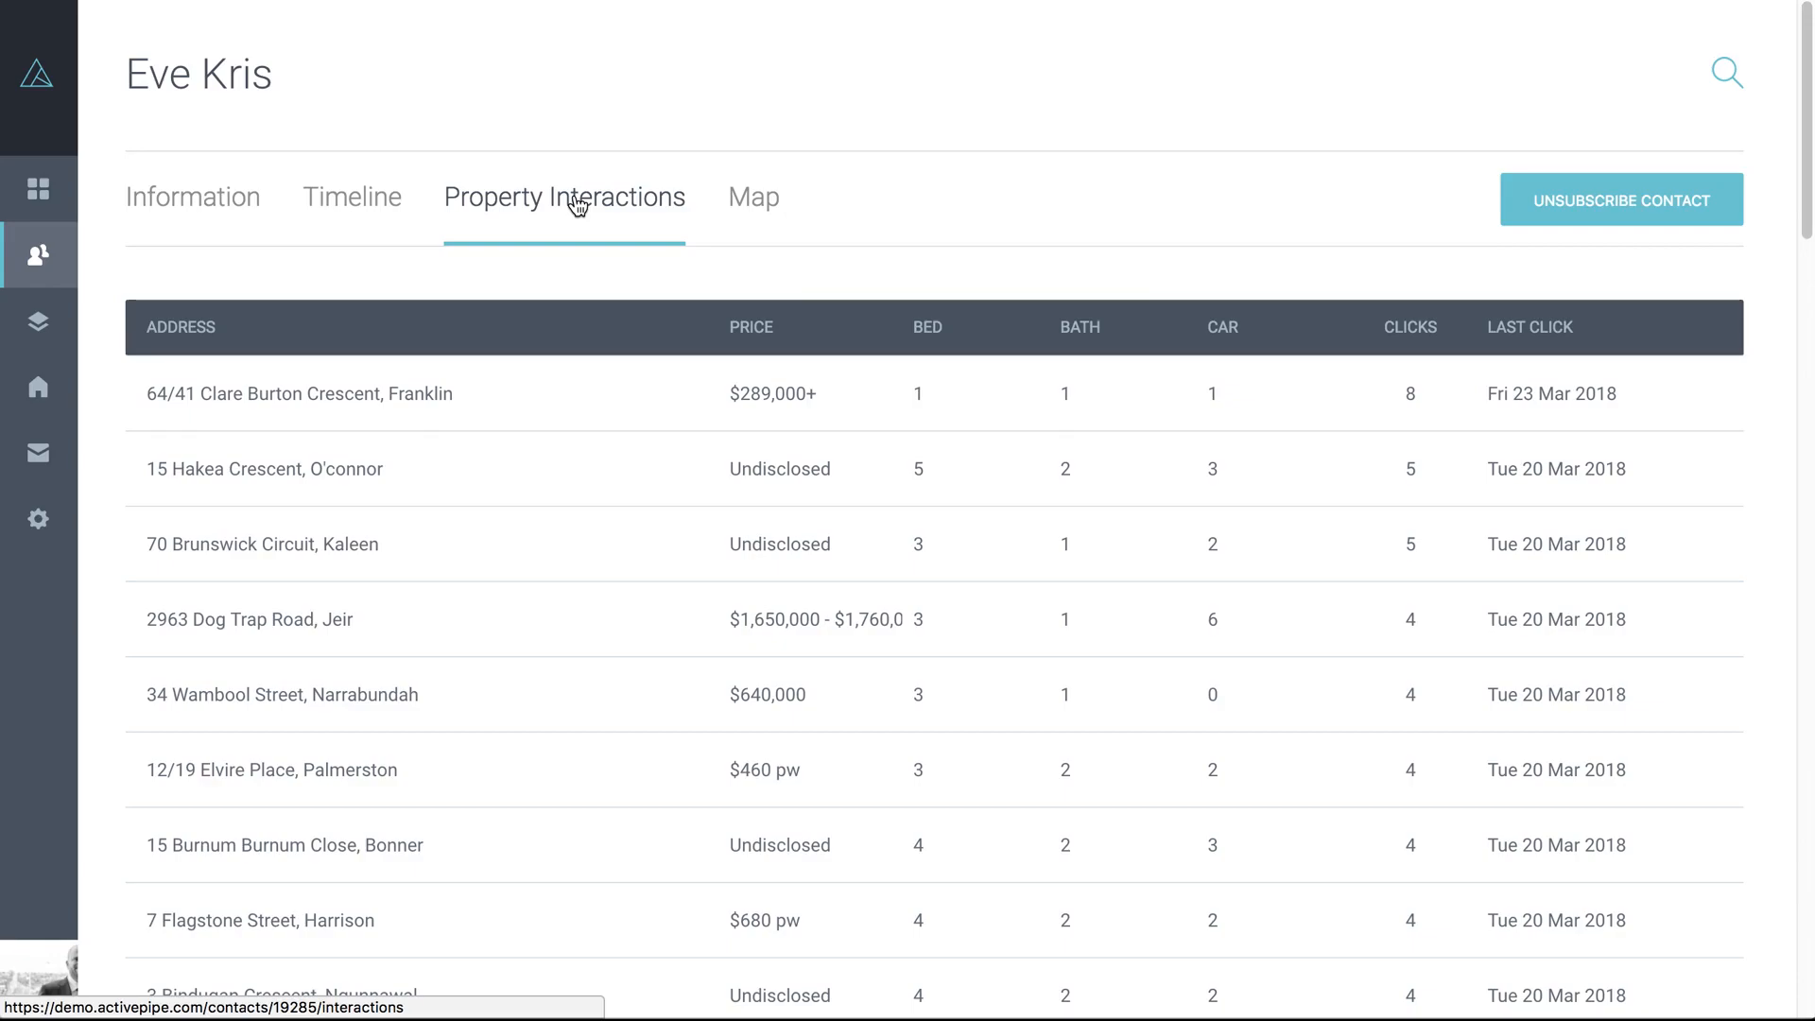
pyautogui.moveTo(934, 515)
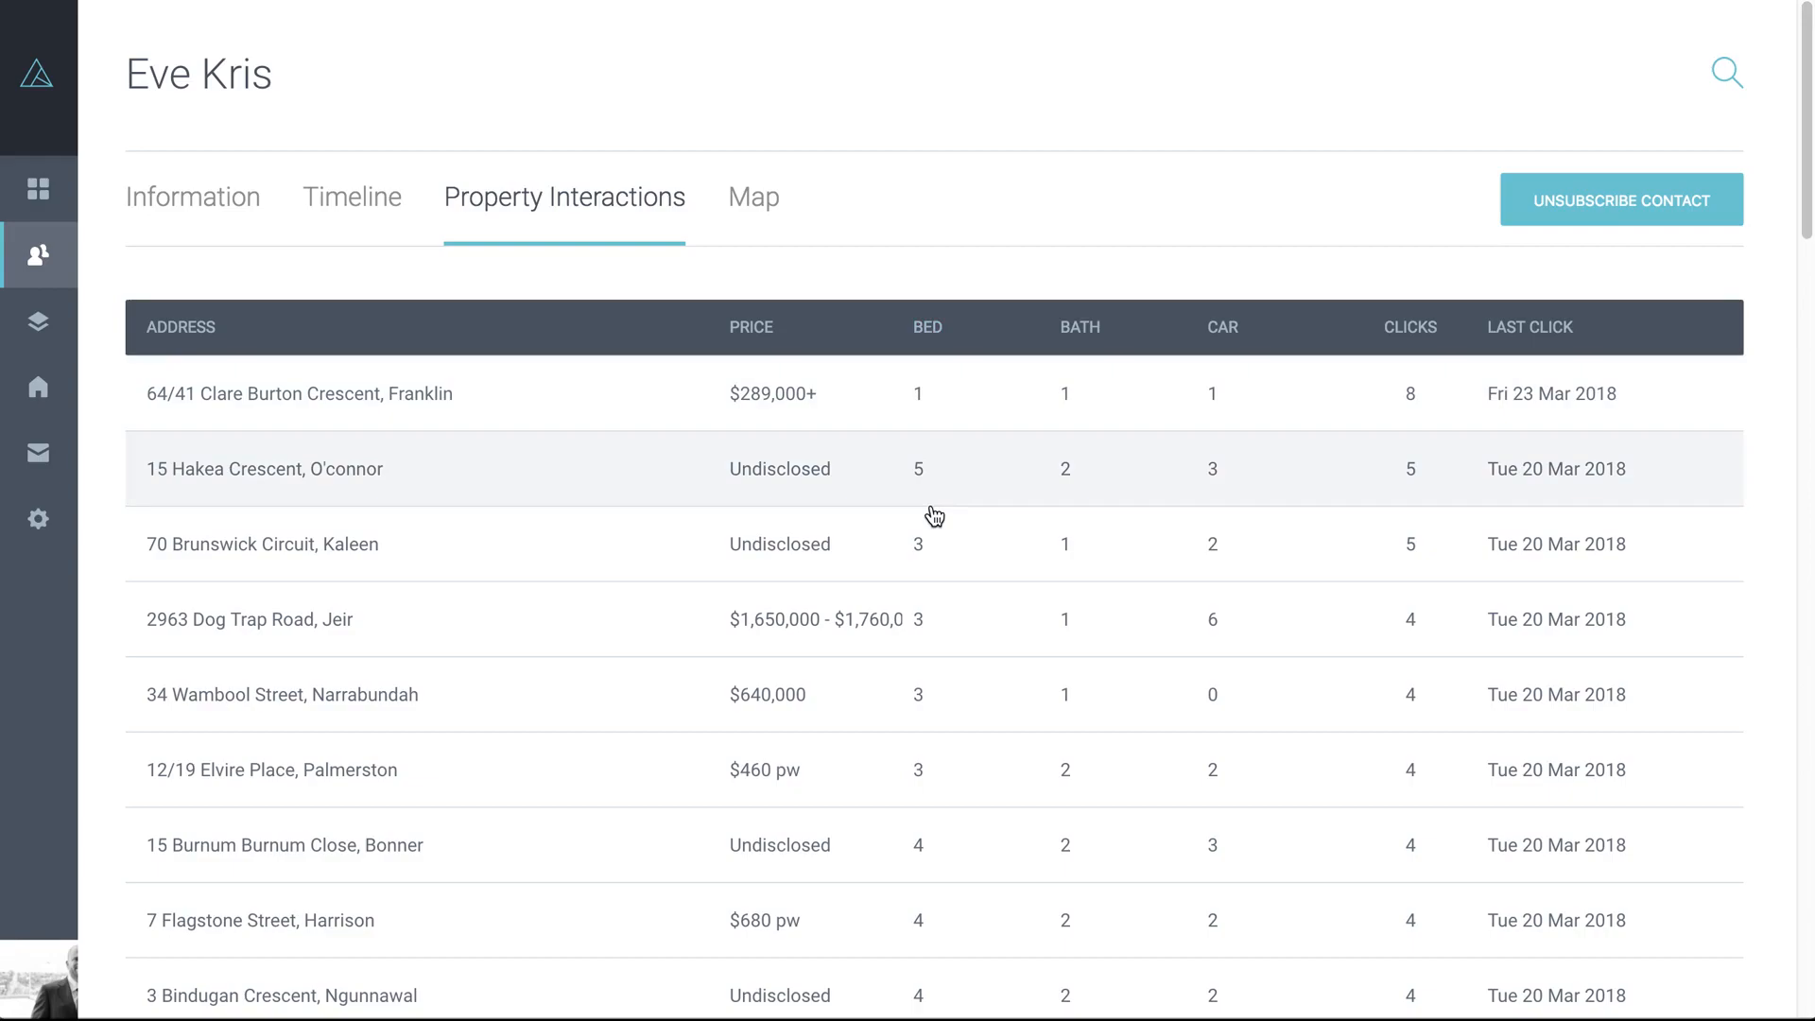
pyautogui.moveTo(985, 722)
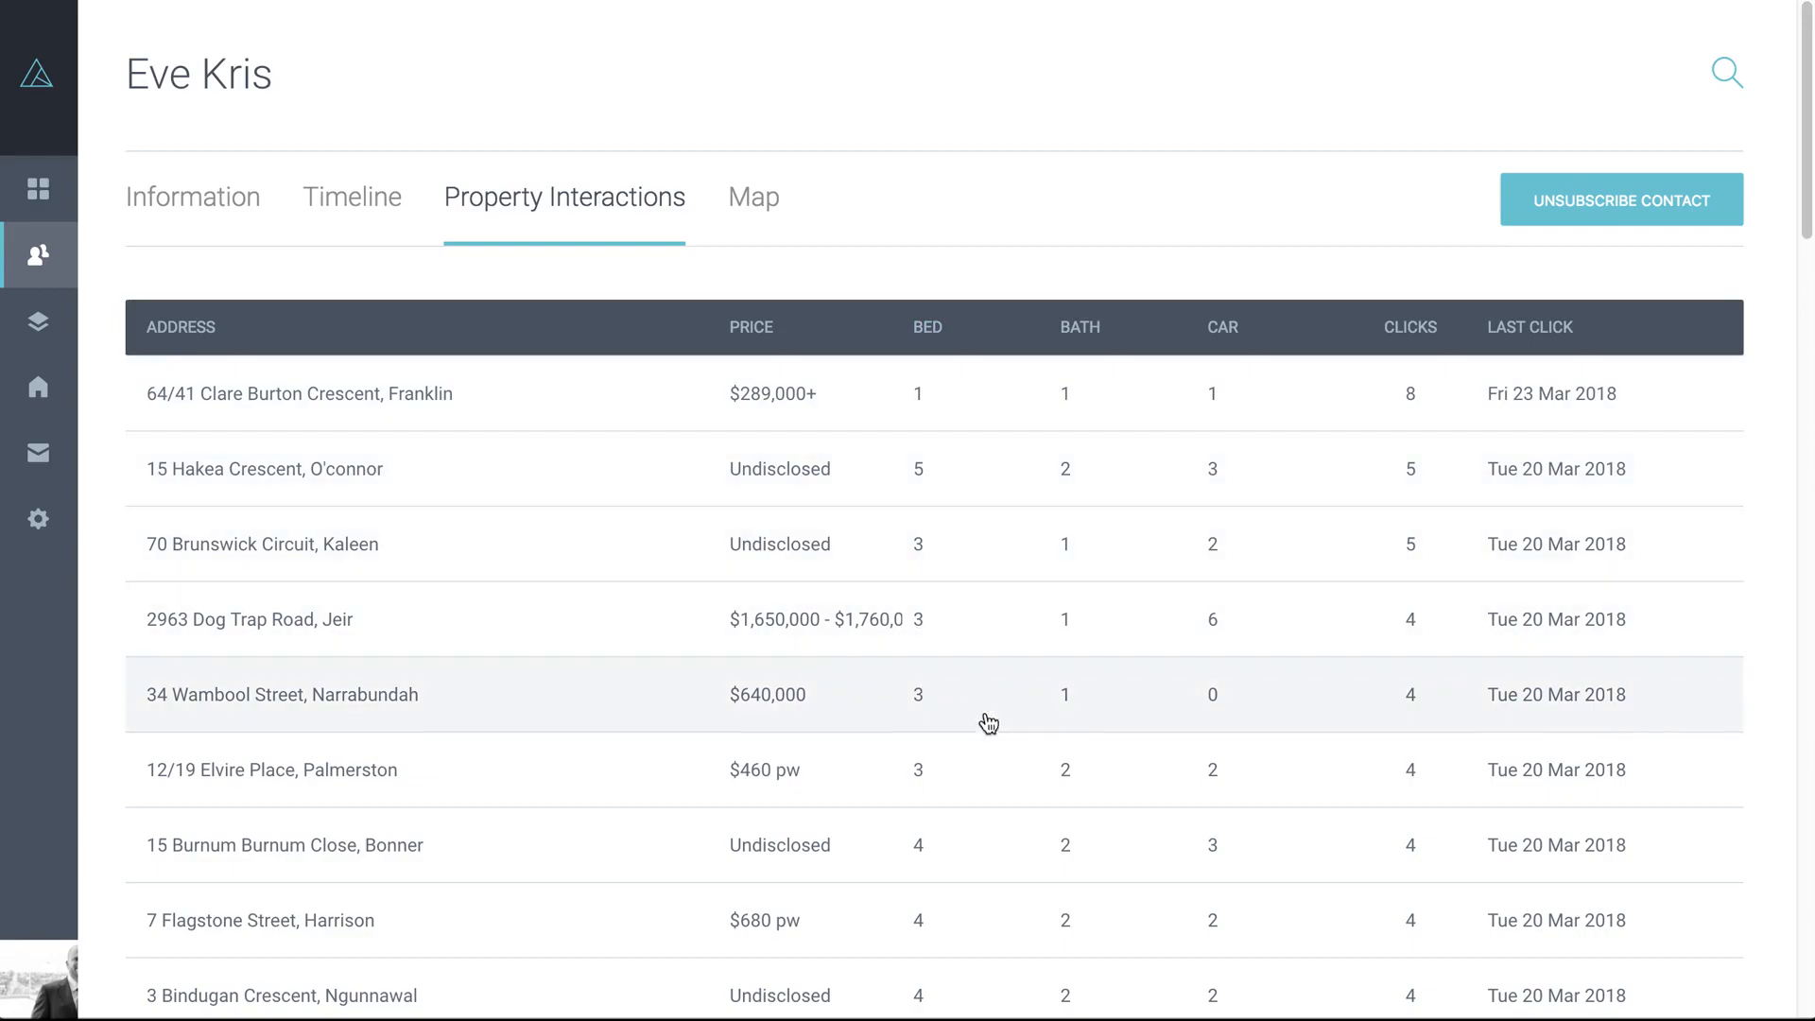
pyautogui.moveTo(801, 871)
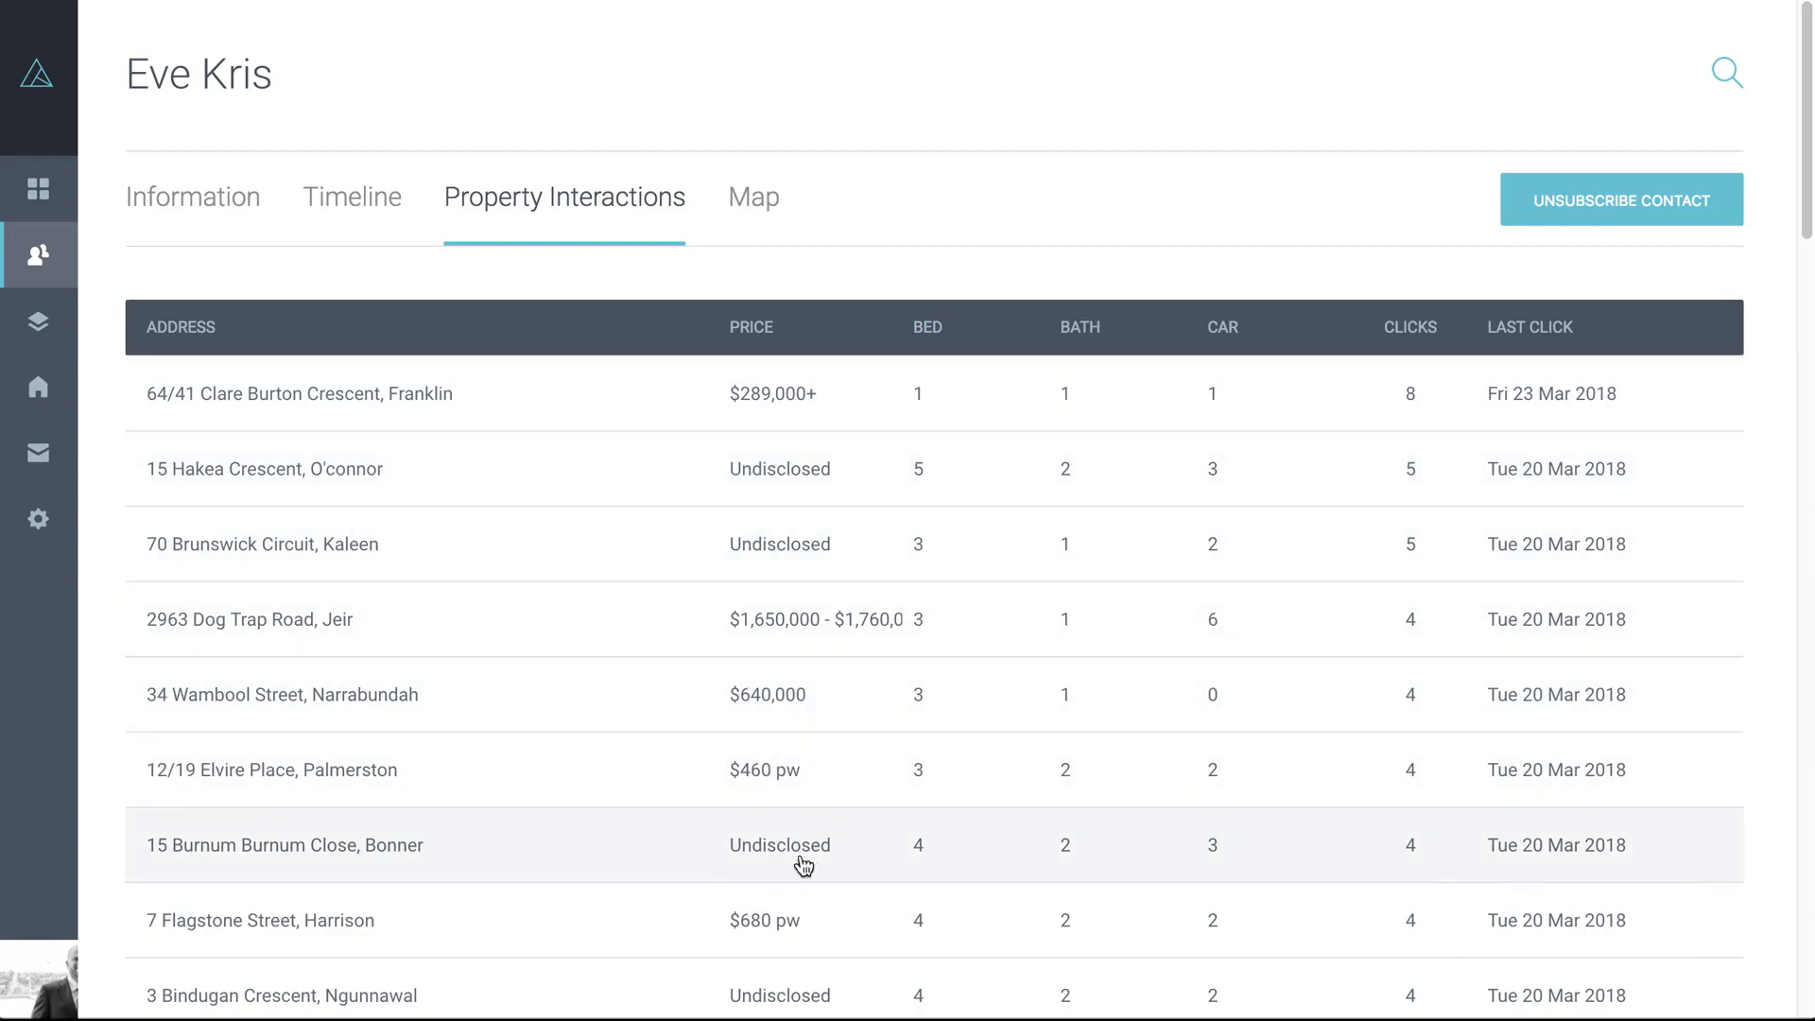
pyautogui.moveTo(1125, 836)
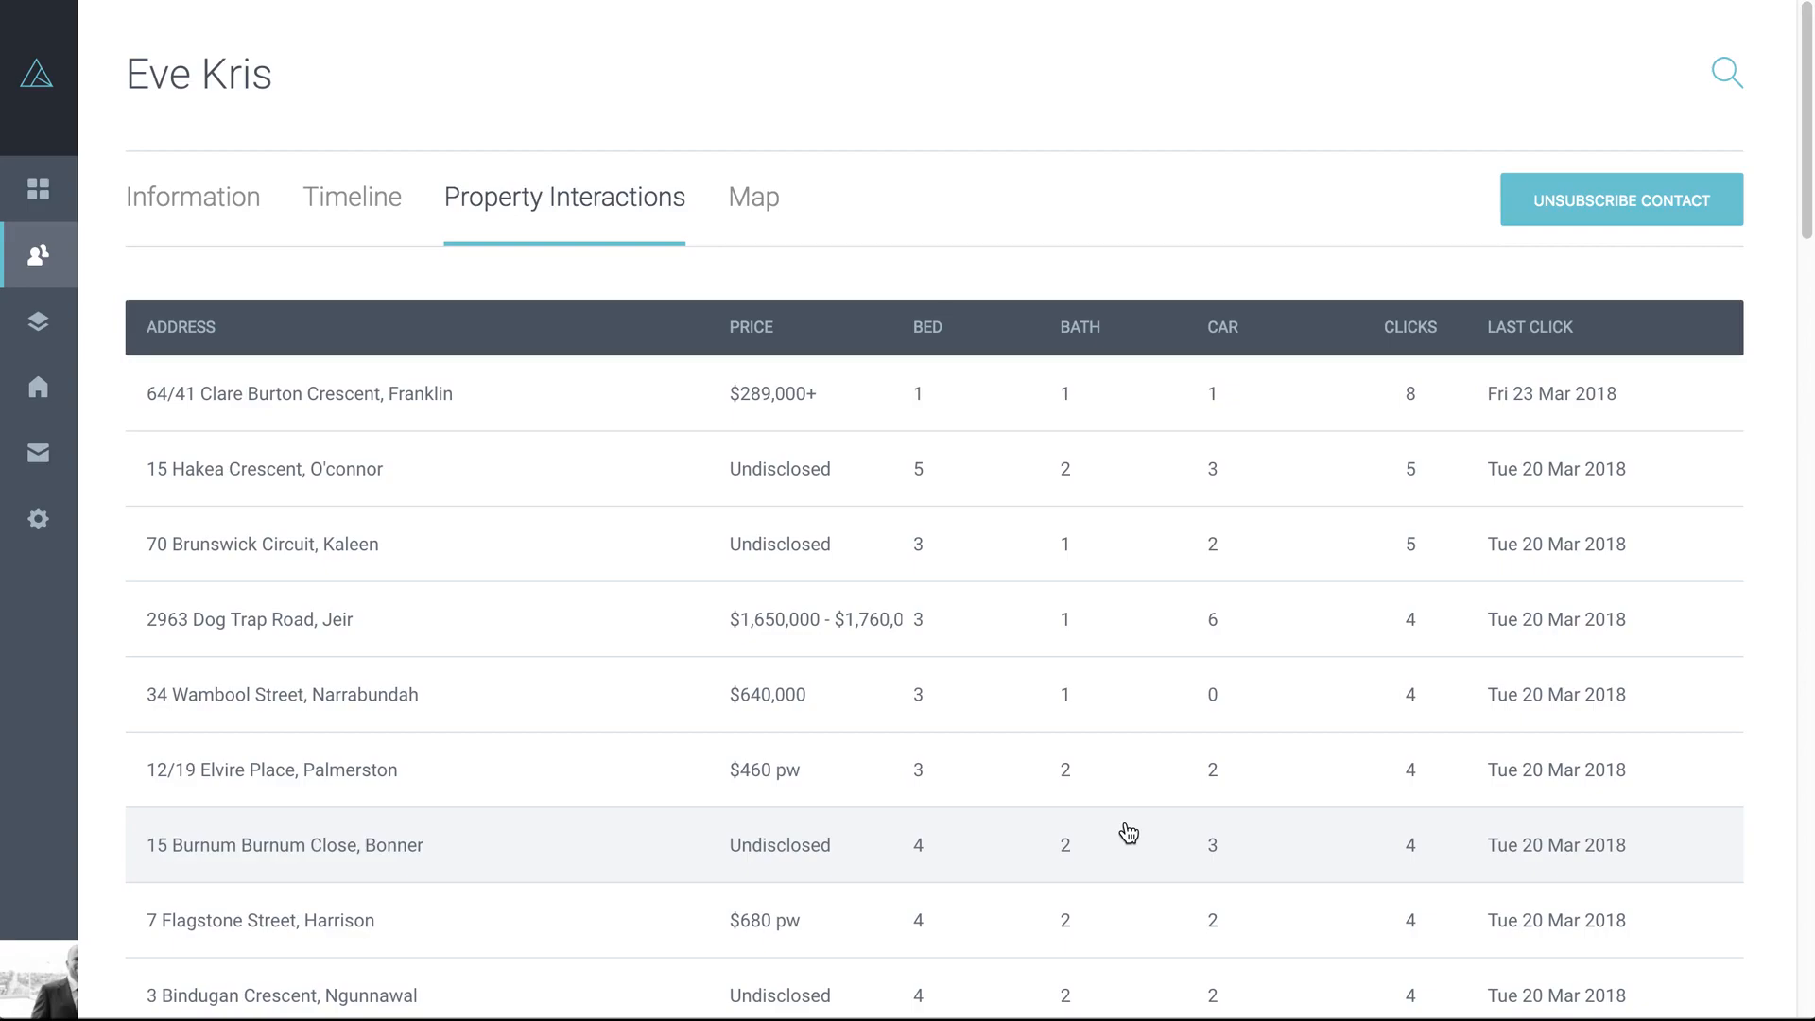
pyautogui.click(753, 198)
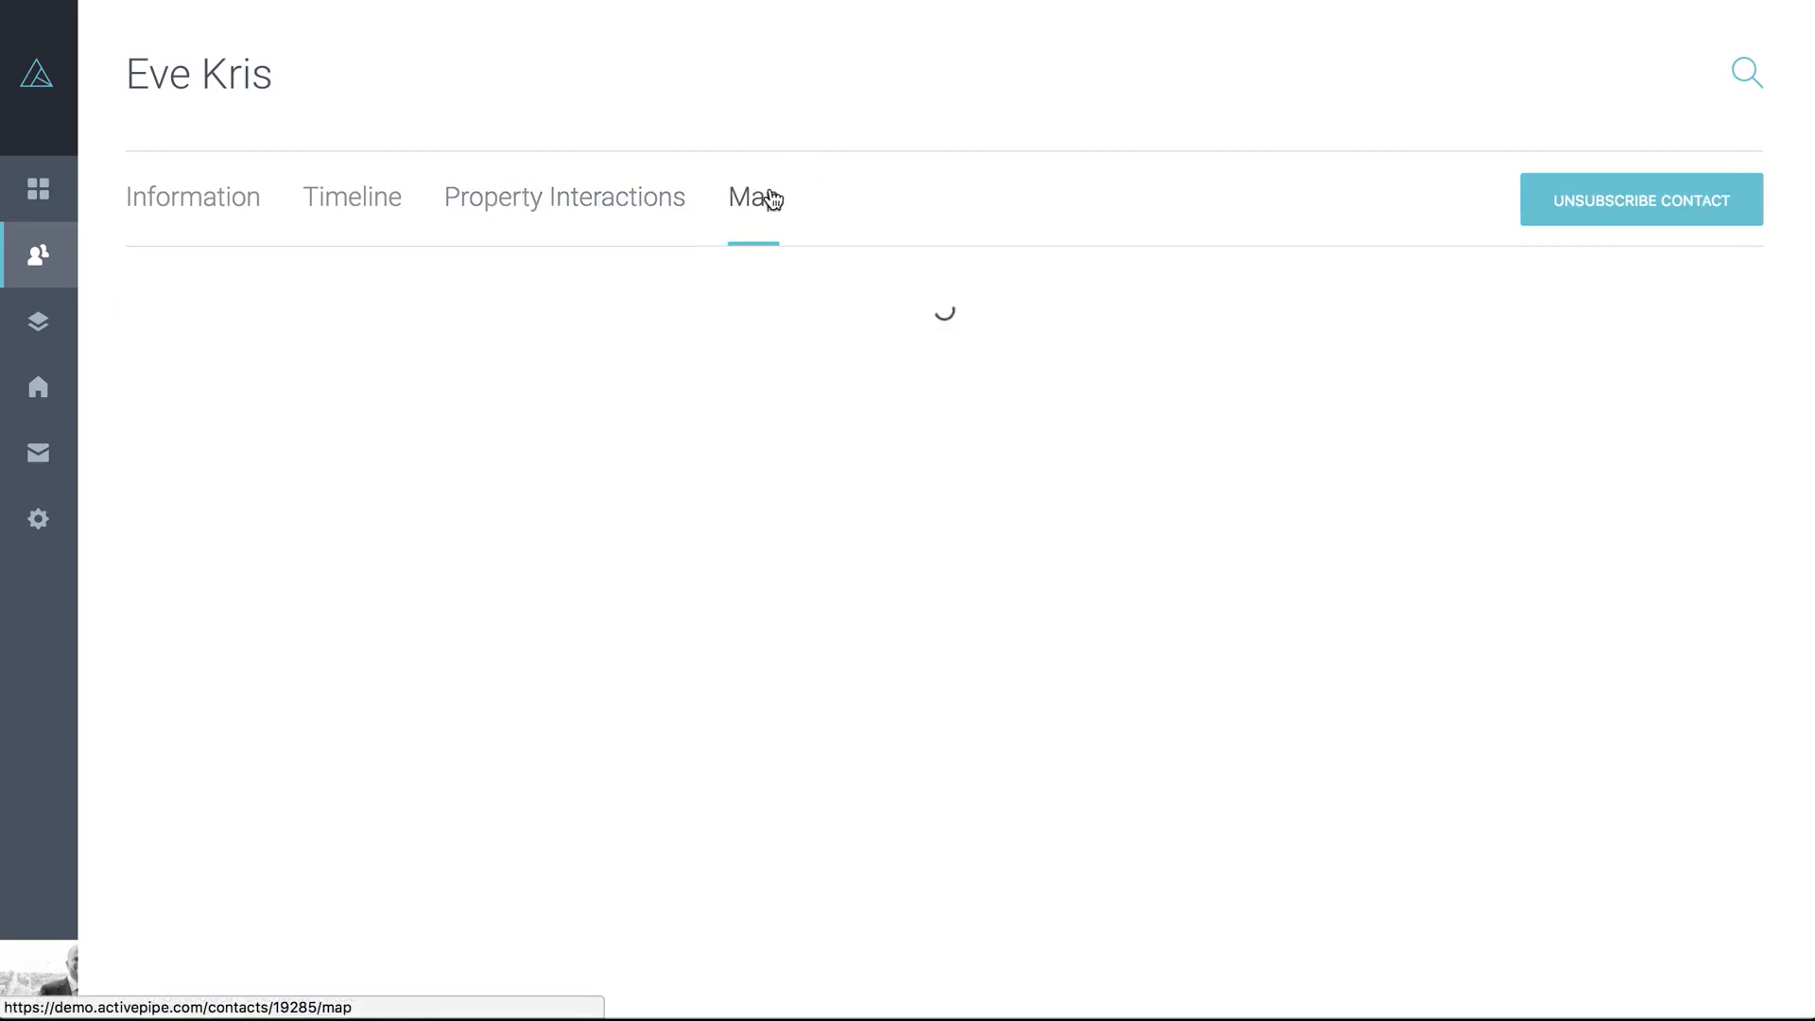
pyautogui.click(749, 196)
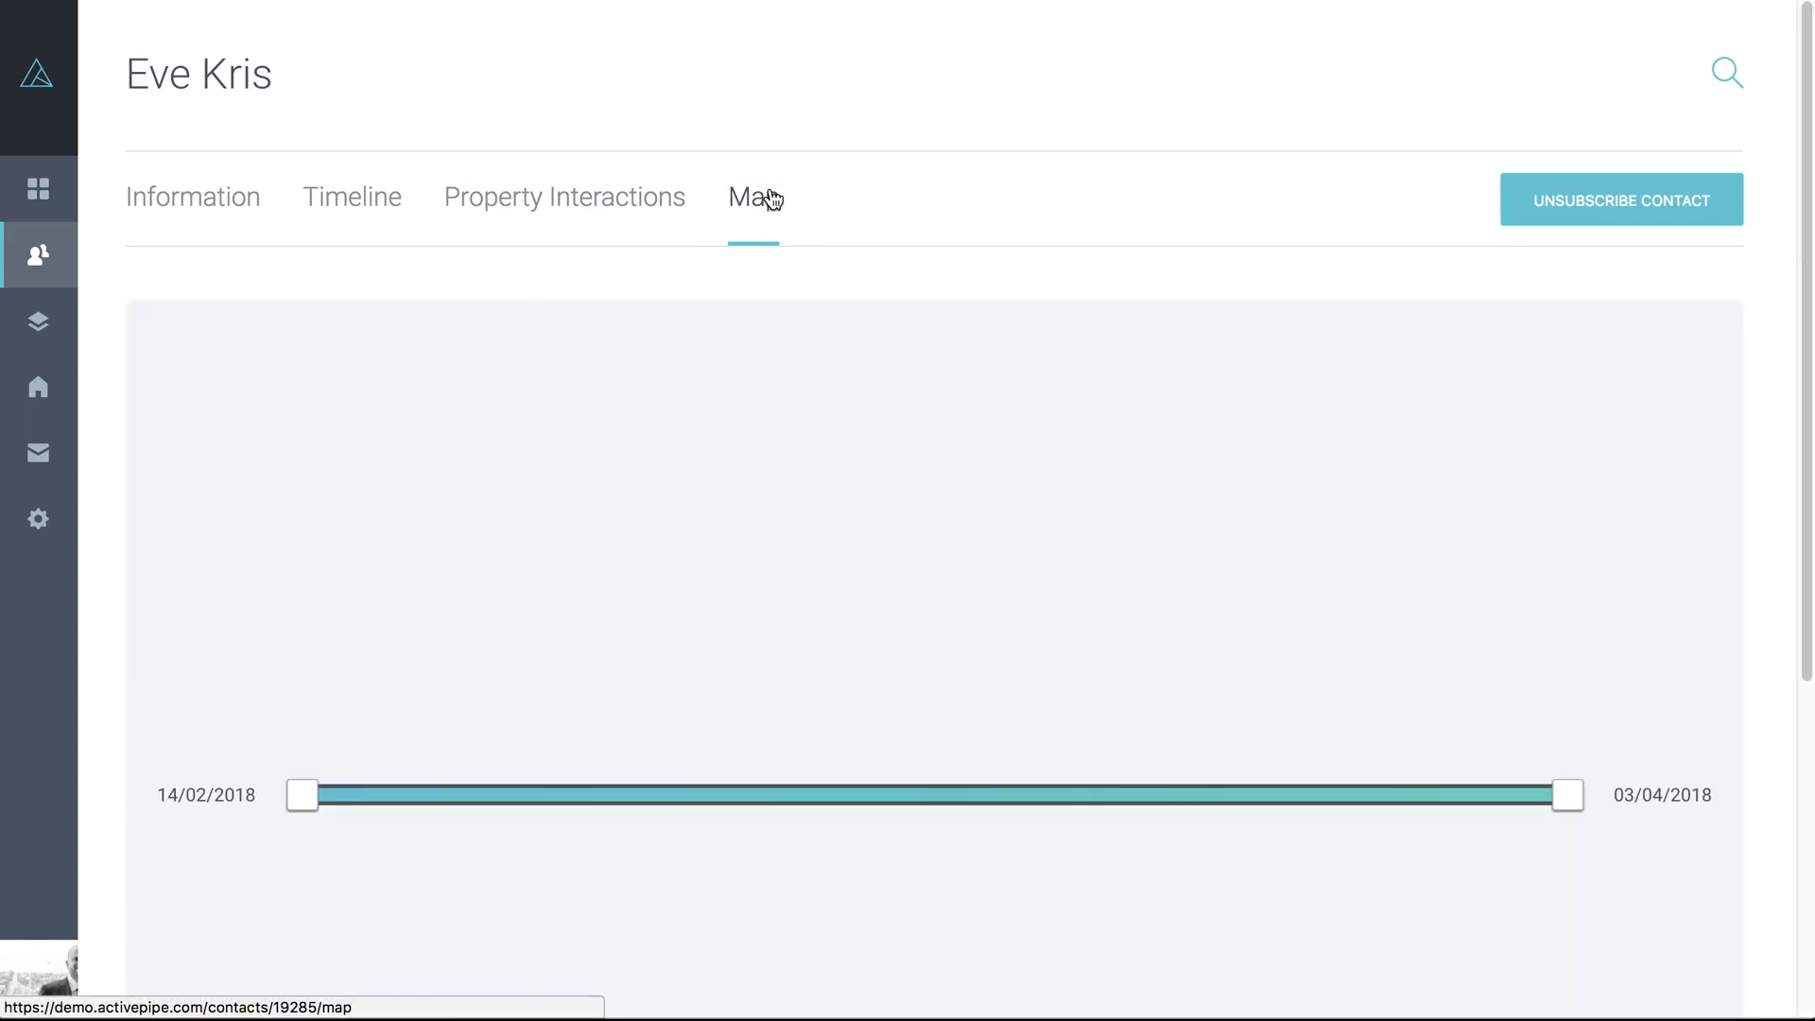
pyautogui.click(751, 197)
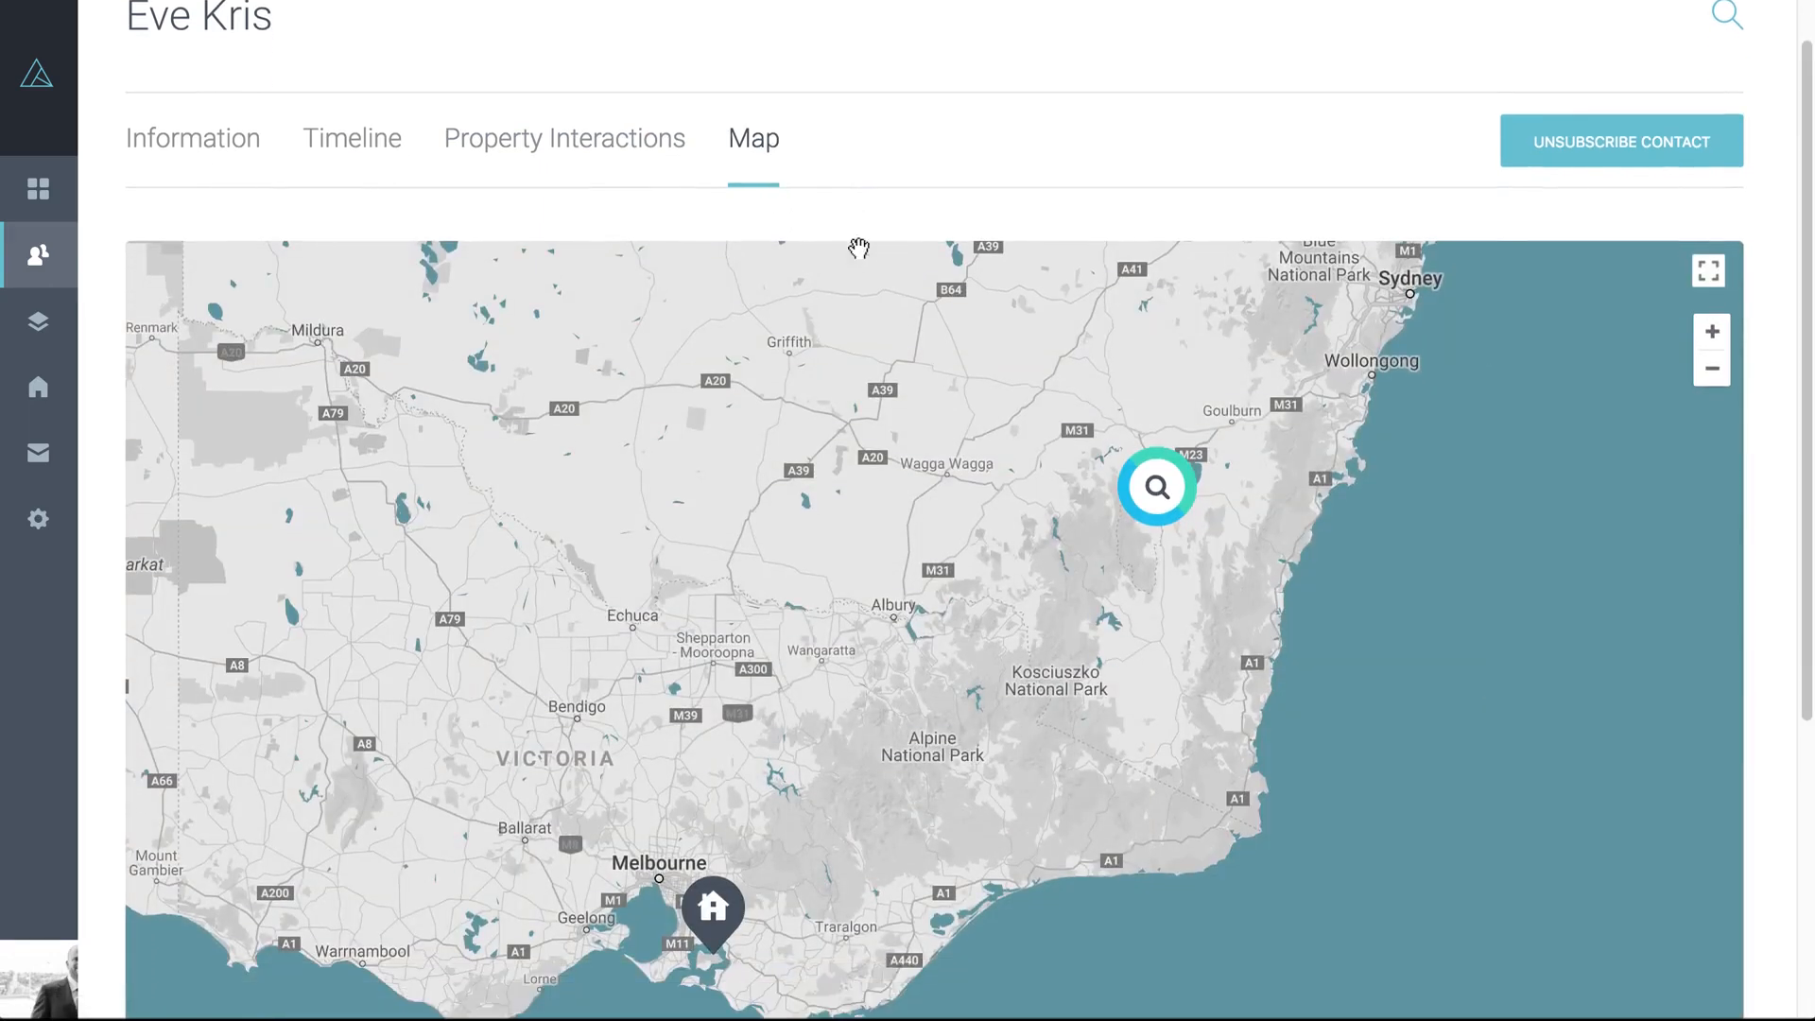
pyautogui.scroll(-3)
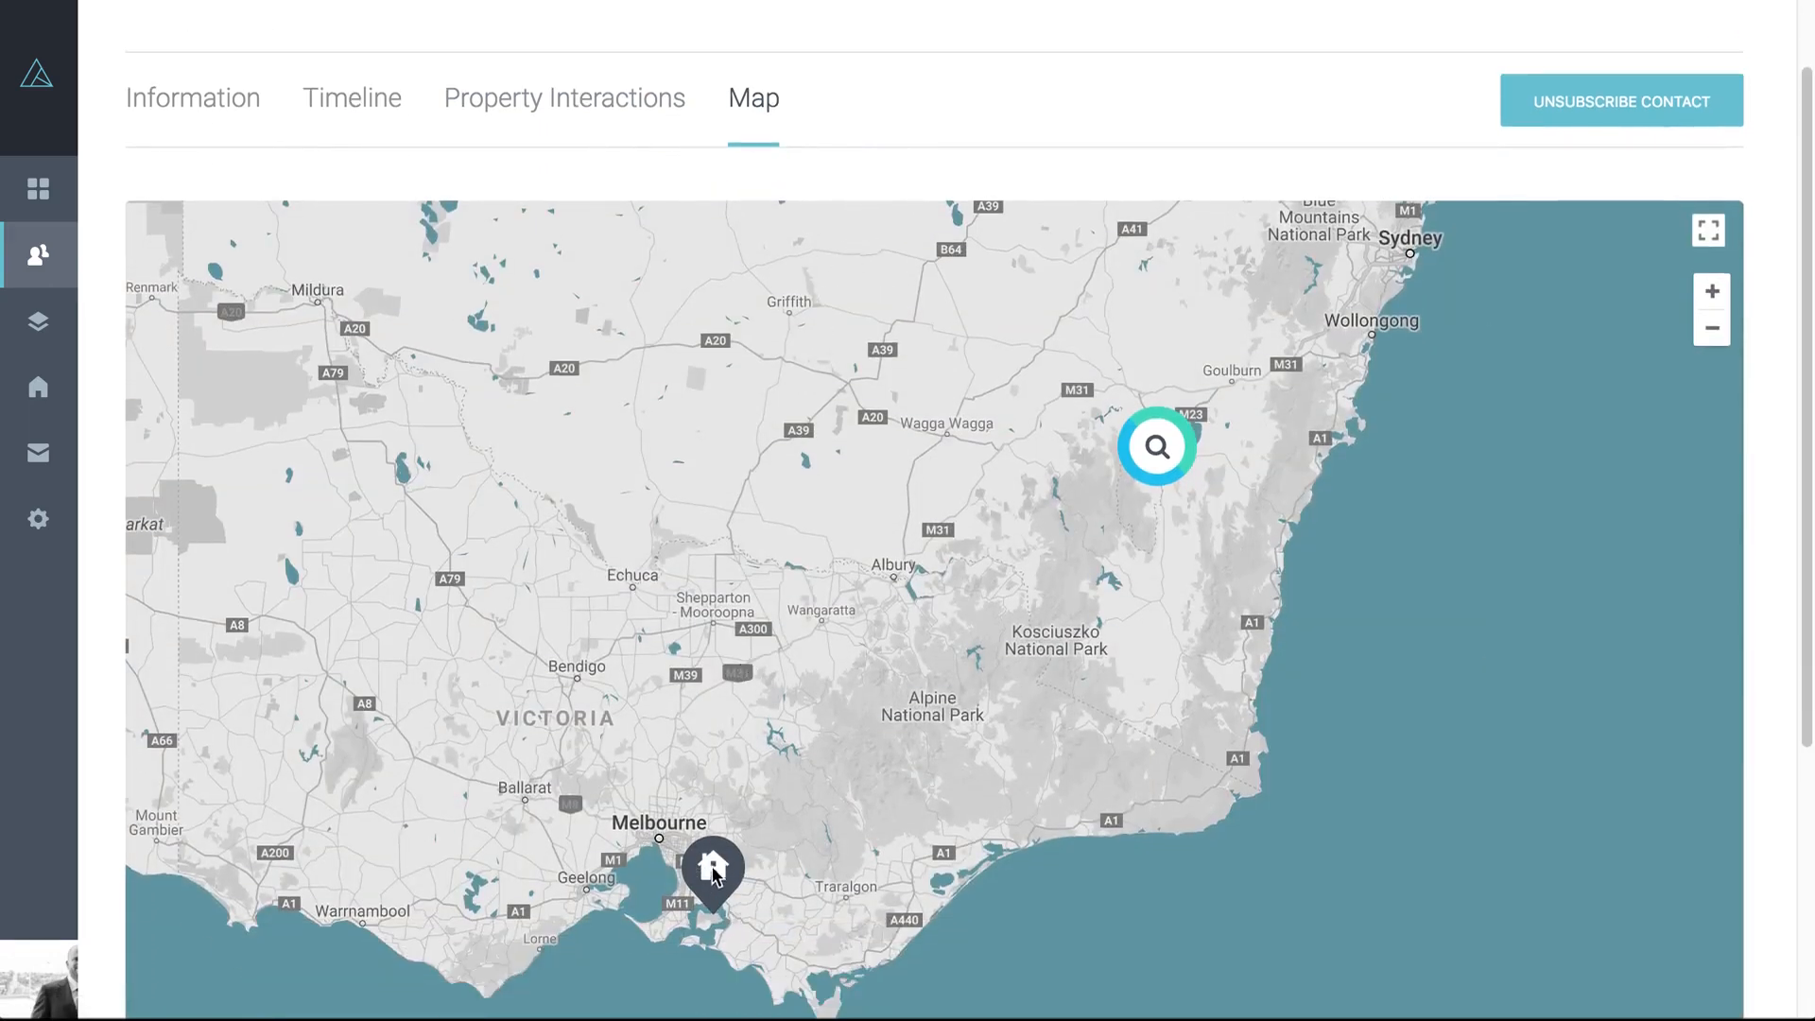
pyautogui.moveTo(1199, 450)
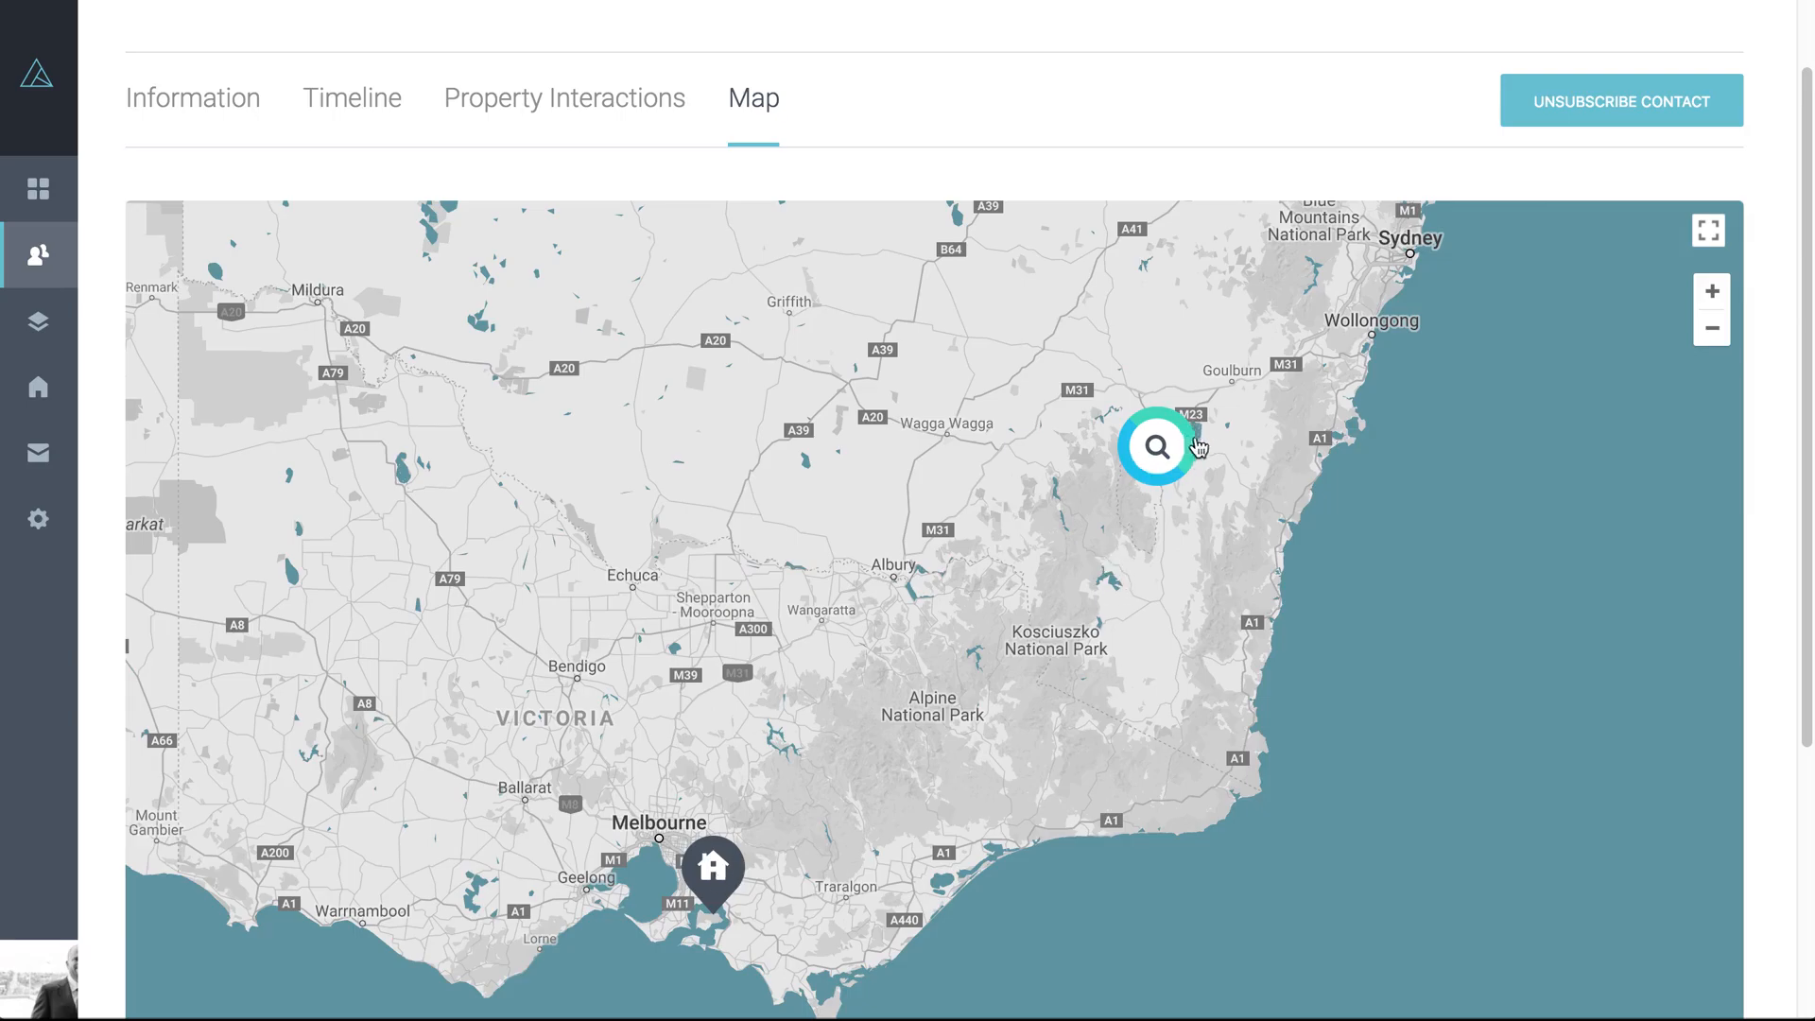
pyautogui.moveTo(1150, 451)
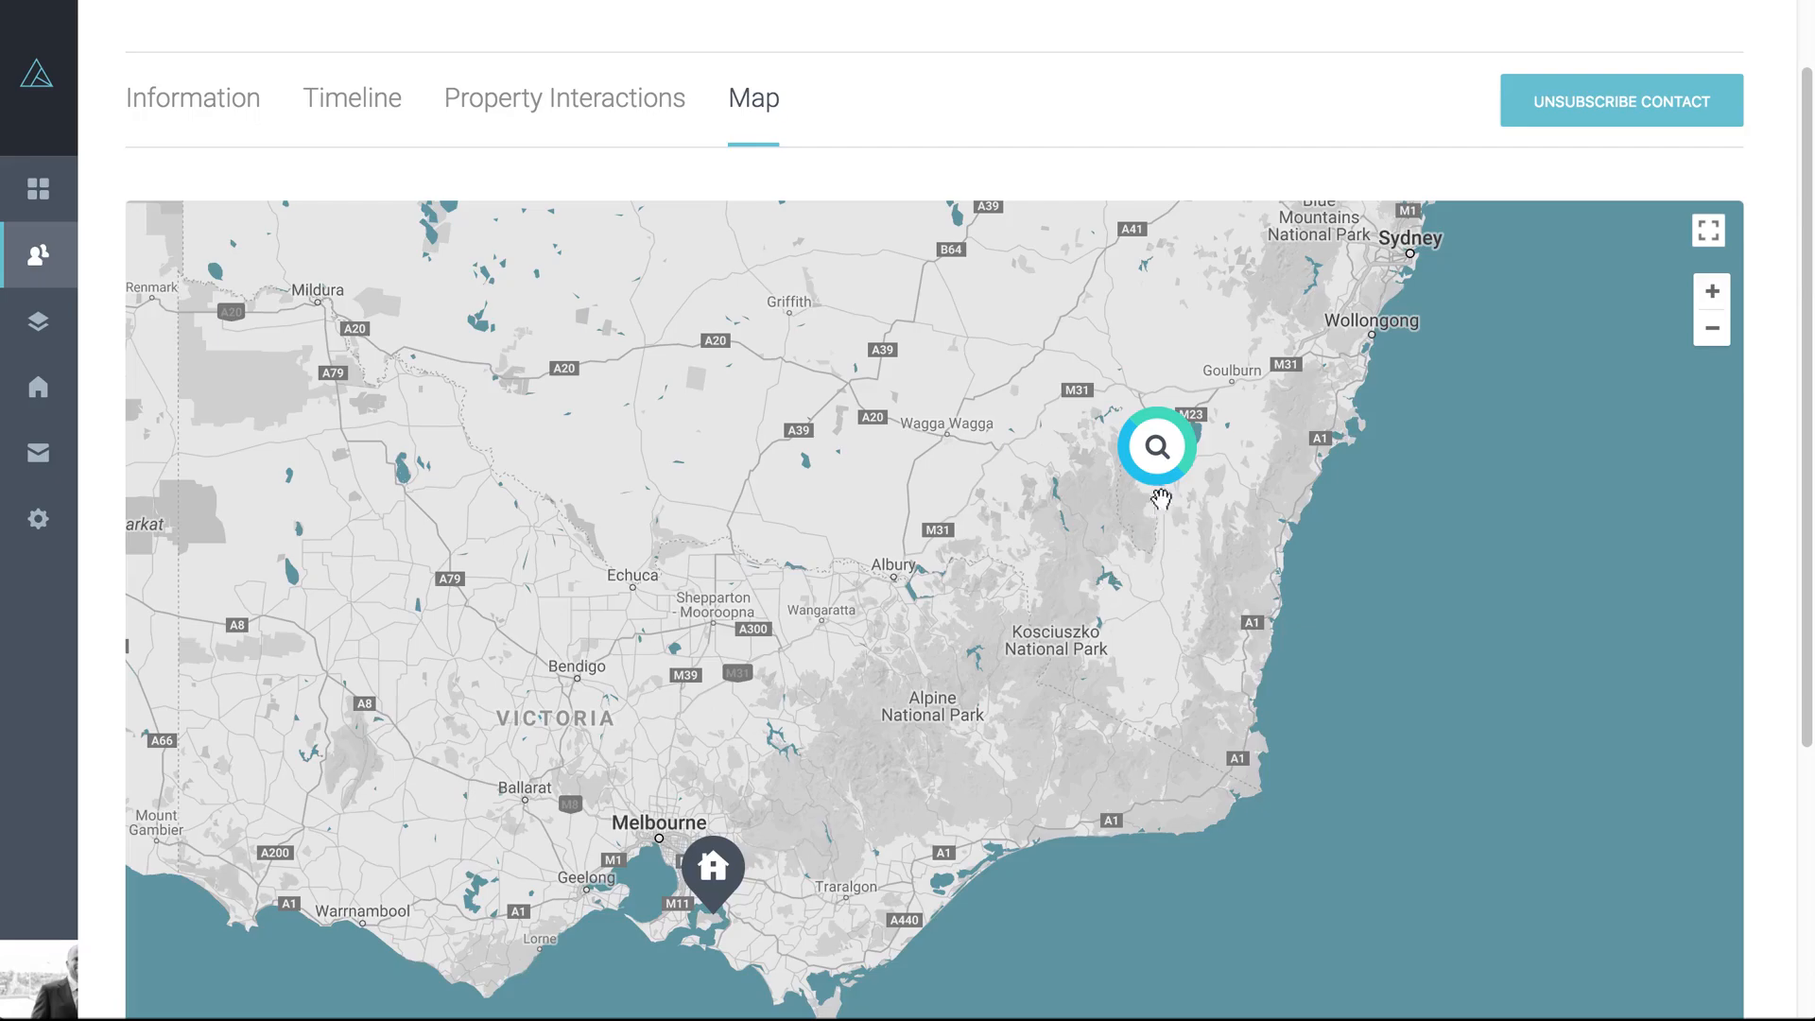
pyautogui.moveTo(1180, 491)
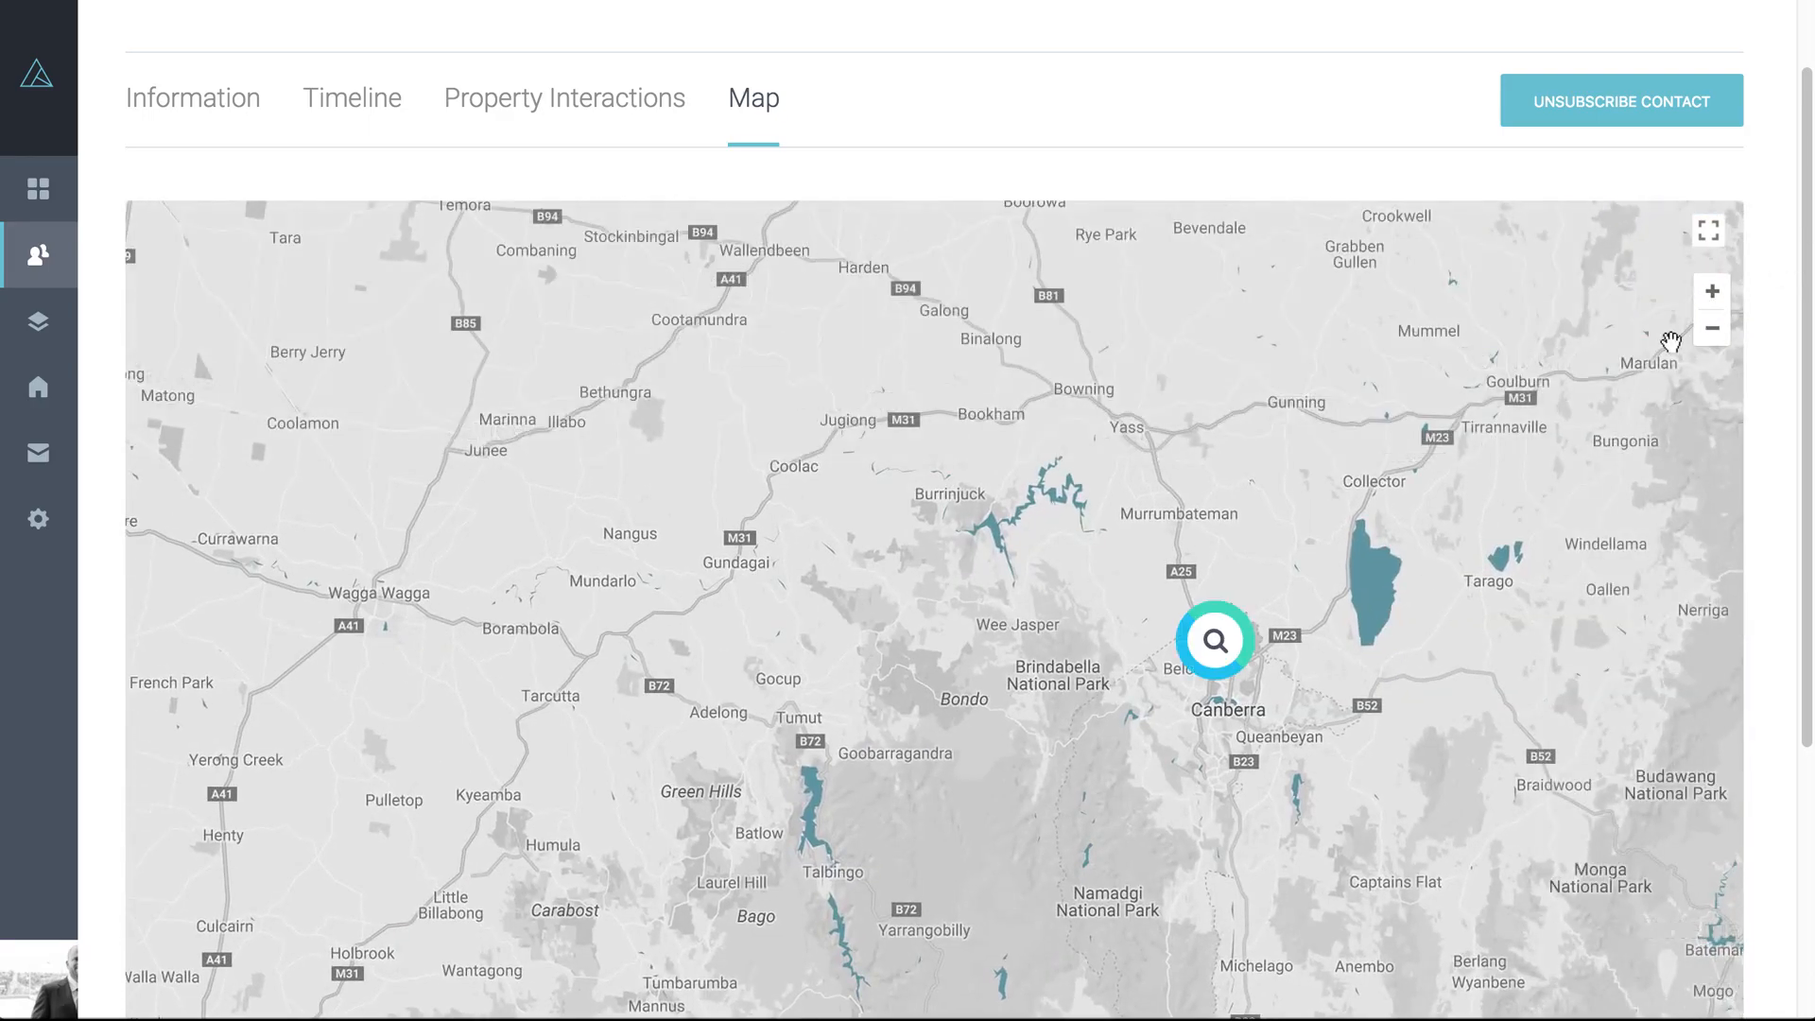
pyautogui.moveTo(1215, 640); pyautogui.dragTo(1192, 451)
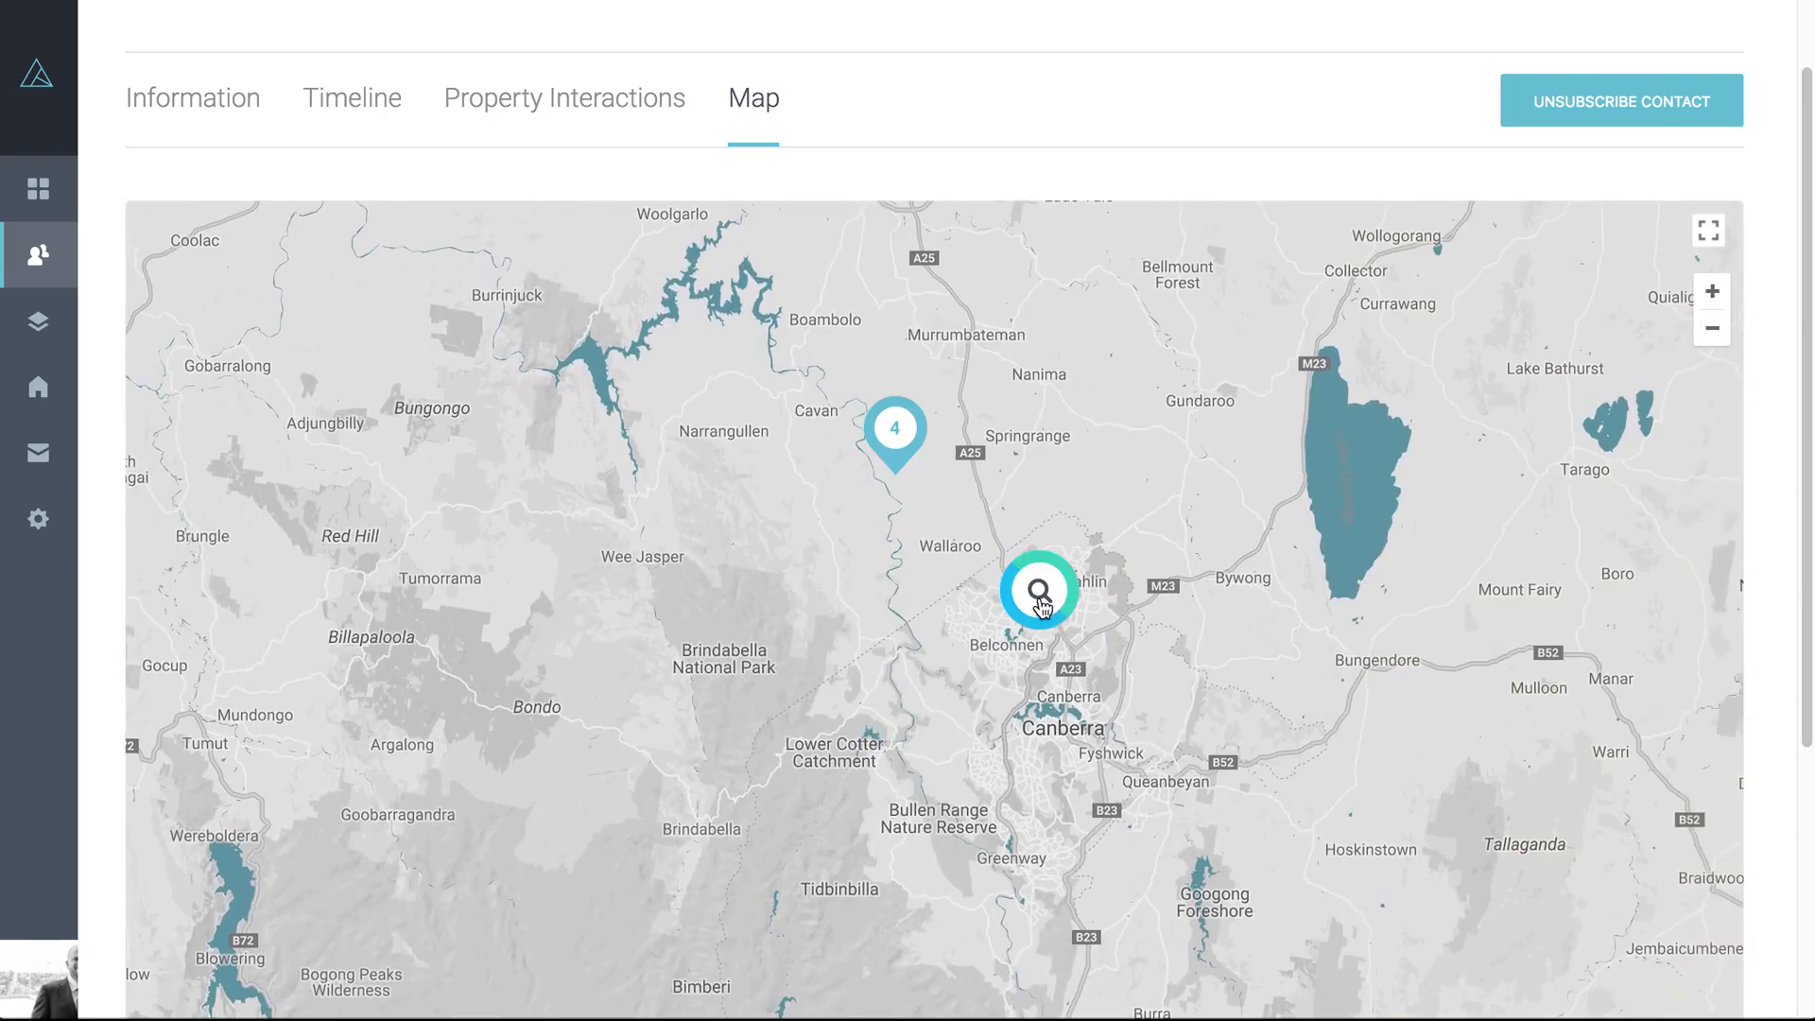
pyautogui.moveTo(890, 445)
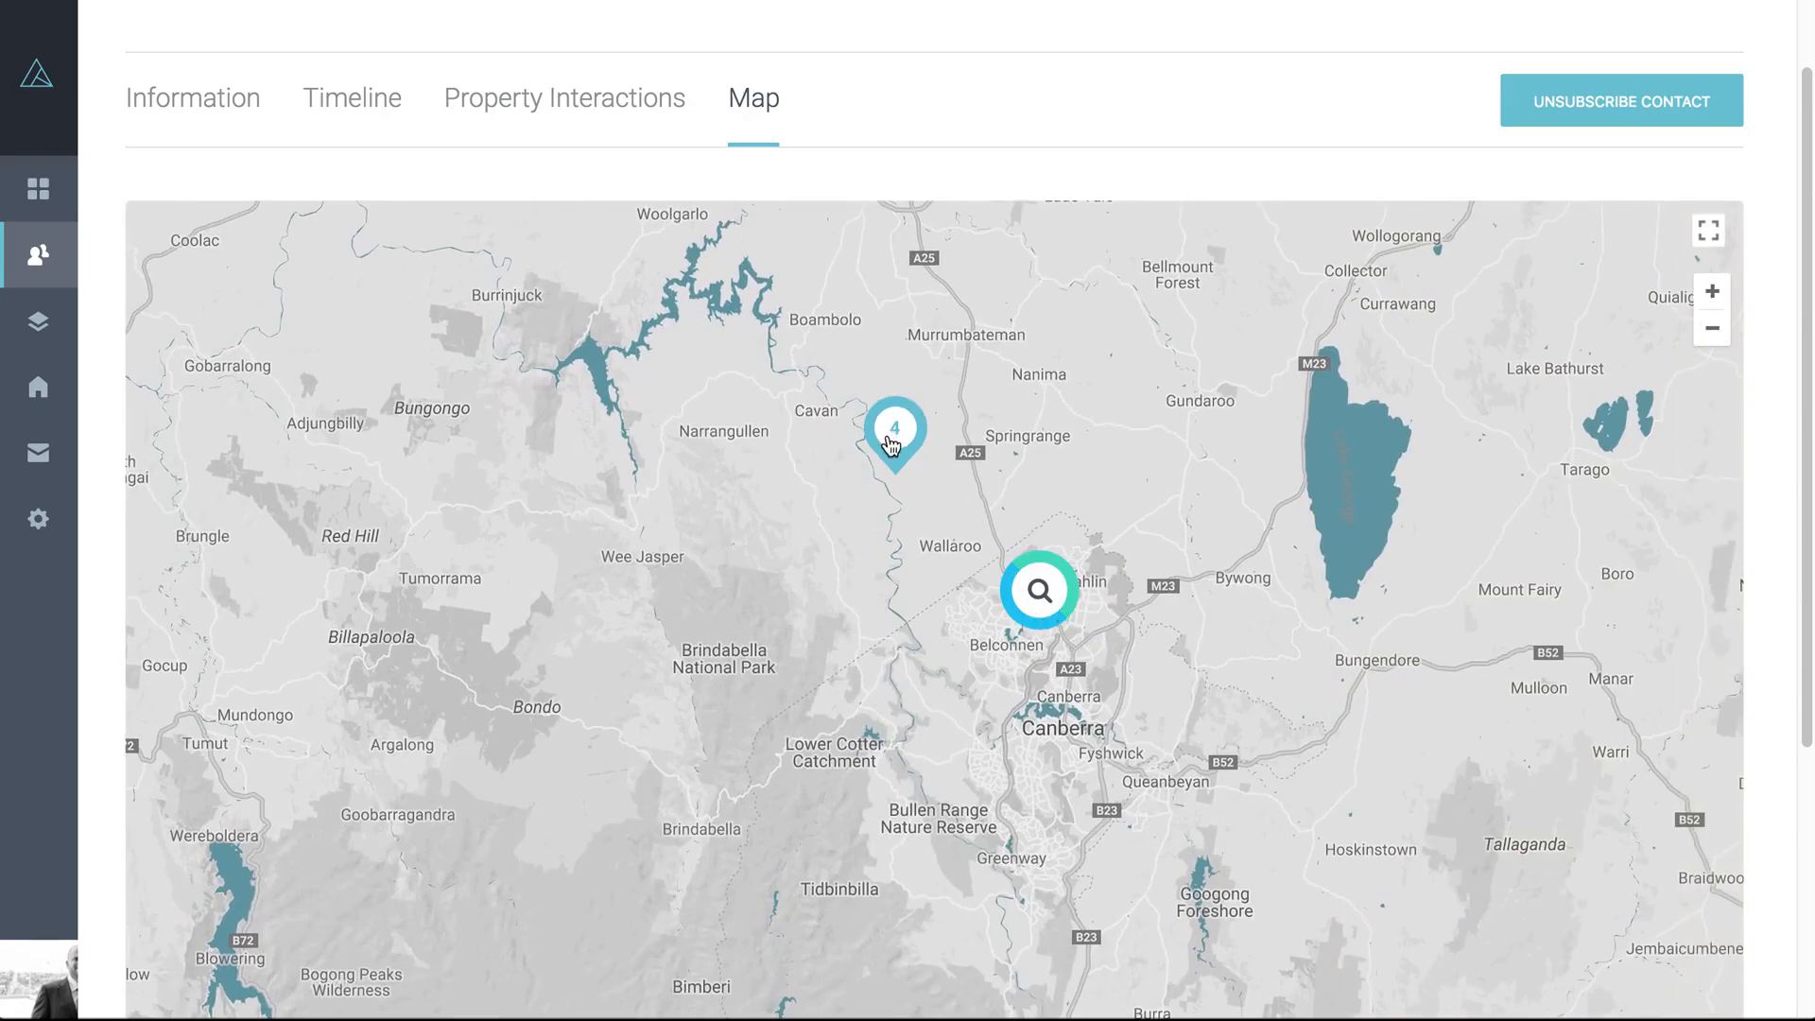
pyautogui.moveTo(901, 450)
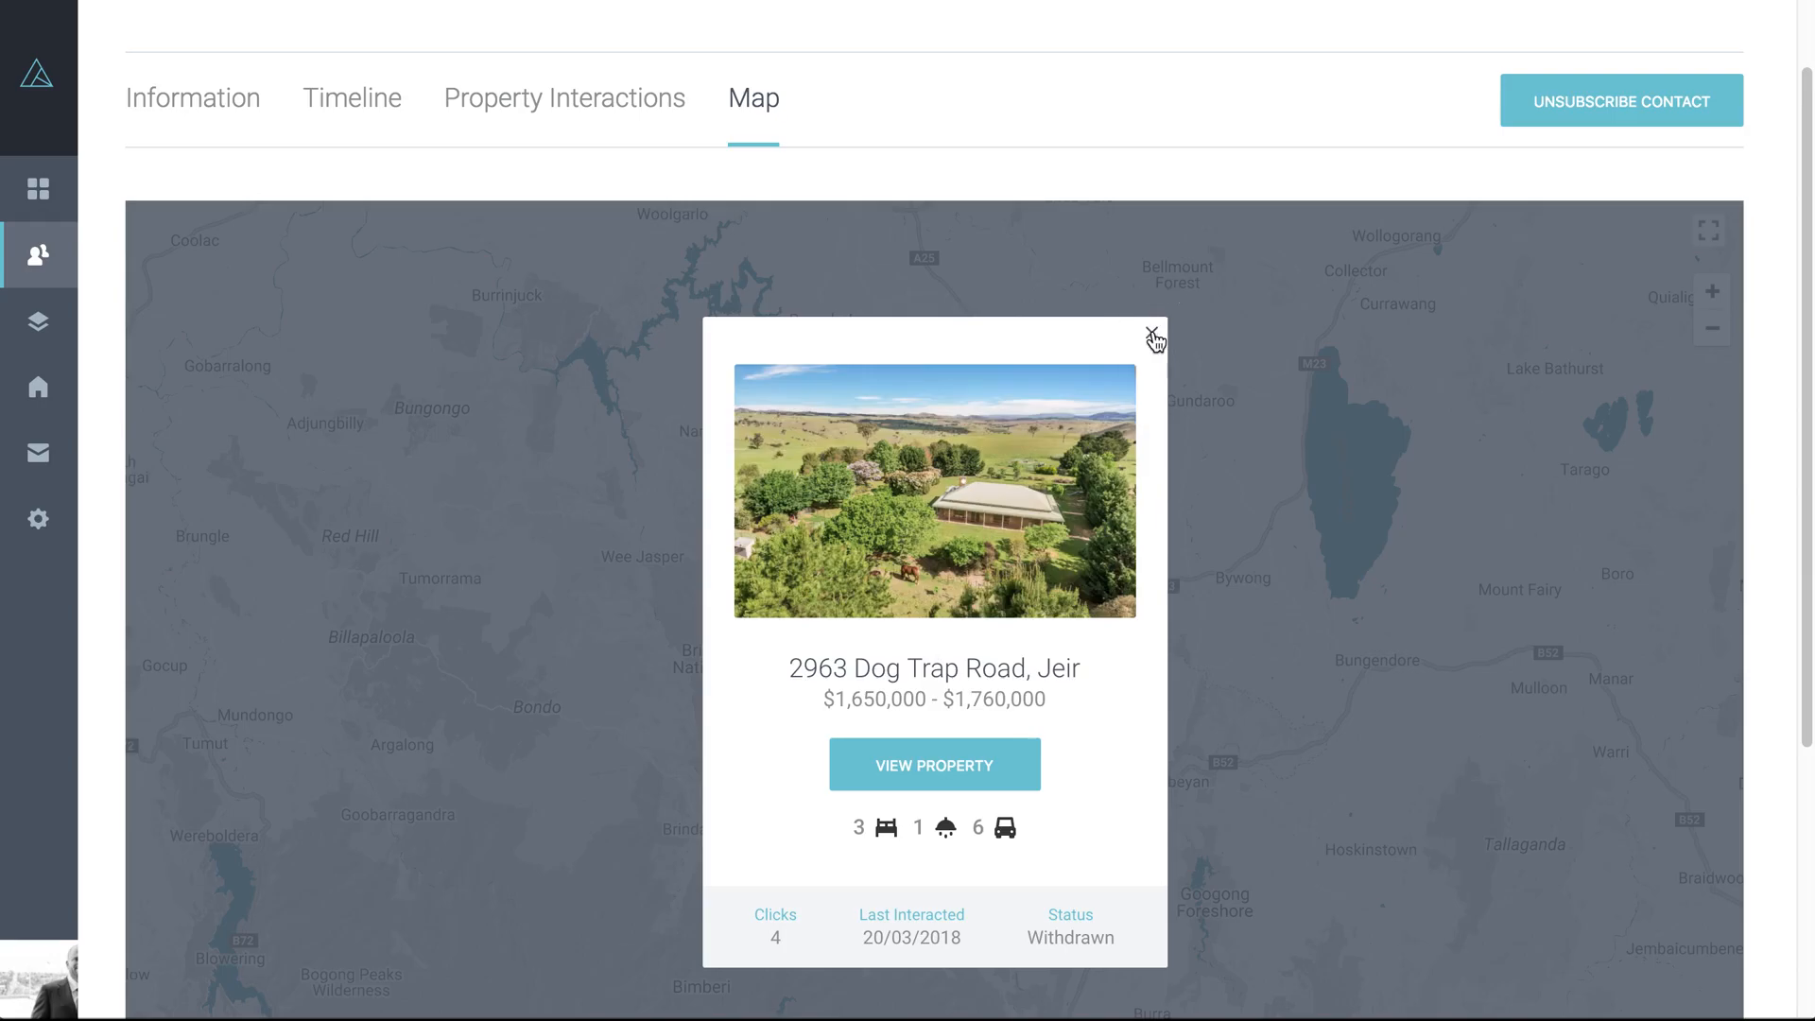
pyautogui.click(1155, 338)
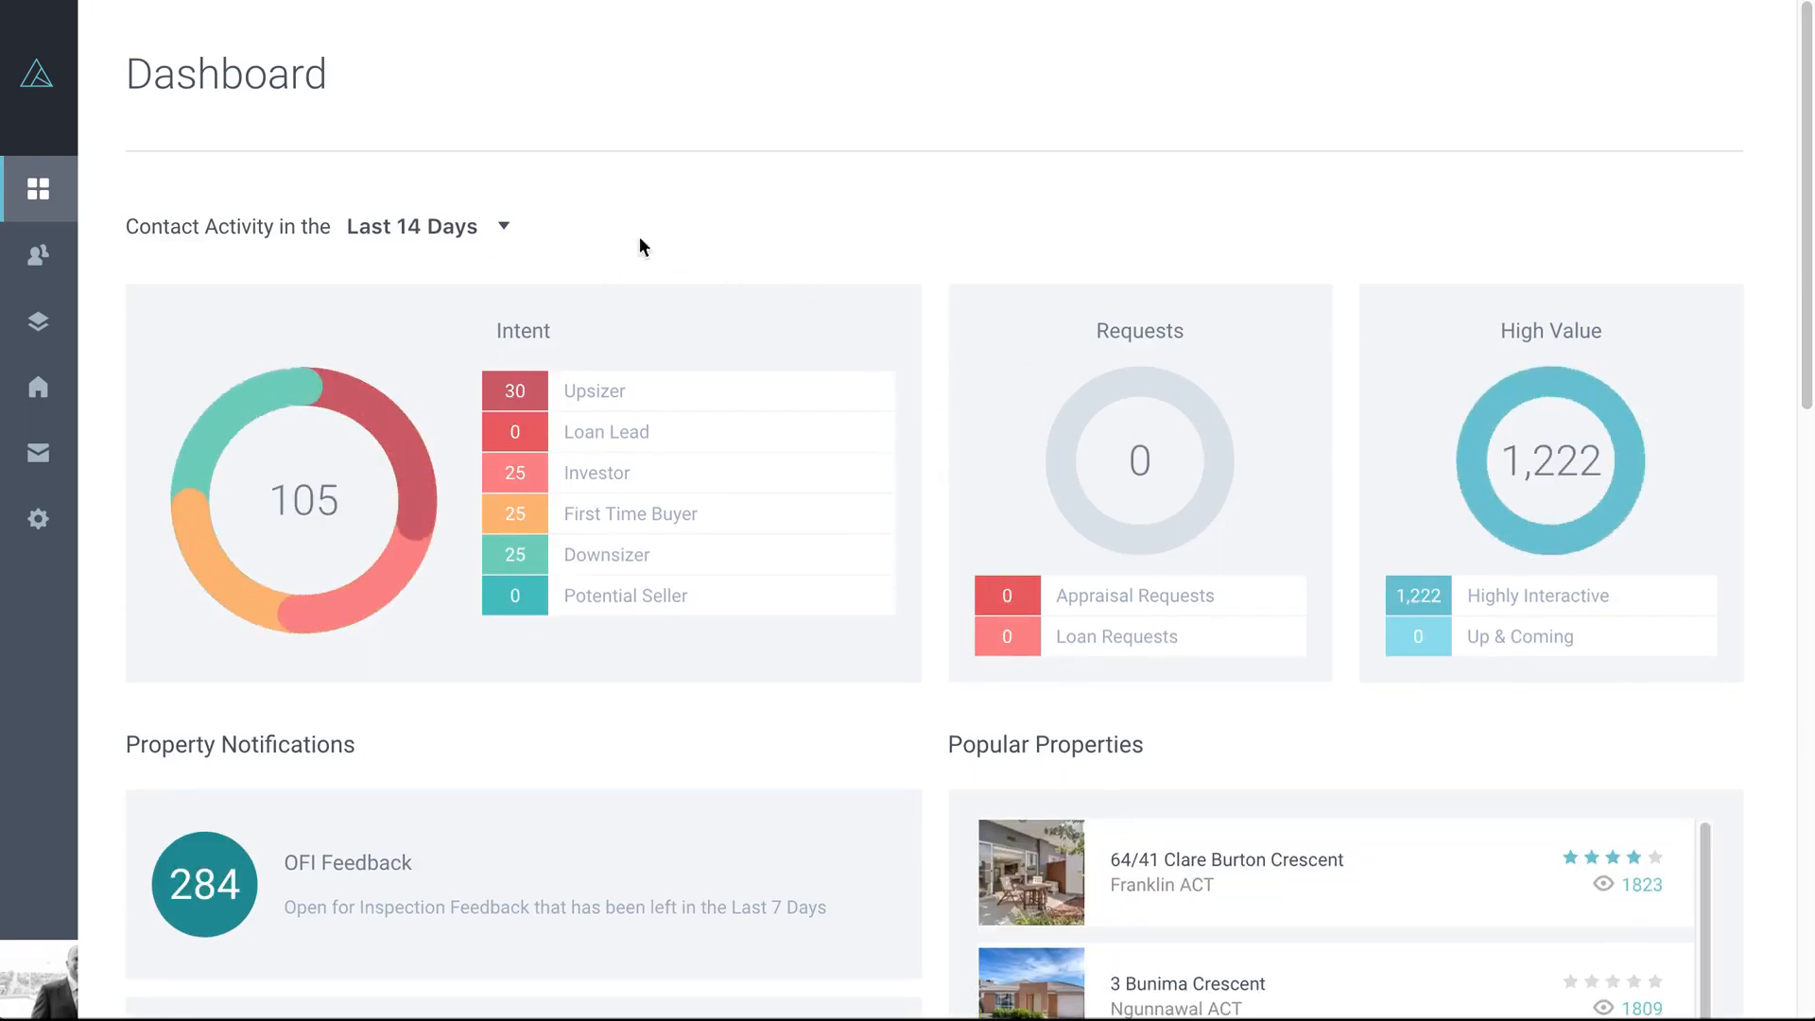
pyautogui.moveTo(478, 600)
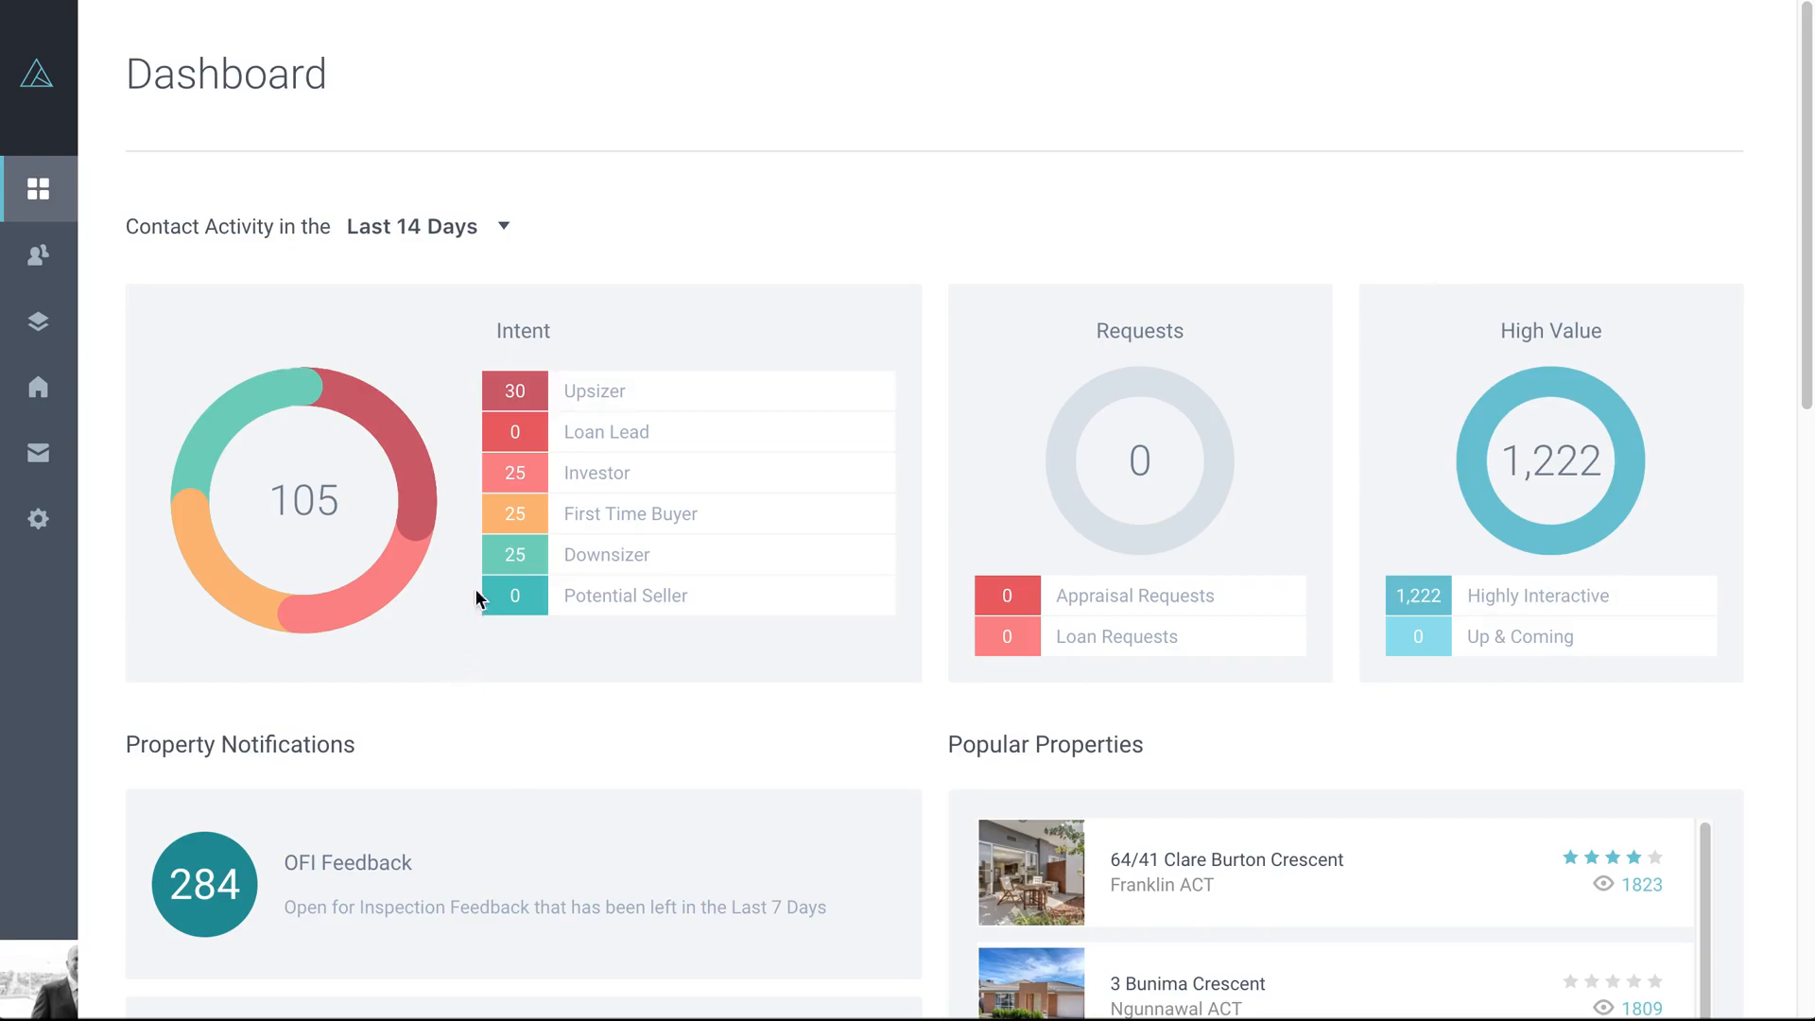
pyautogui.moveTo(1106, 272)
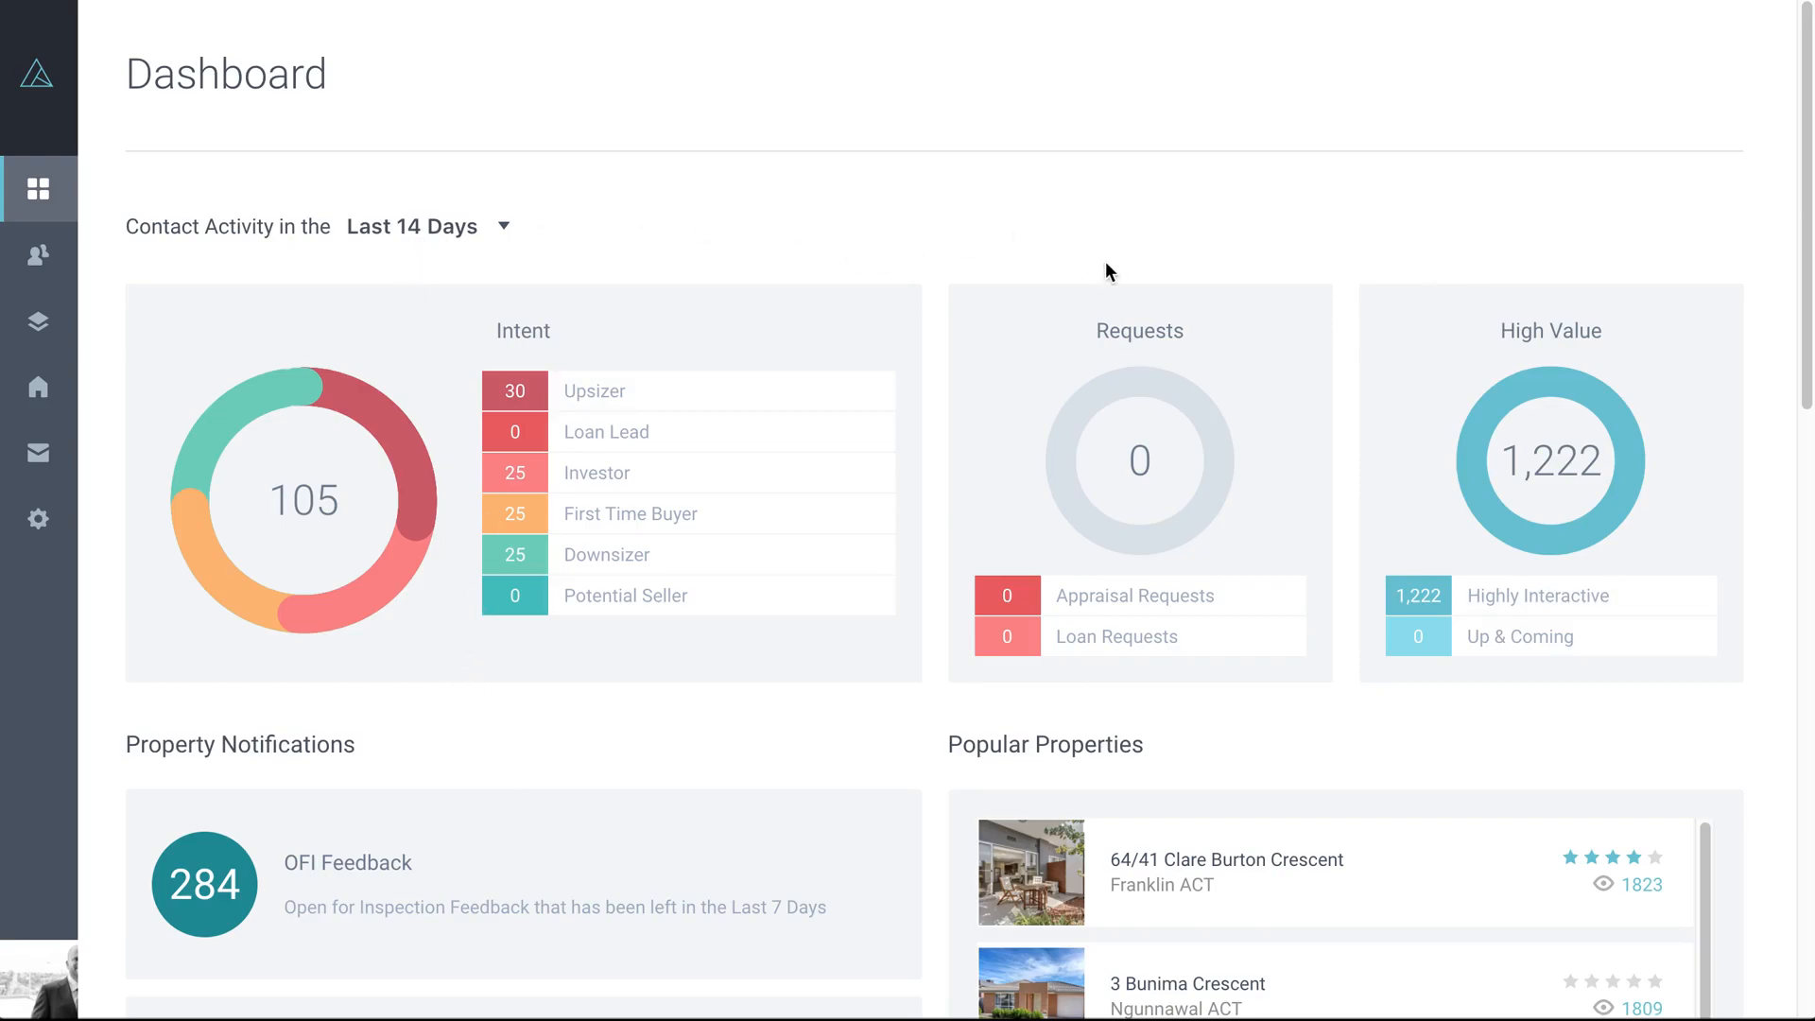
pyautogui.moveTo(686, 585)
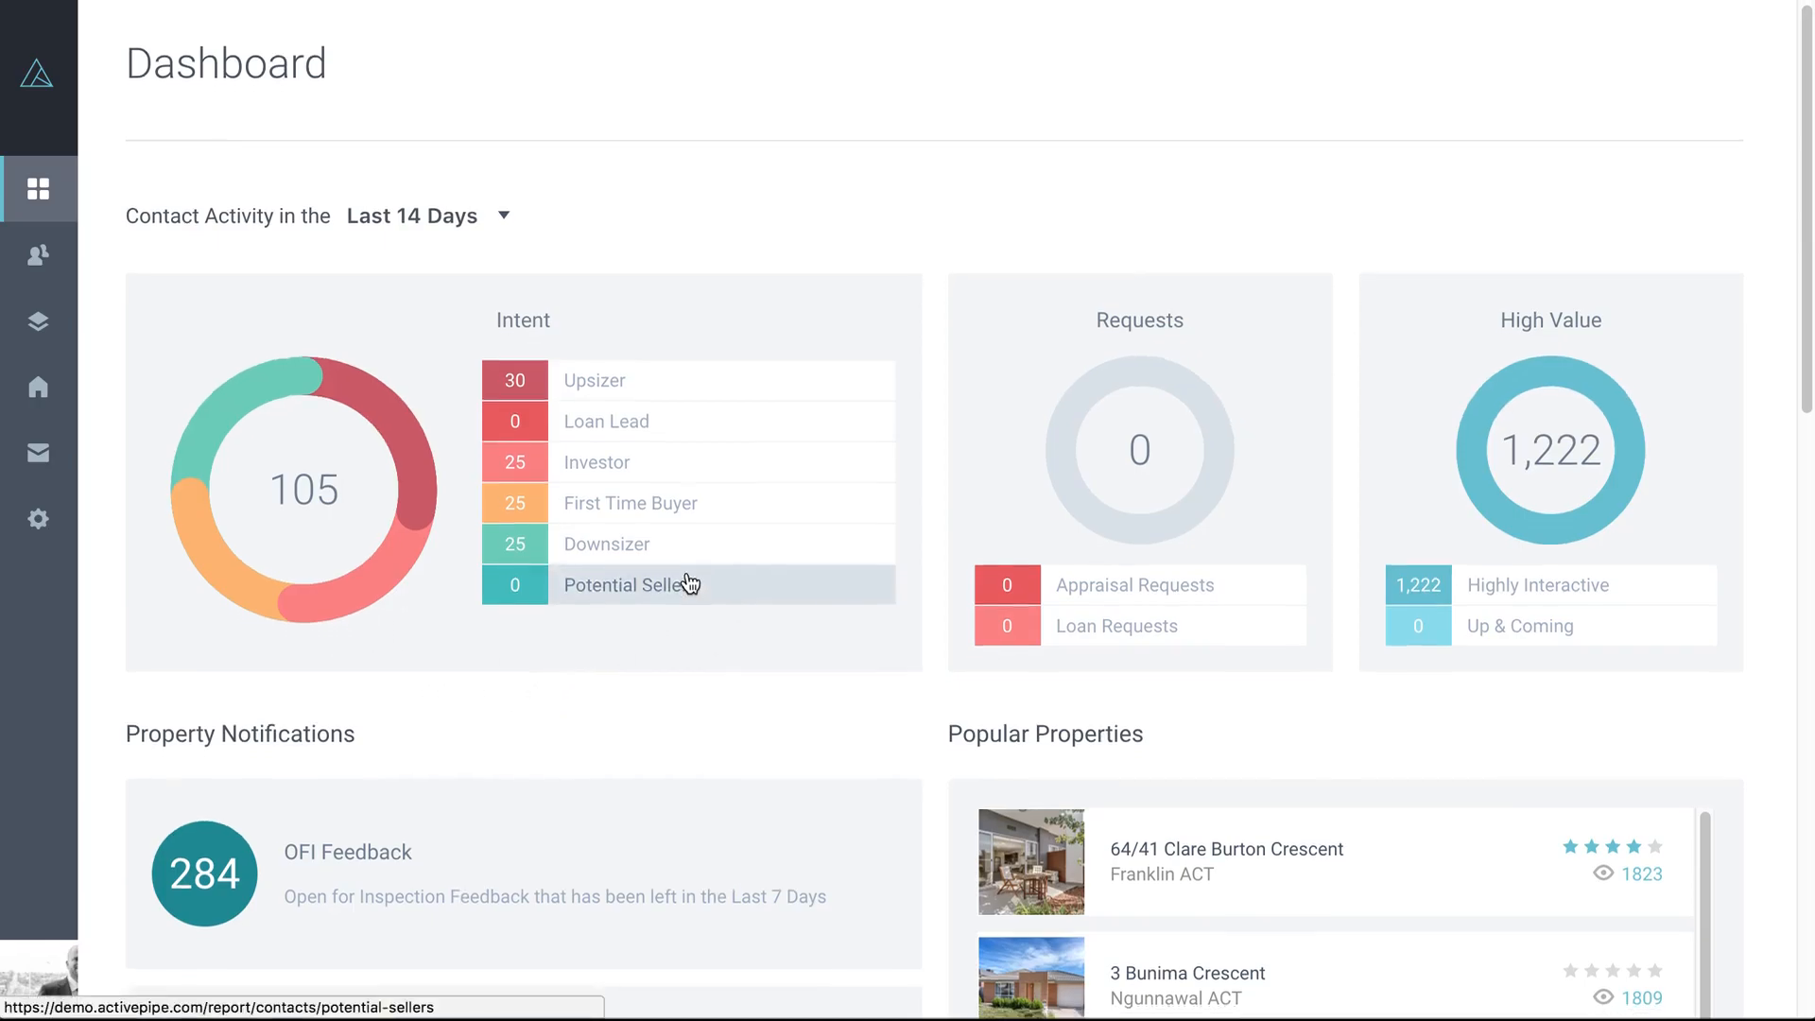
pyautogui.scroll(-3)
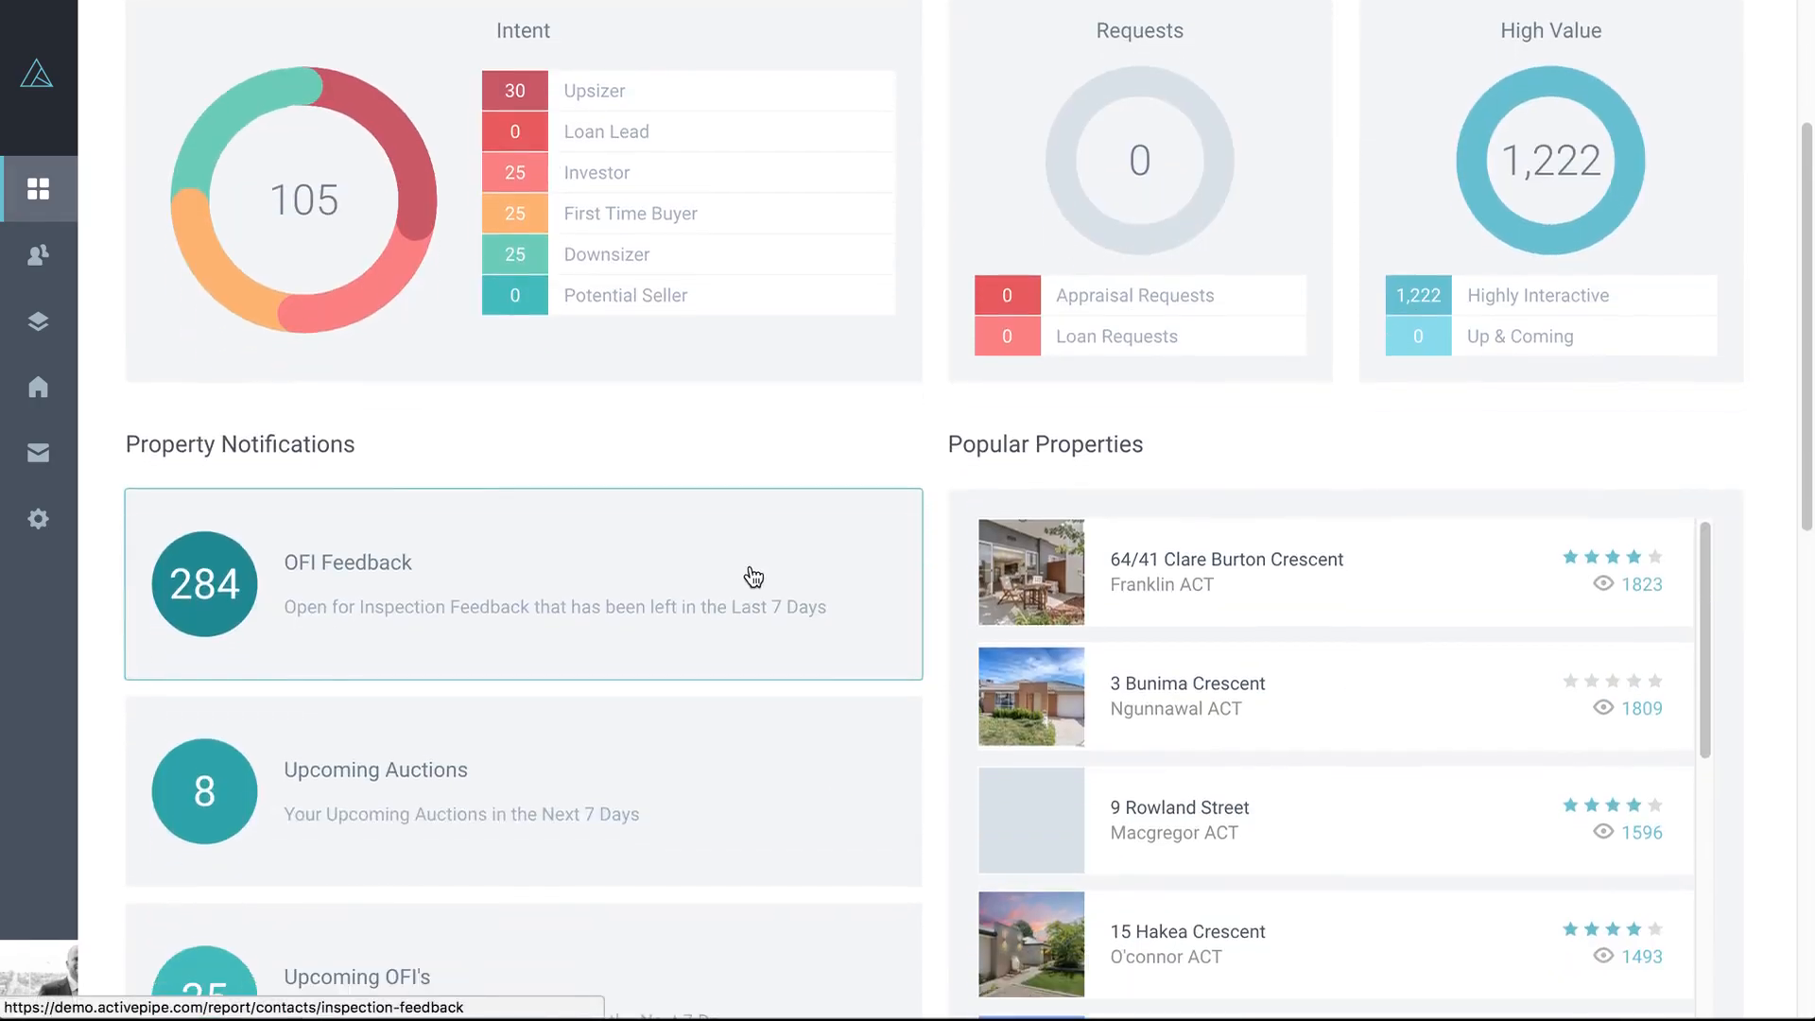
pyautogui.scroll(-3)
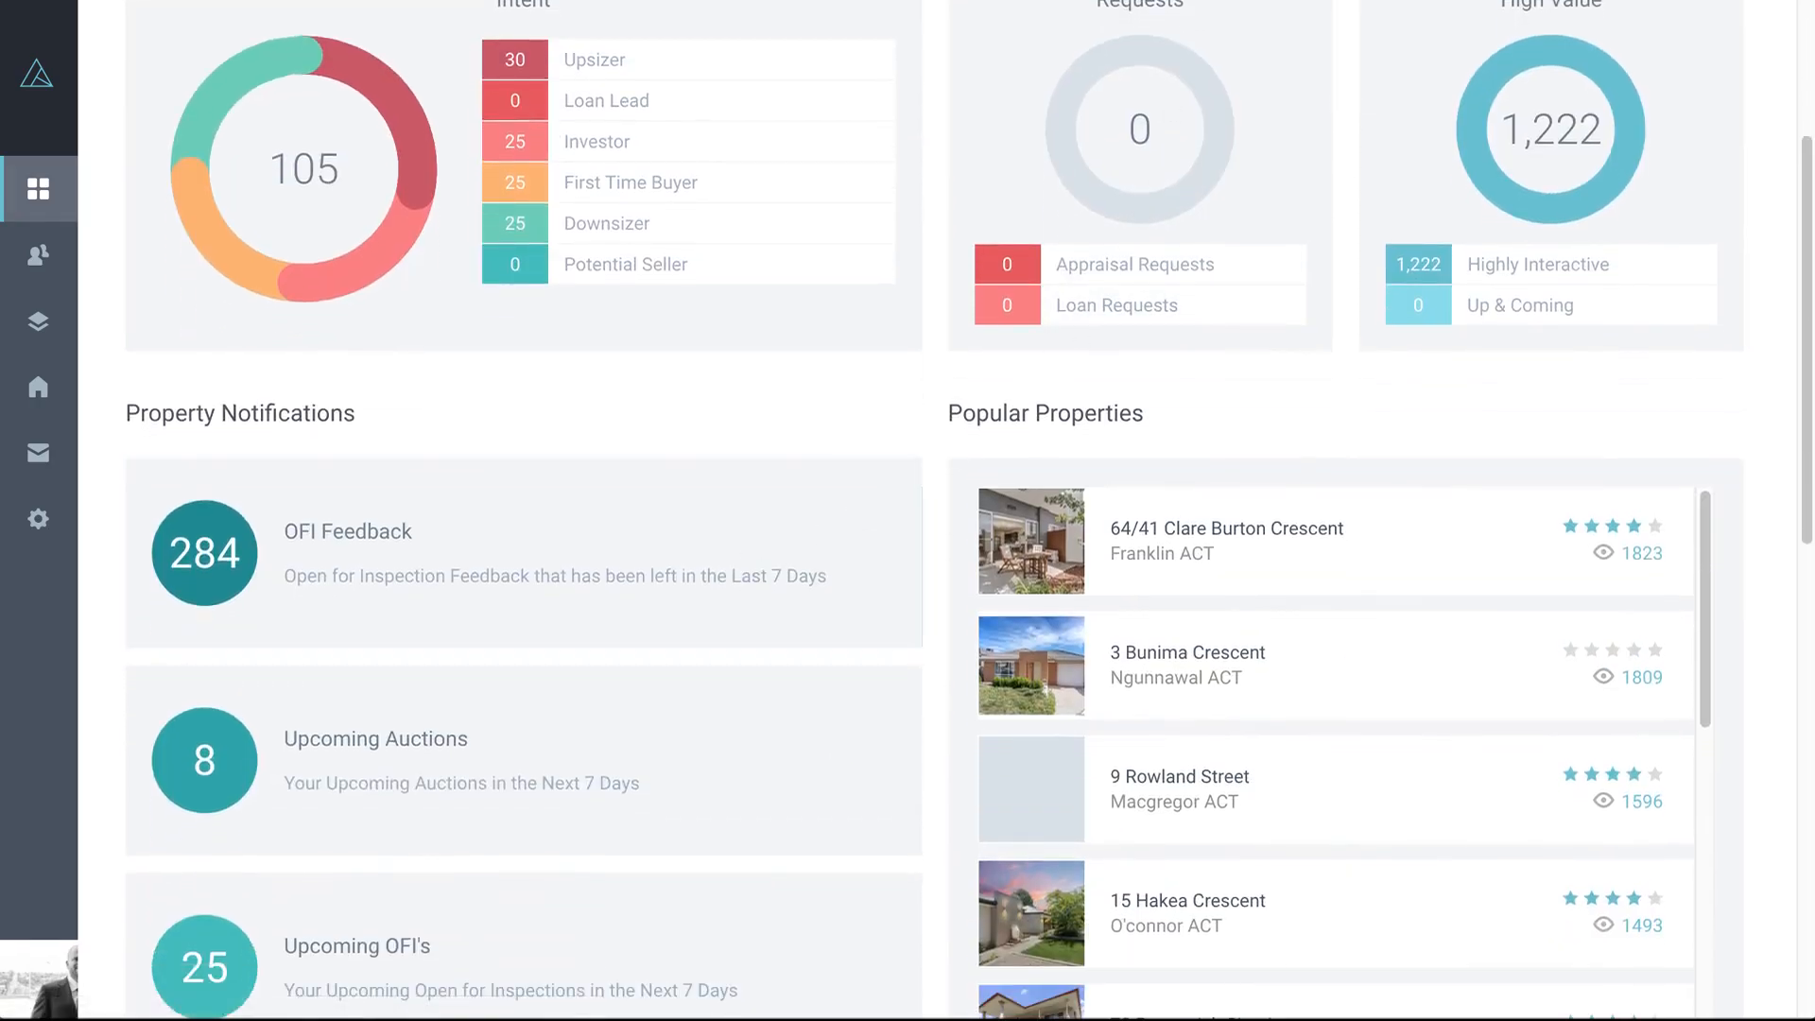